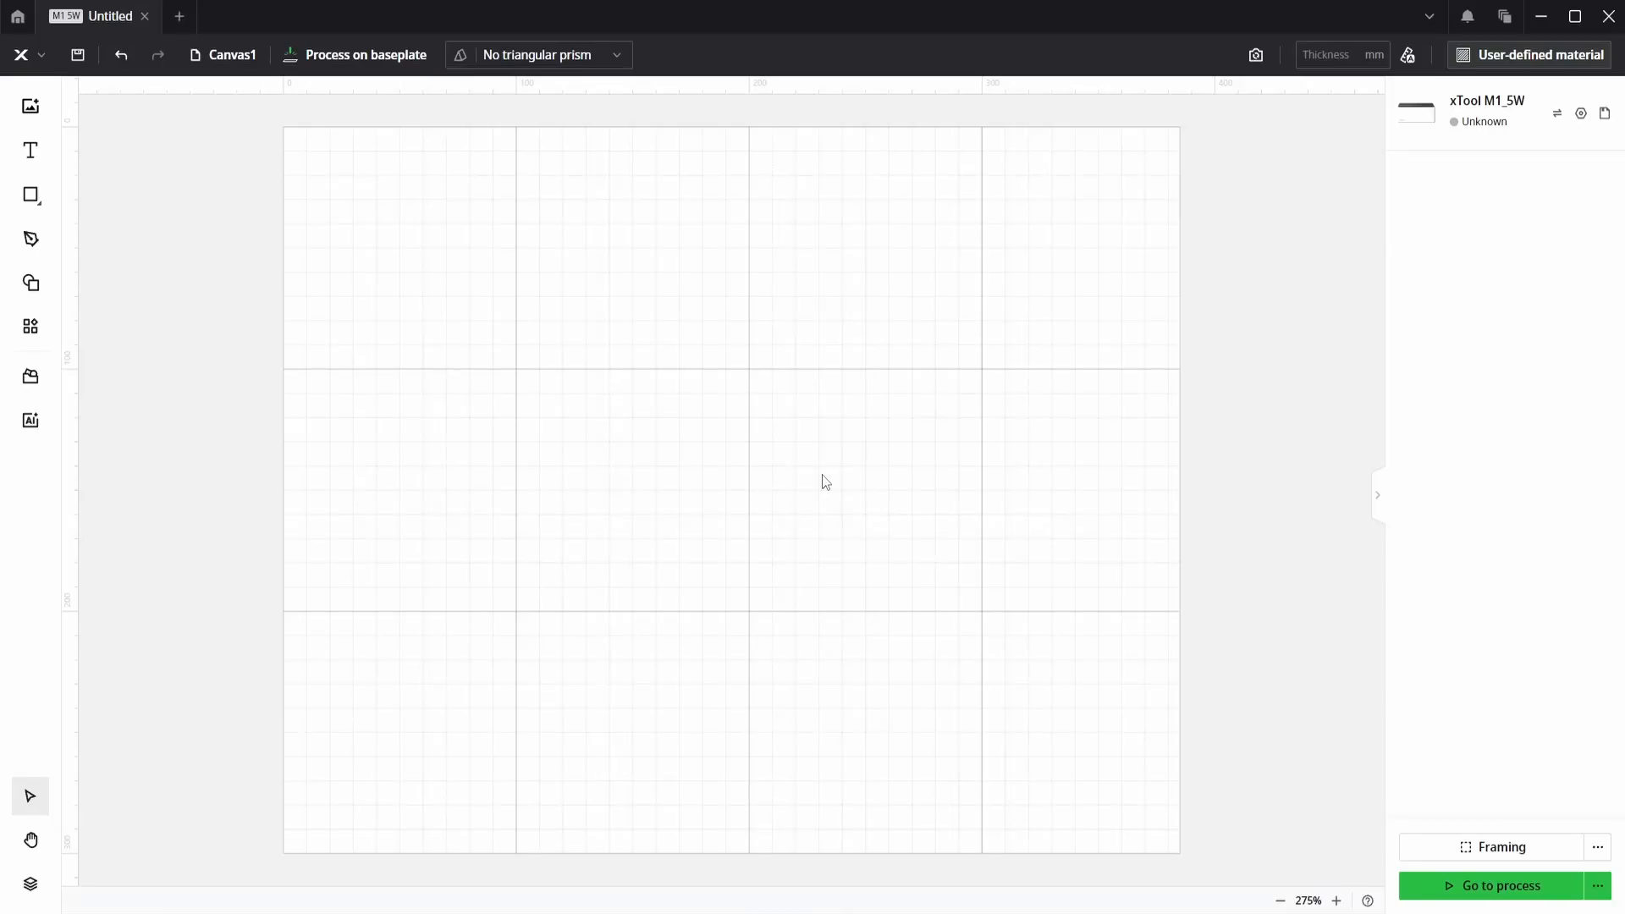
mouse_move(811, 466)
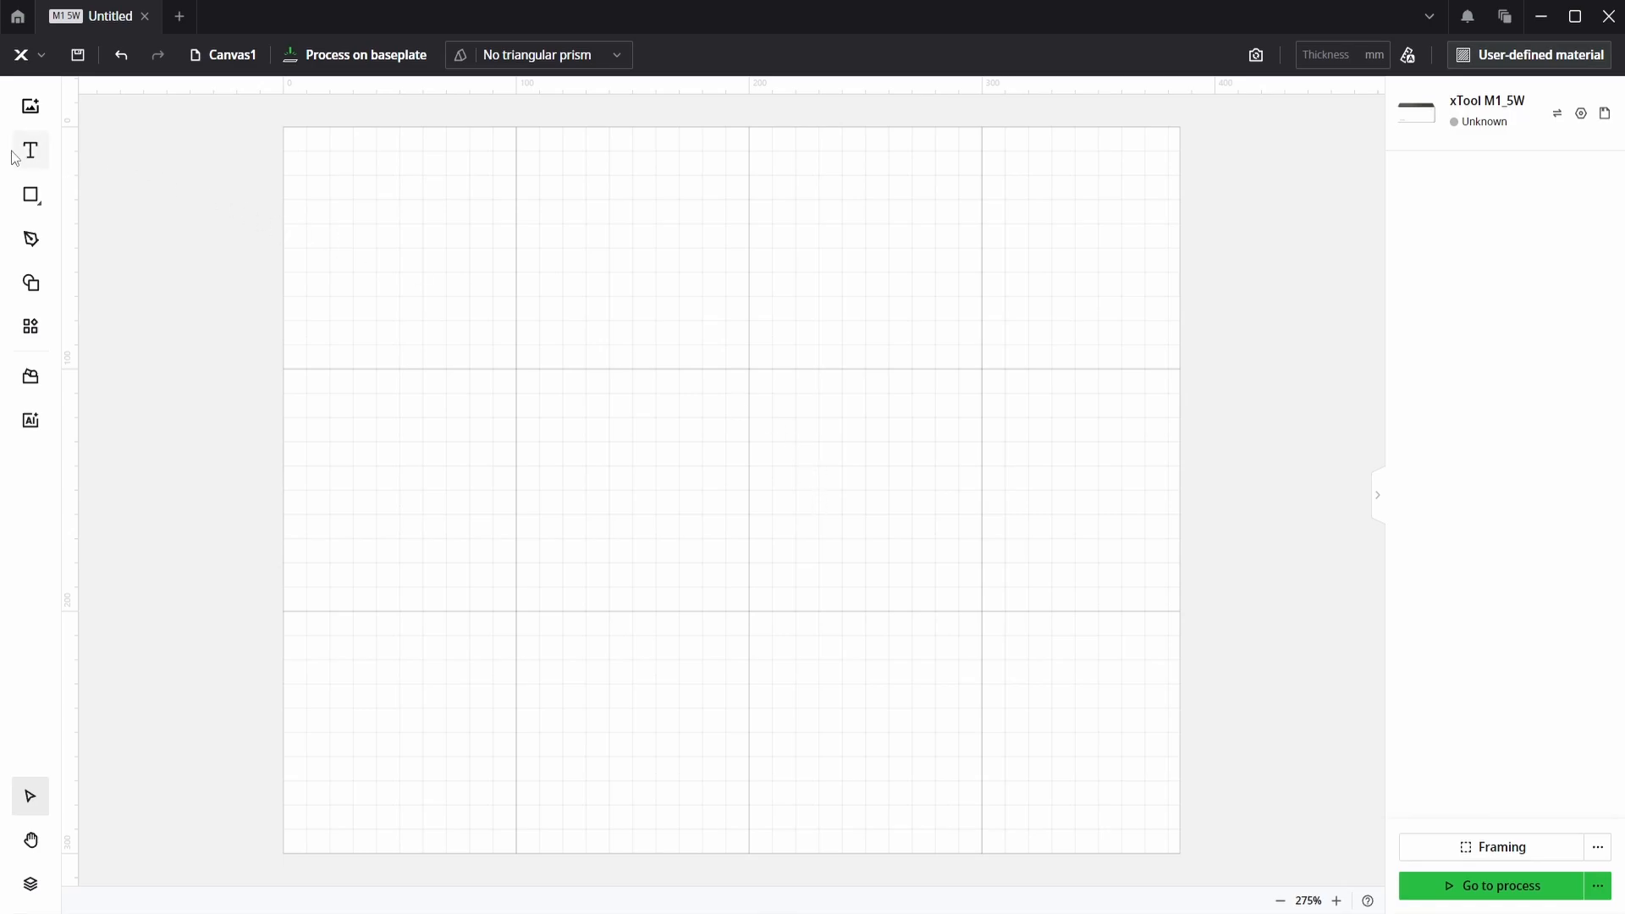
Place the text 'Merry Christmas' on two lines and set its width to 200 mm
click(31, 151)
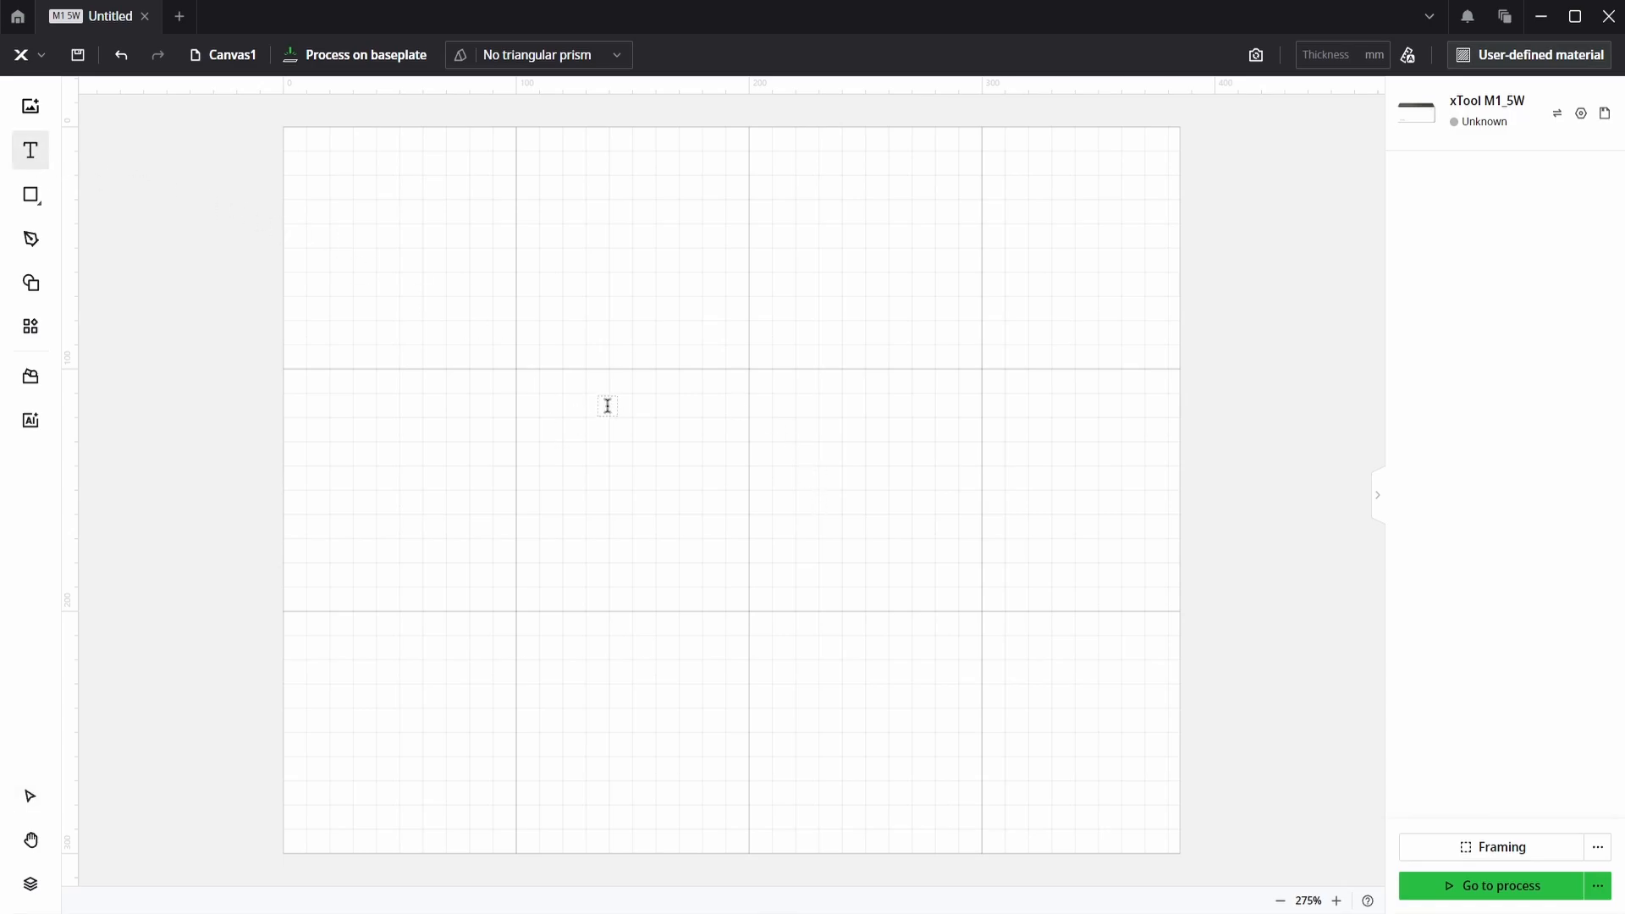
text(Merry)
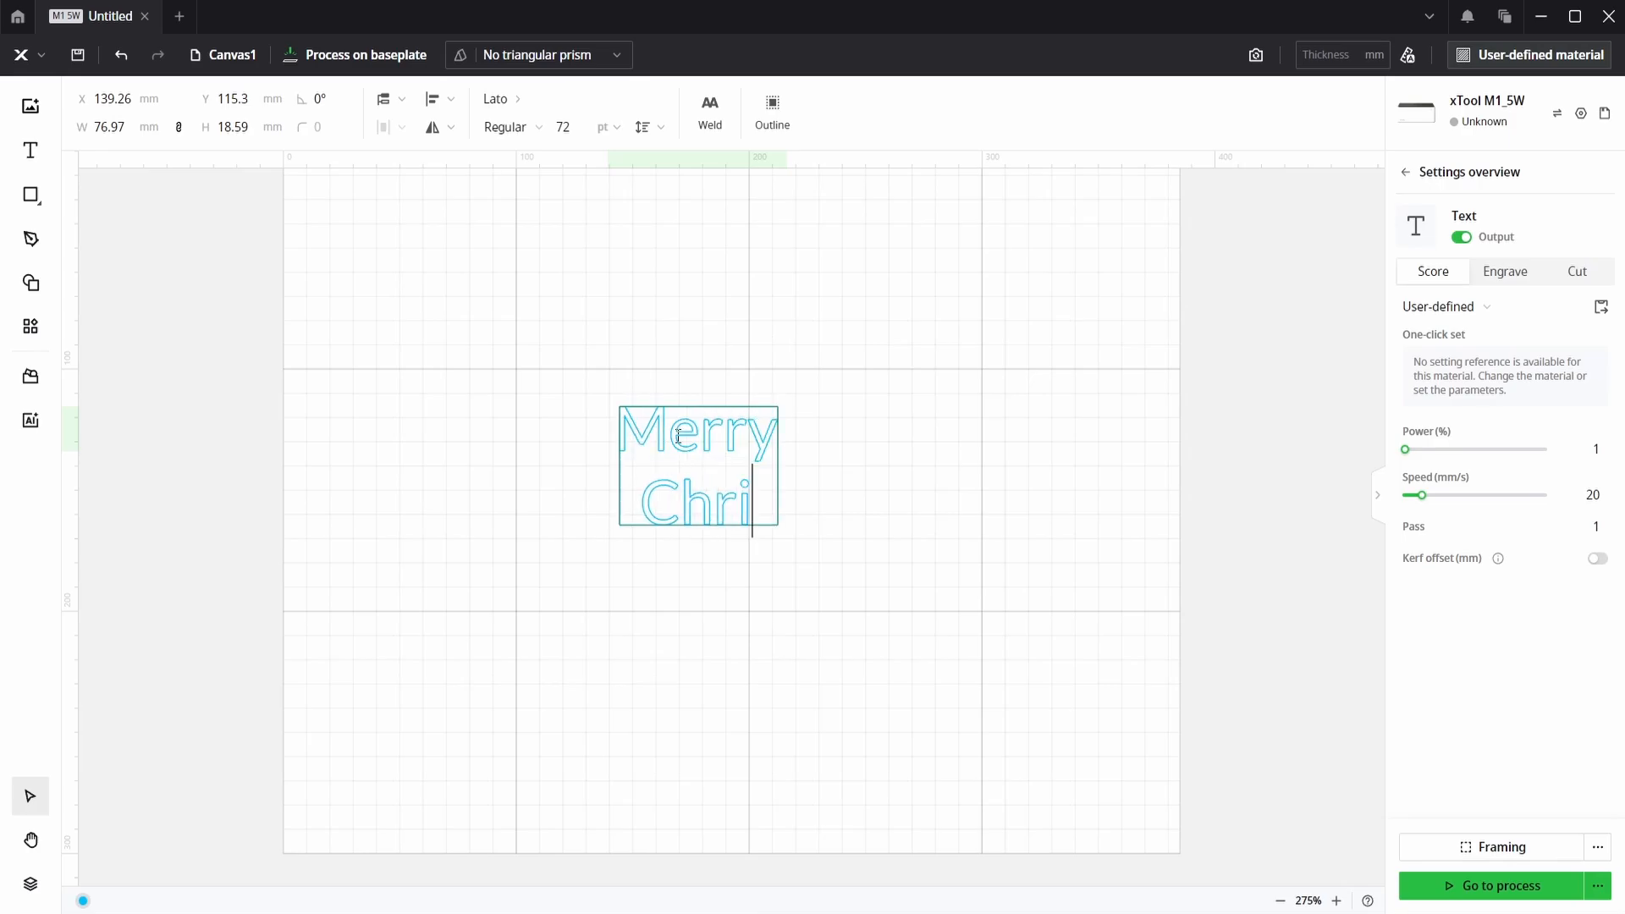
text(stmas)
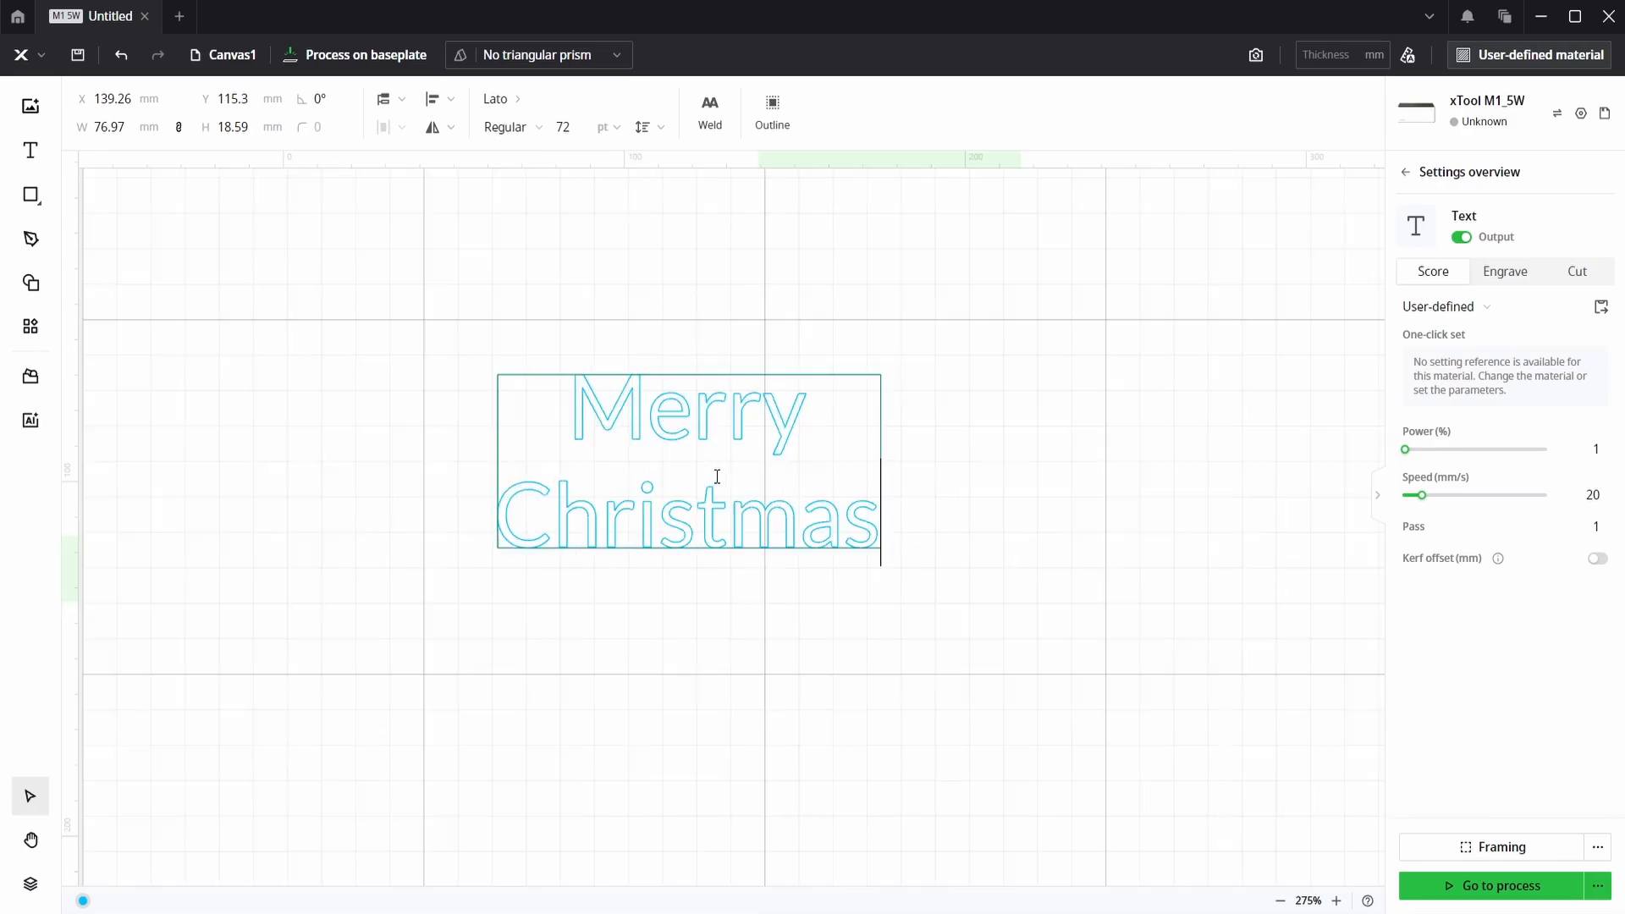
scroll(up, 3)
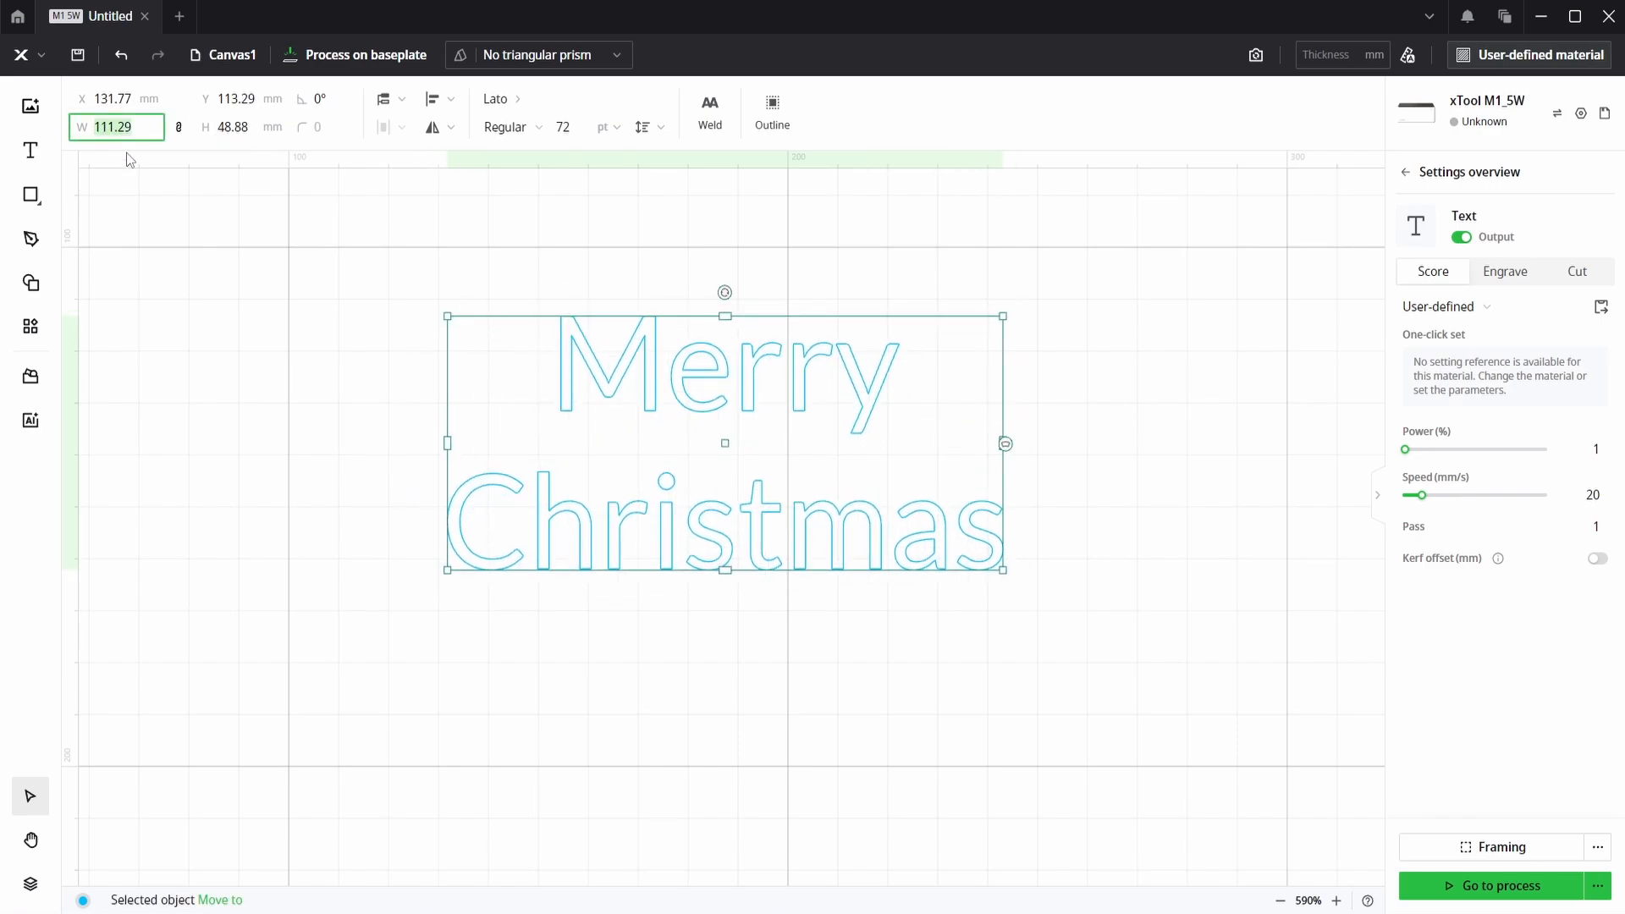
text(200)
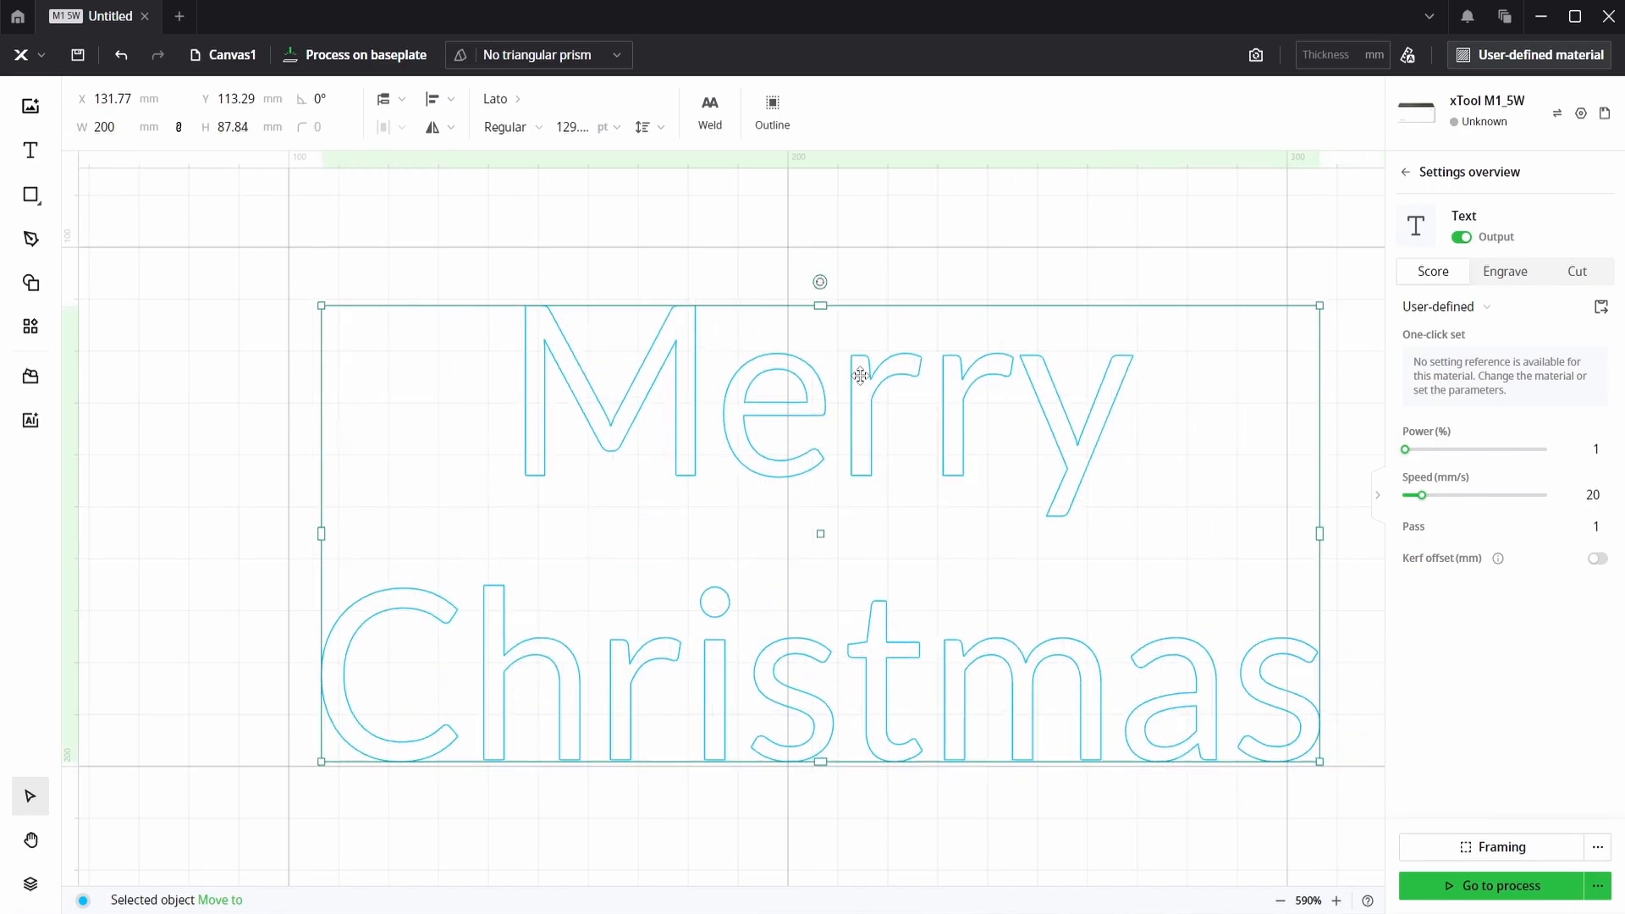
Preview a script font and a couple of other fonts on the sign text
click(497, 98)
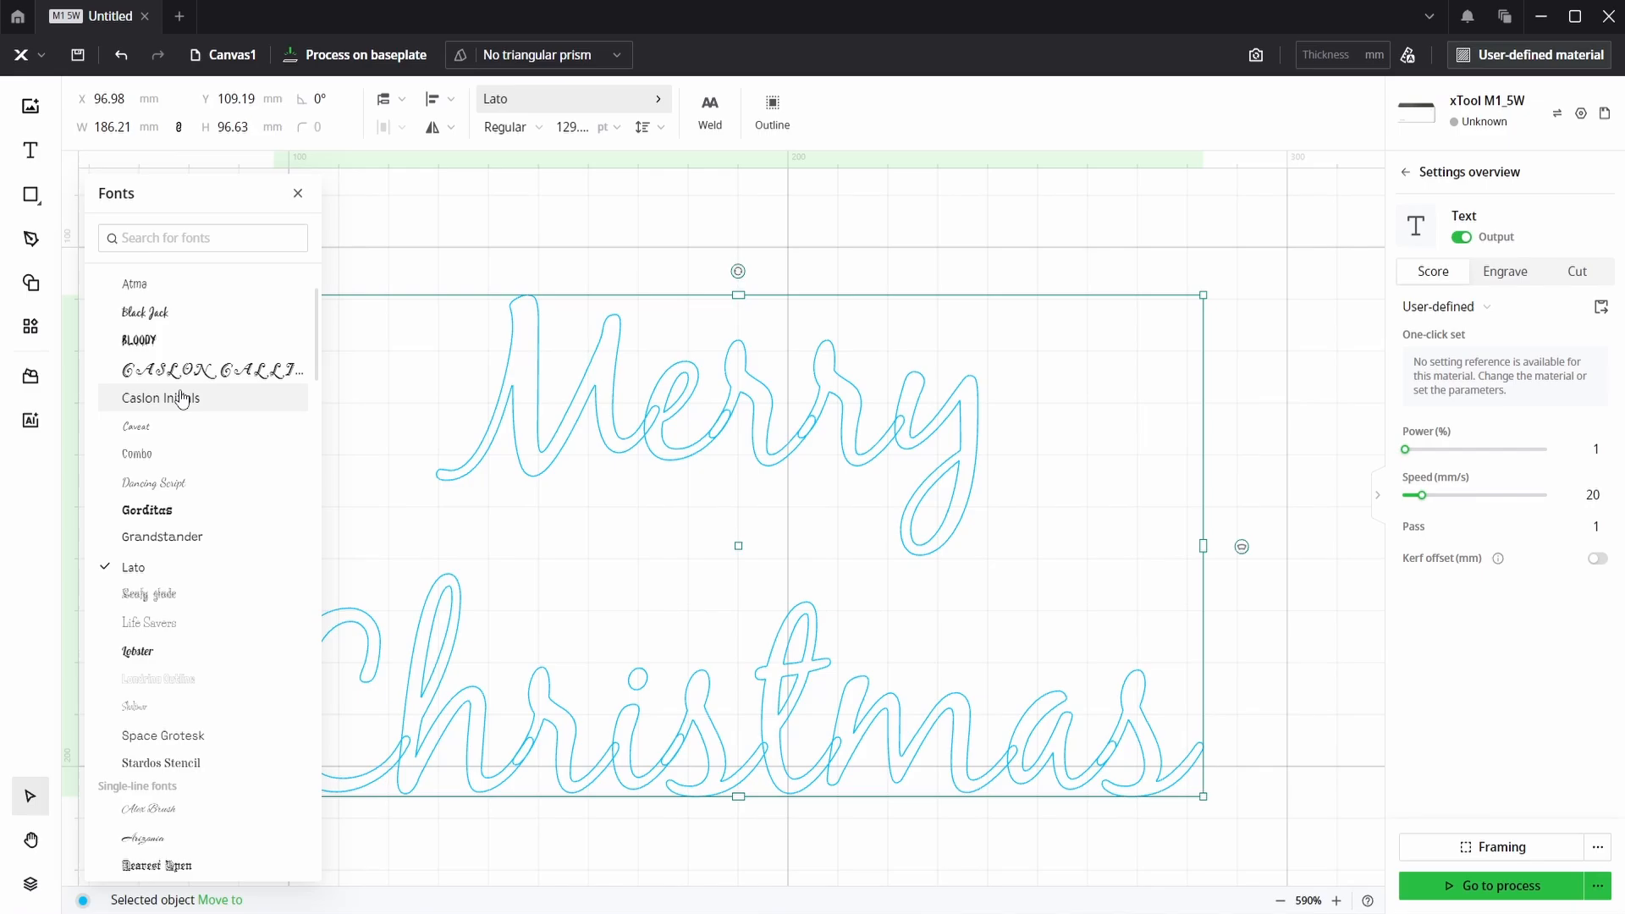
click(136, 427)
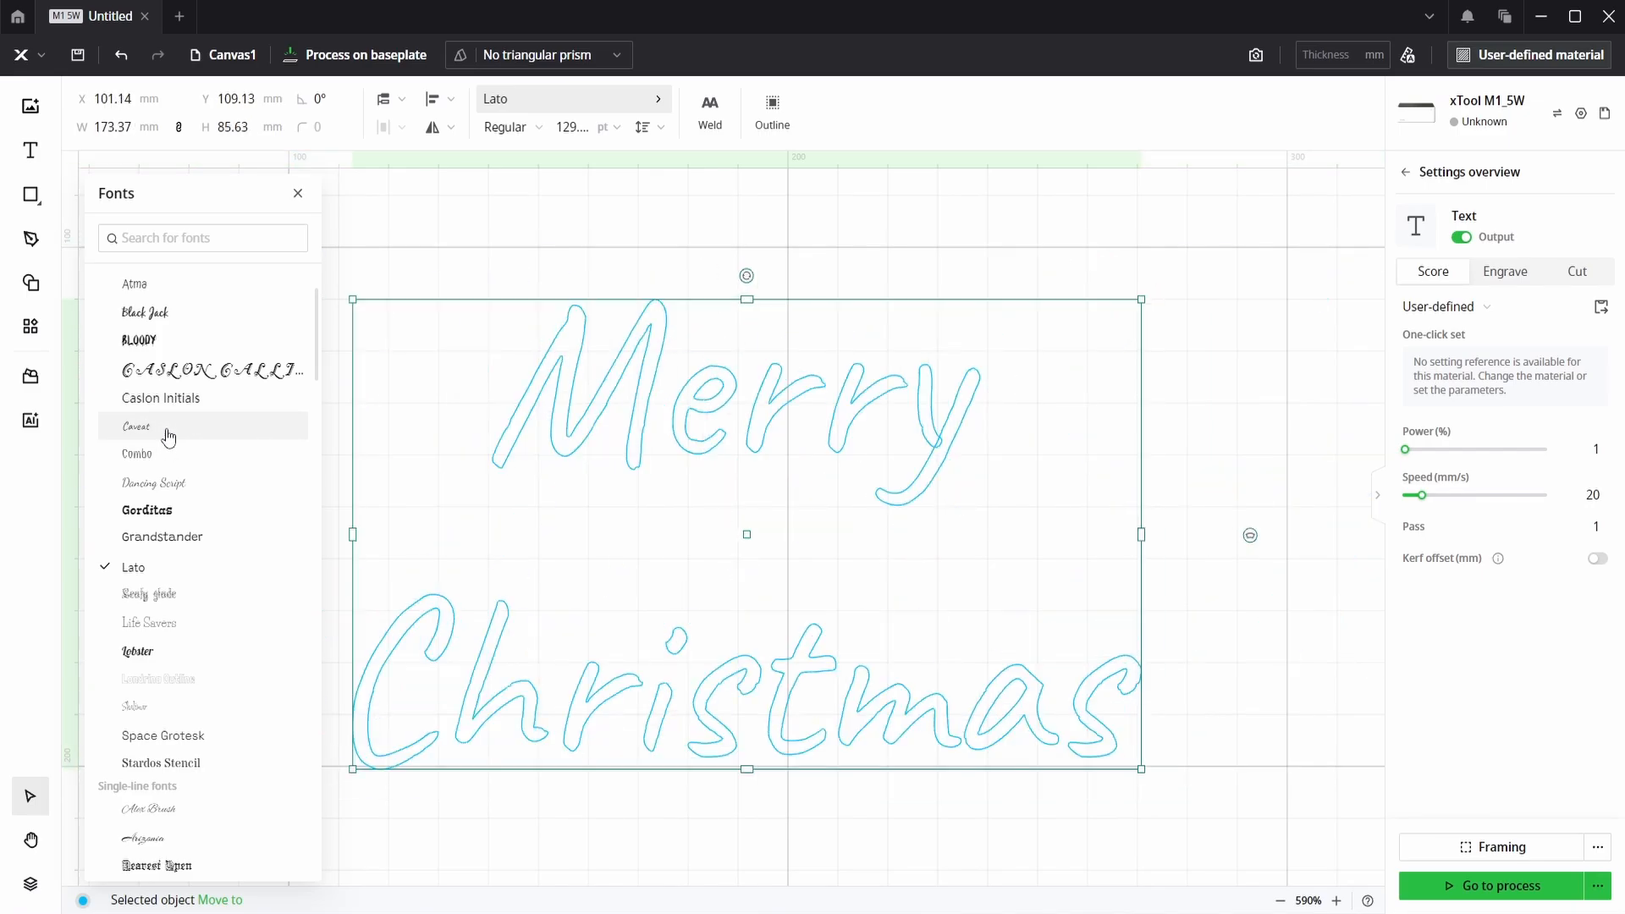
scroll(down, 3)
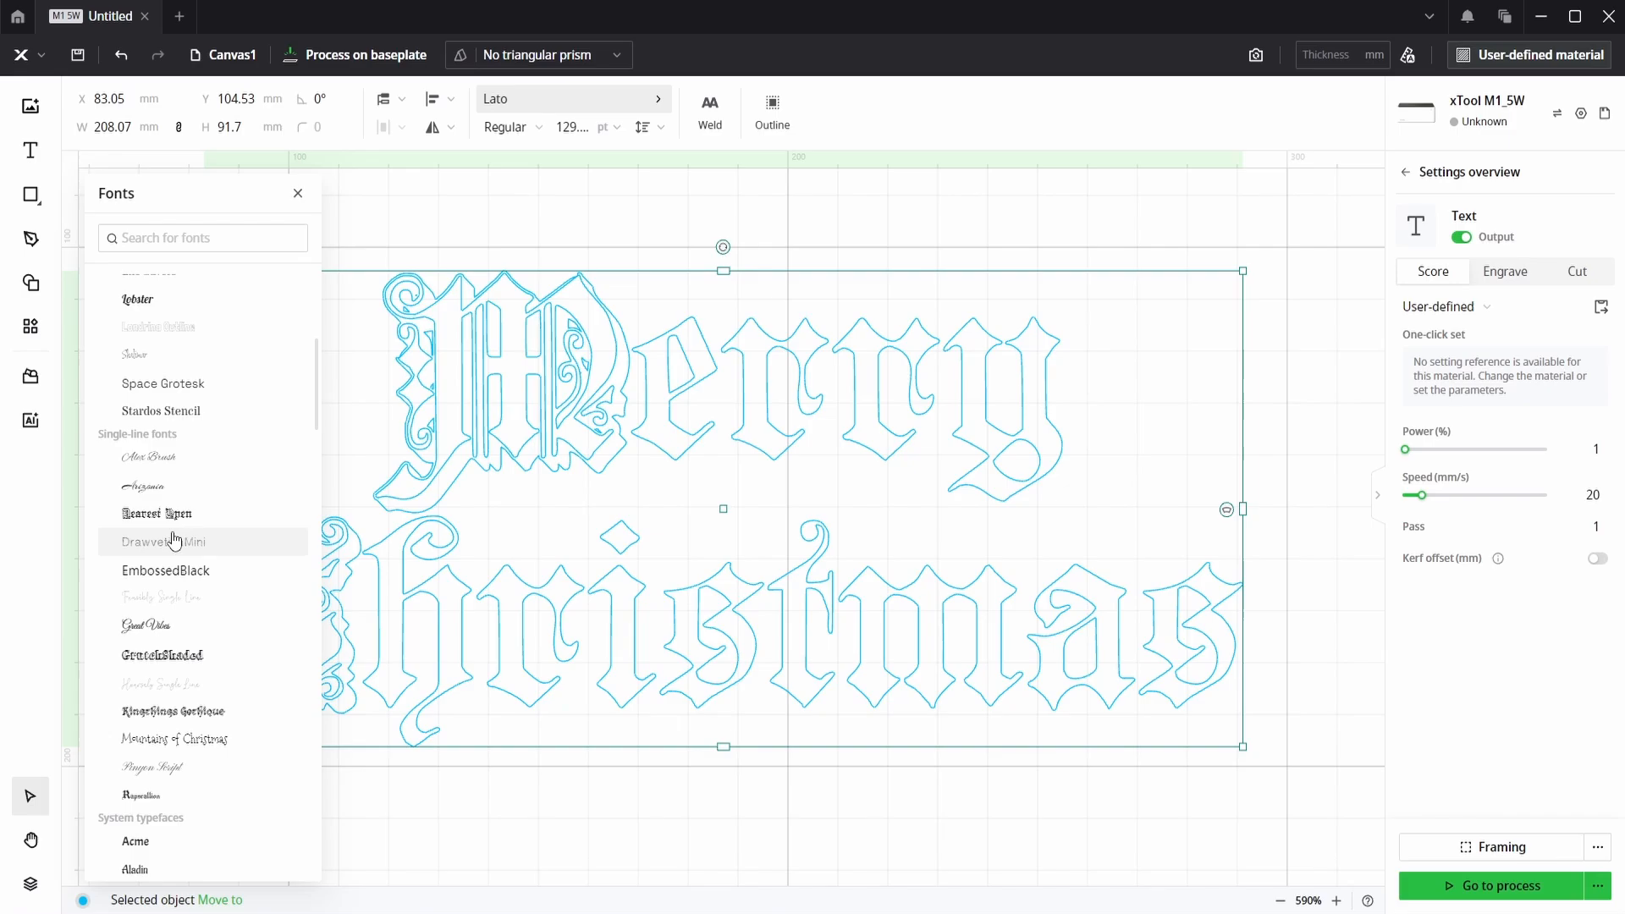
click(163, 567)
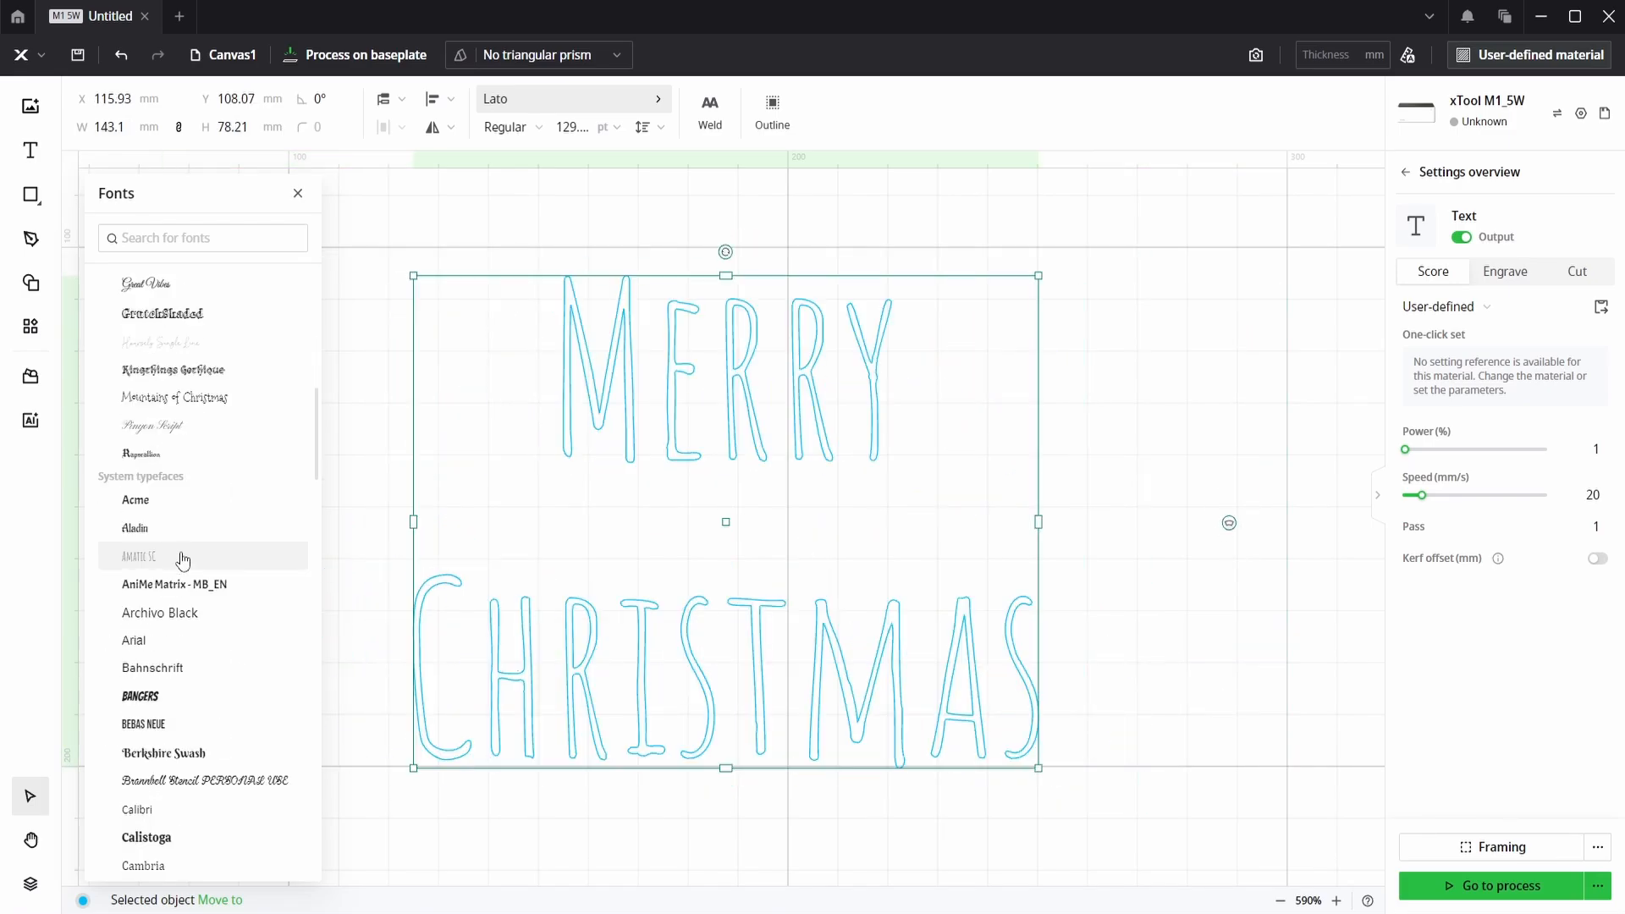
click(136, 499)
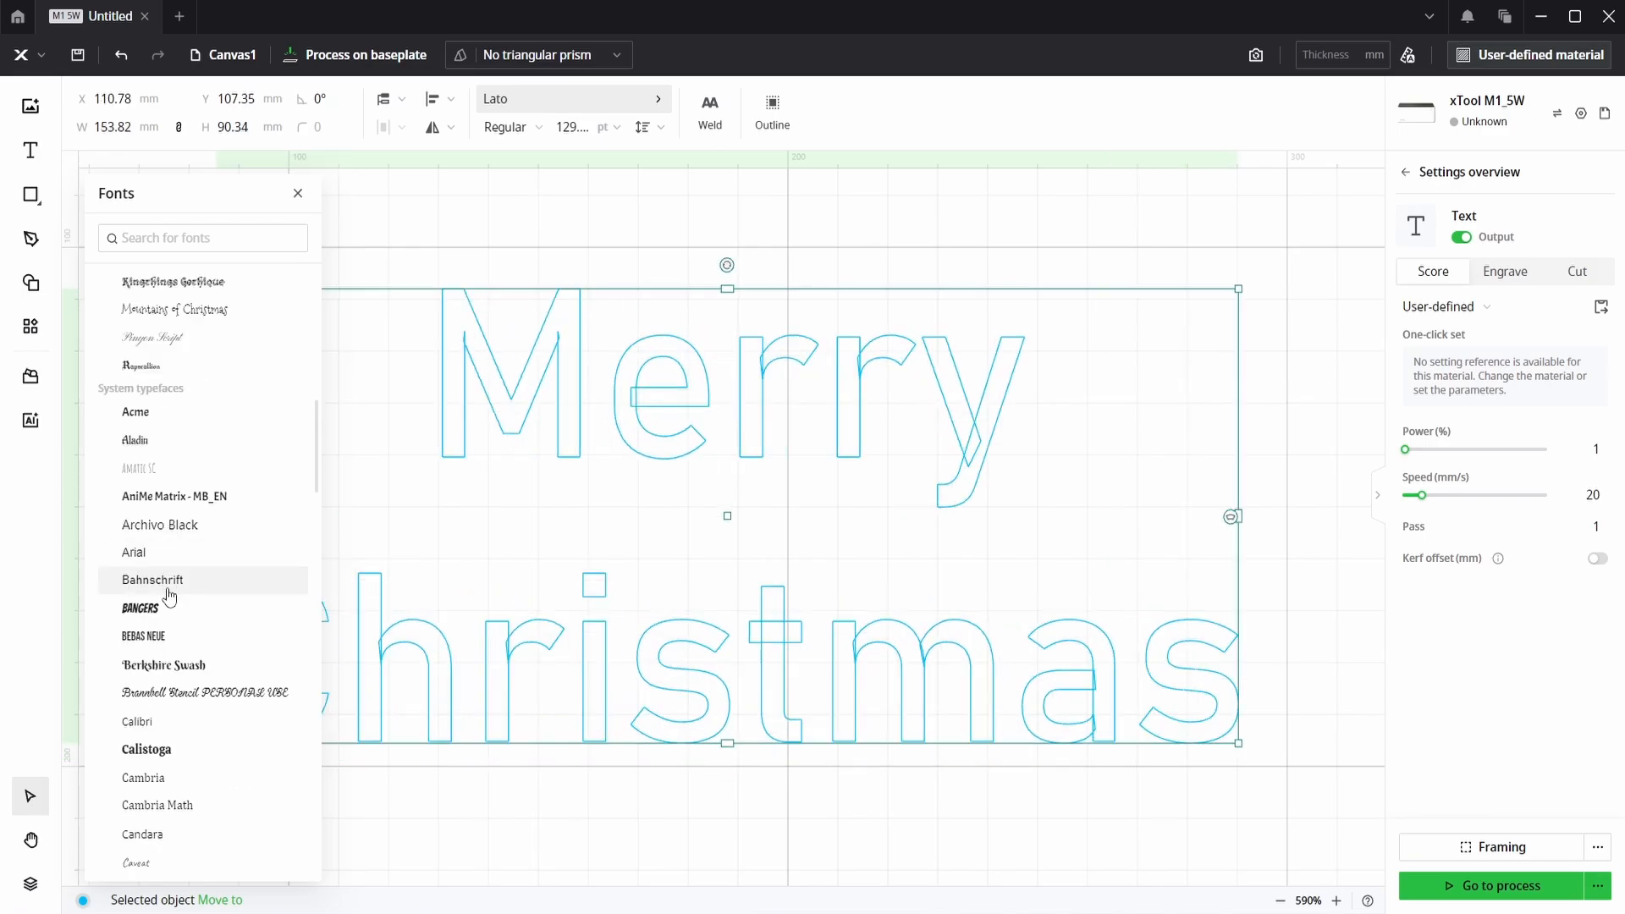
Try bold and rounded fonts, then apply Calistoga to the Merry Christmas text
scroll(down, 3)
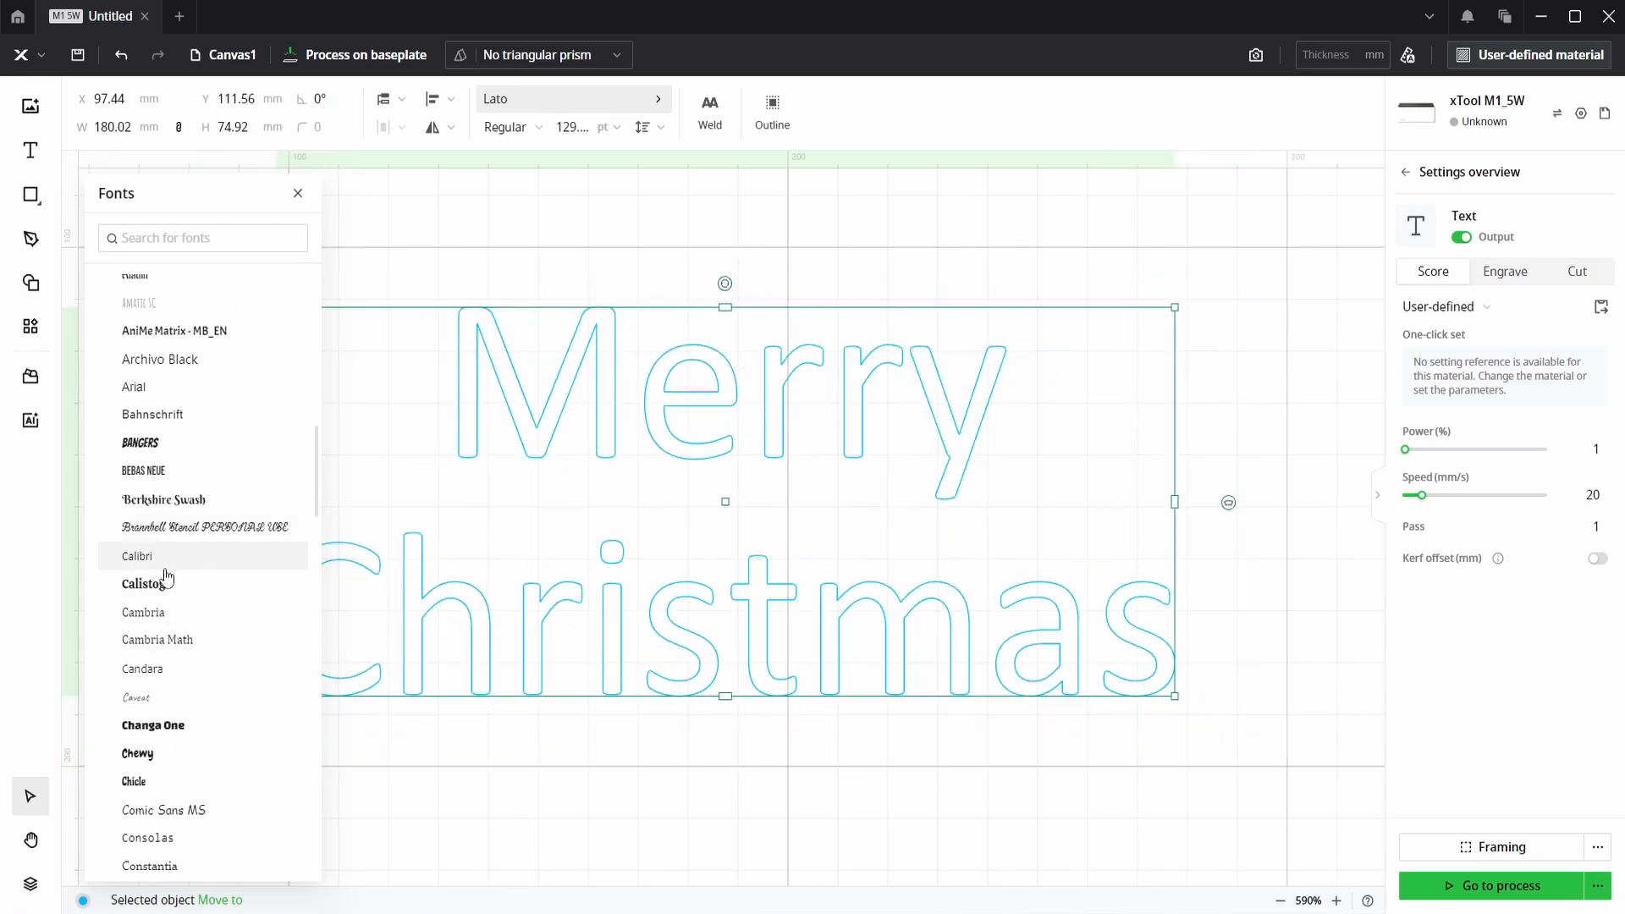
click(136, 610)
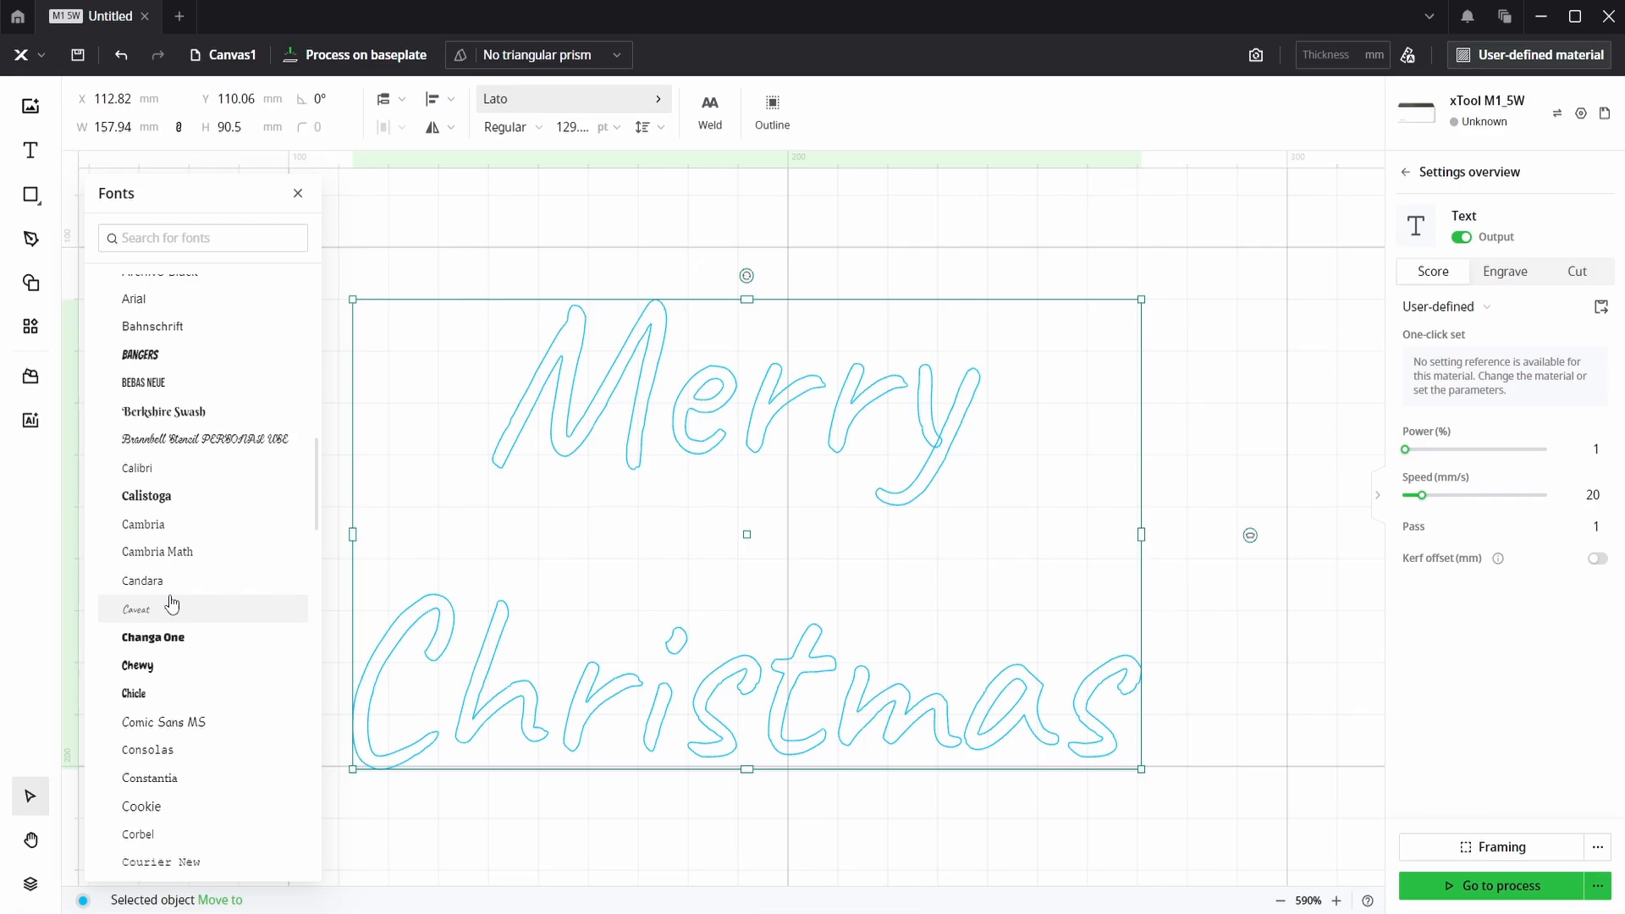
click(152, 637)
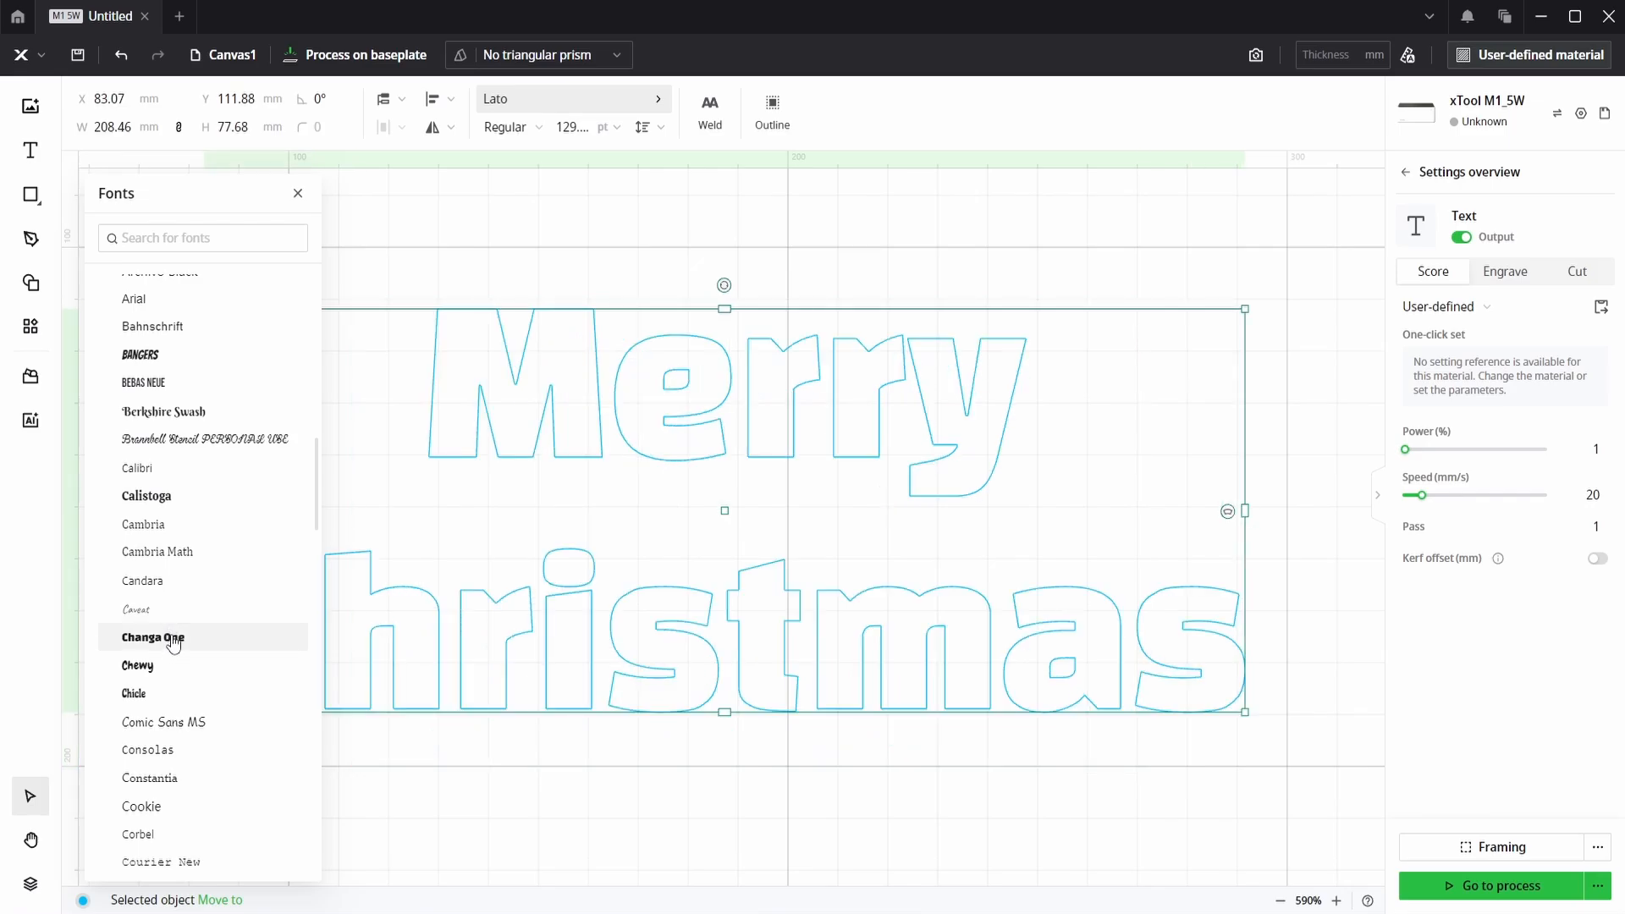
scroll(down, 3)
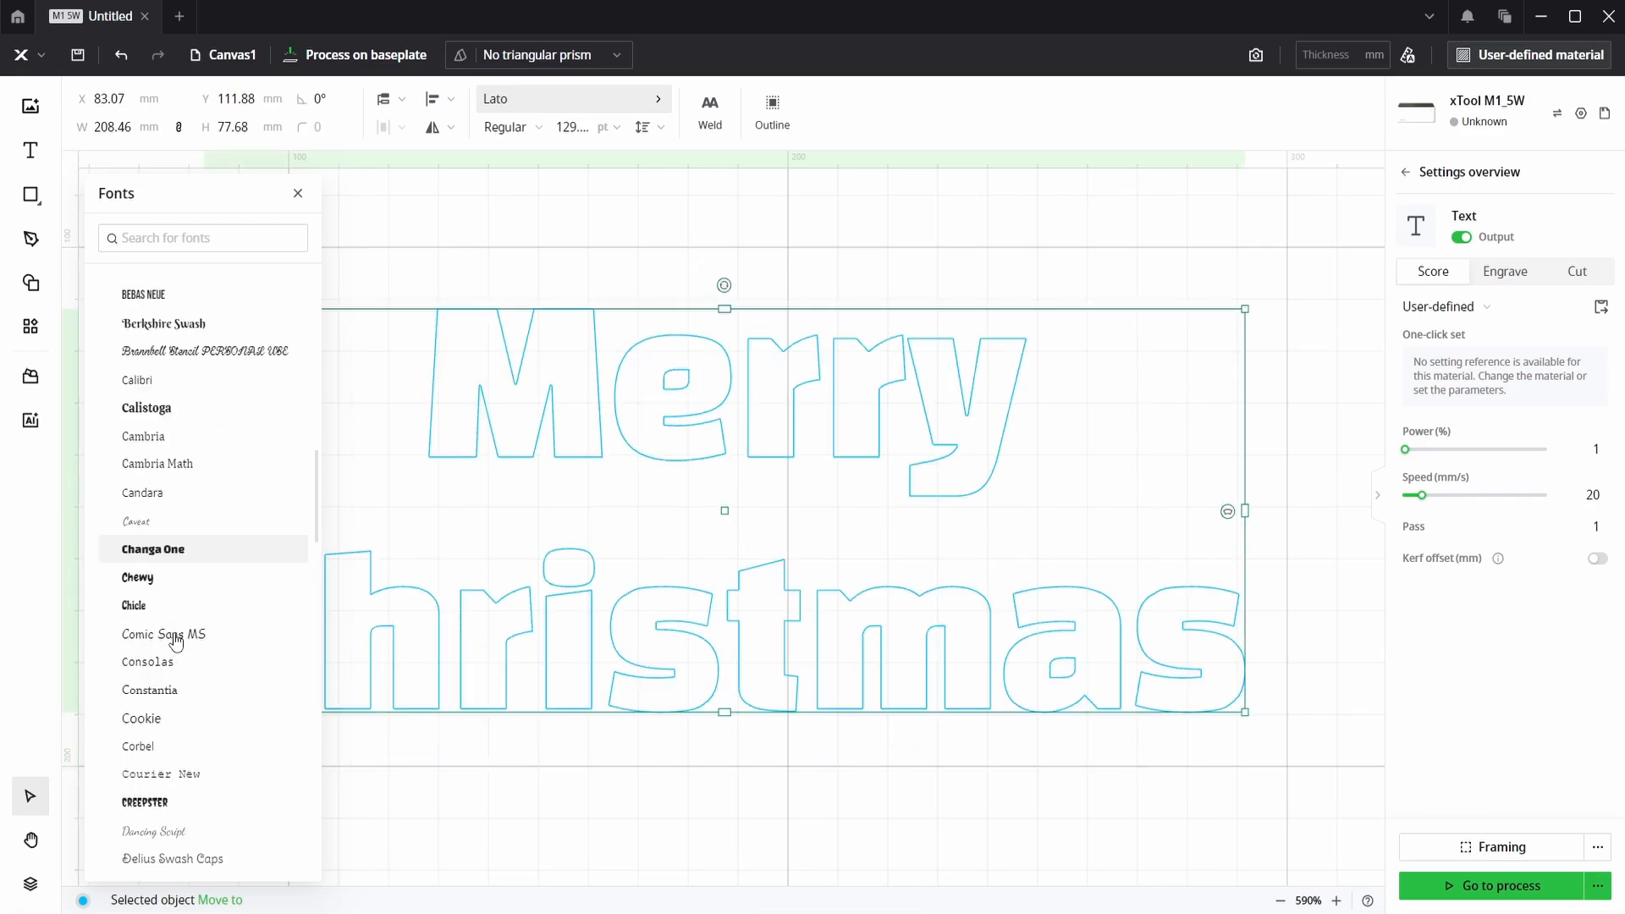
click(134, 606)
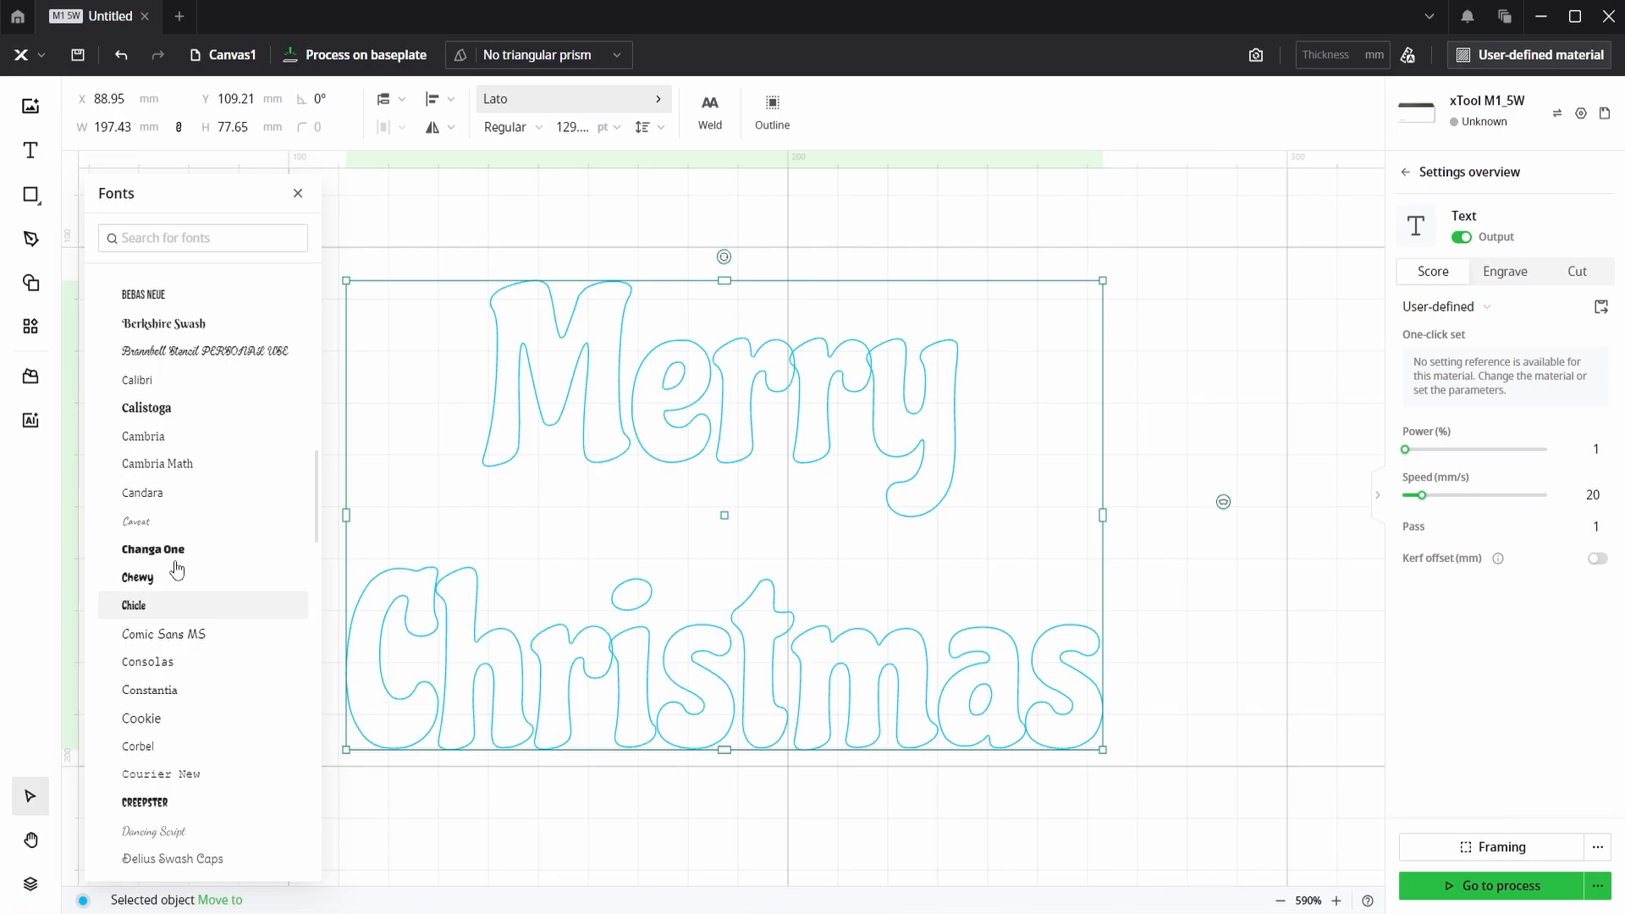
click(146, 408)
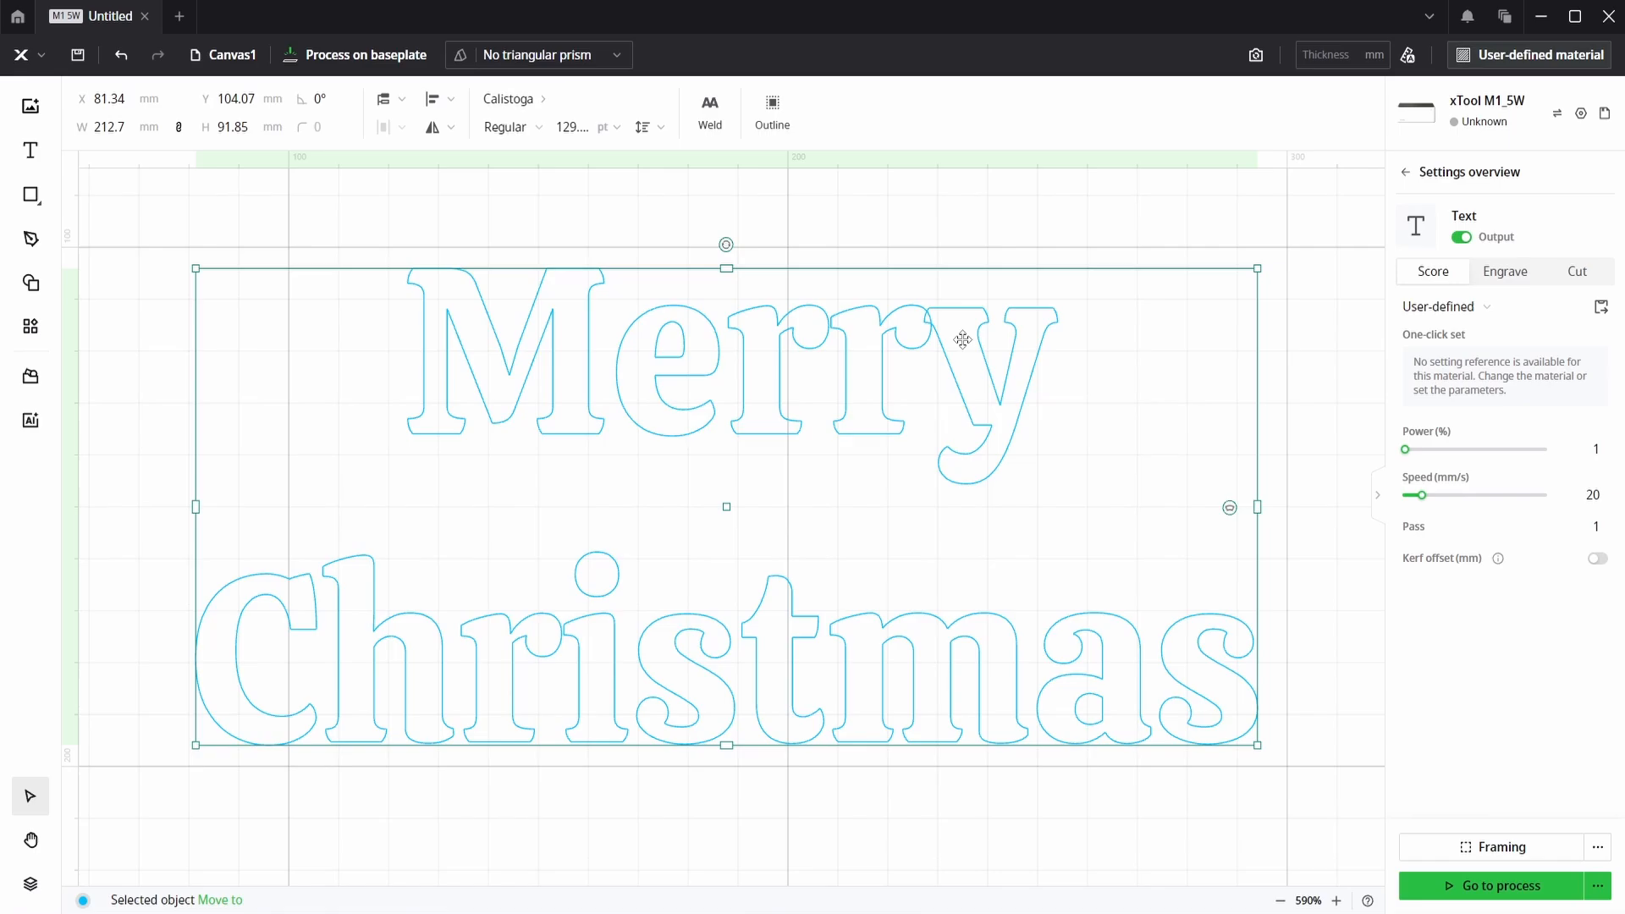
mouse_move(959, 328)
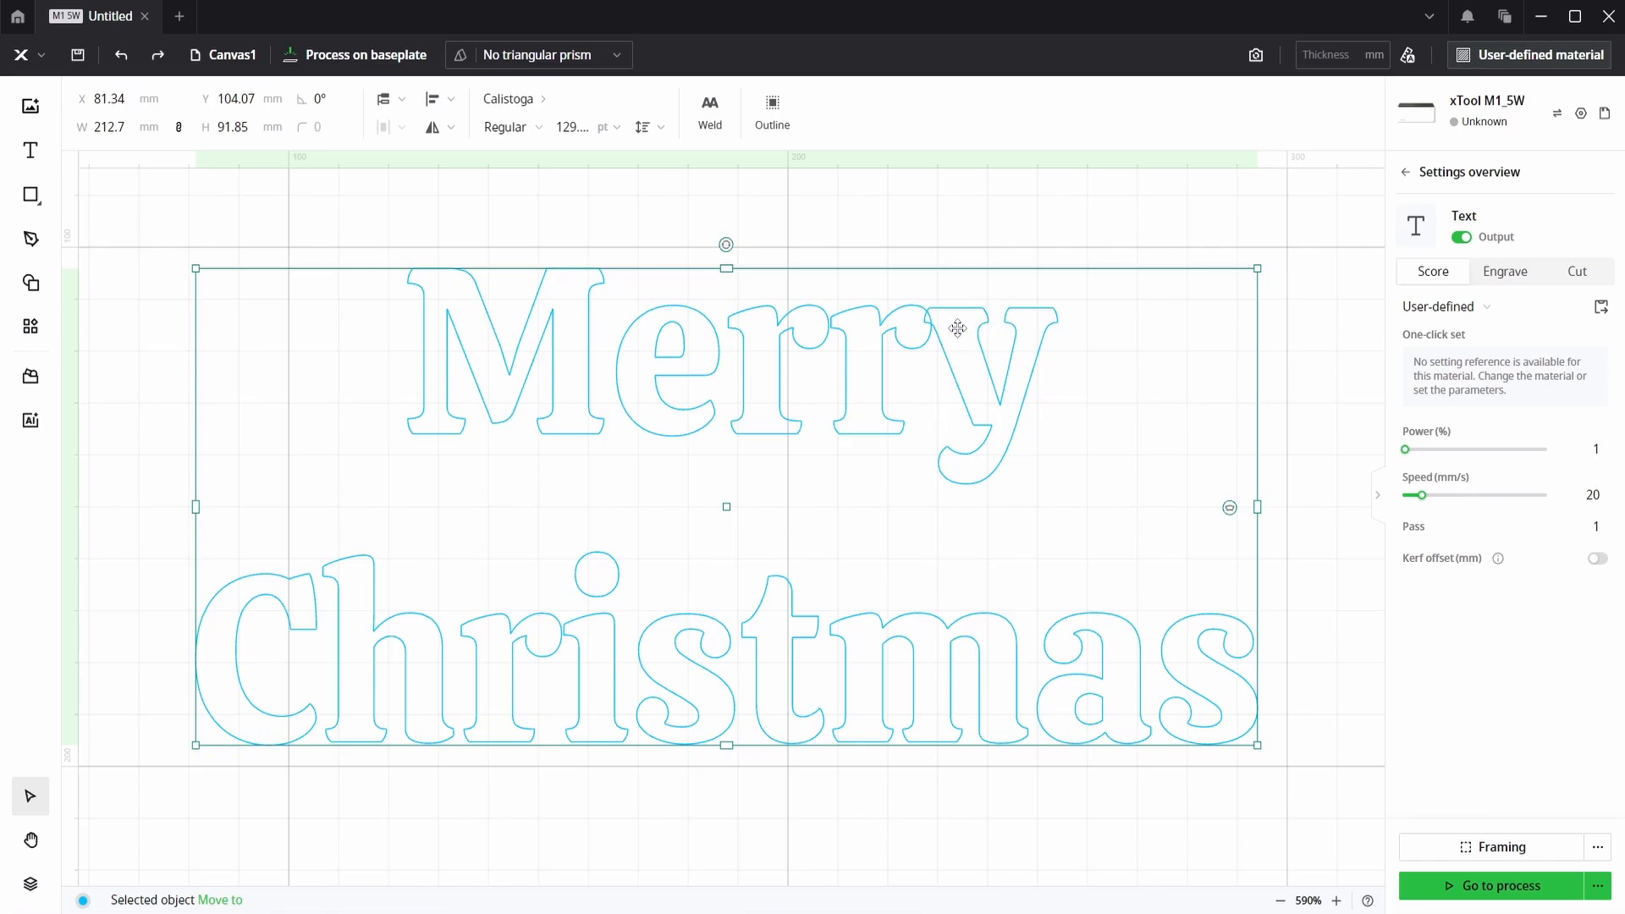
mouse_move(923, 329)
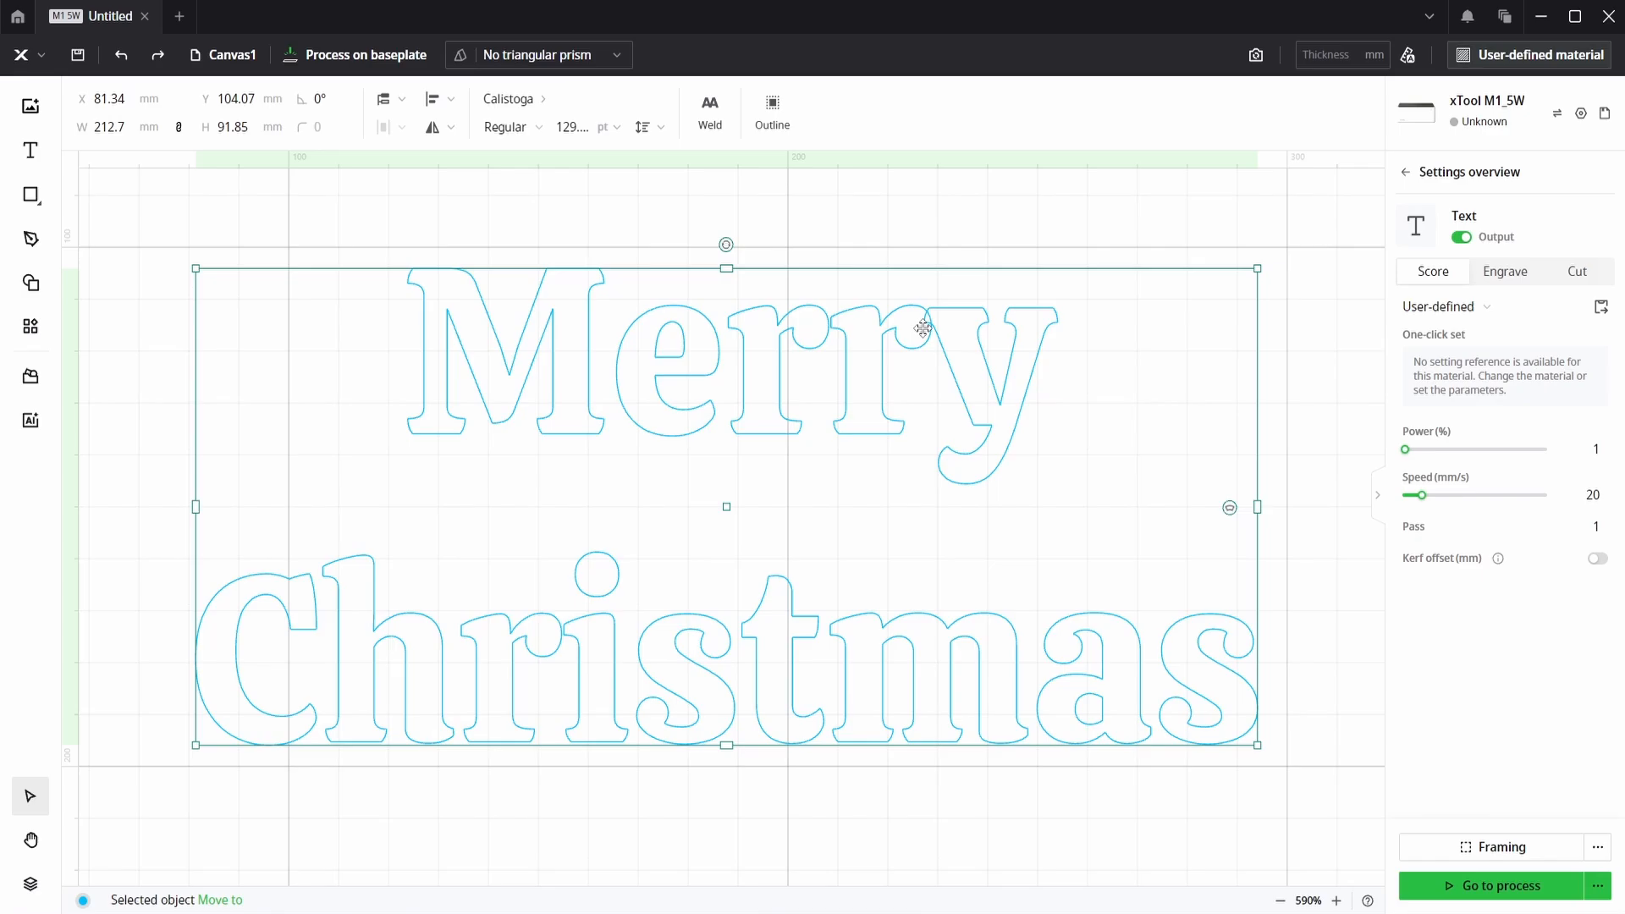
mouse_move(465, 694)
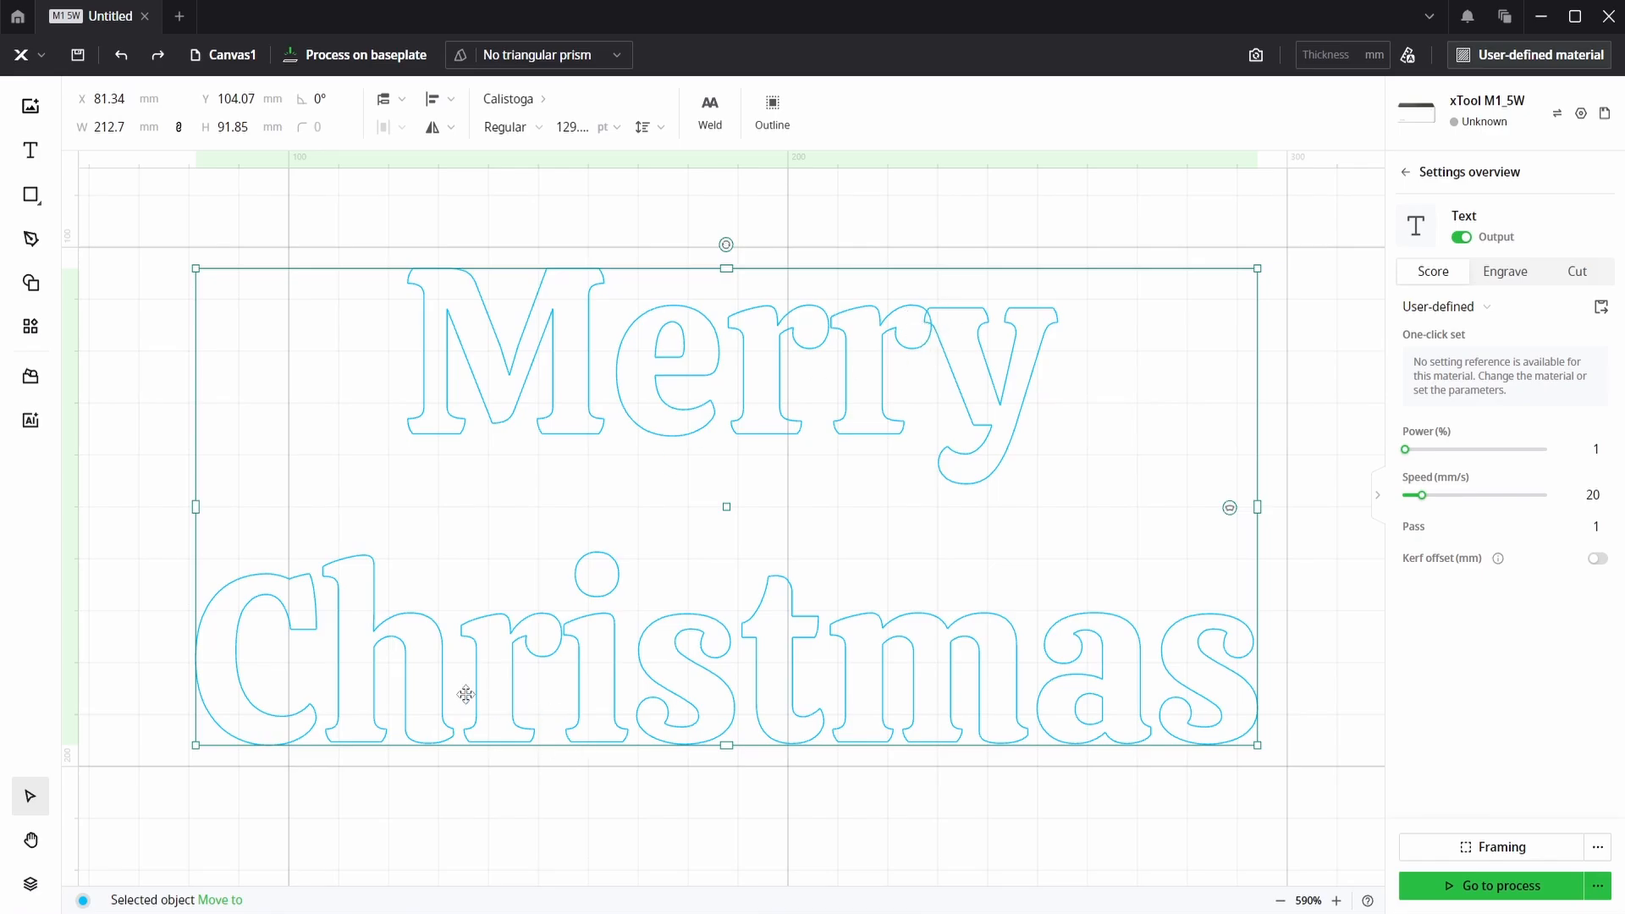
mouse_move(1124, 650)
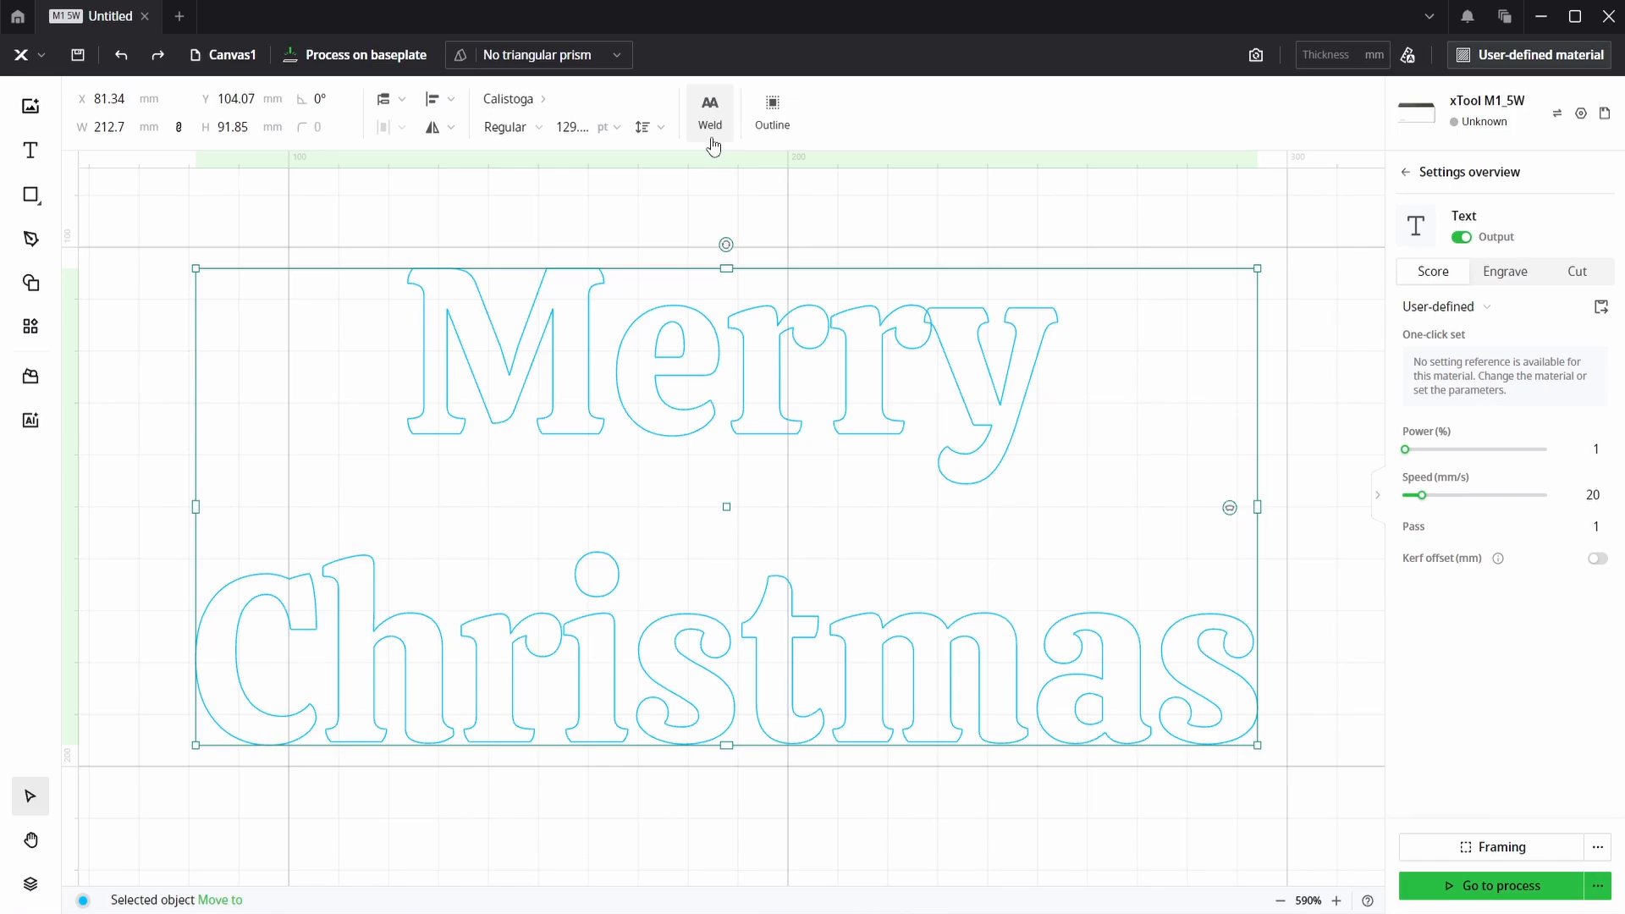
mouse_move(710, 112)
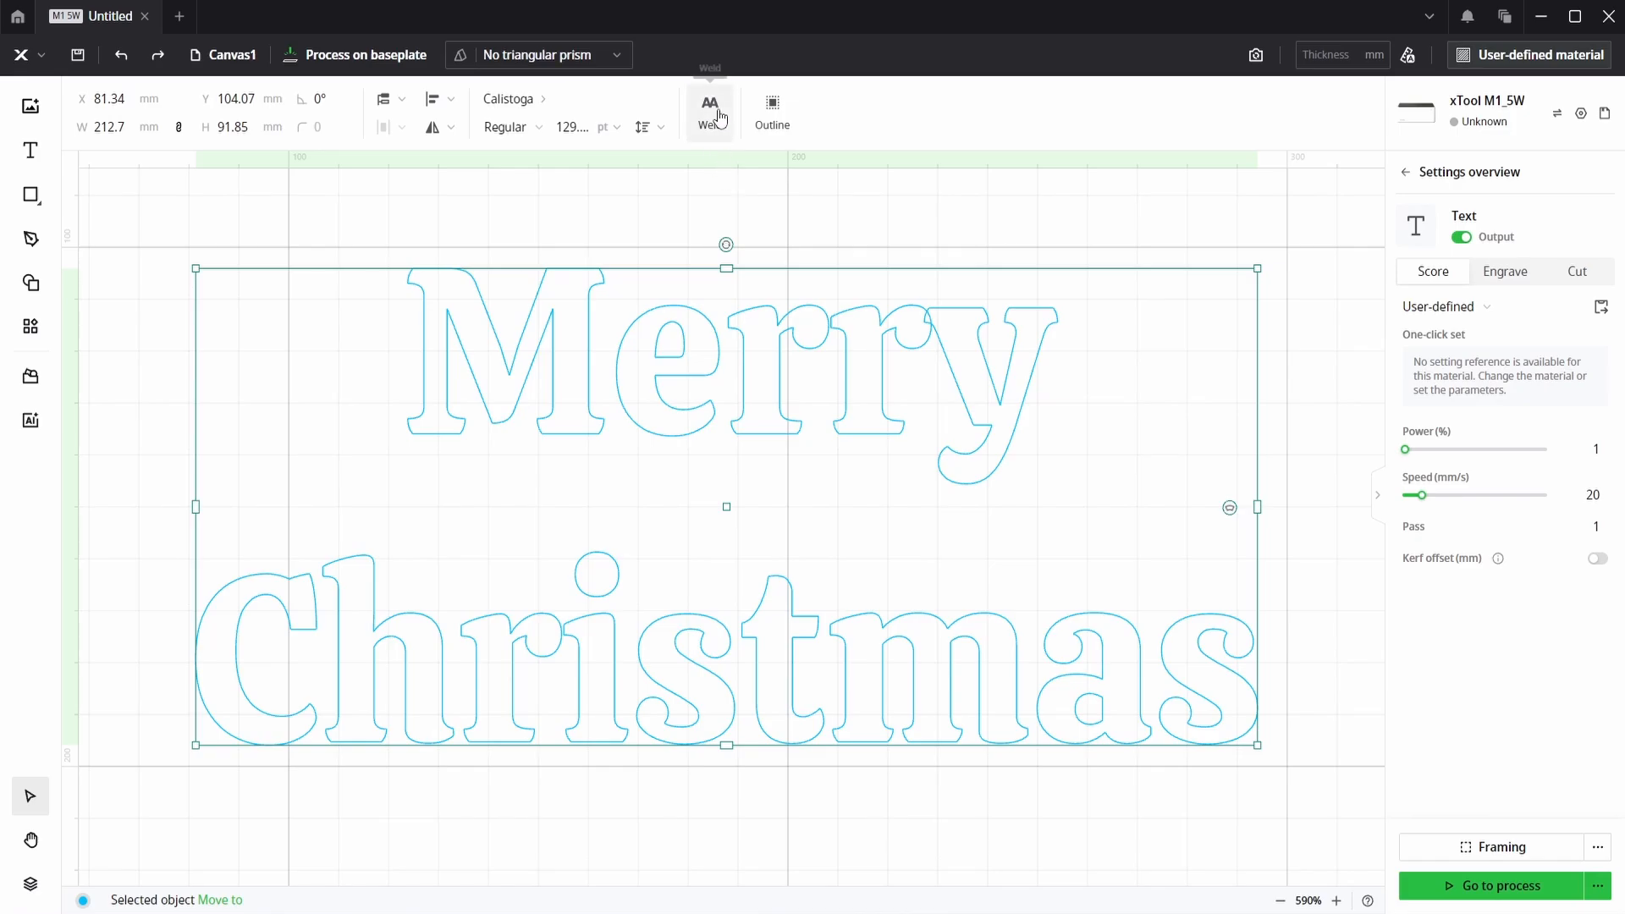
Convert the Merry Christmas text to outlines and merge the letters into one compound vector
click(643, 127)
text(1)
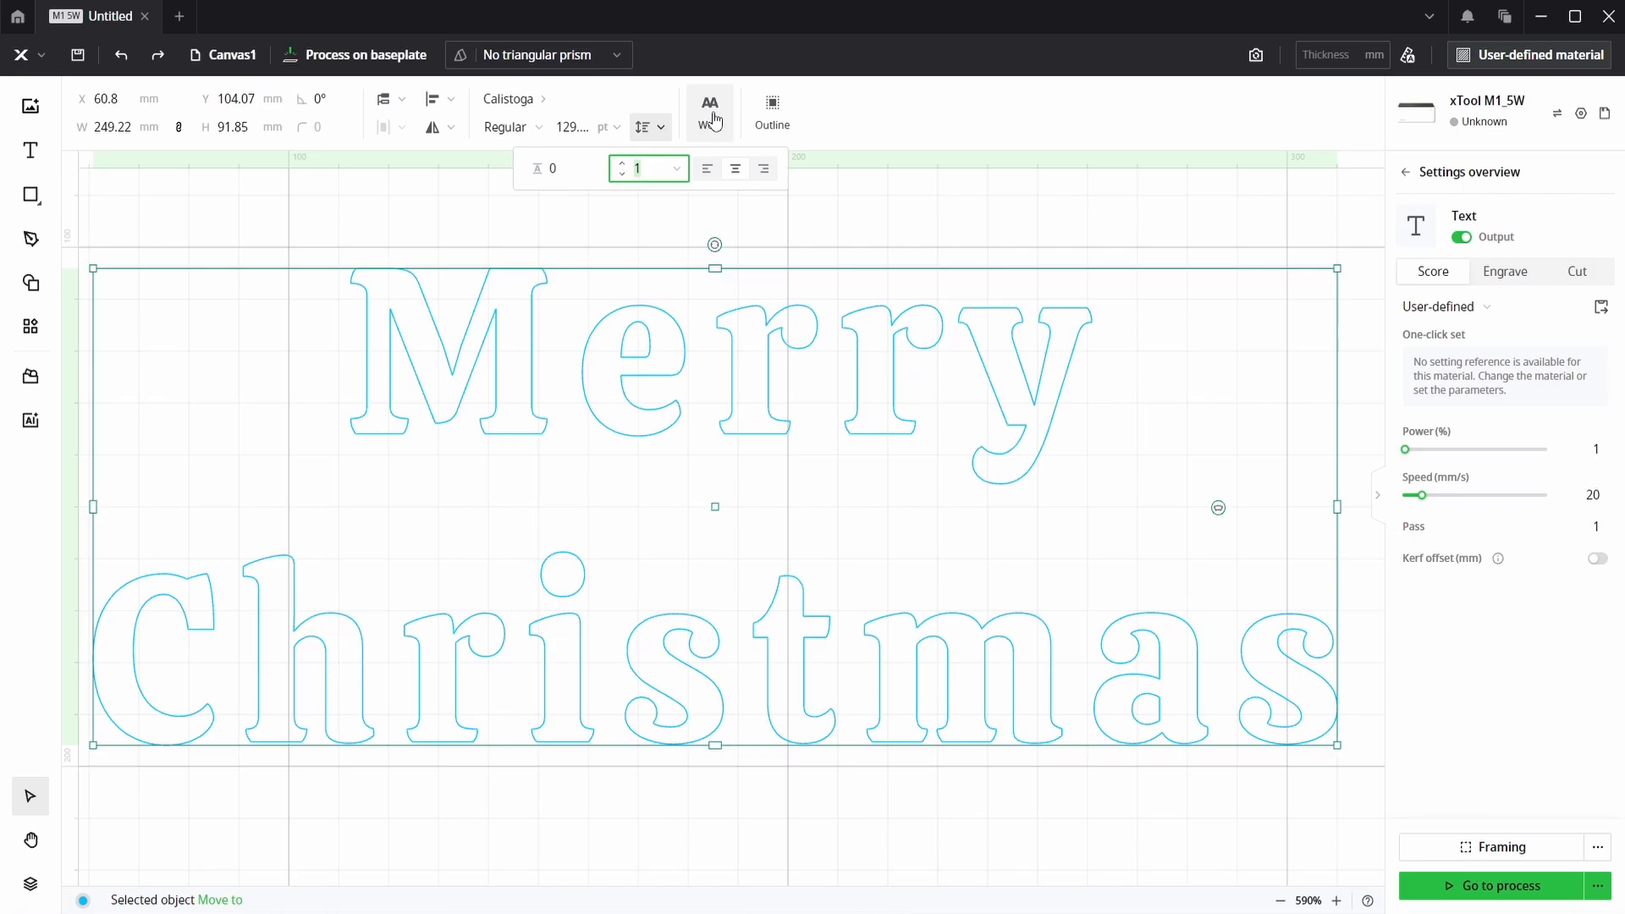
click(709, 108)
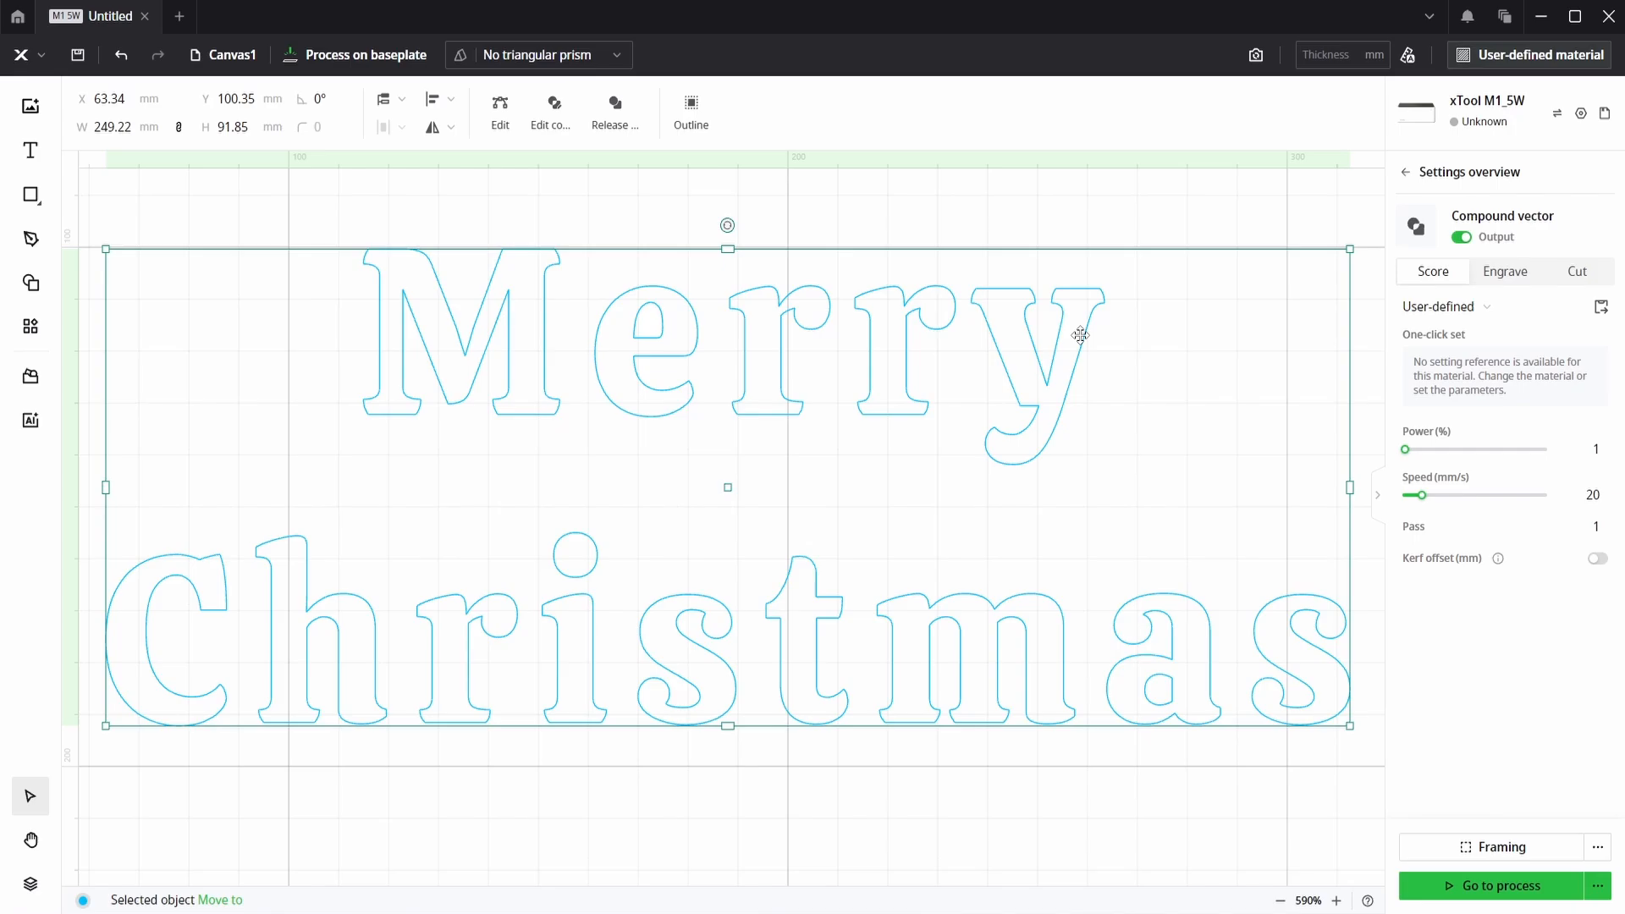
mouse_move(1064, 347)
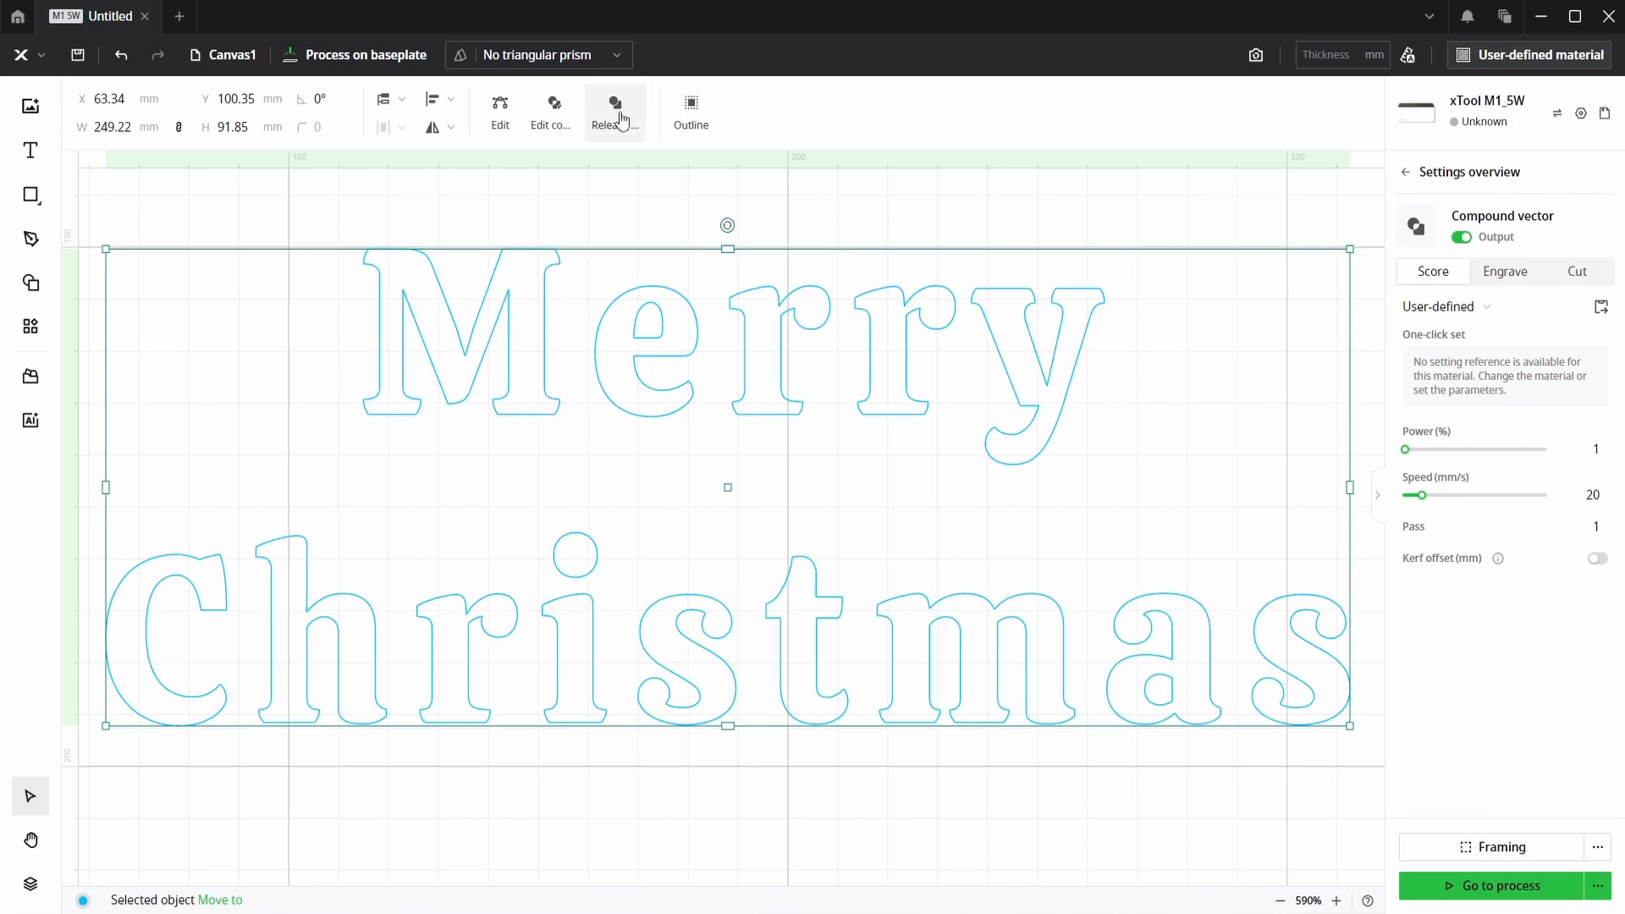
Release the compound into separate letter shapes and select the e with its inner hole
click(615, 112)
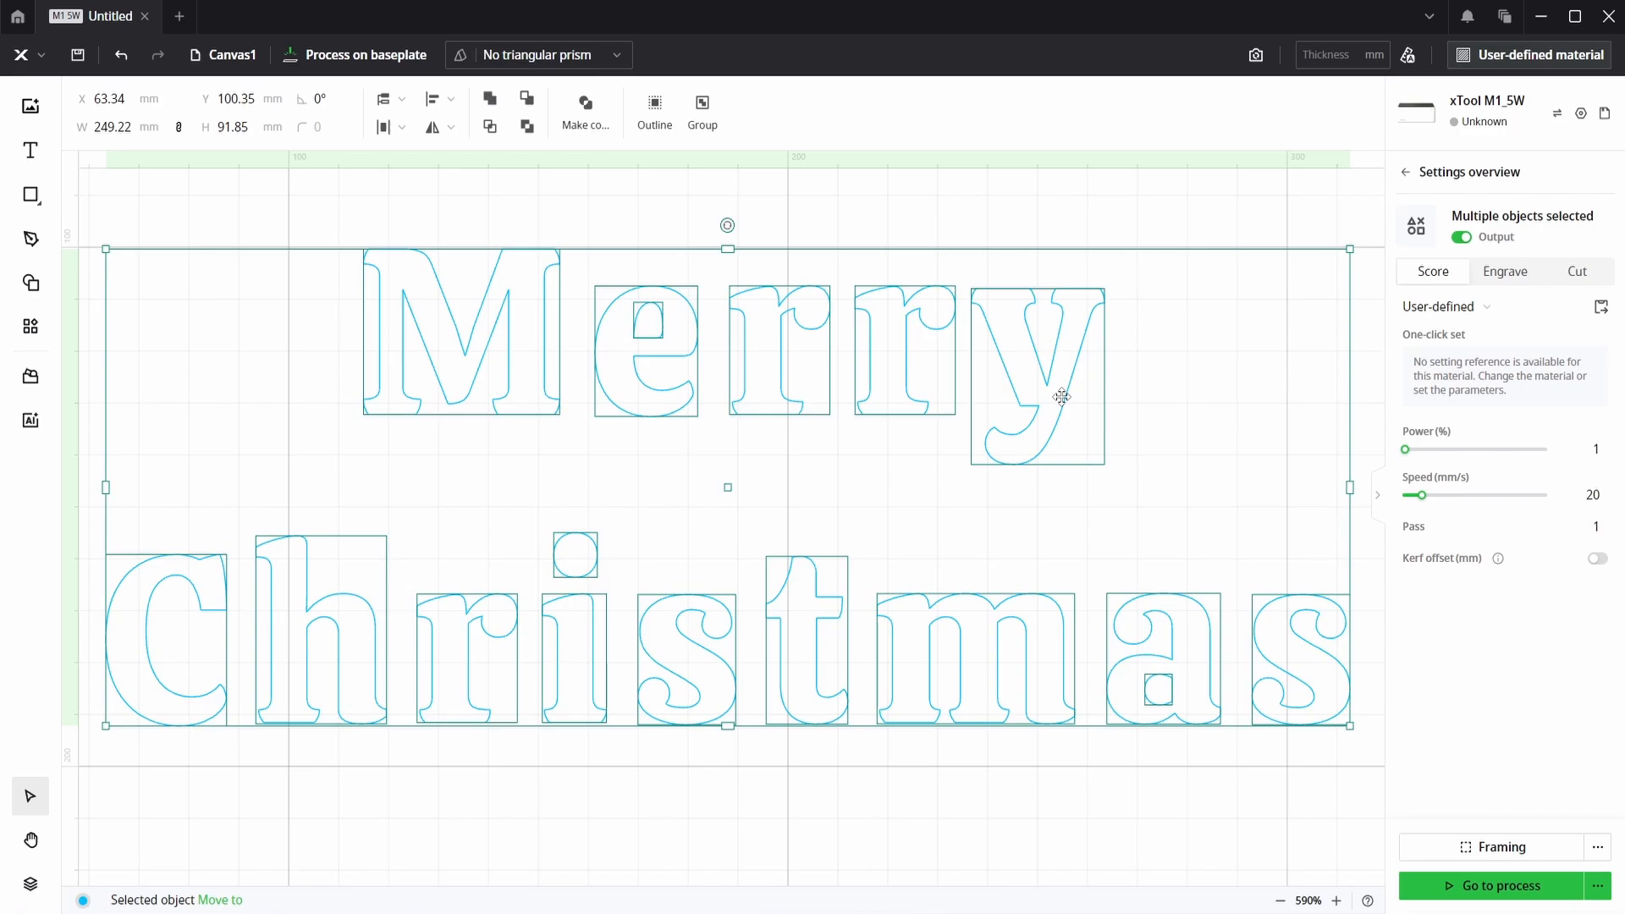
click(1037, 372)
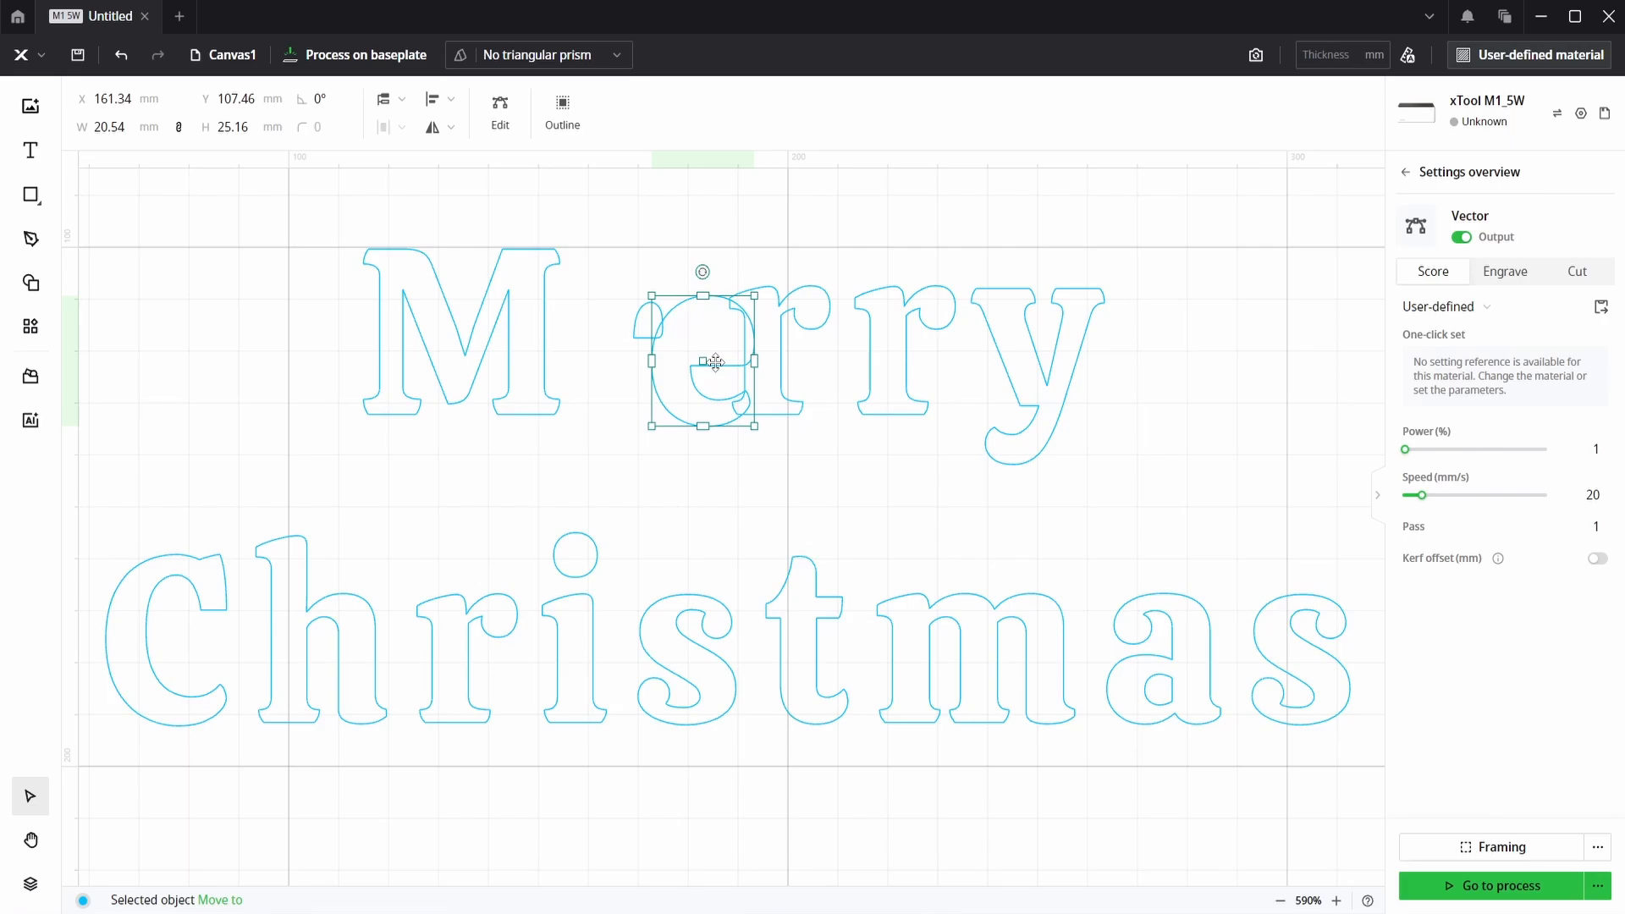
click(695, 495)
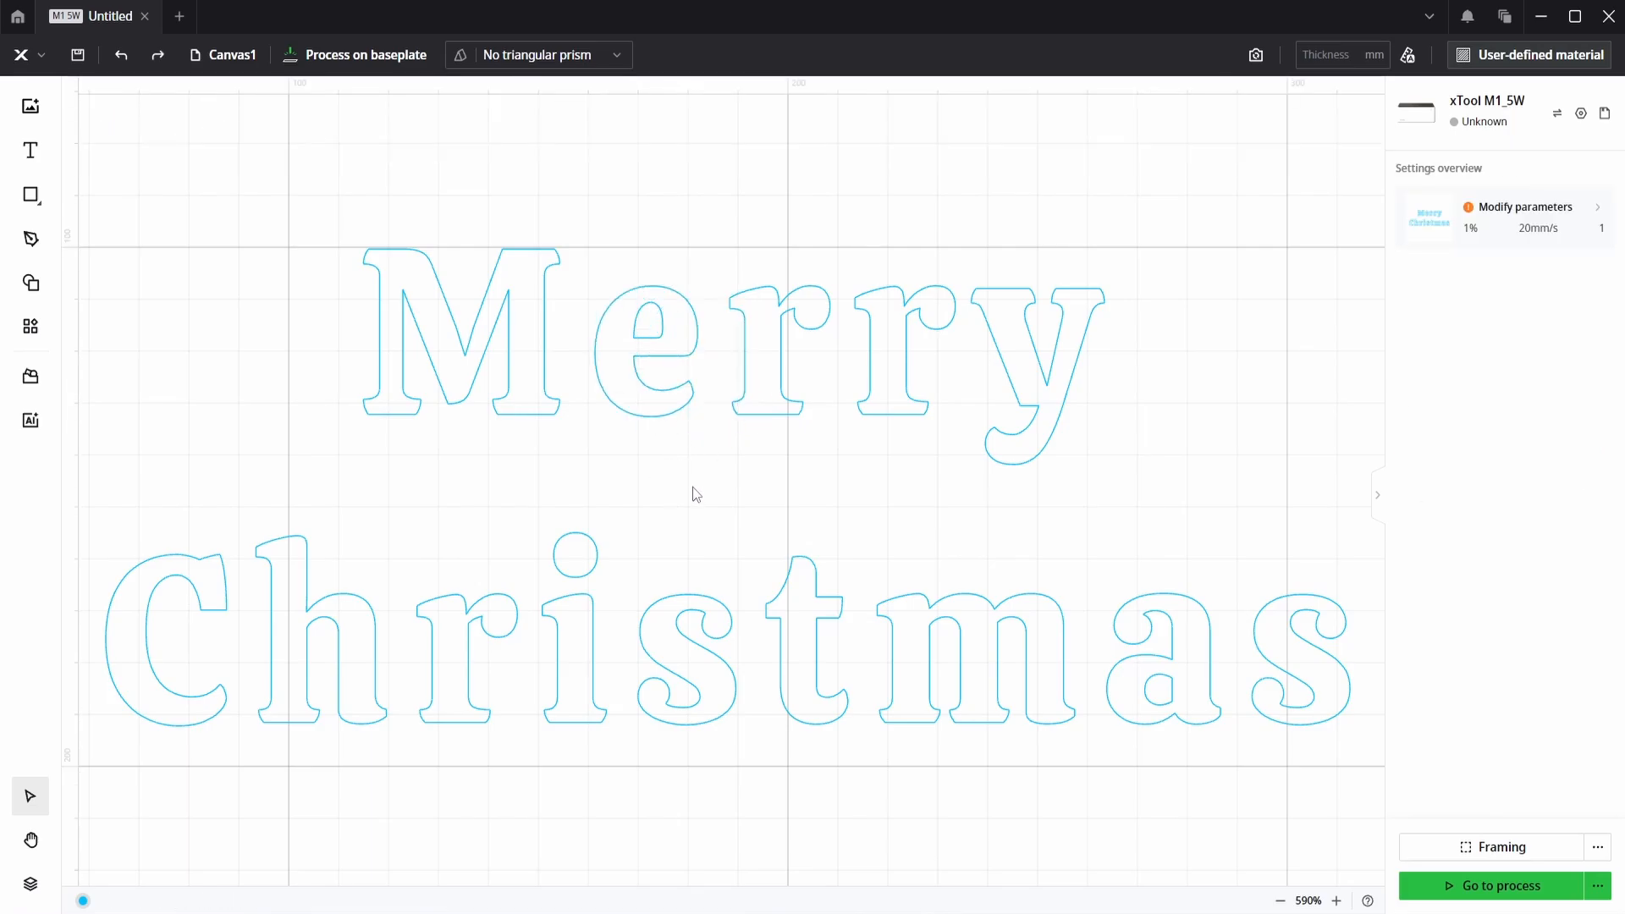
click(645, 351)
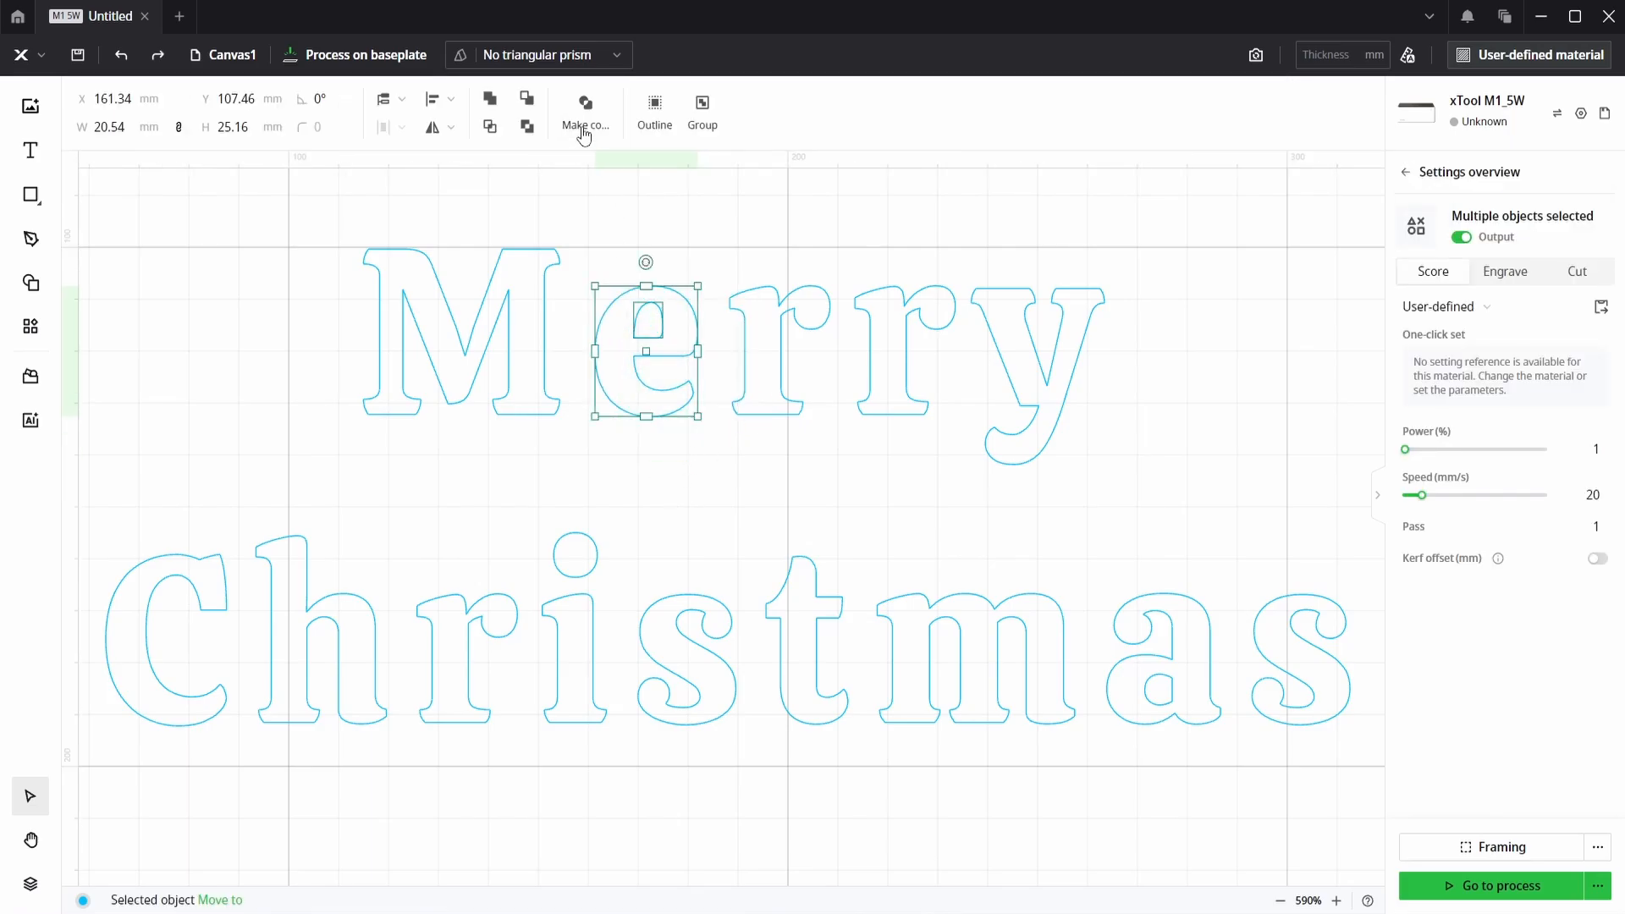
Rejoin the letter e and its counter as one compound shape
click(584, 111)
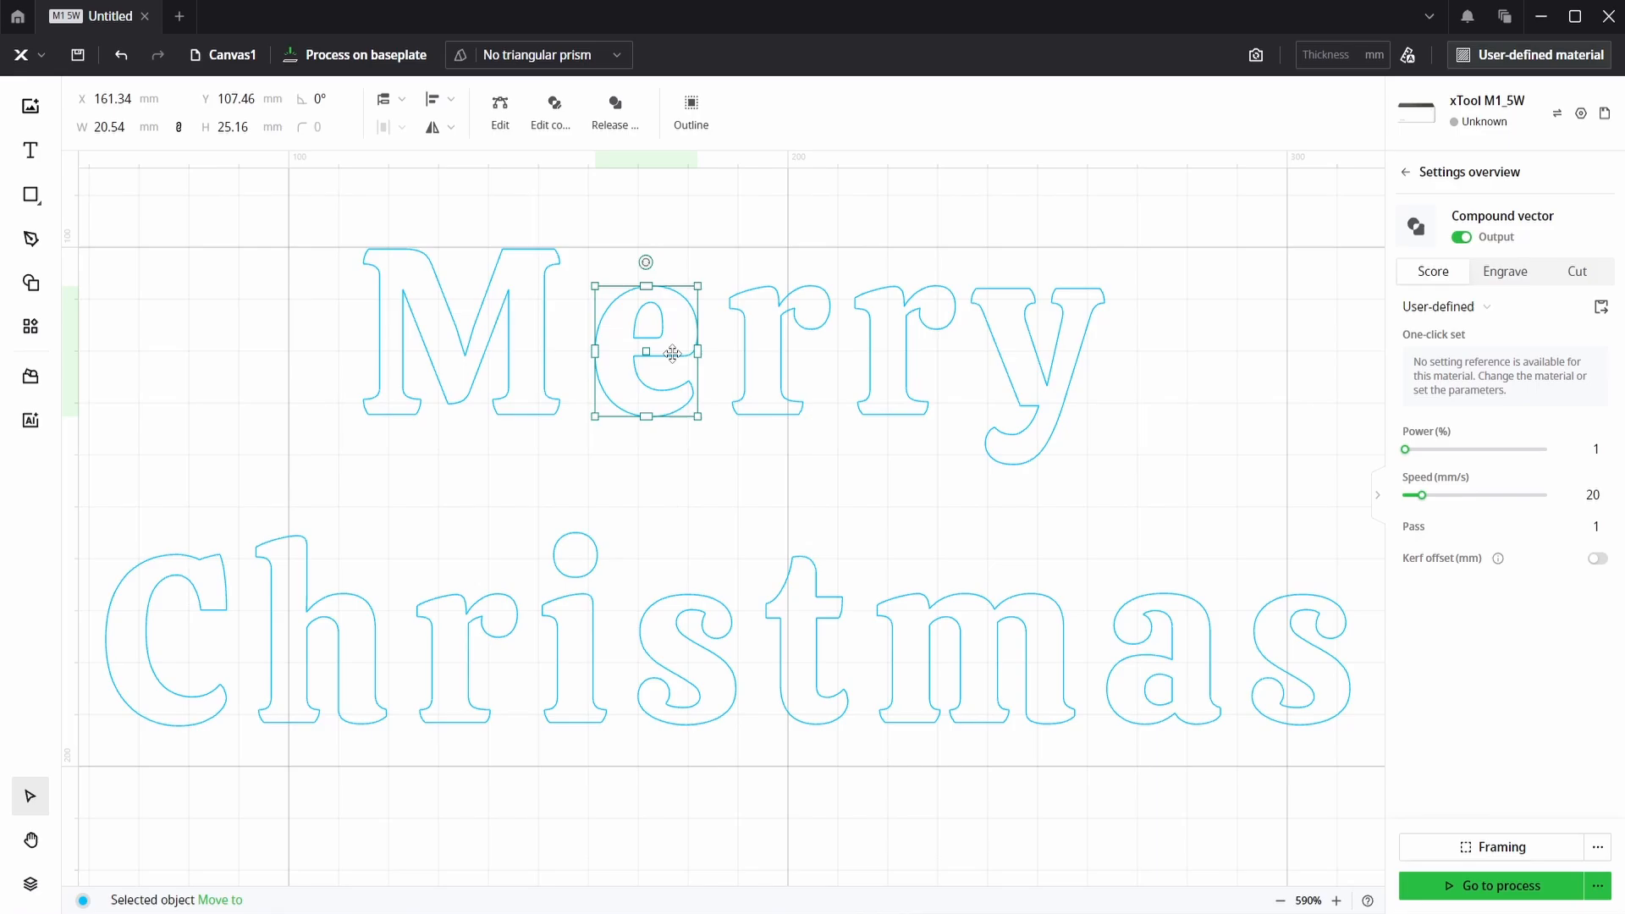
click(415, 601)
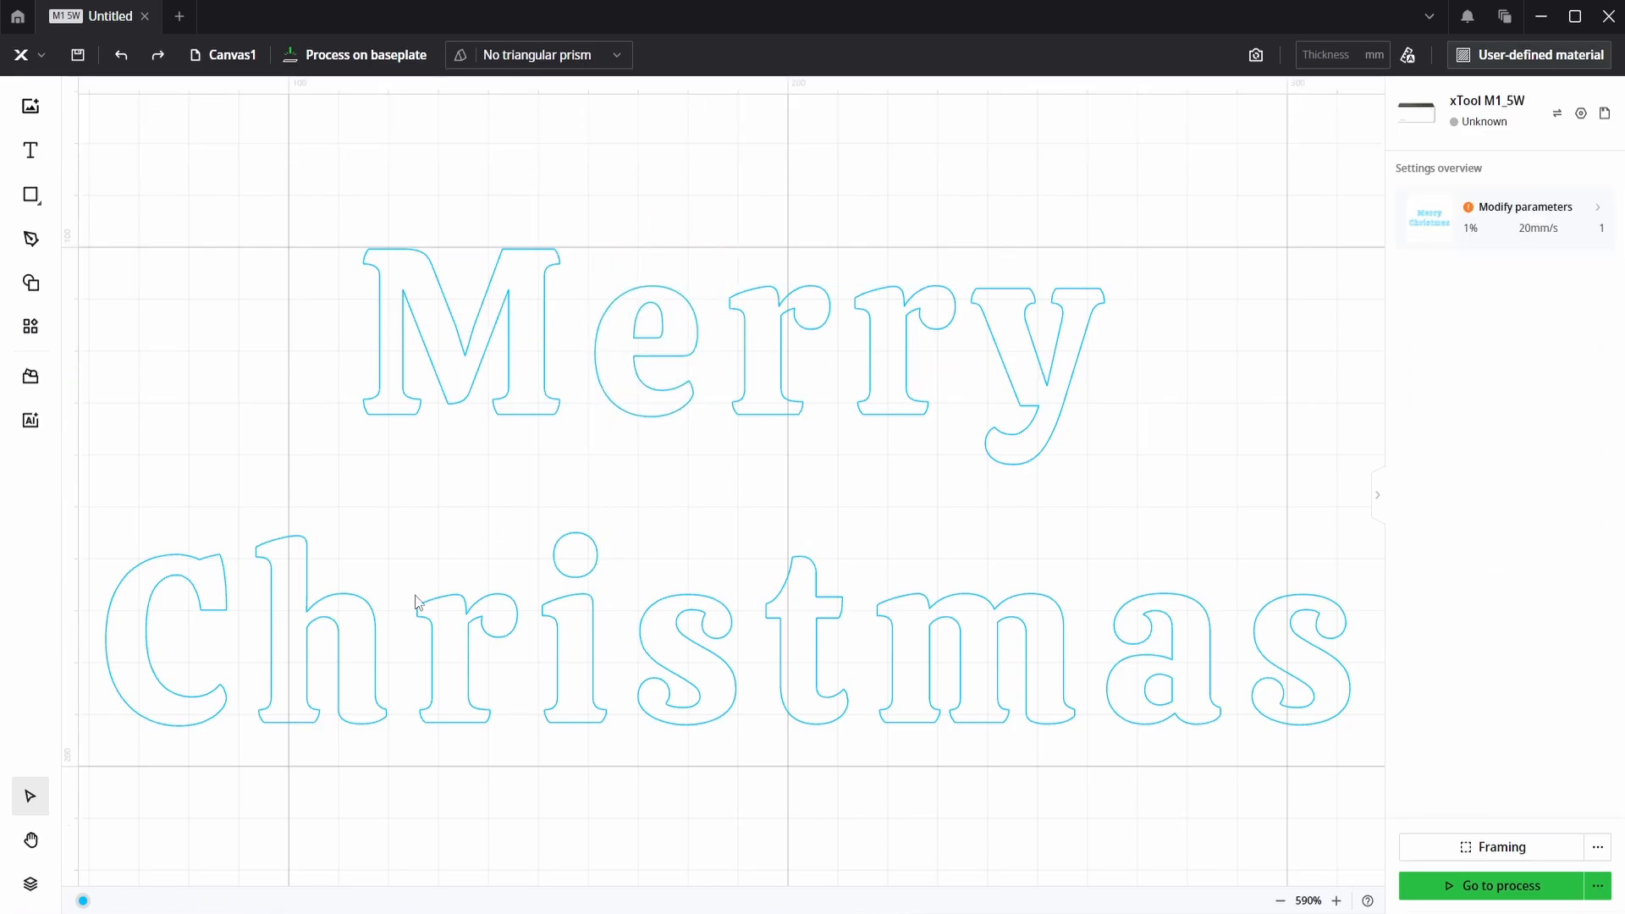
click(1161, 658)
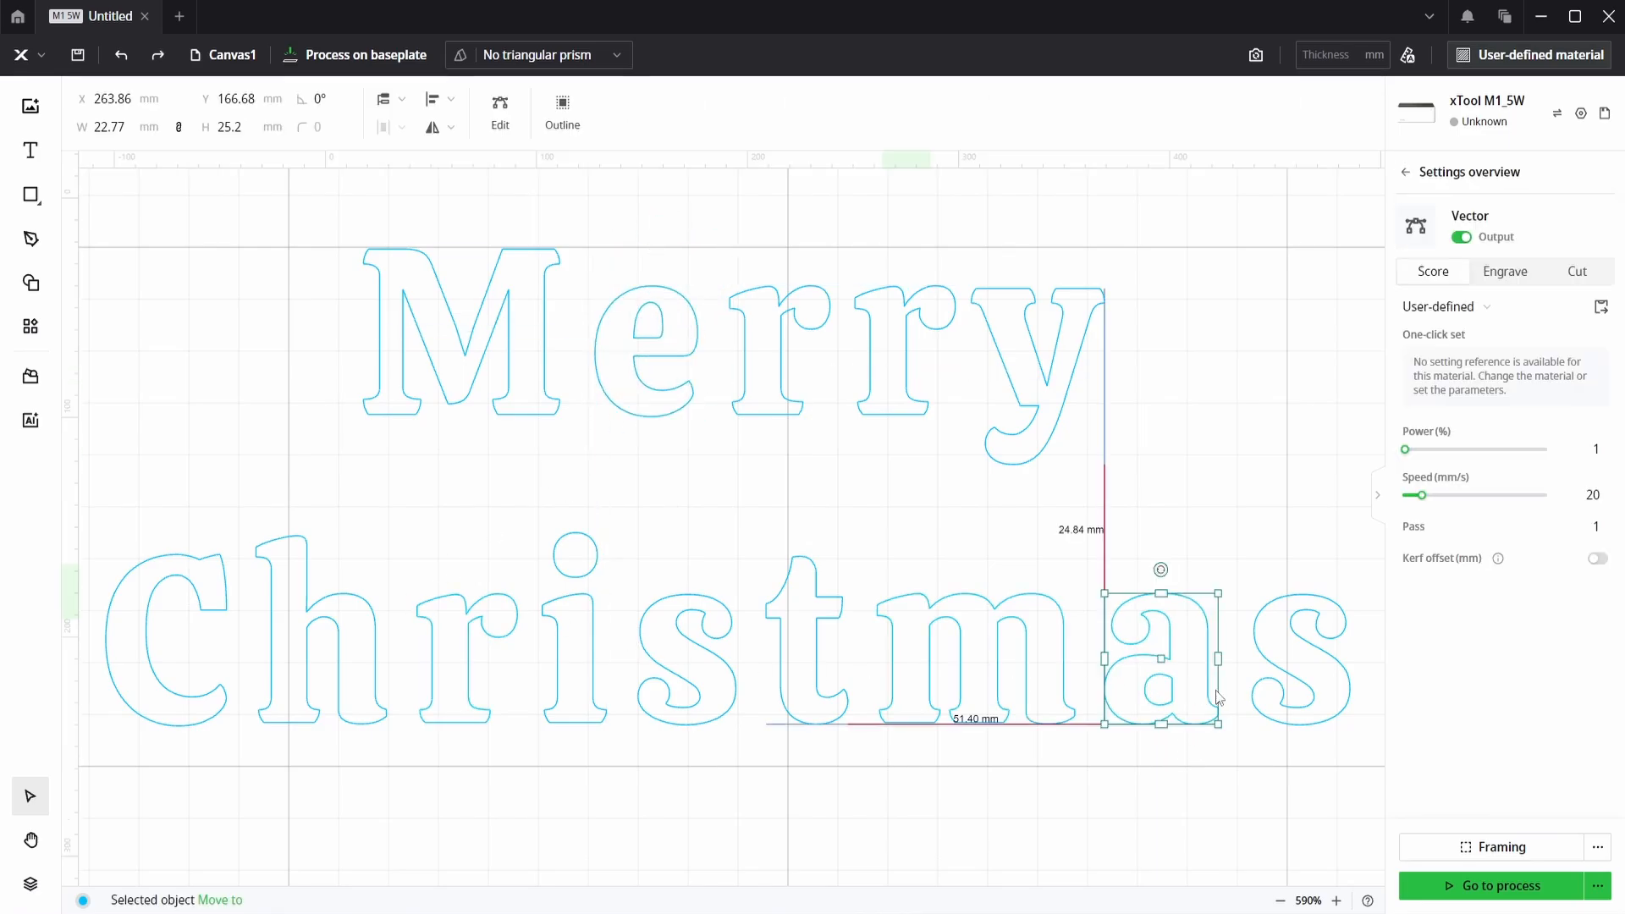
click(584, 107)
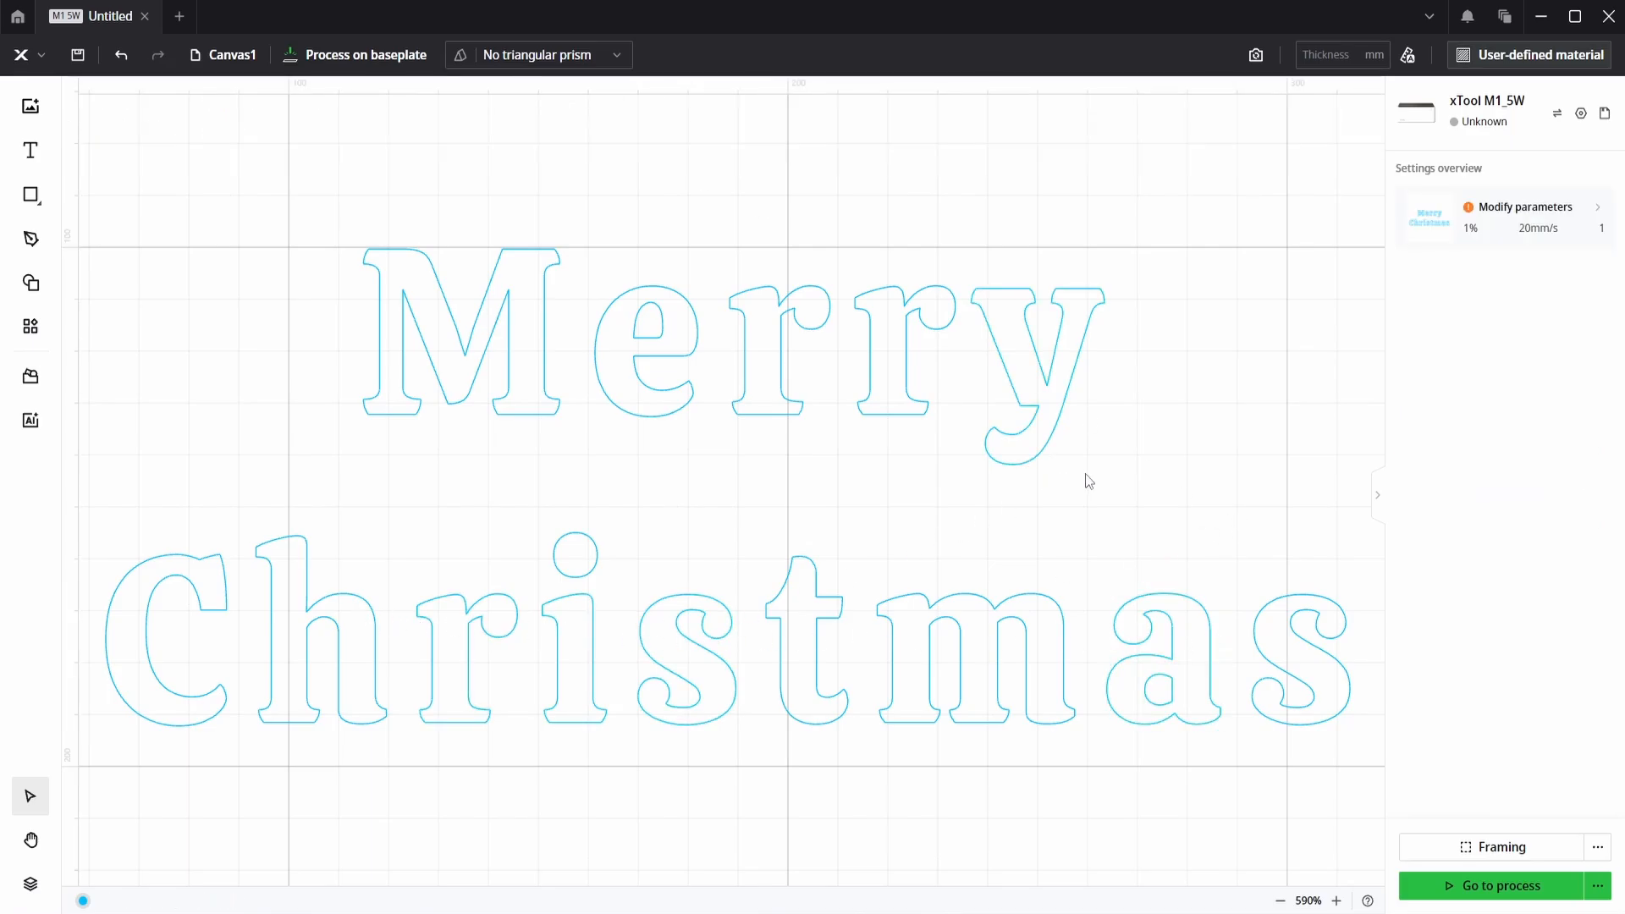
Move the Merry letters together so they overlap as one solid engraved shape
click(1026, 384)
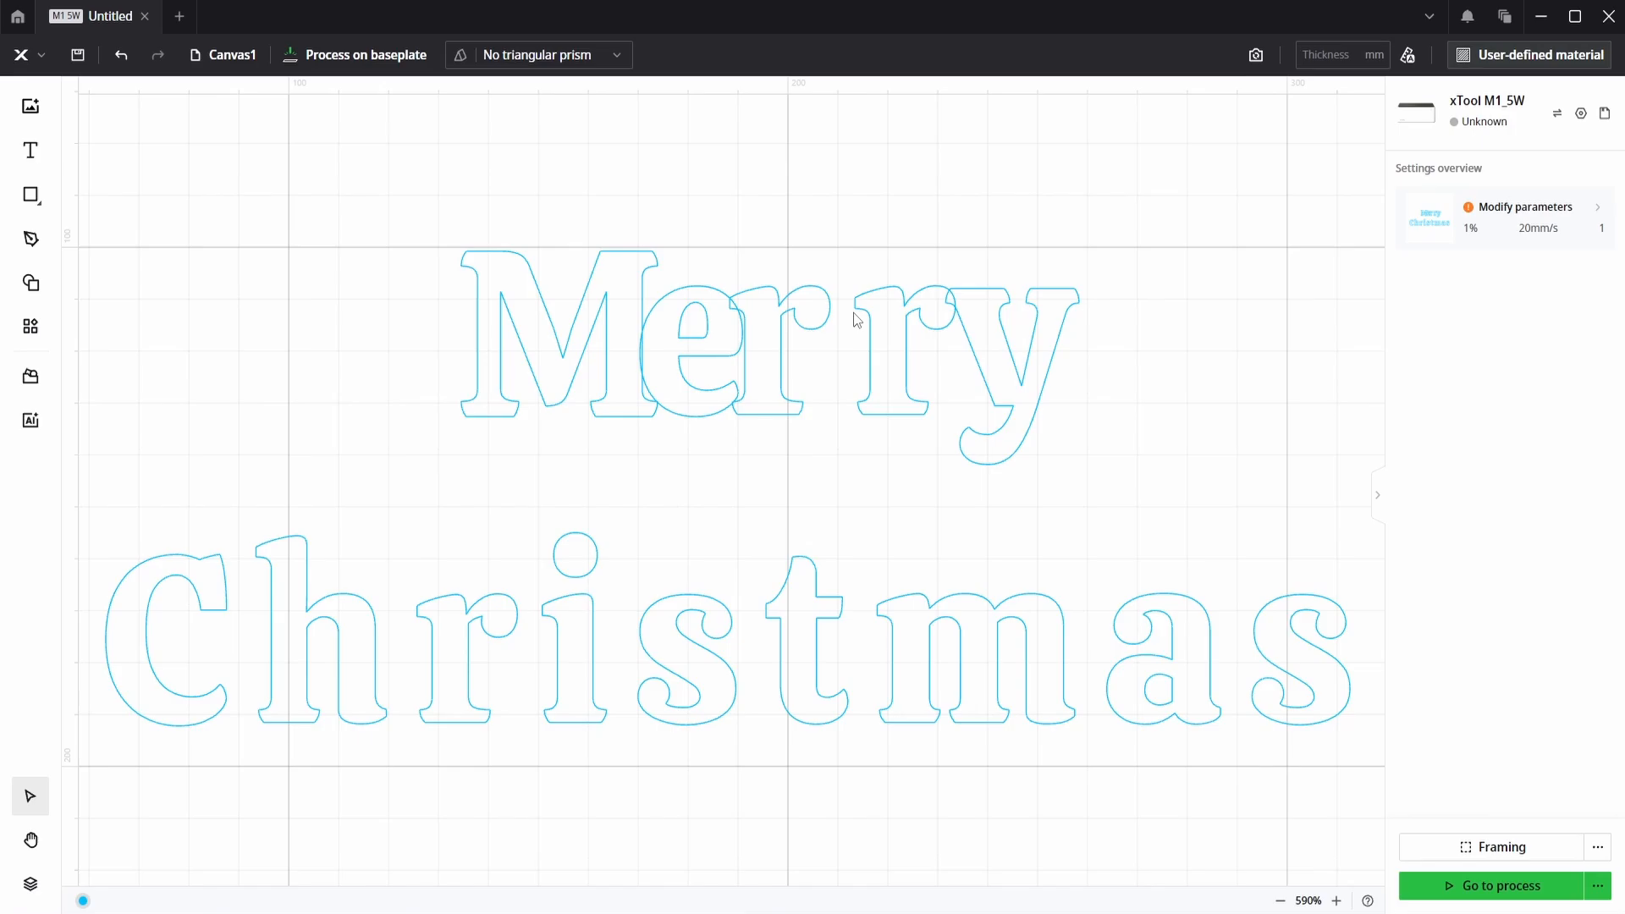
scroll(up, 3)
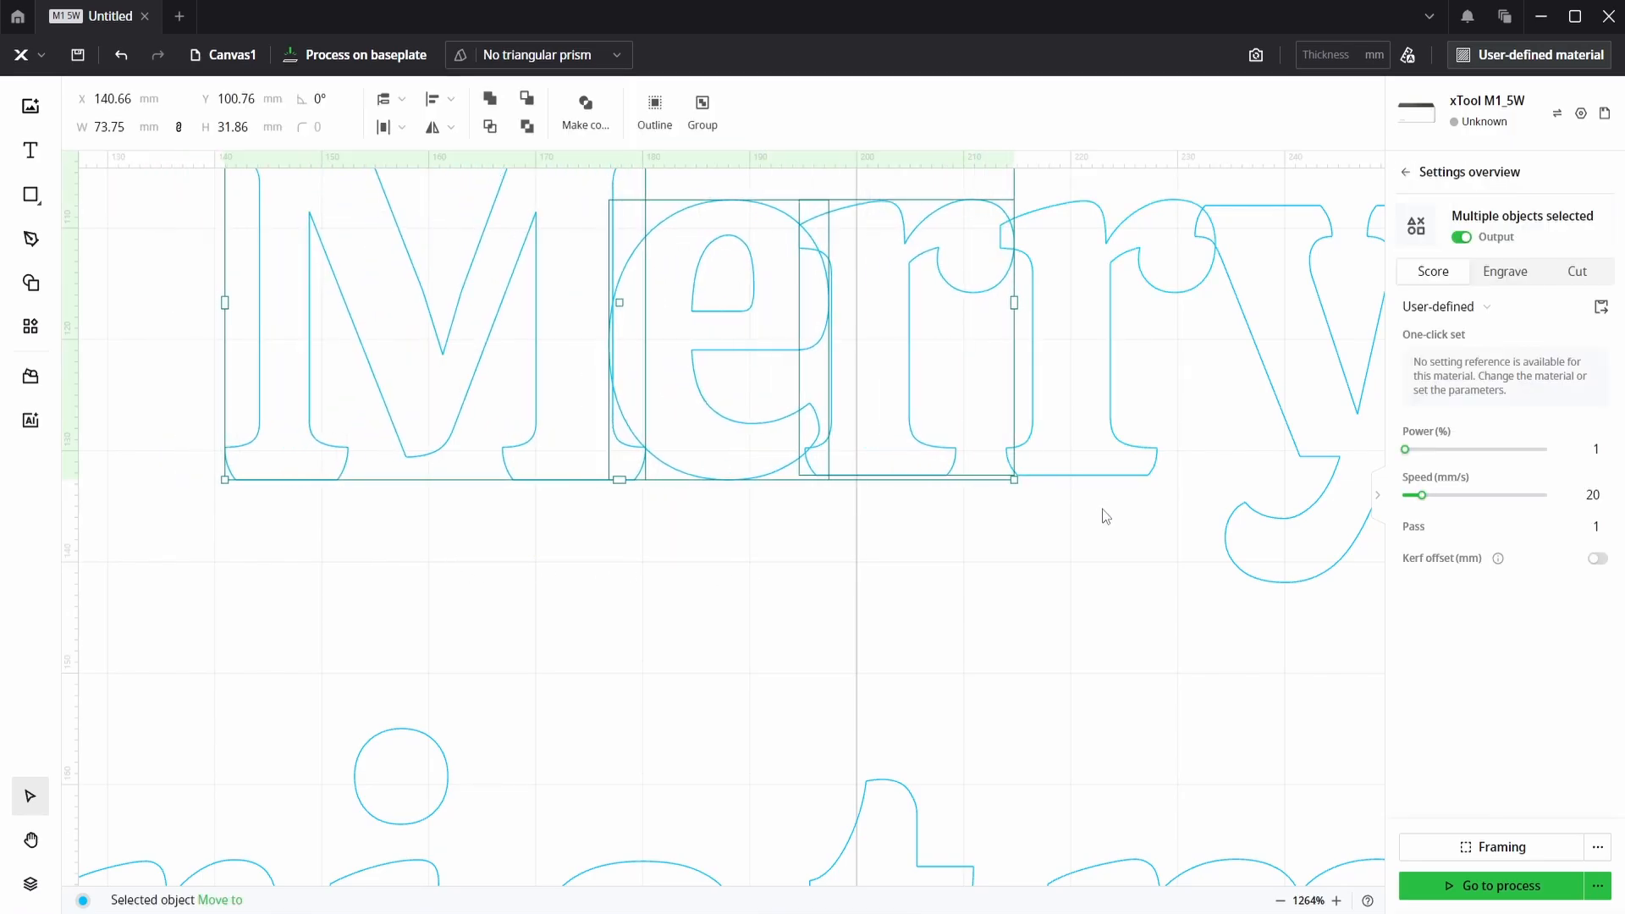
click(981, 576)
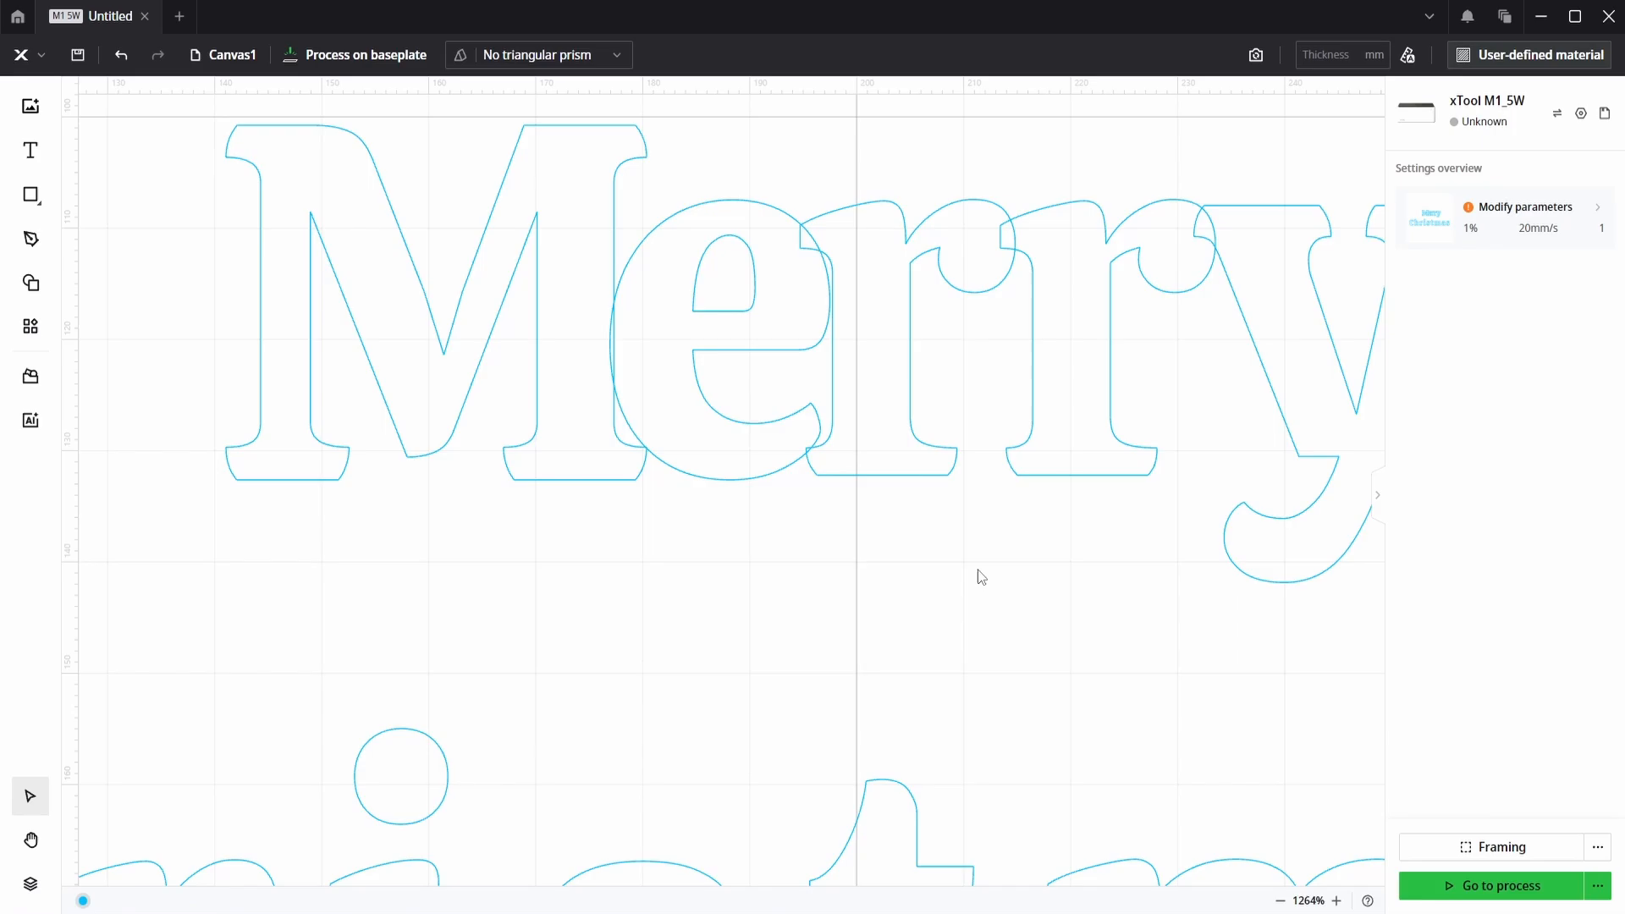
scroll(down, 3)
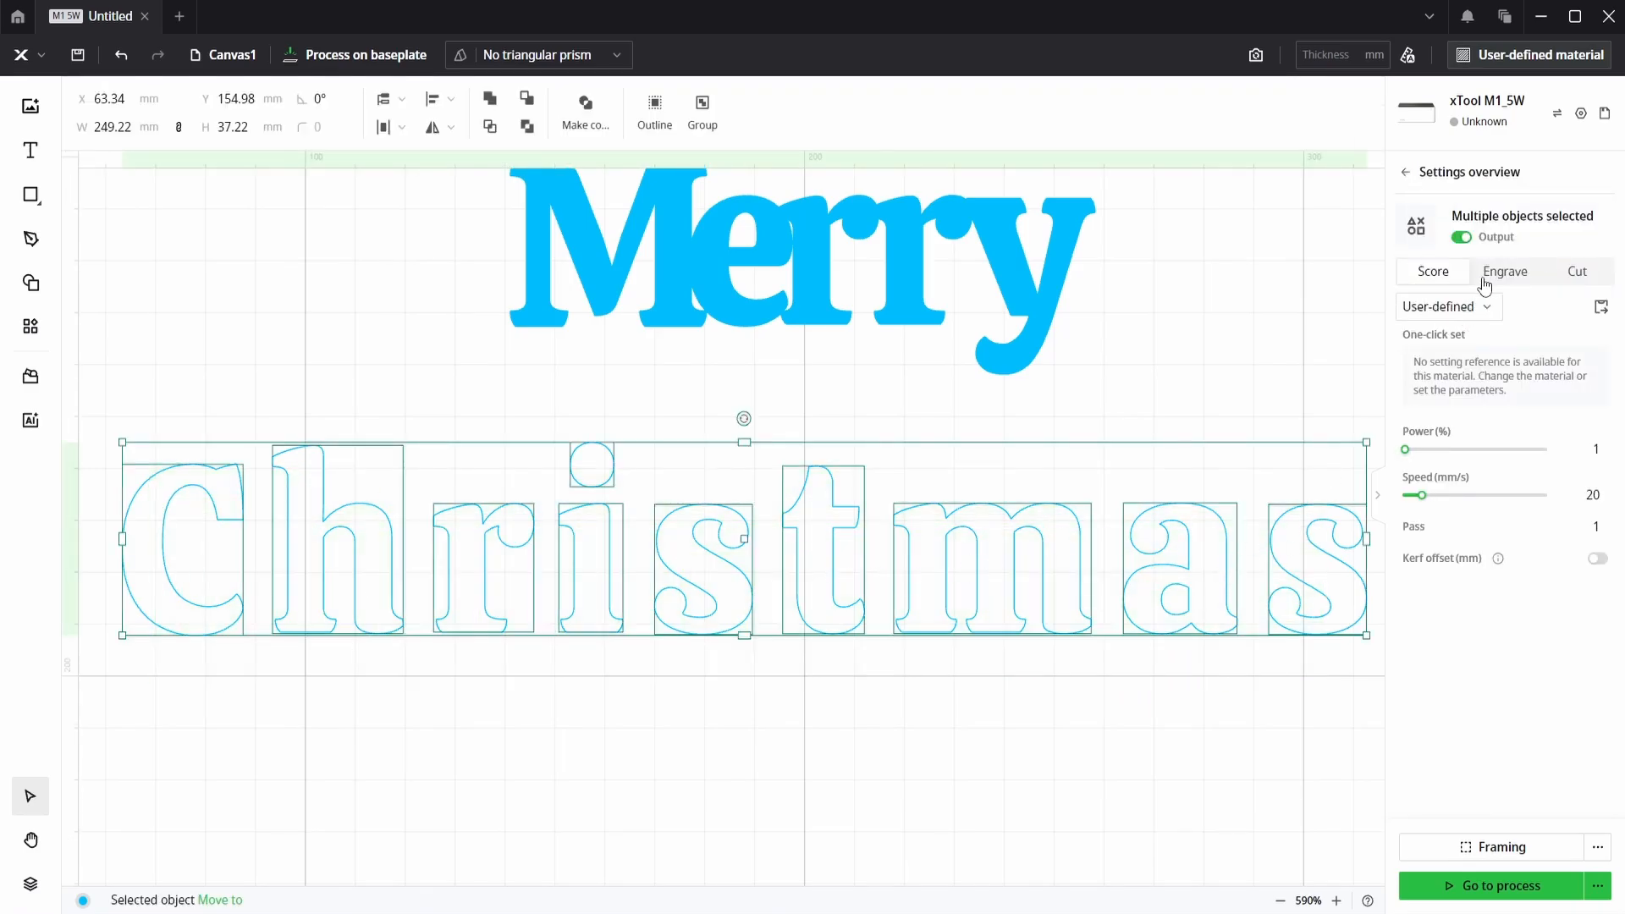
Set Christmas to solid Engrave fill and pull its letters together so they overlap
click(1505, 271)
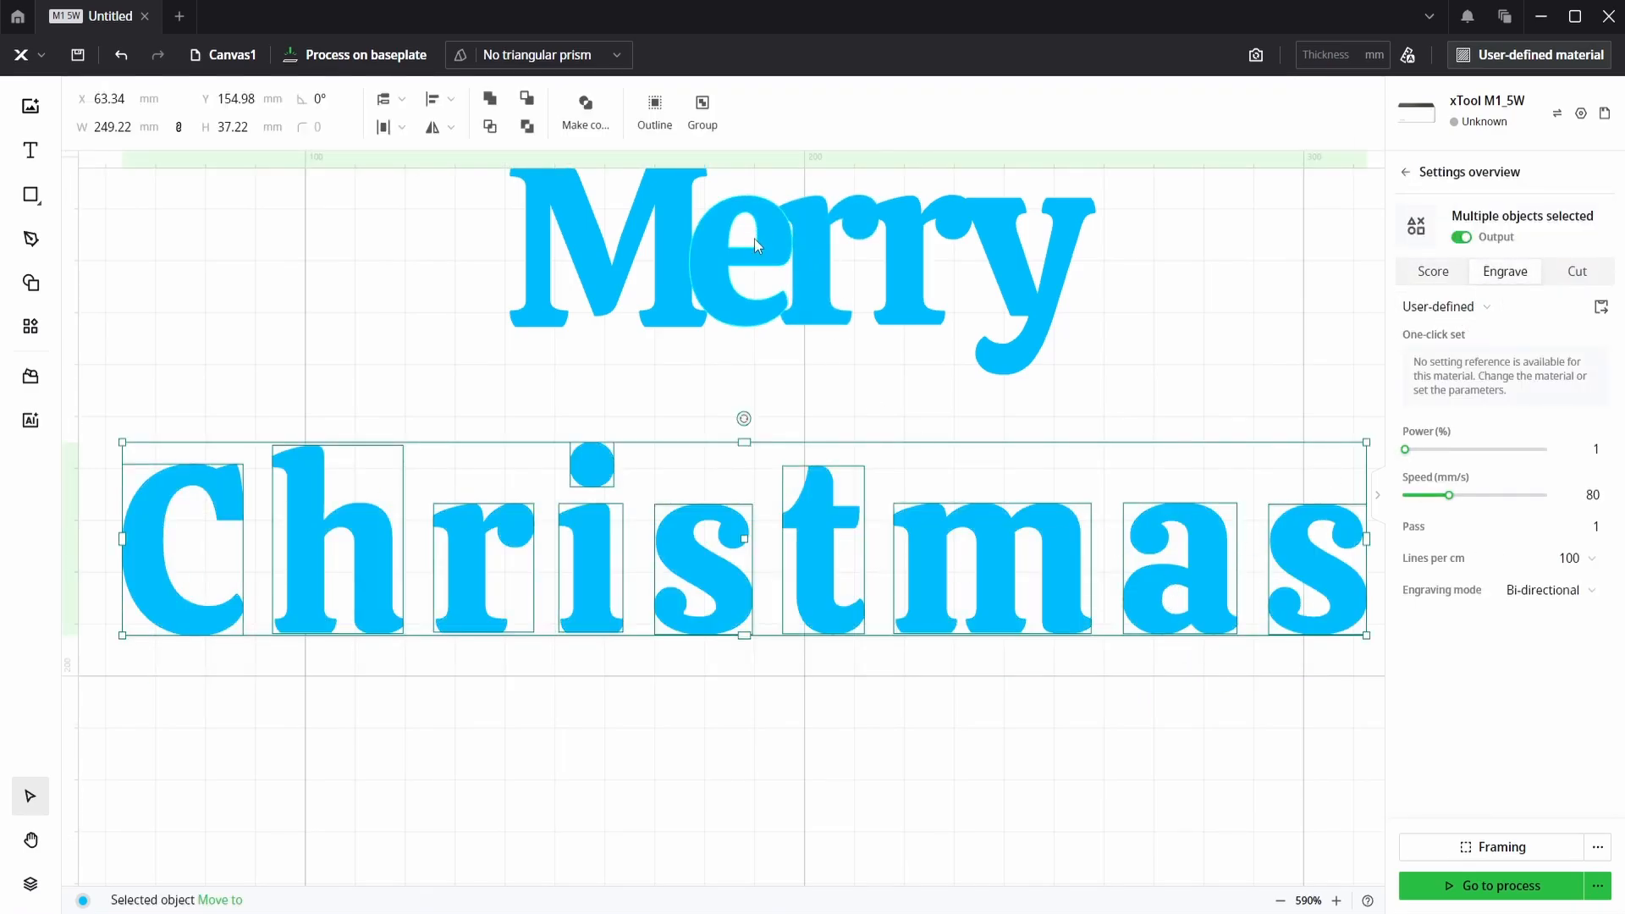
click(896, 648)
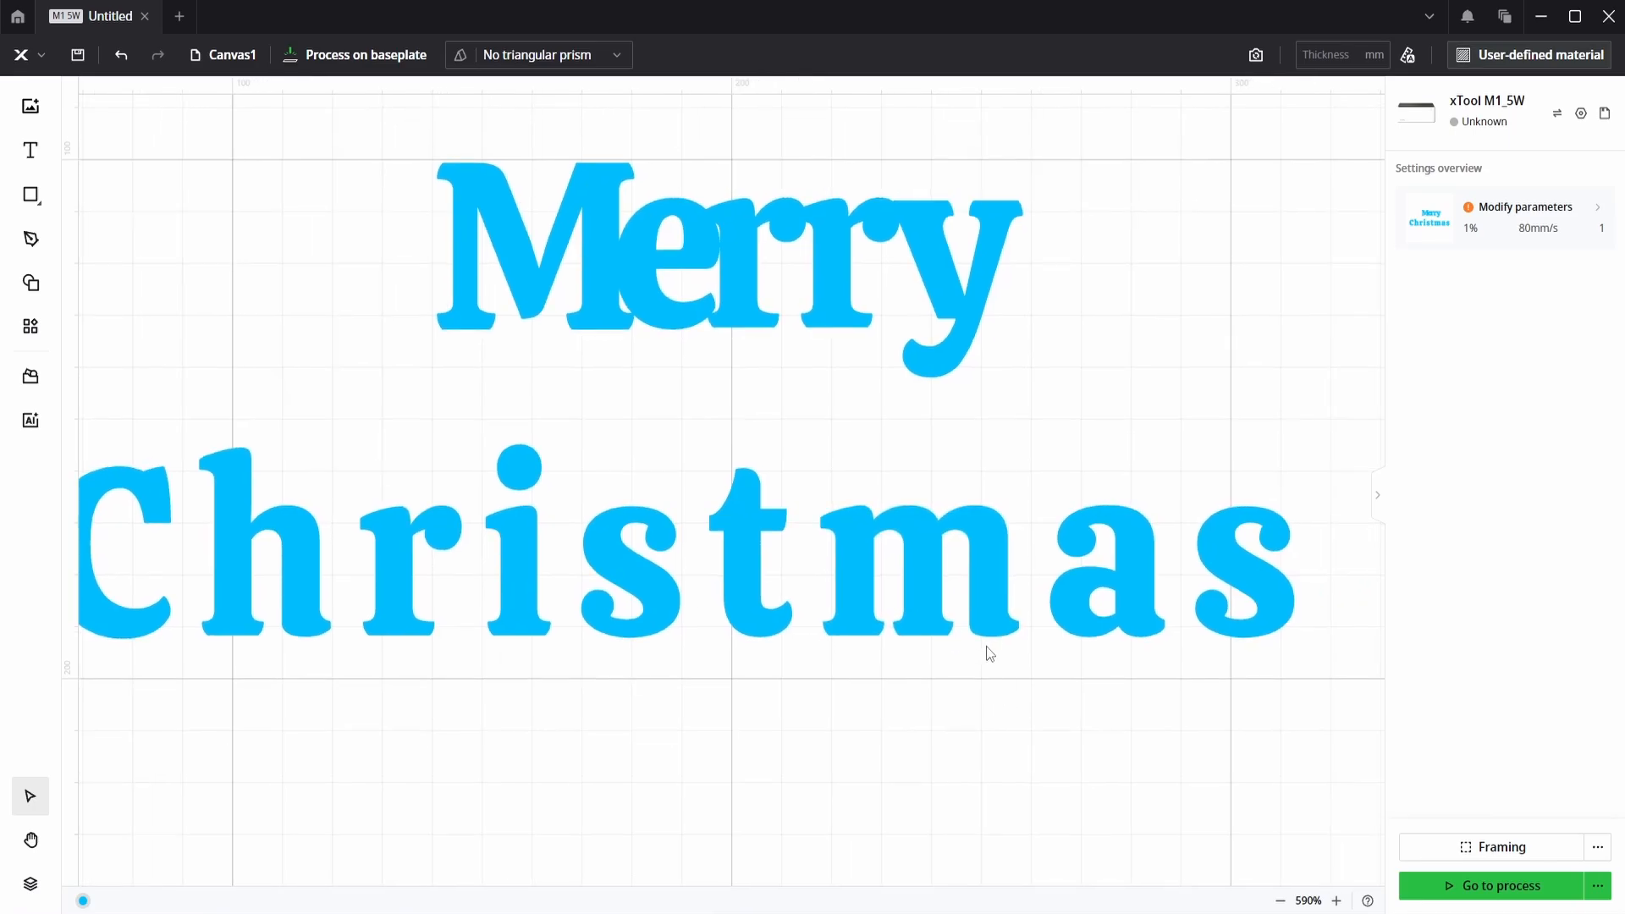
click(1234, 576)
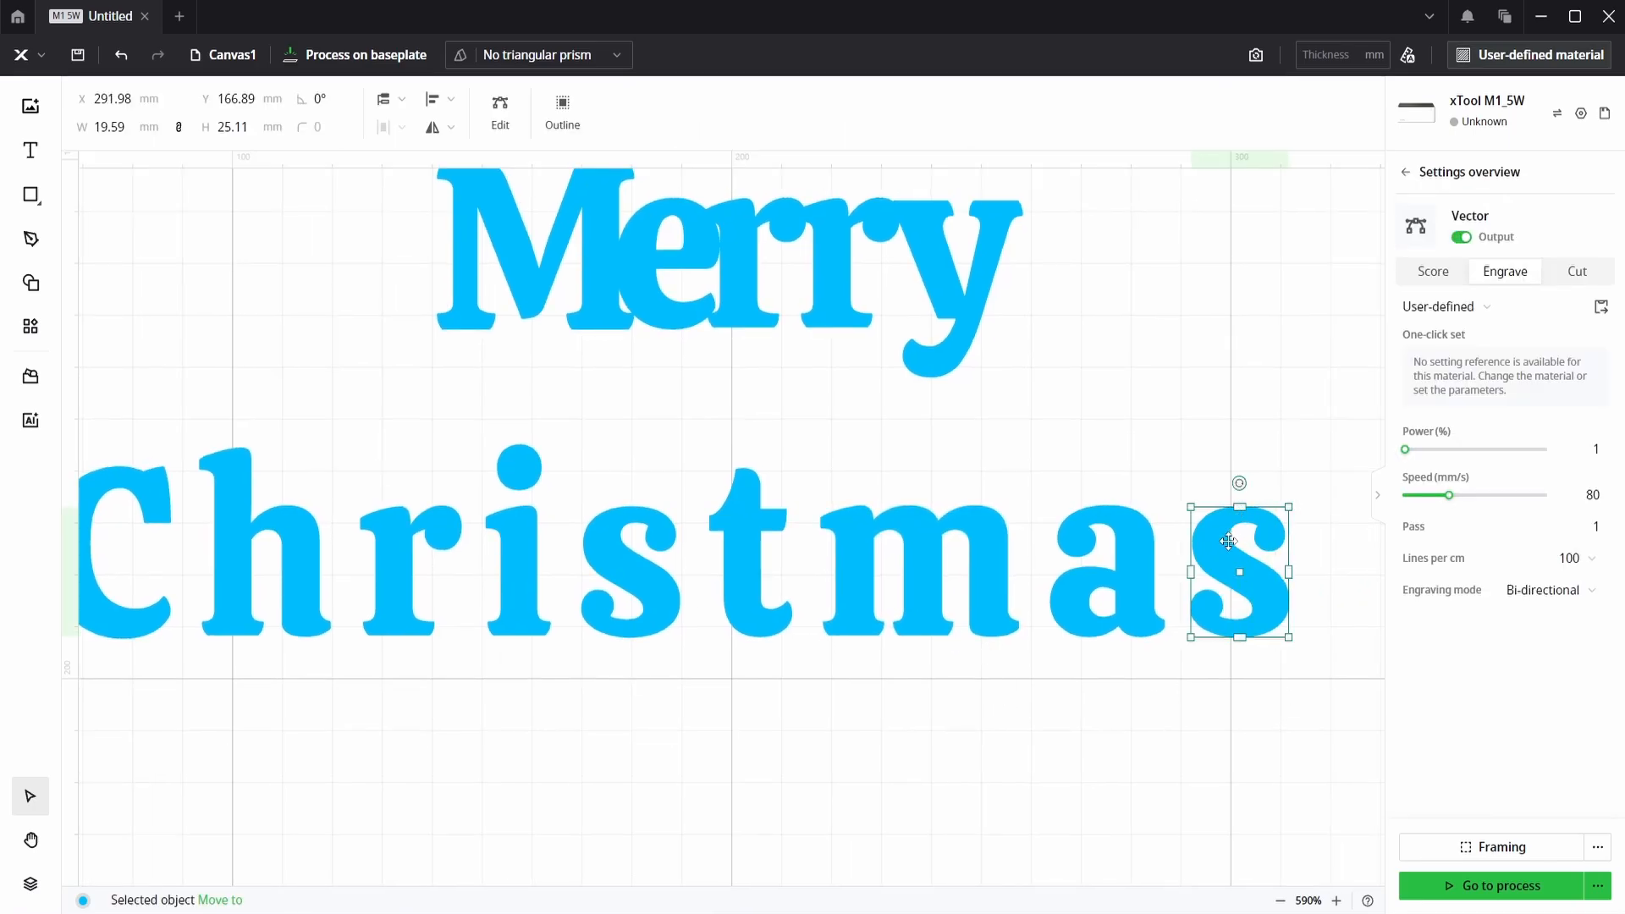
click(1099, 576)
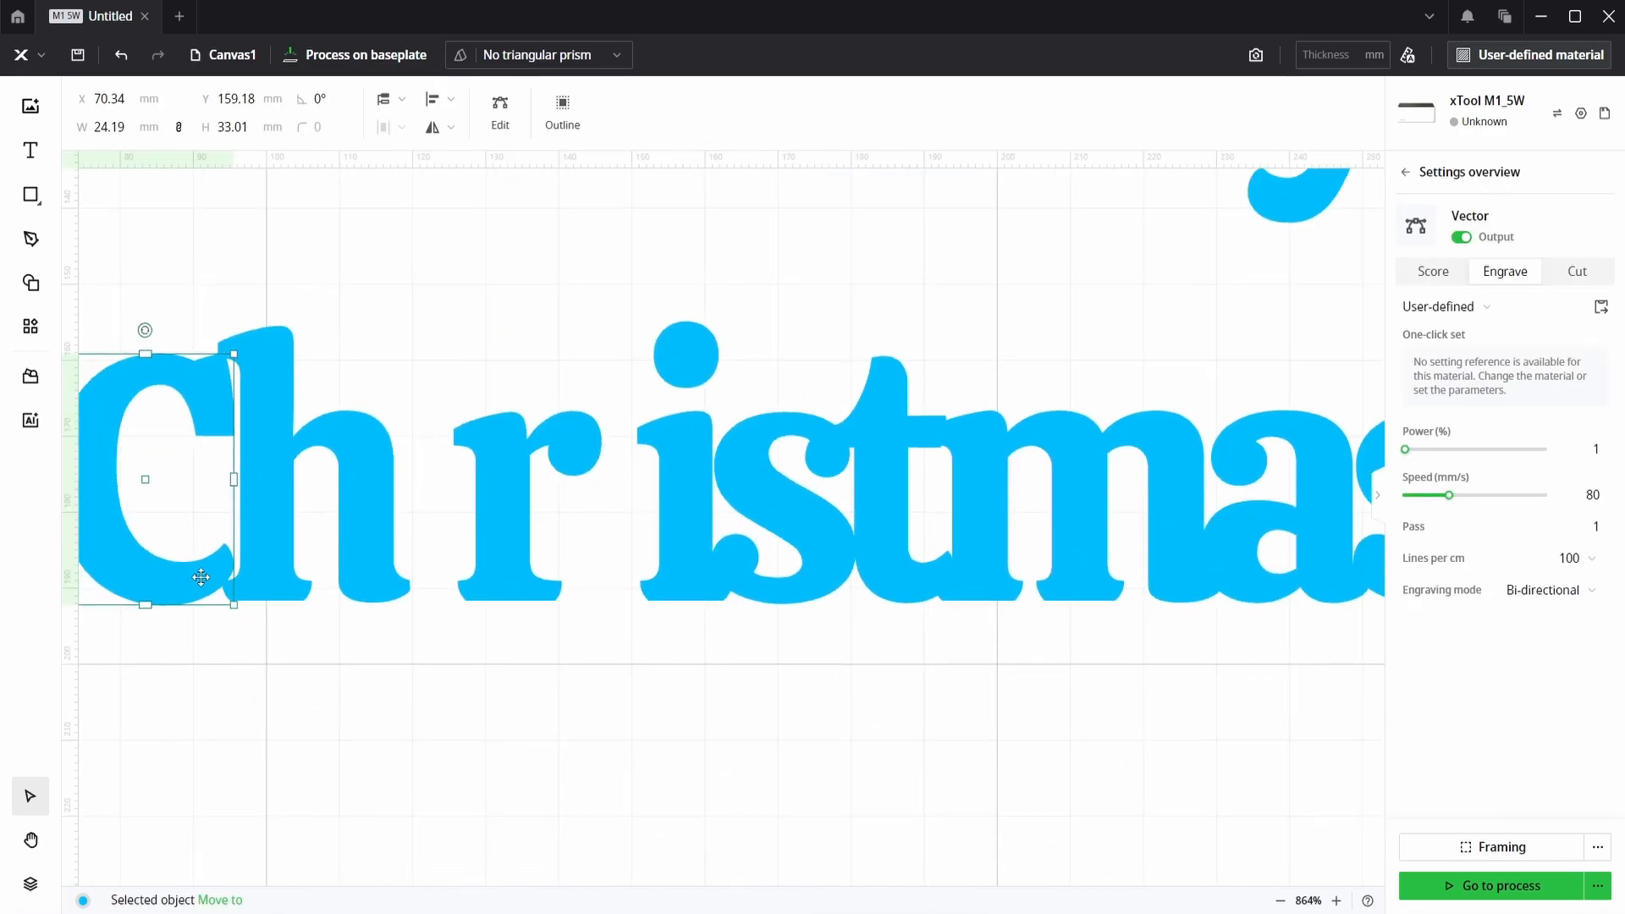
click(686, 352)
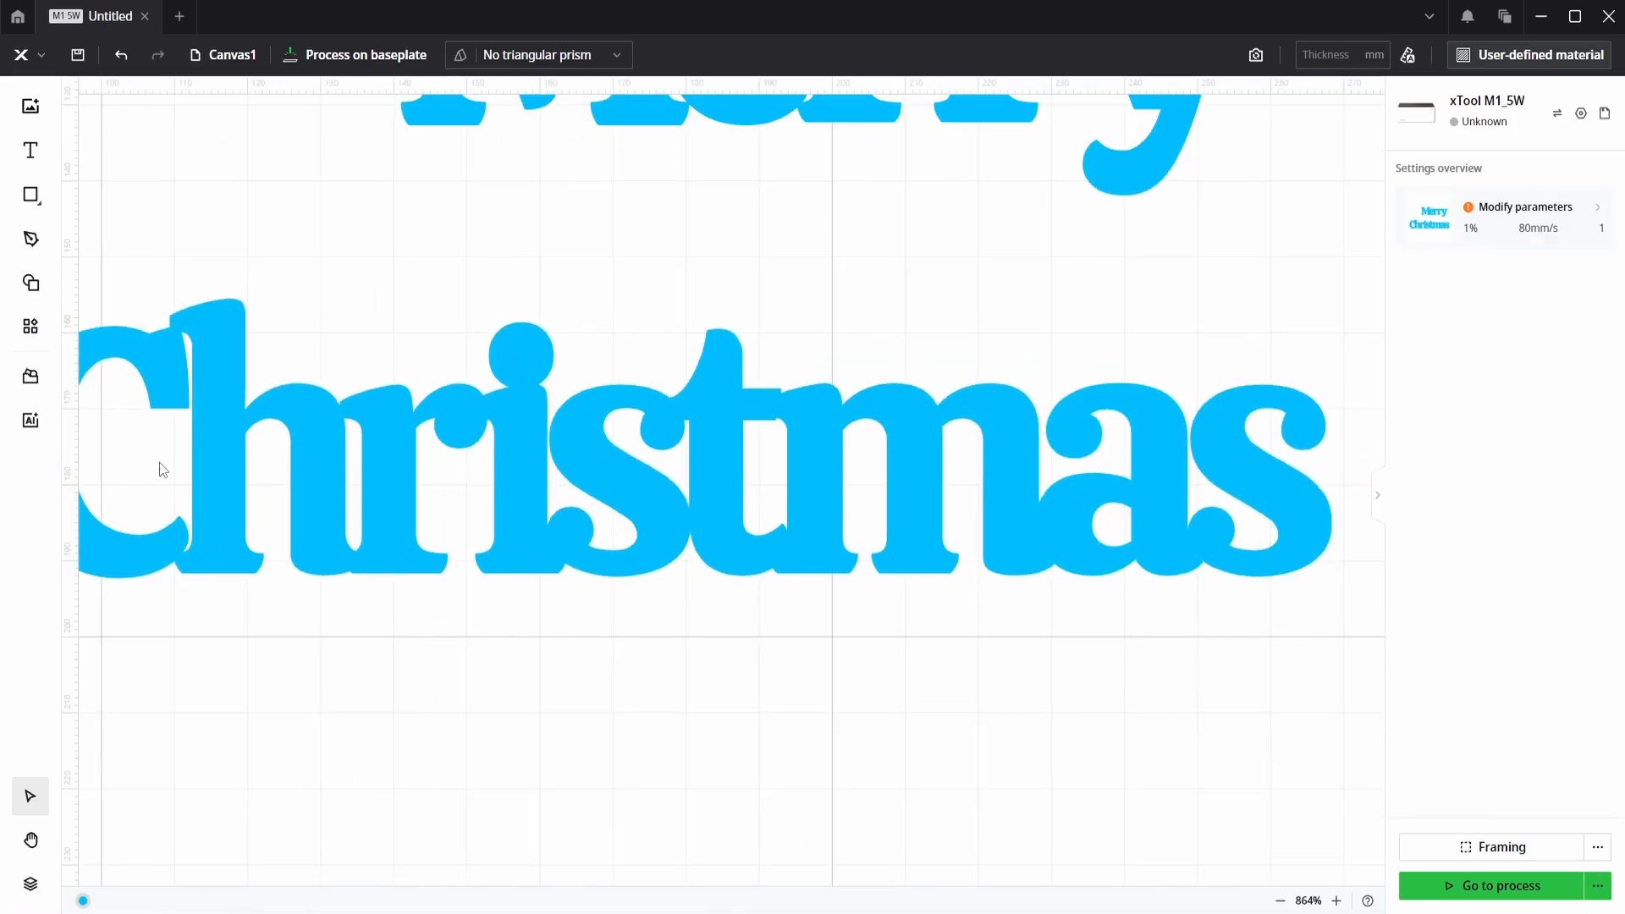
scroll(down, 3)
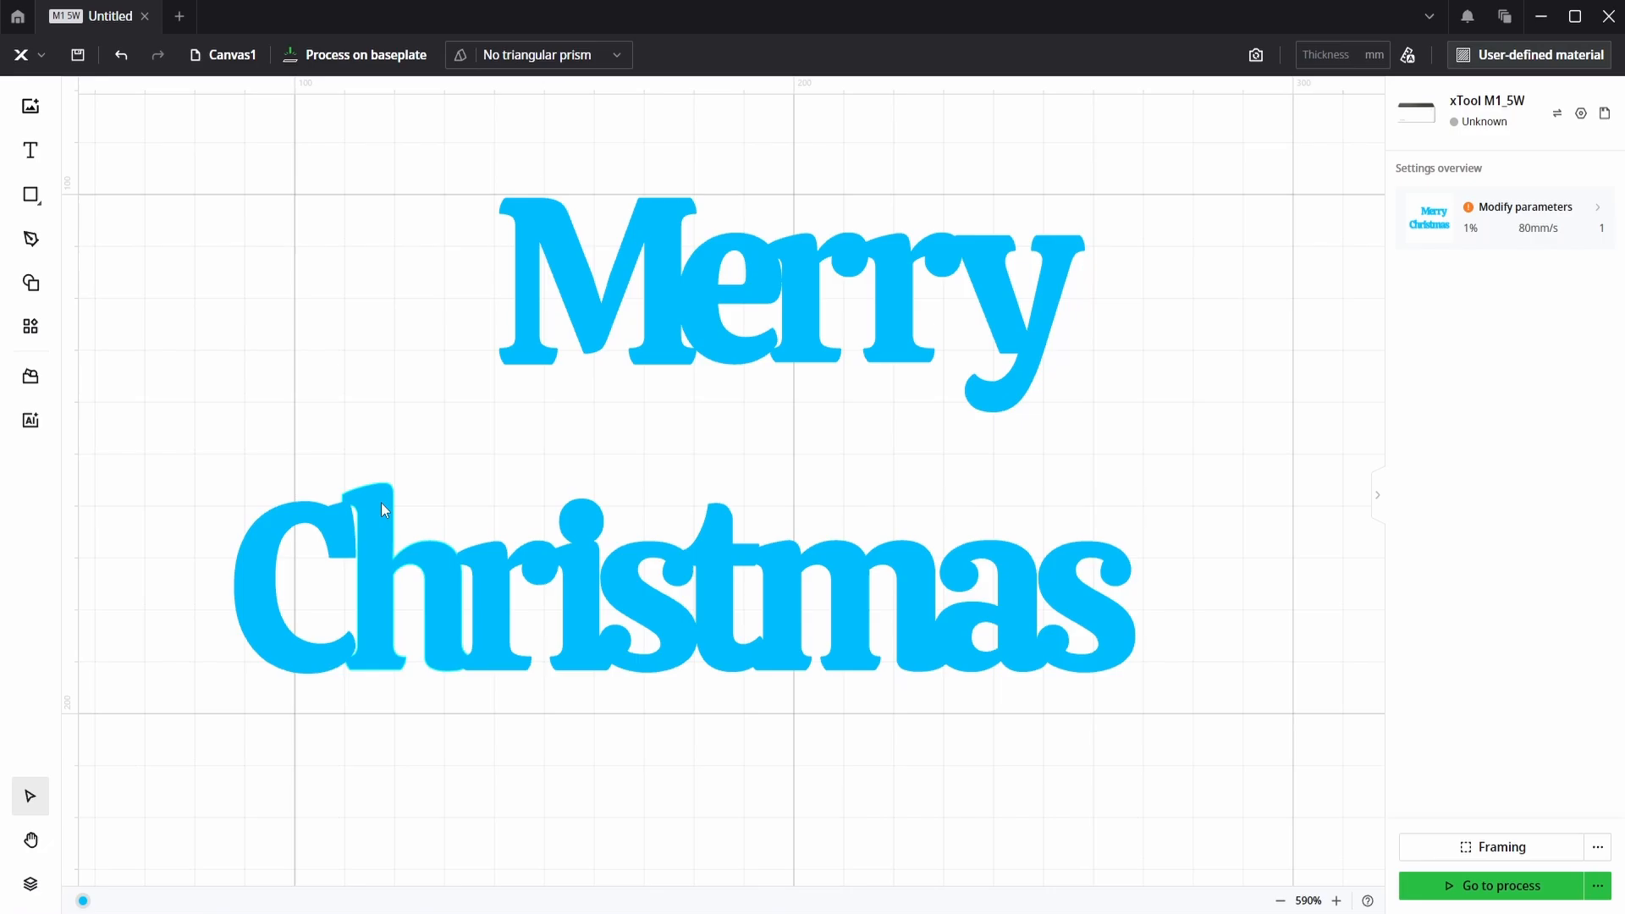
Select both words and group the Merry letters together
click(1133, 581)
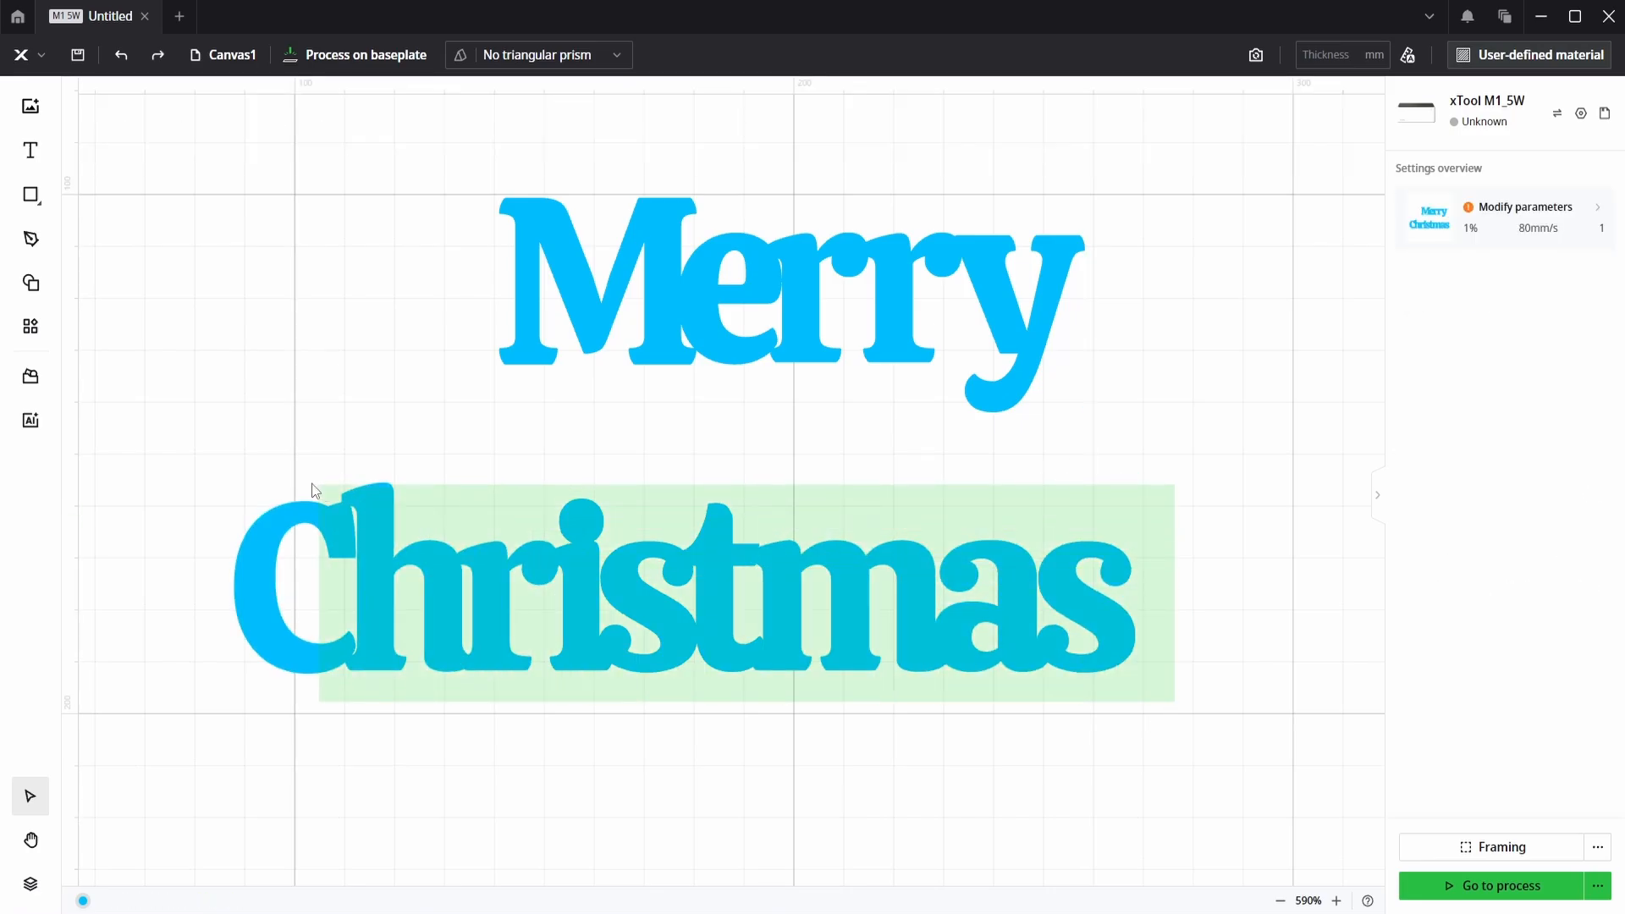
click(694, 591)
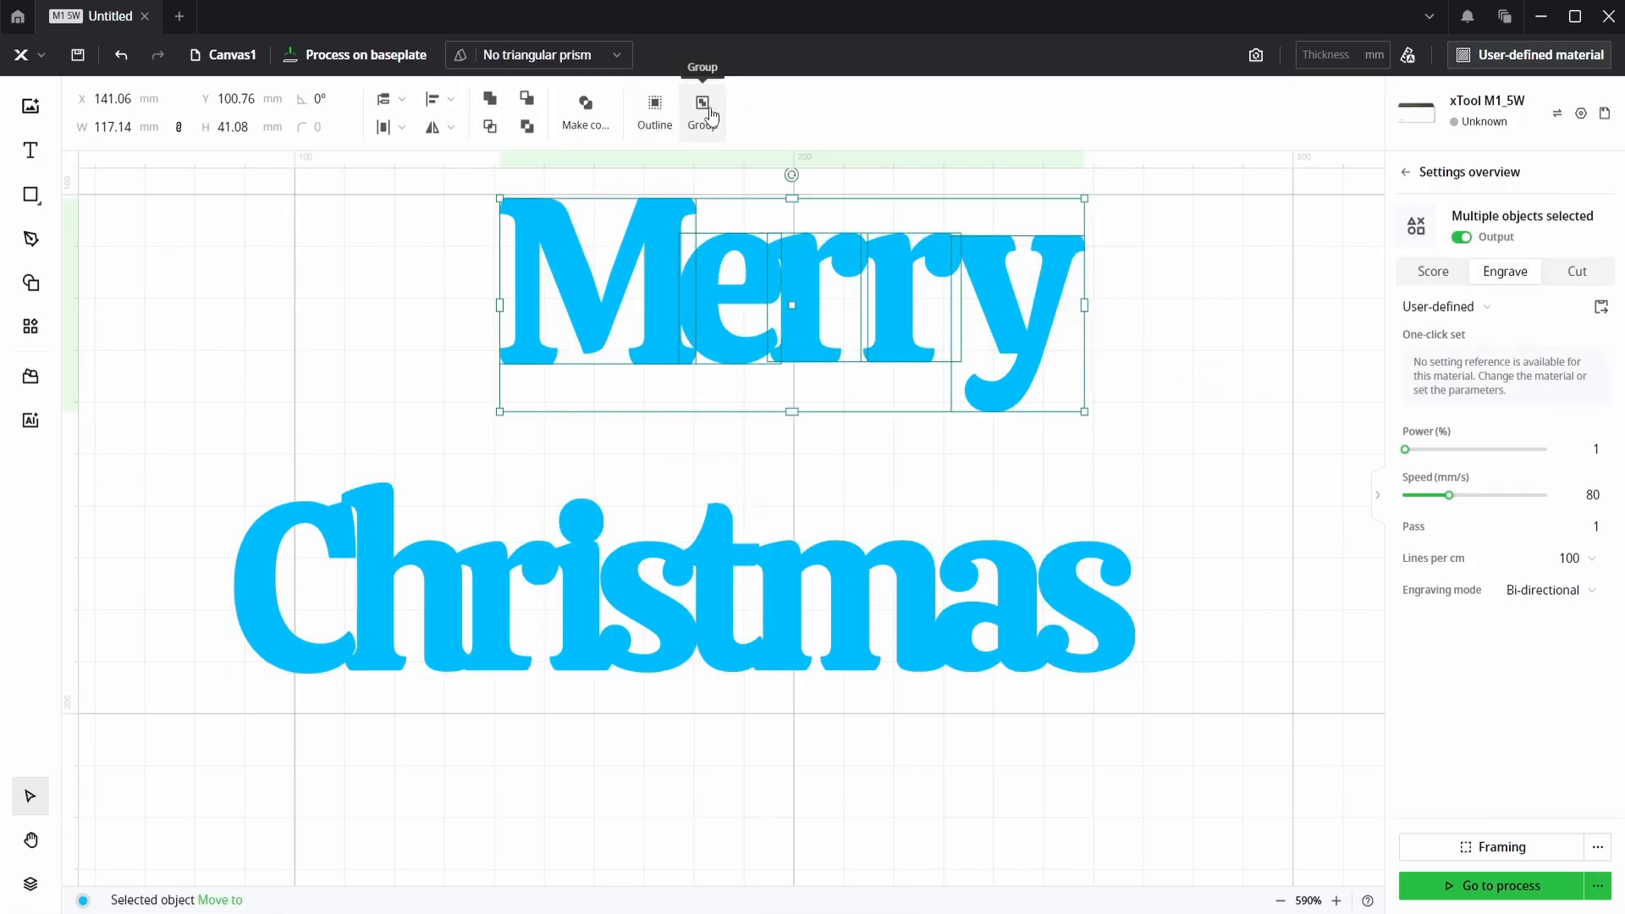
click(702, 112)
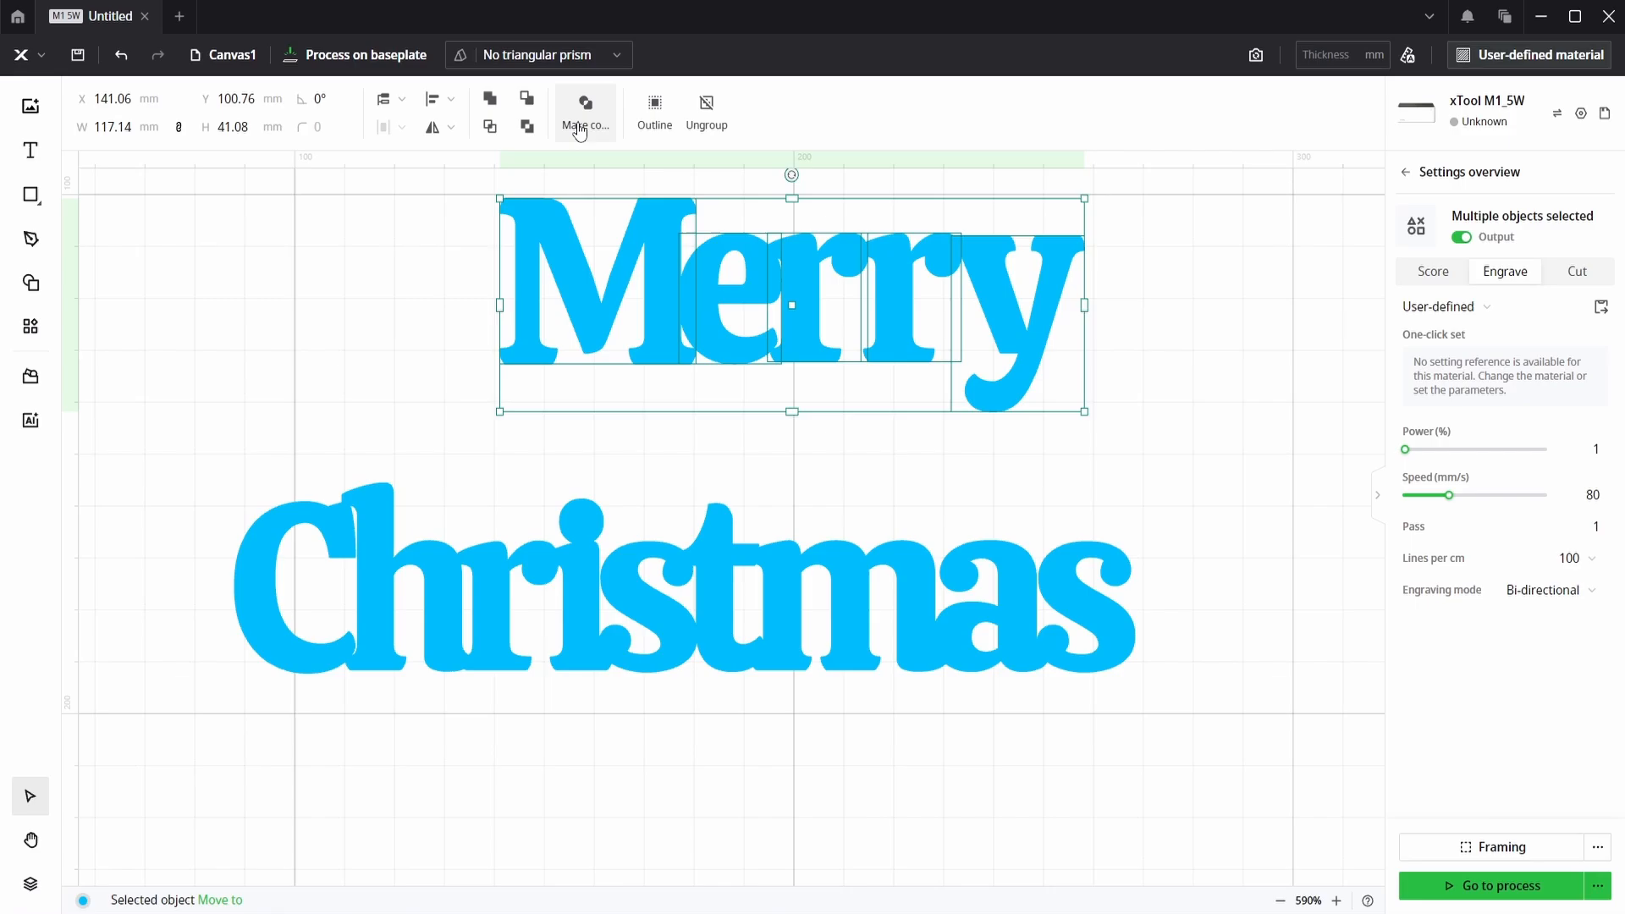
click(453, 98)
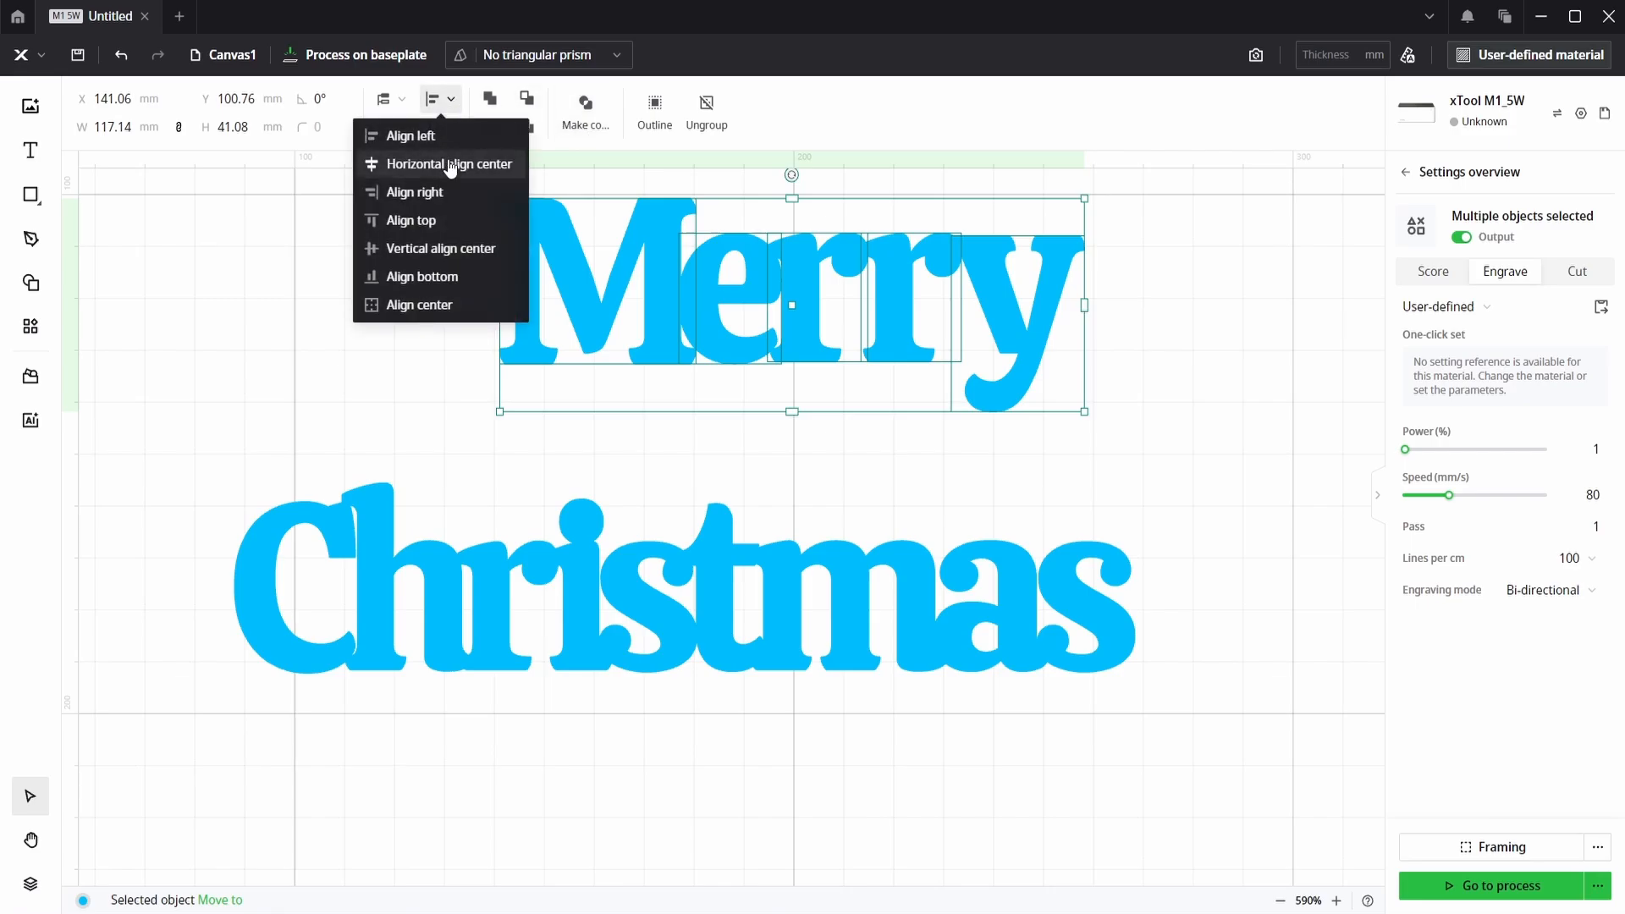
Centre Merry and Christmas horizontally so the stacked words slightly overlap
click(449, 165)
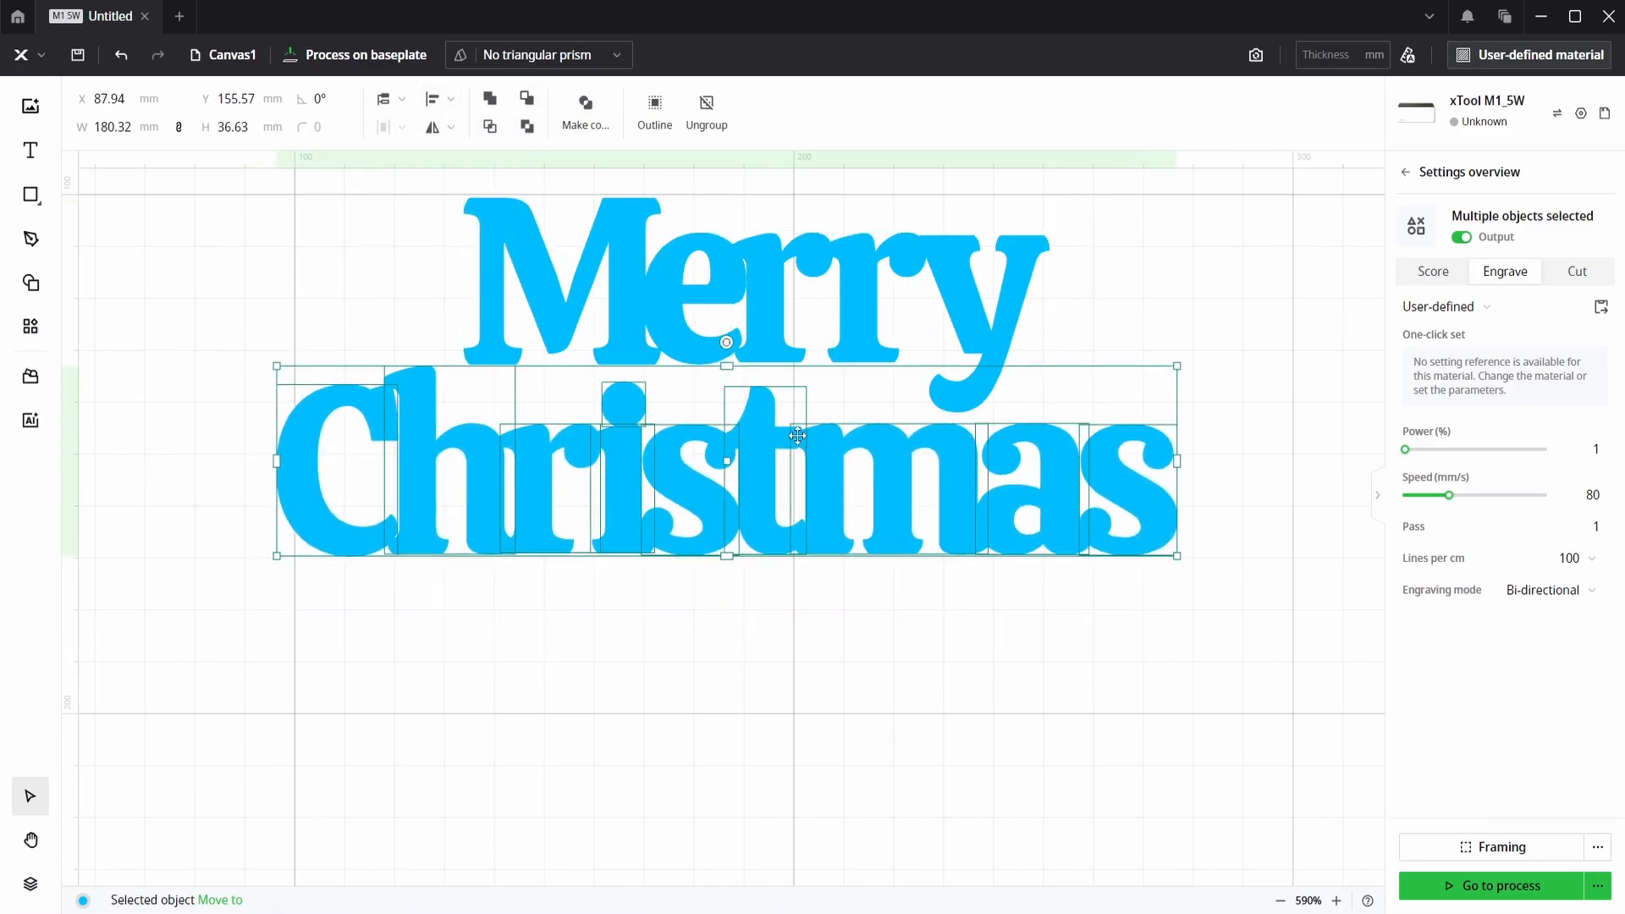
click(449, 98)
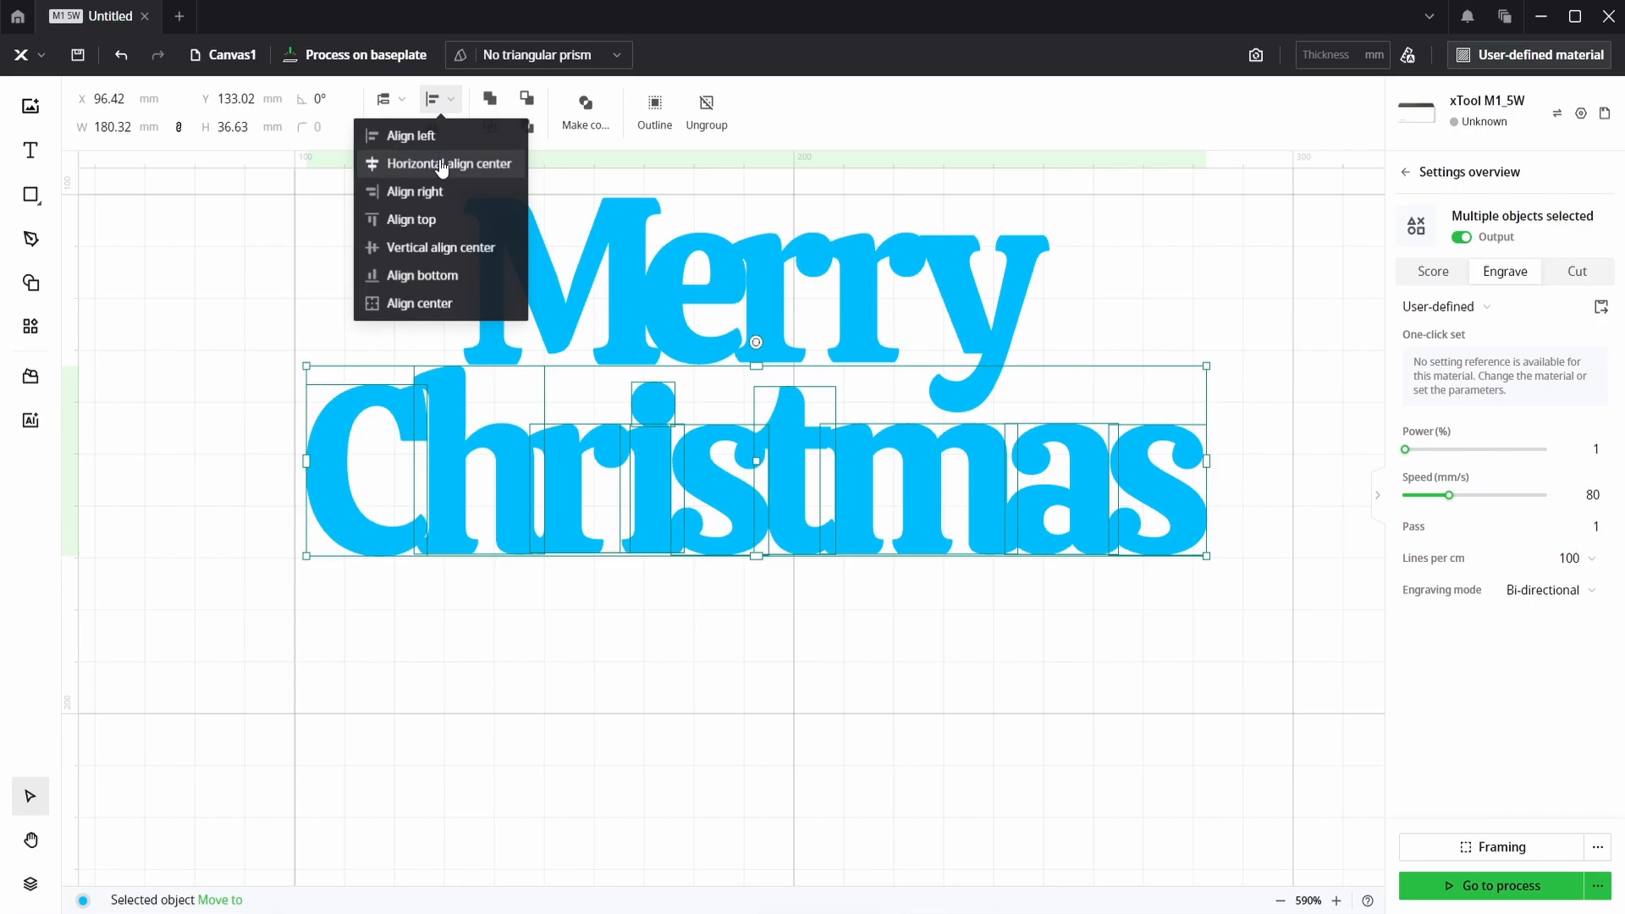
click(449, 164)
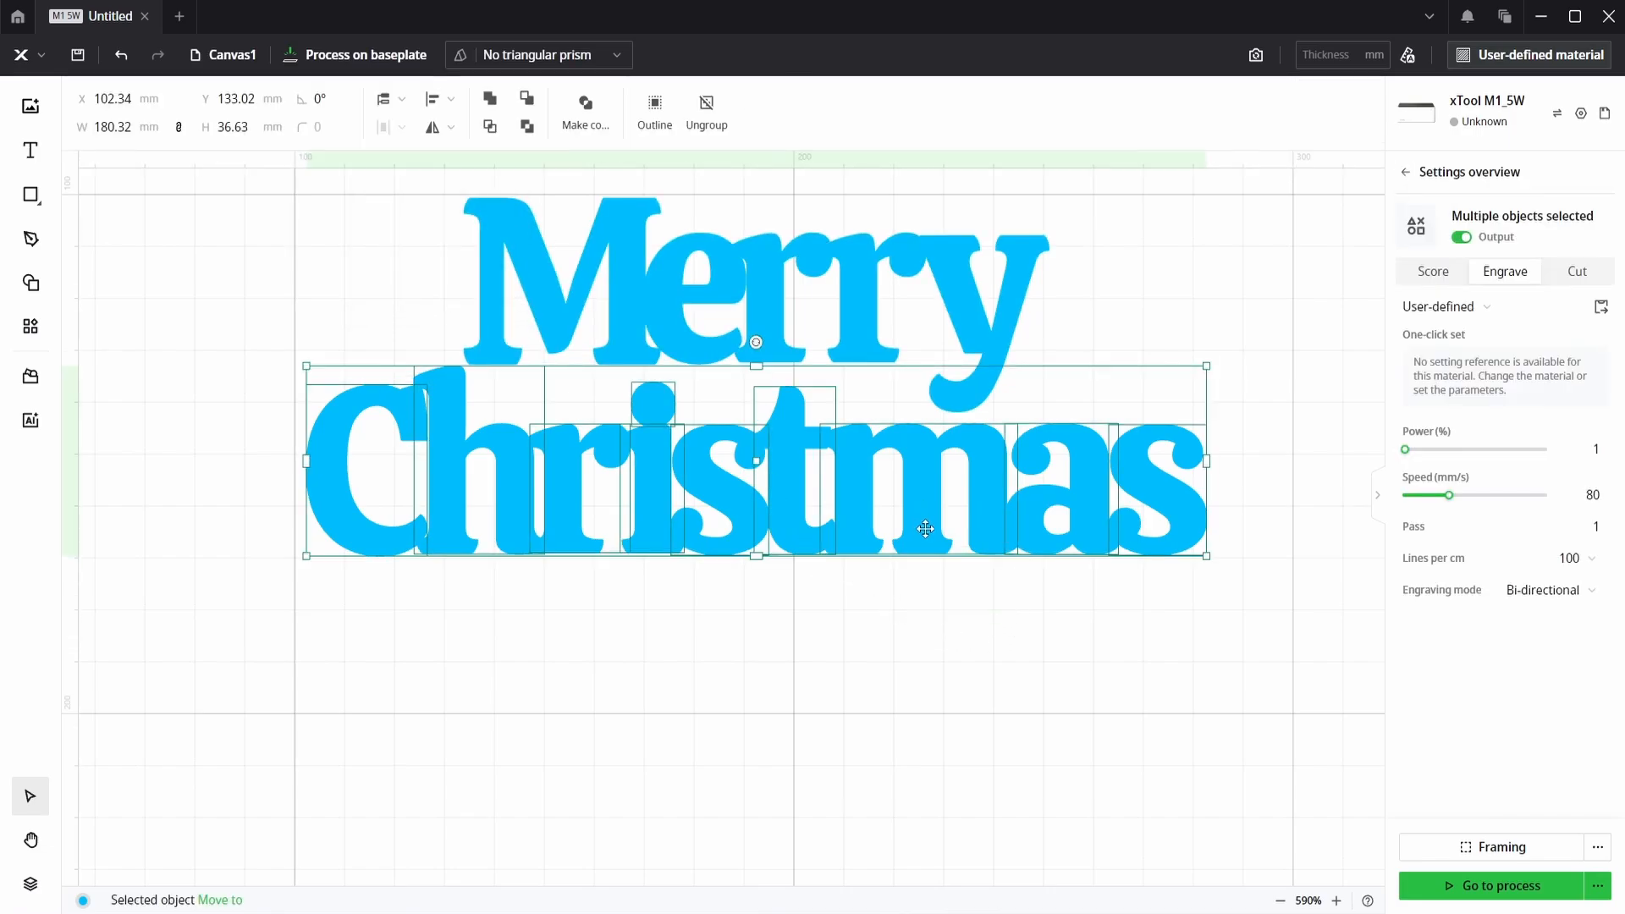
mouse_move(916, 447)
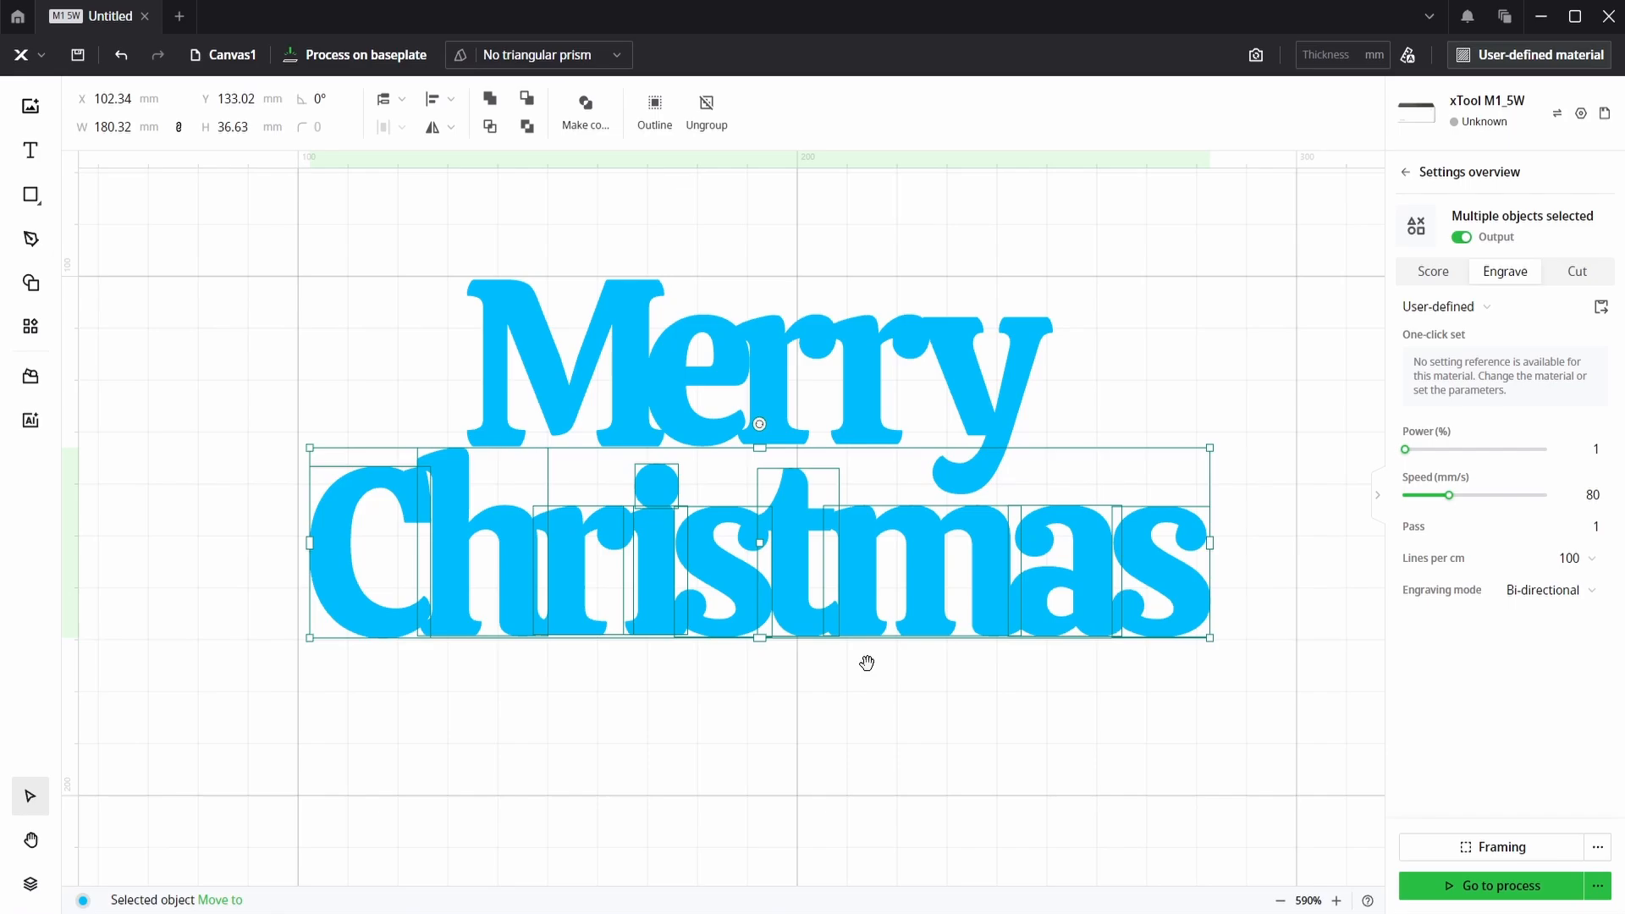
mouse_move(980, 399)
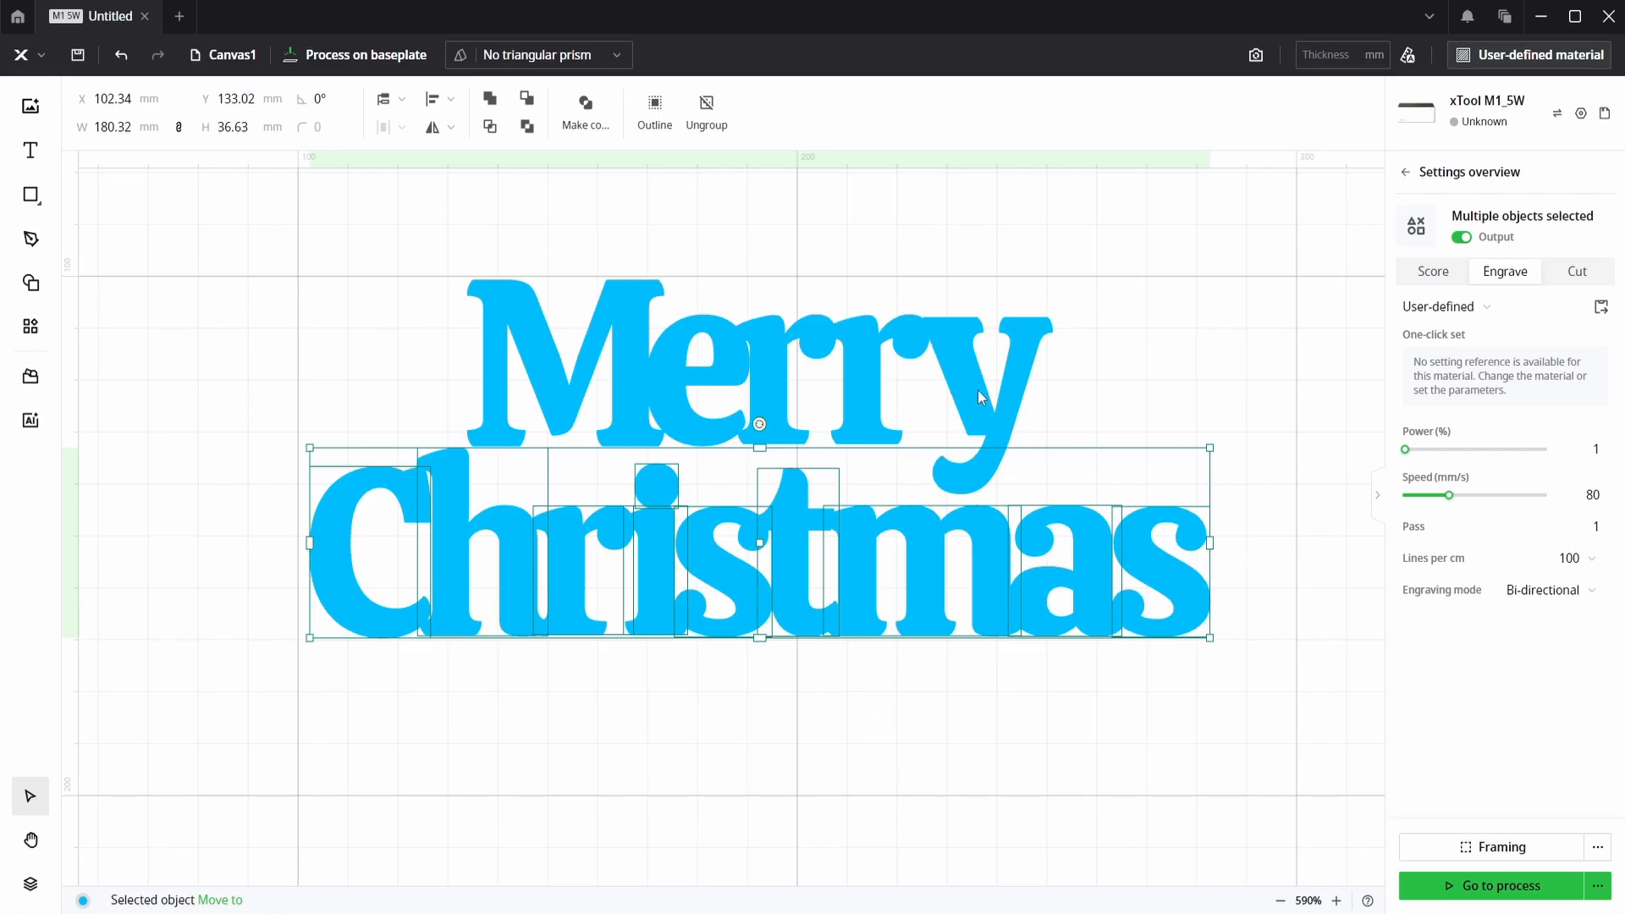
click(1021, 689)
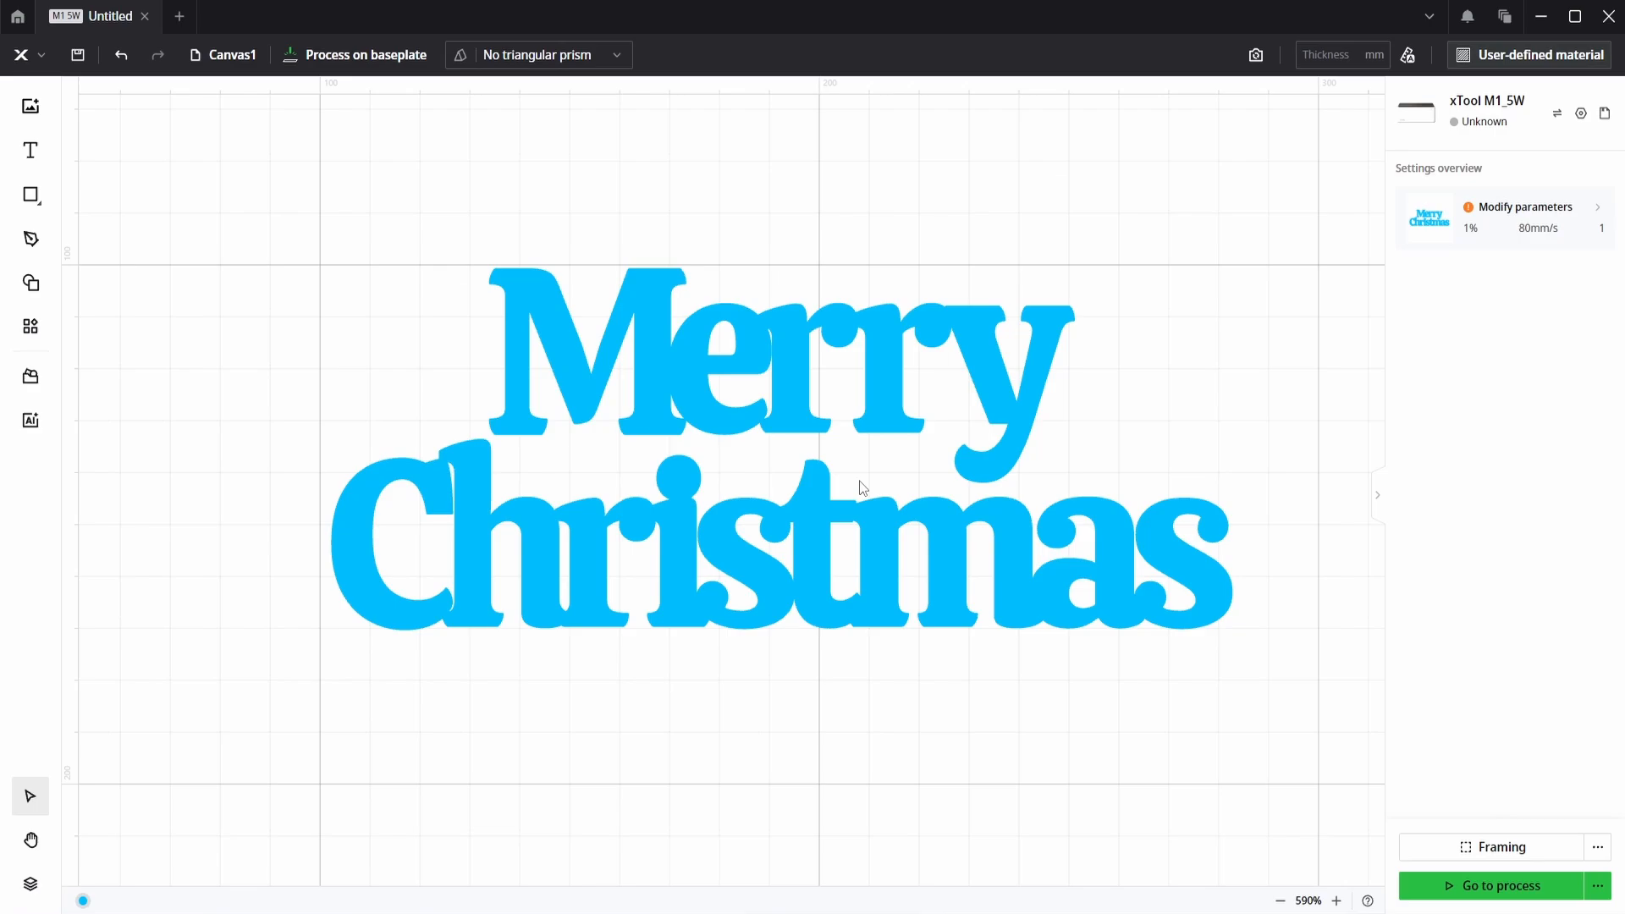
mouse_move(31, 285)
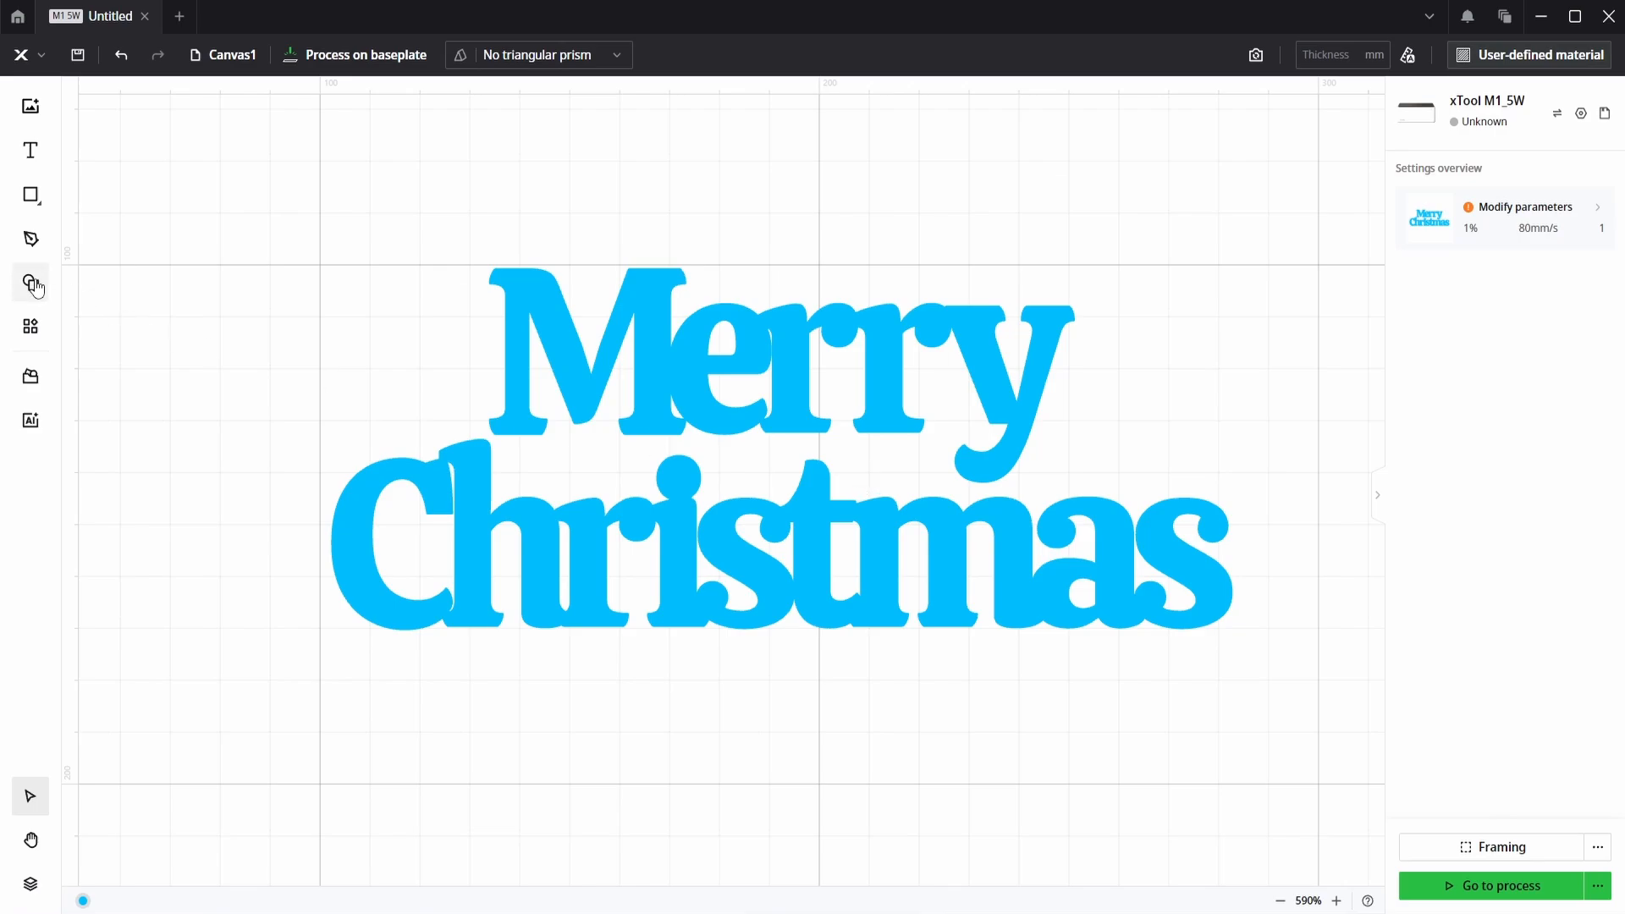
Add a star, a Christmas tree and a snowflake from the shape library around the lettering
click(31, 283)
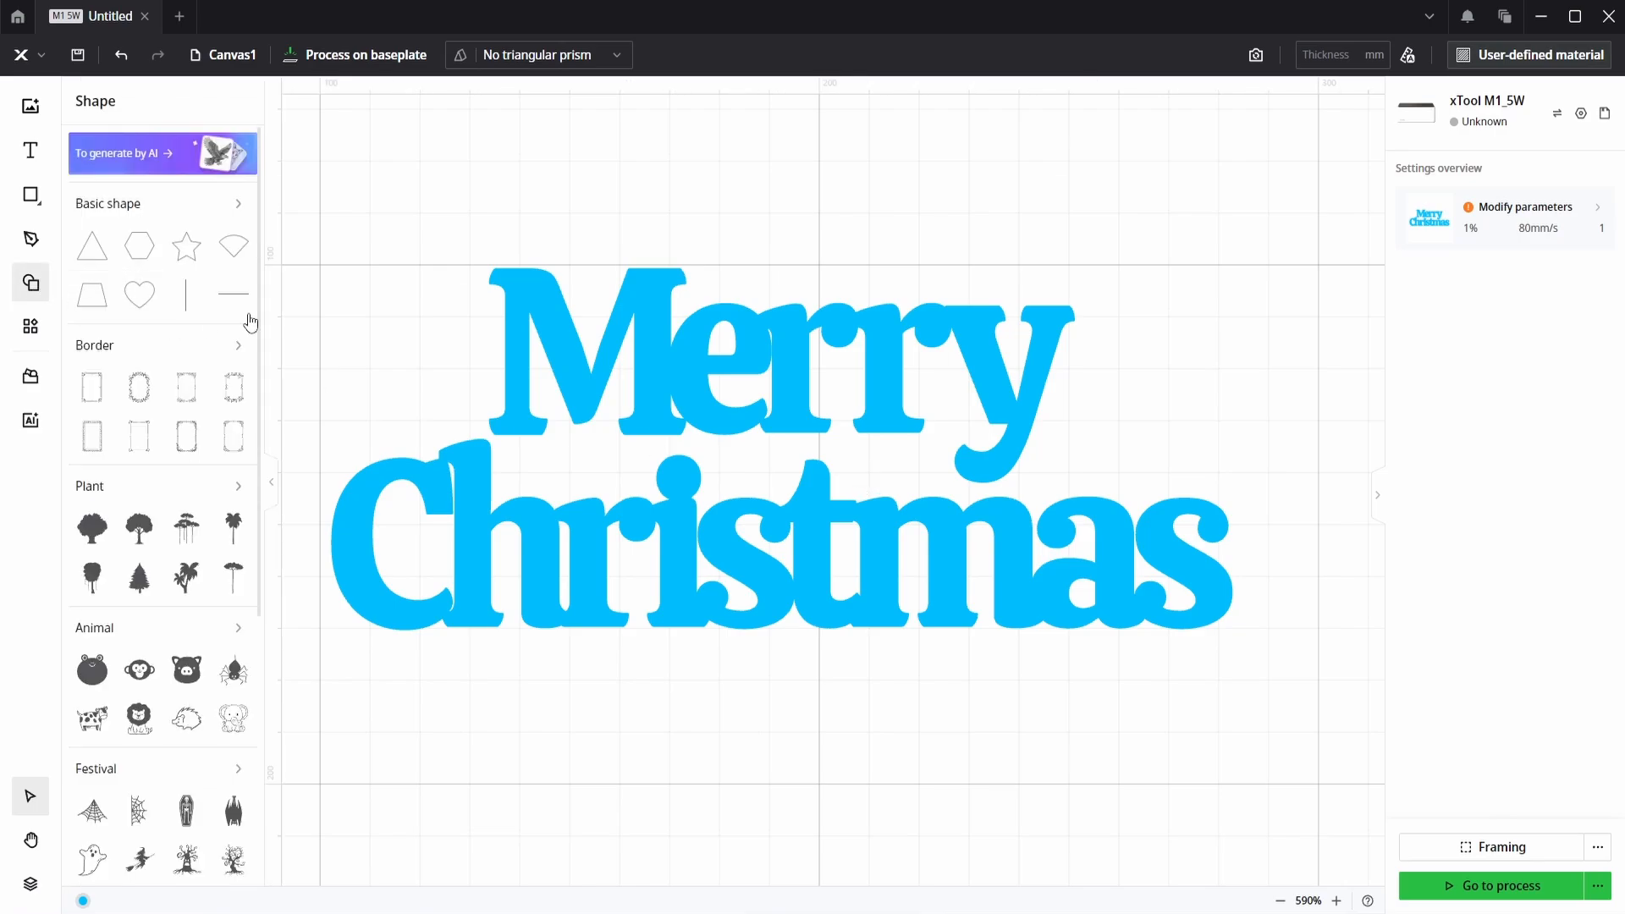
scroll(down, 3)
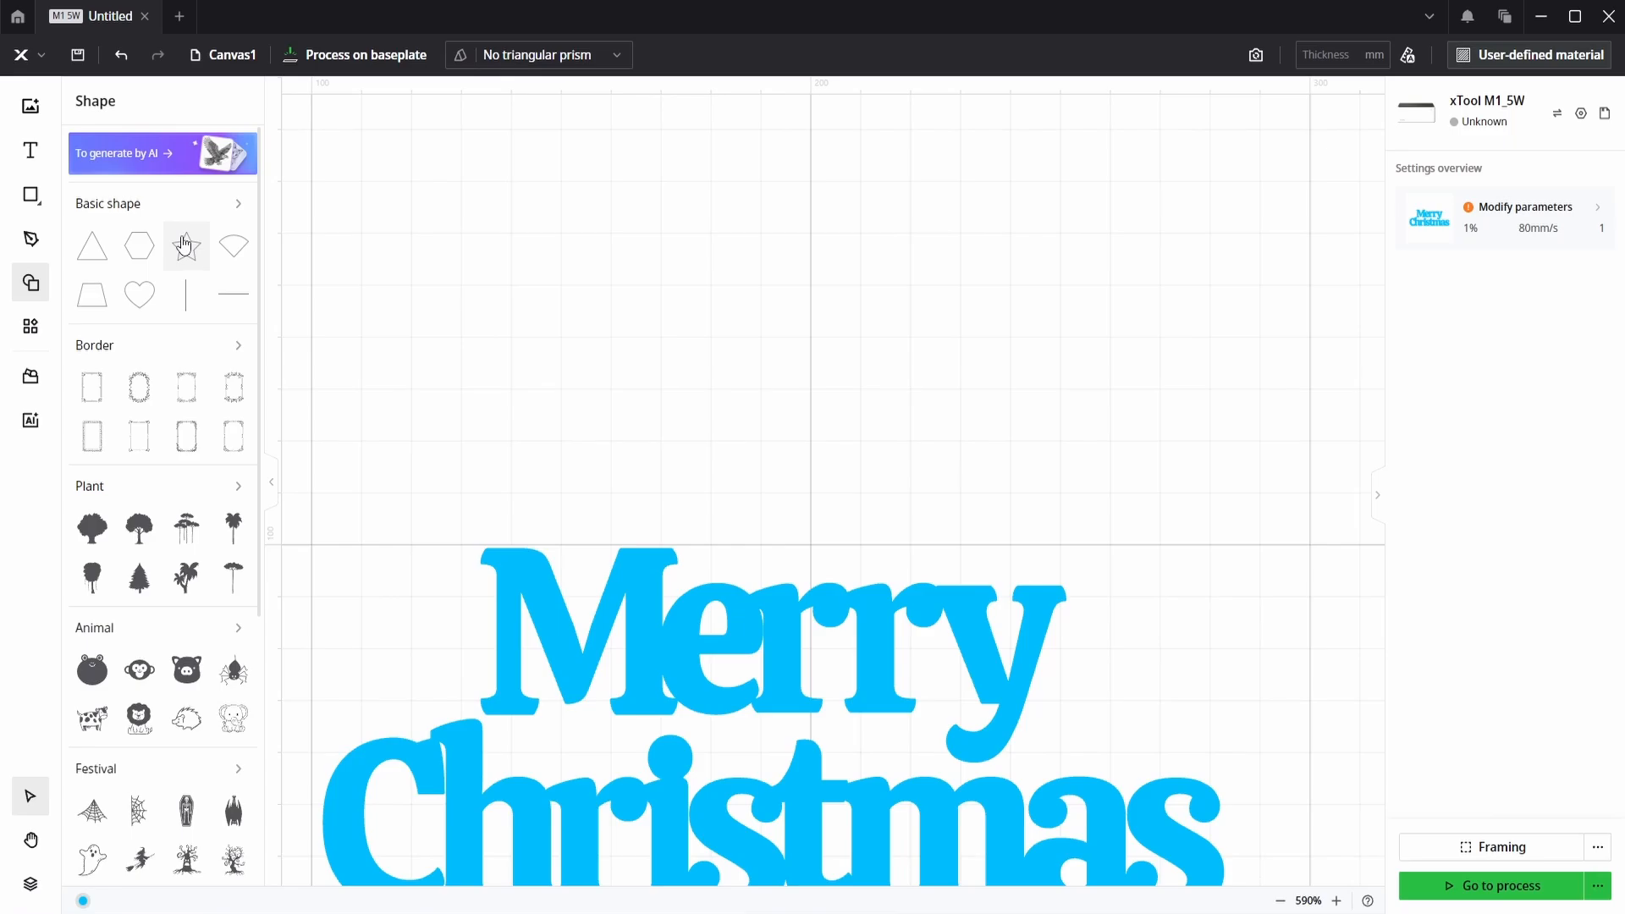
click(186, 246)
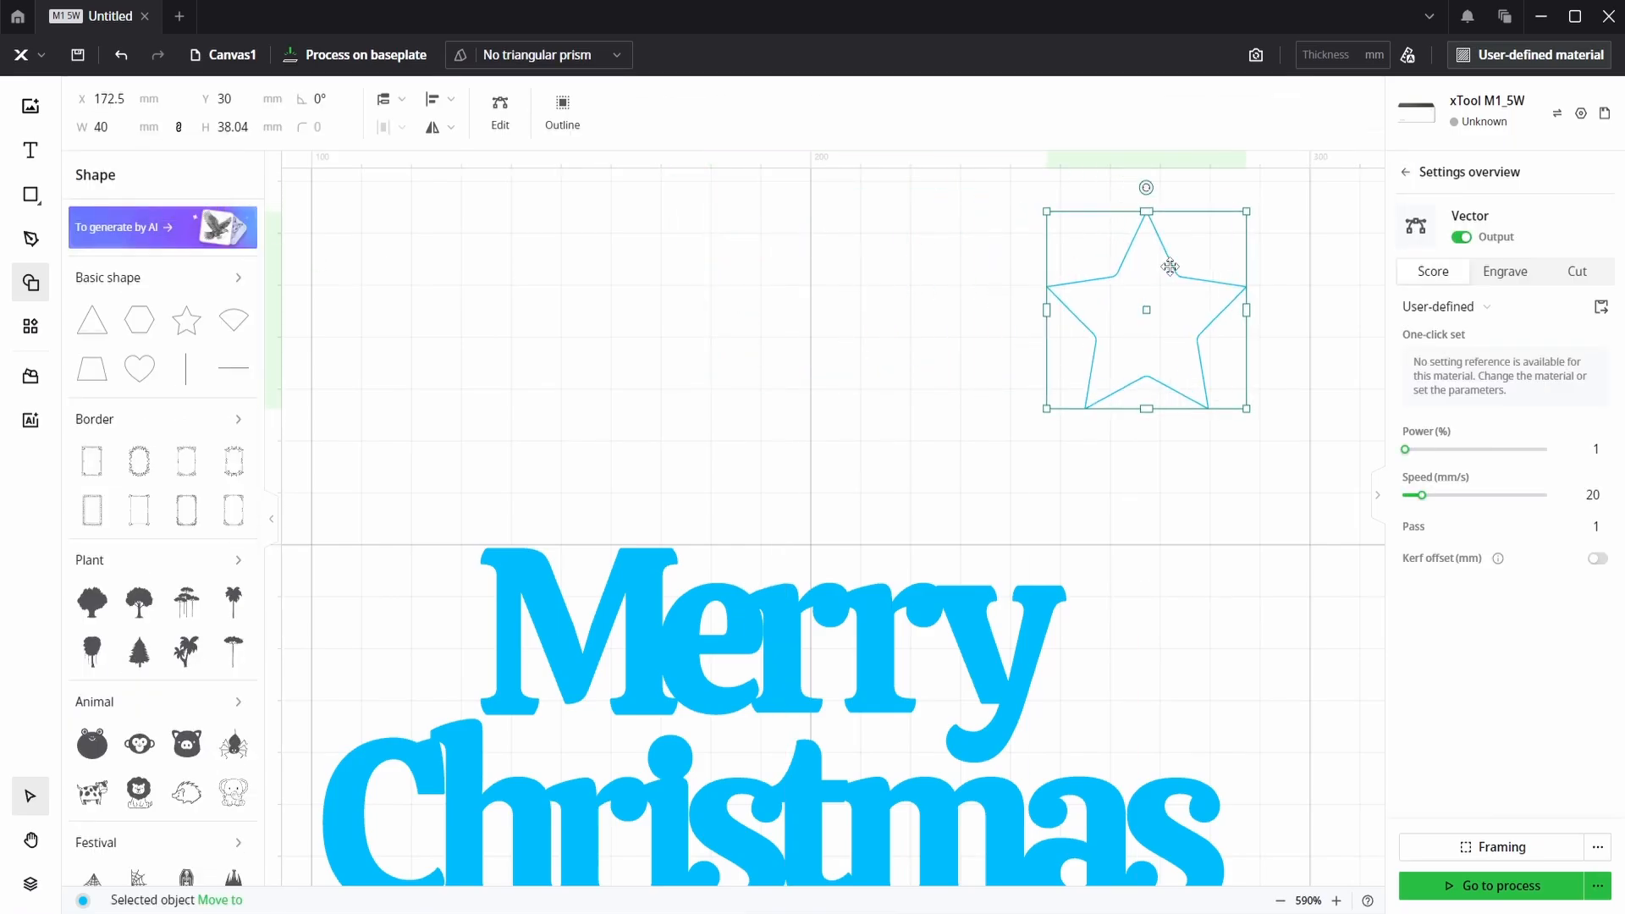
click(1505, 271)
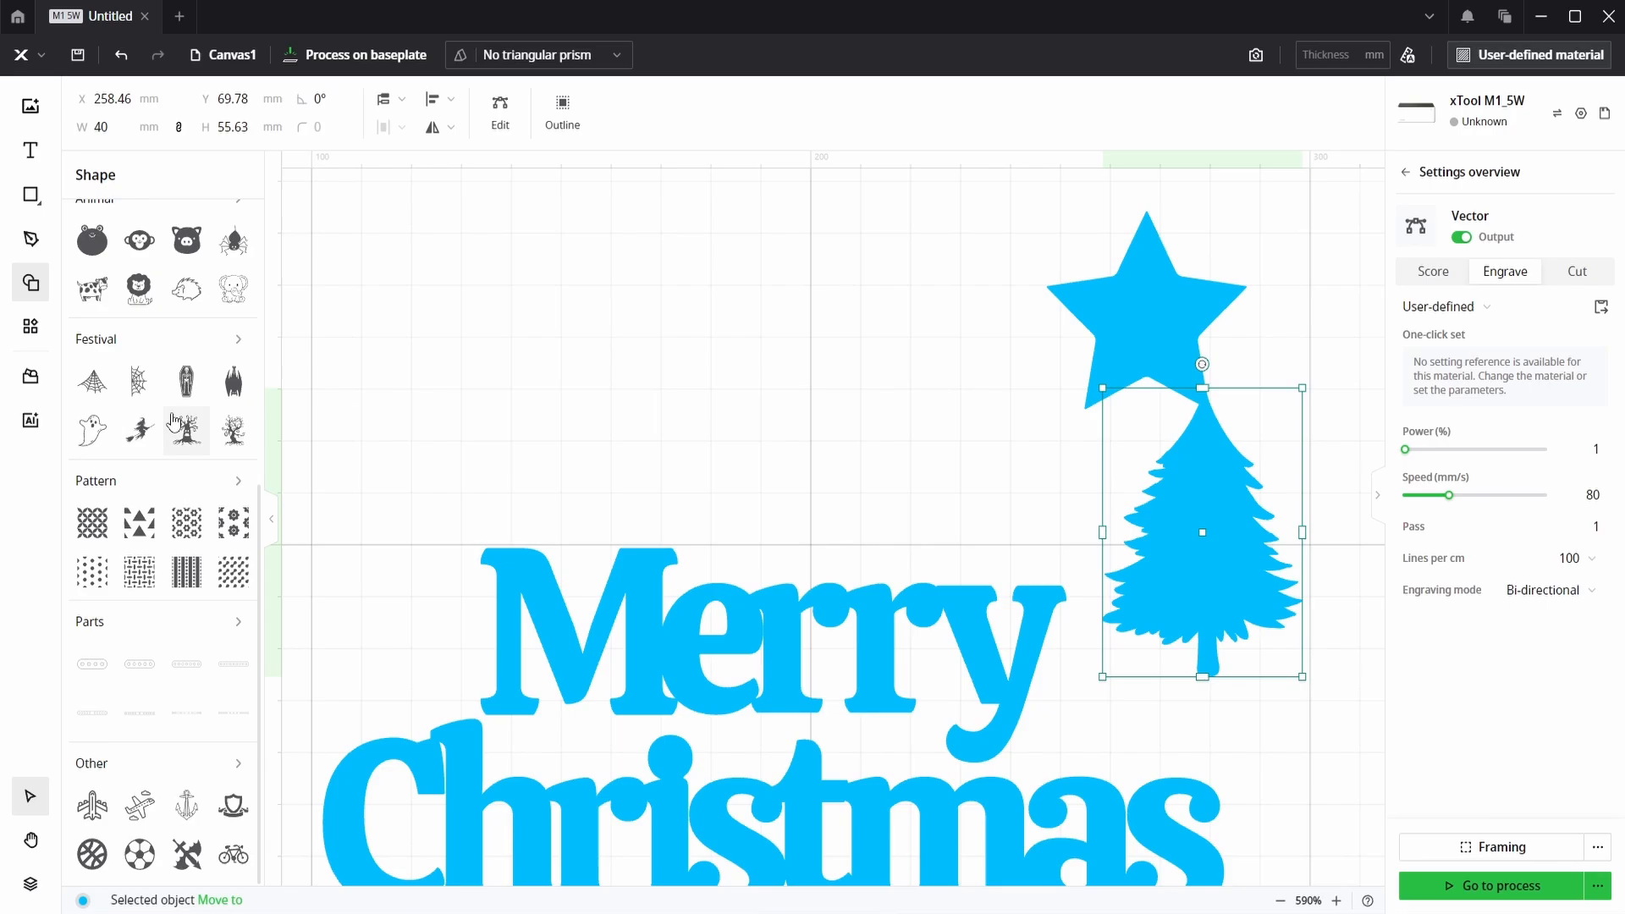
click(238, 339)
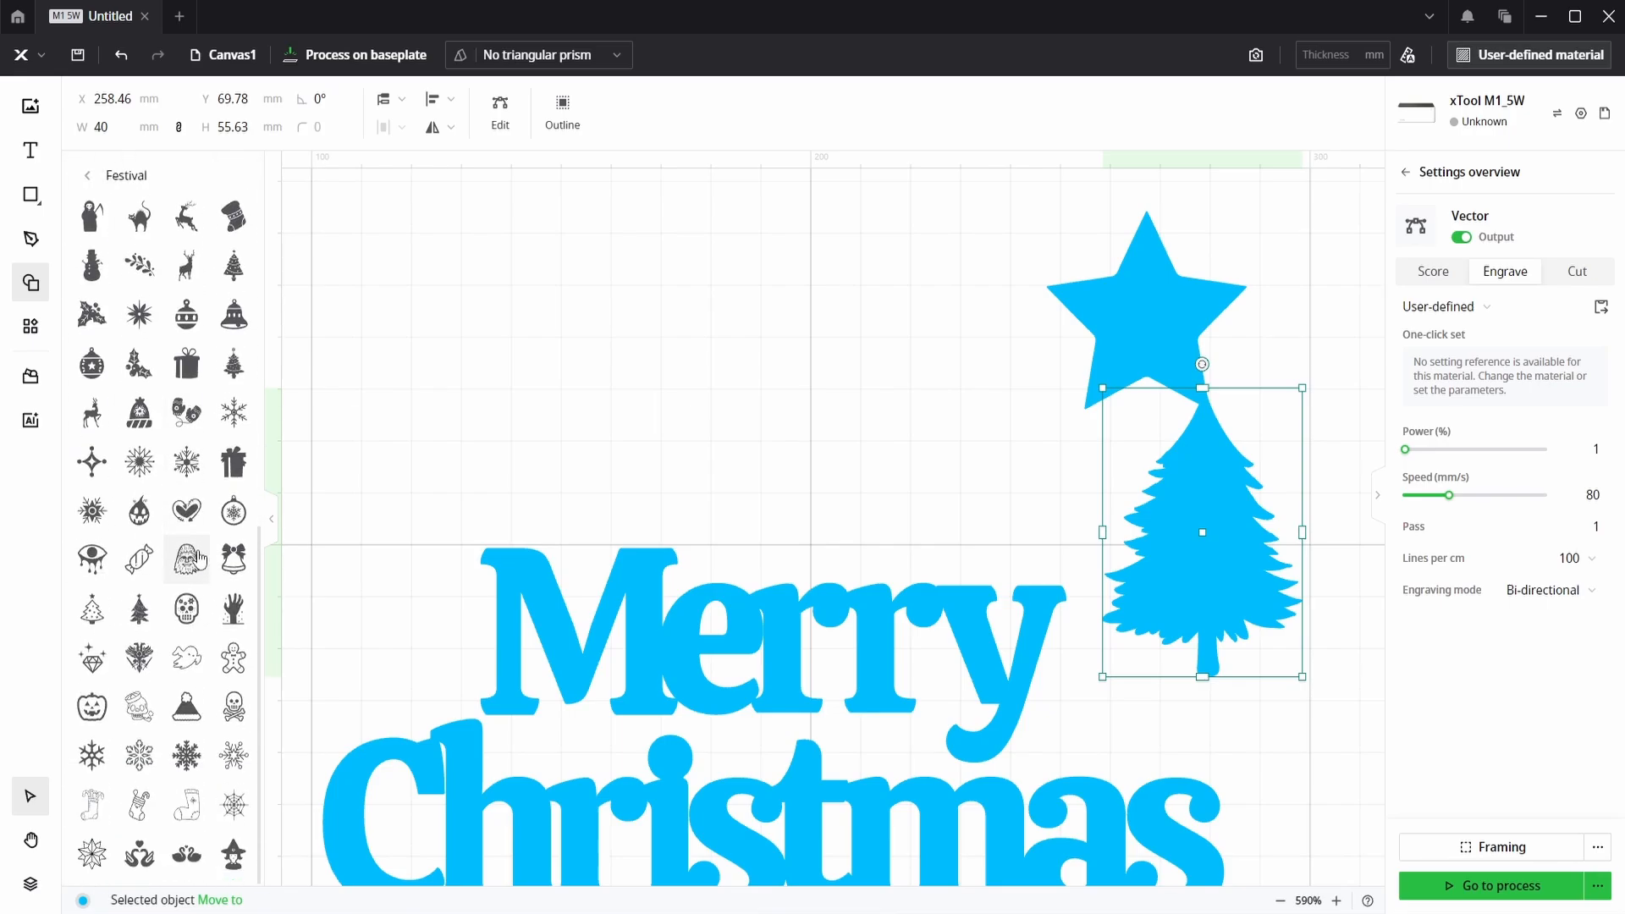
click(187, 557)
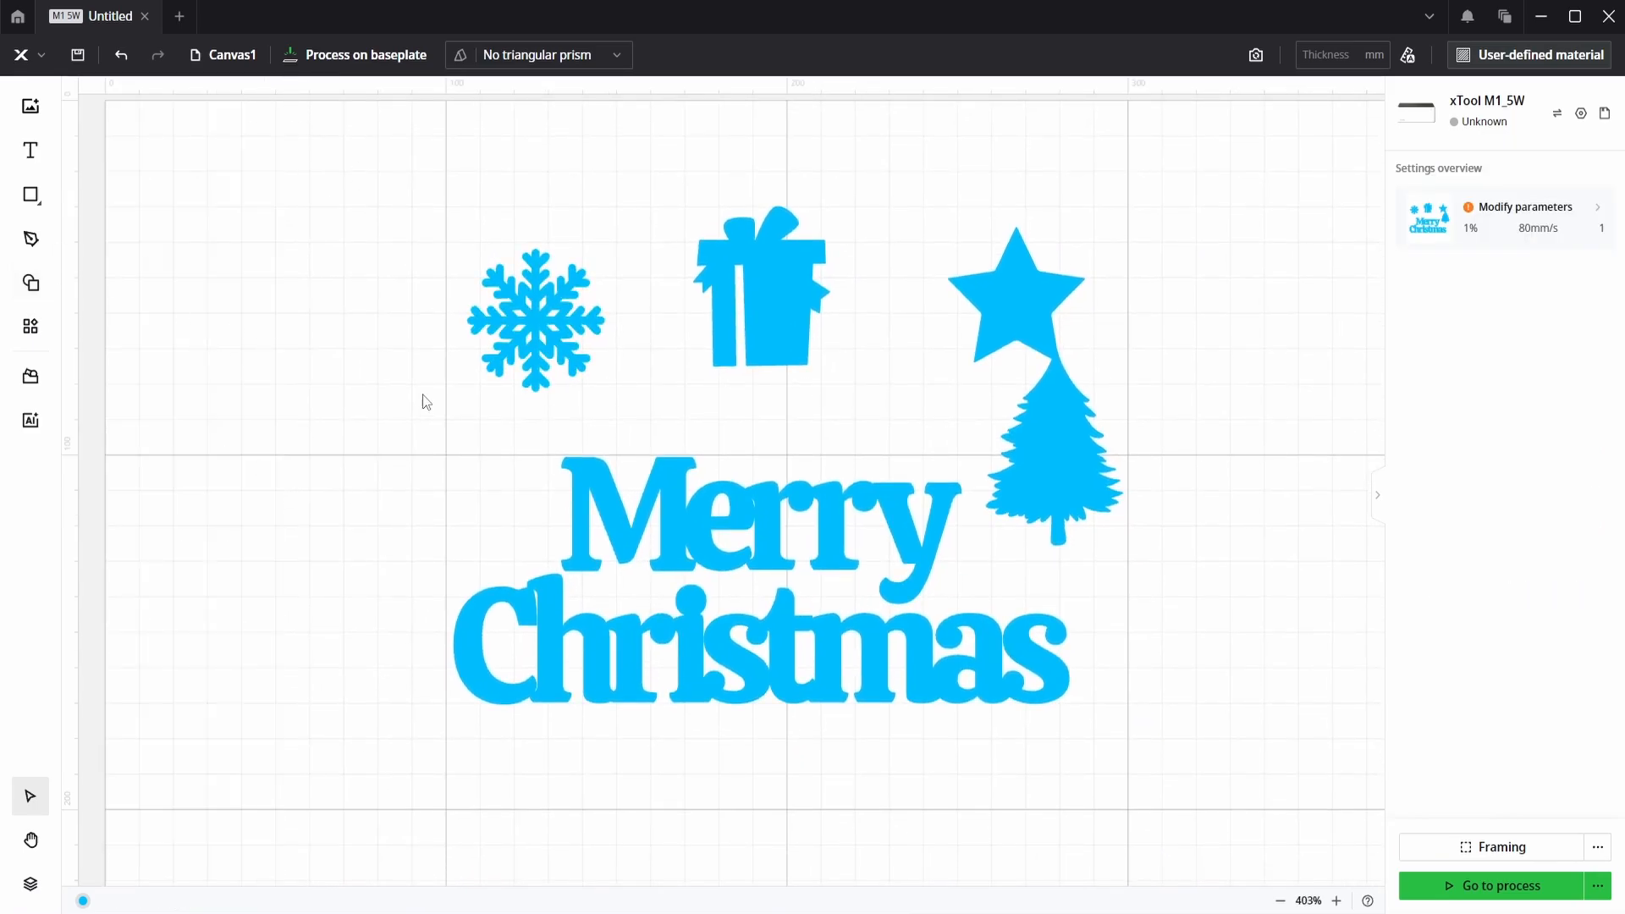
Shrink and tuck the snowflake beside M, the tree beside y and a small star between the words
scroll(up, 3)
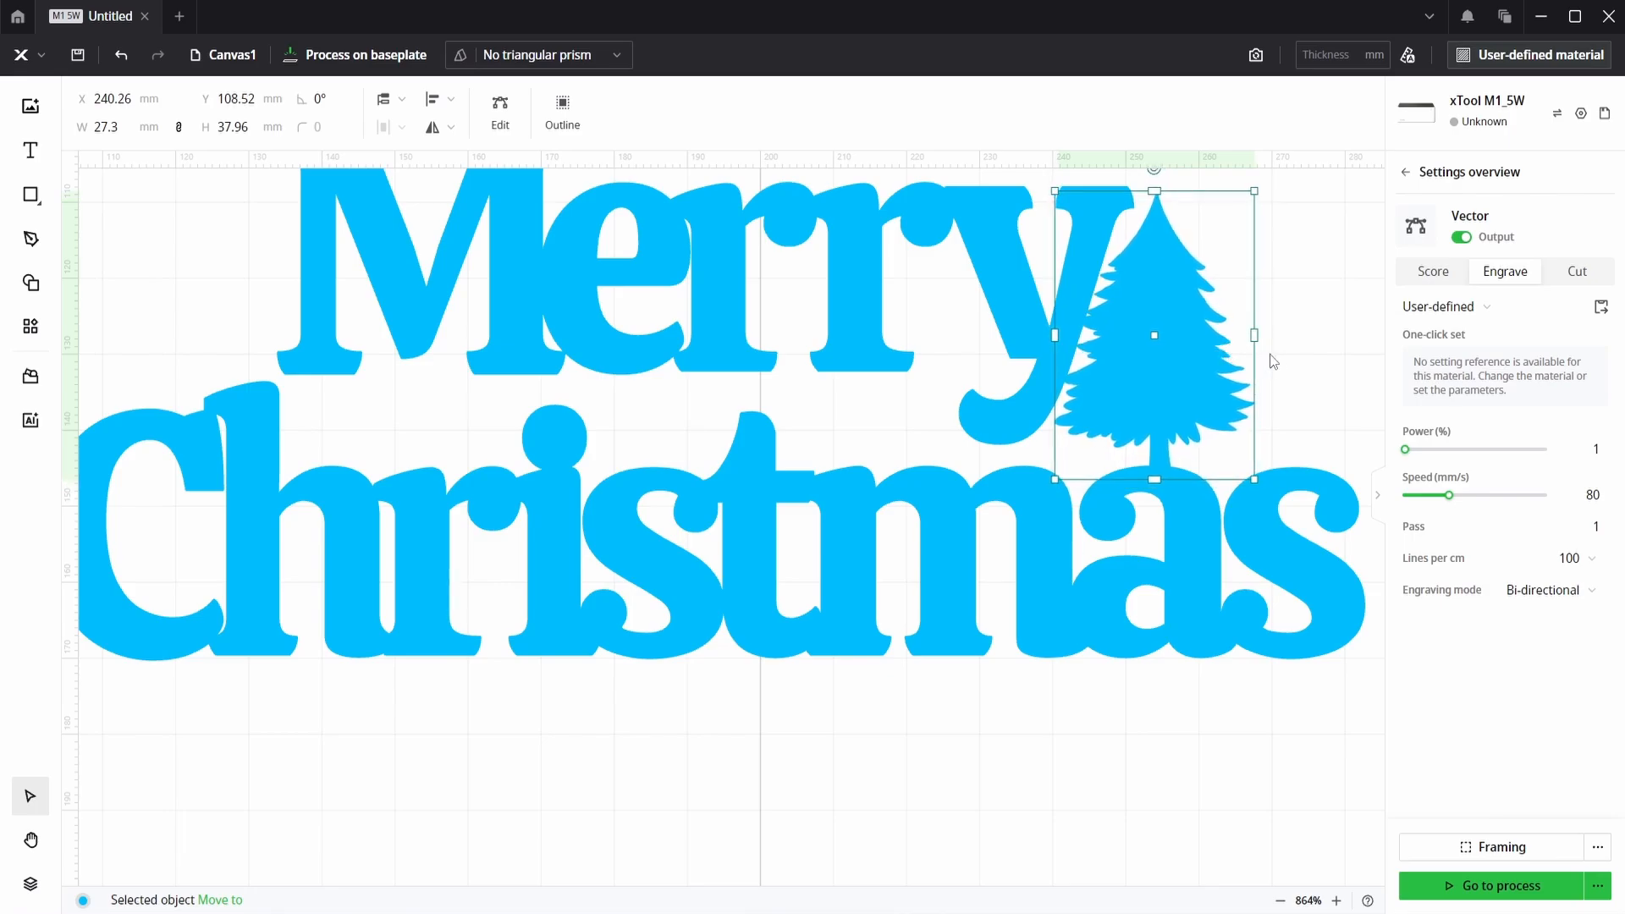
click(1295, 386)
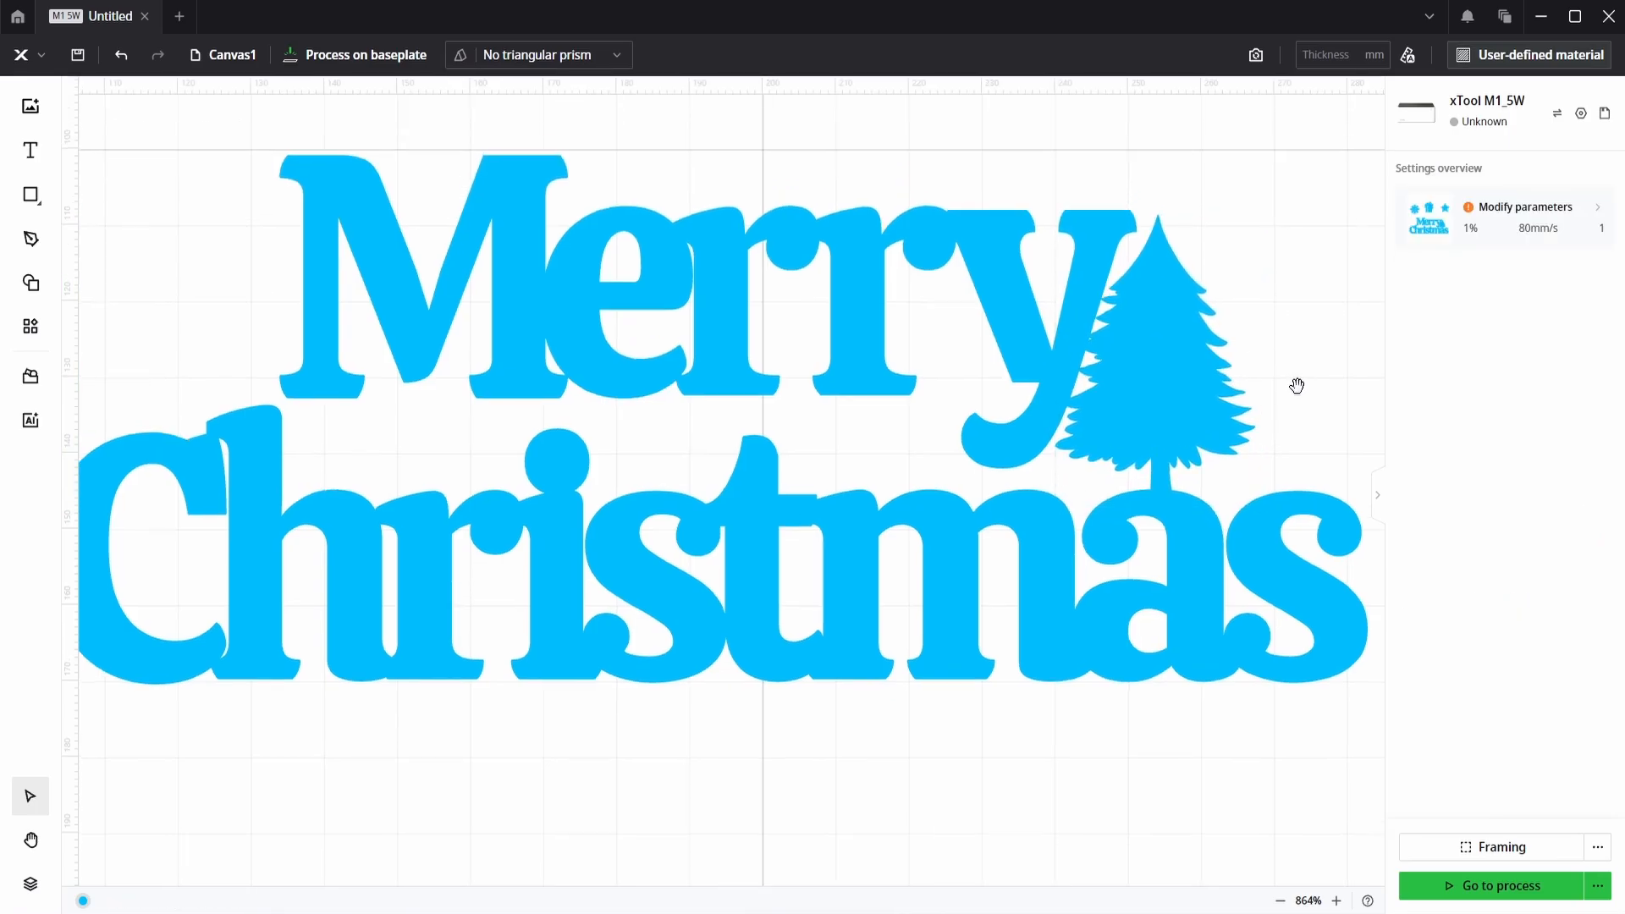
scroll(down, 3)
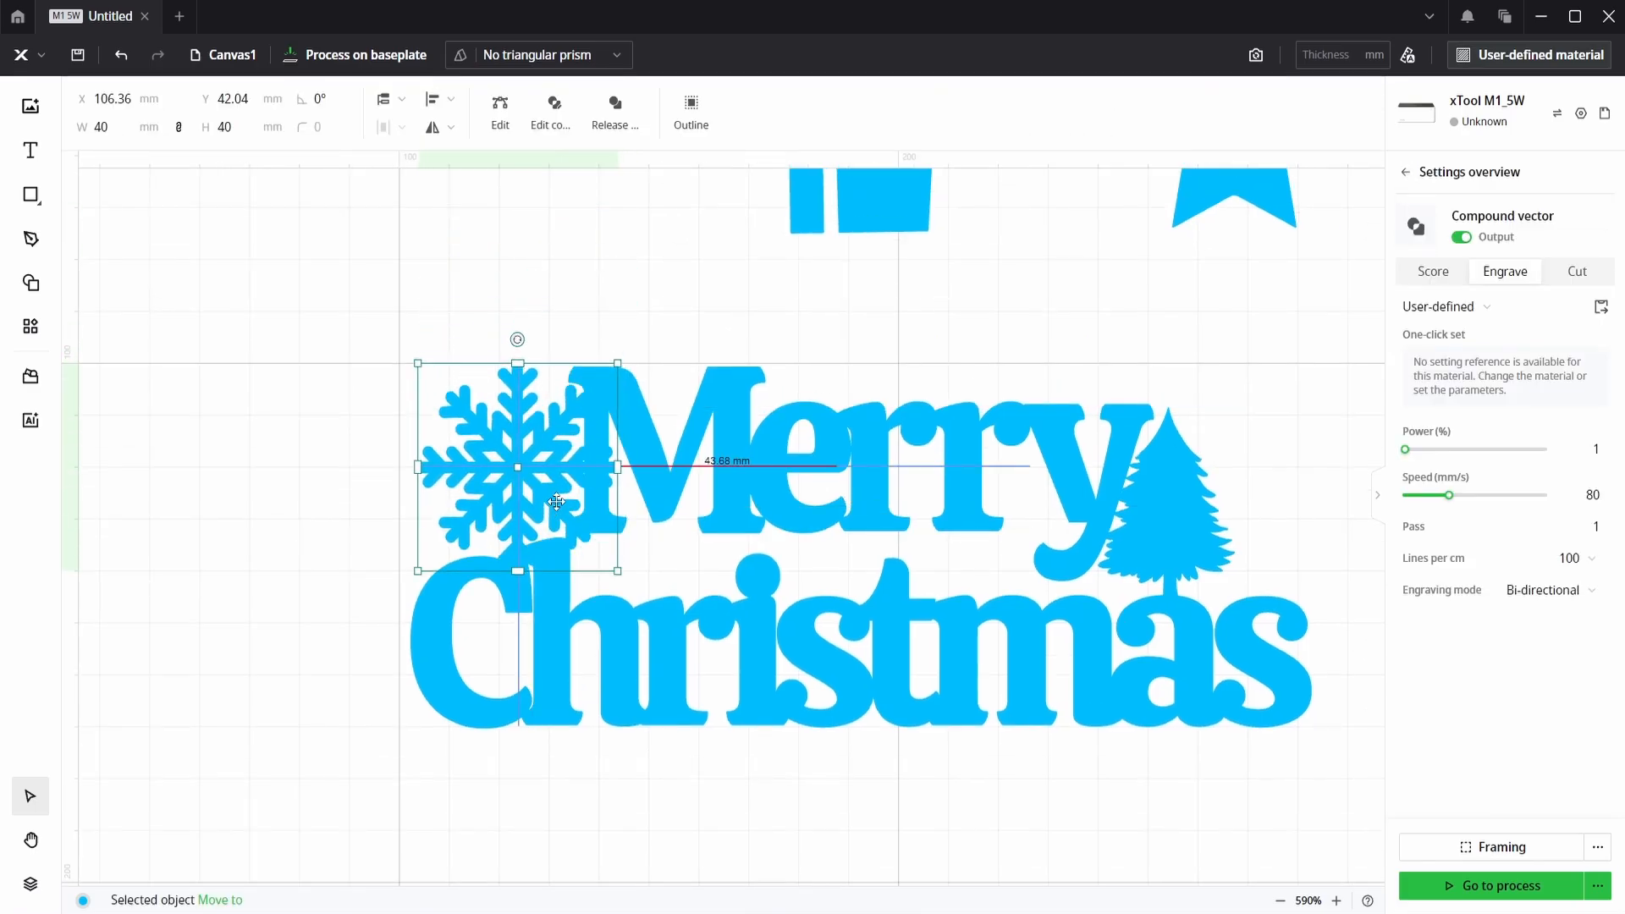
scroll(up, 3)
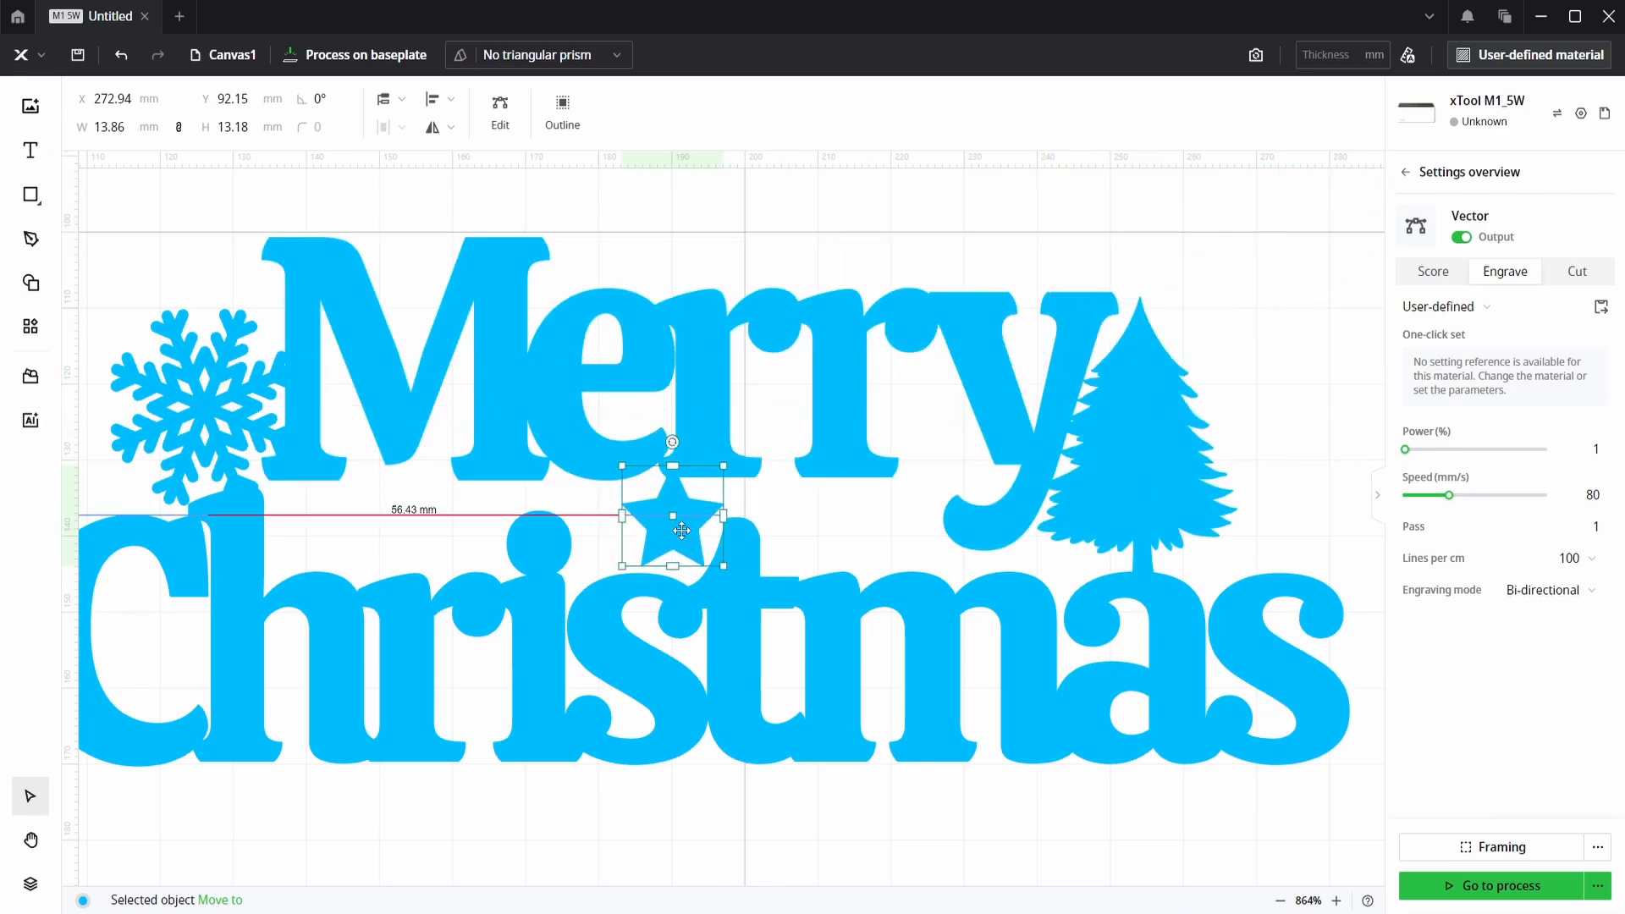
scroll(up, 3)
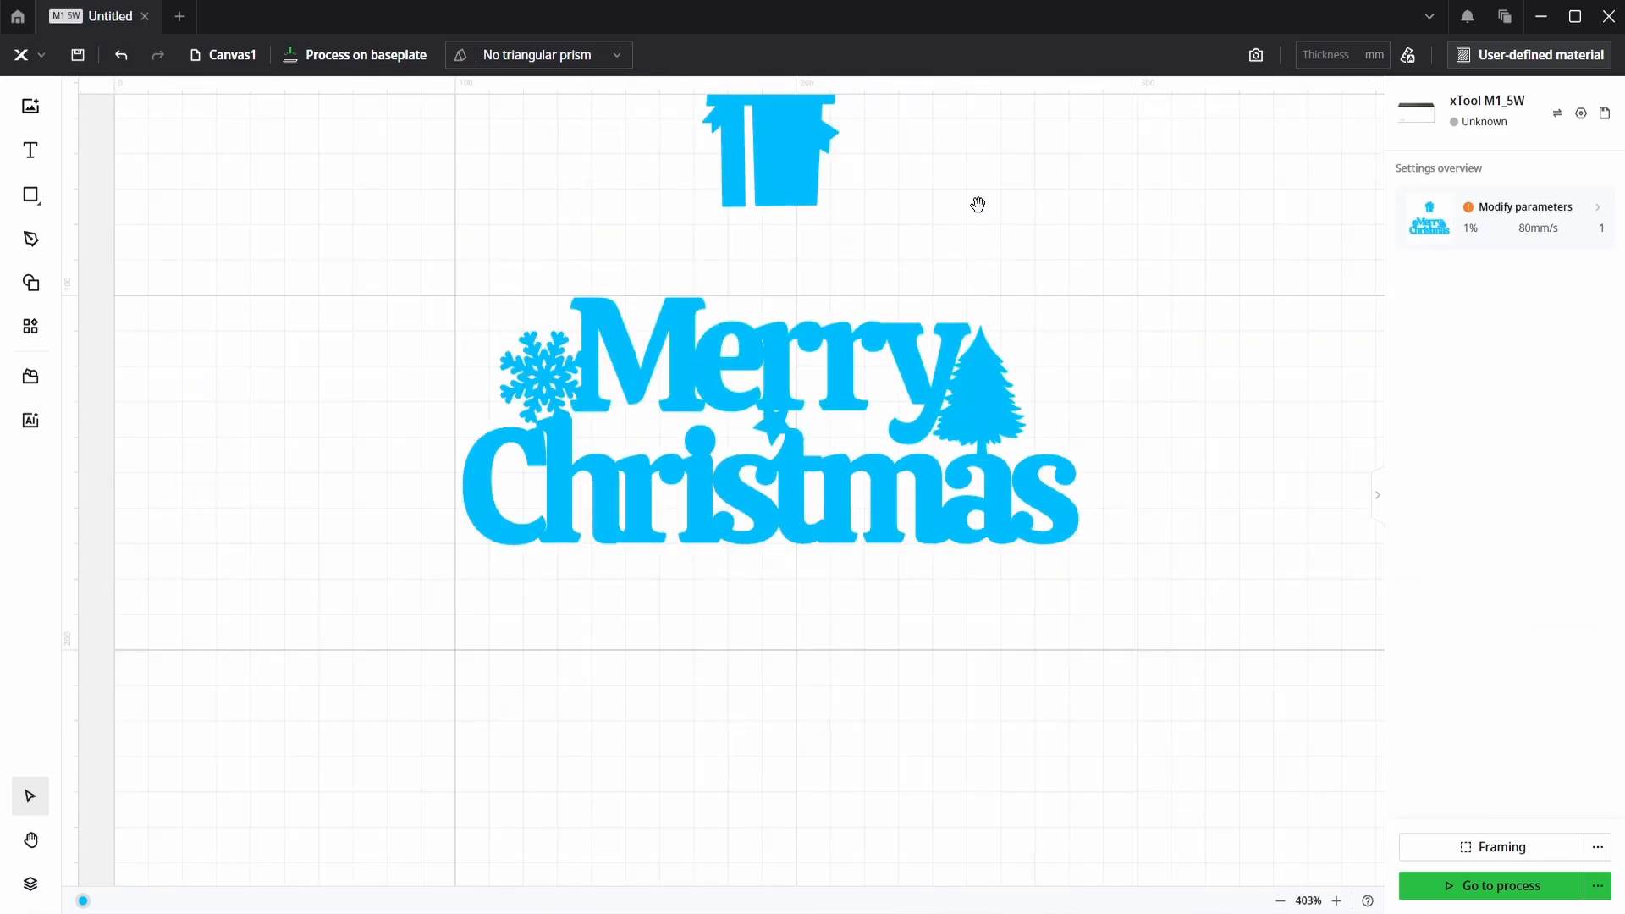
click(769, 151)
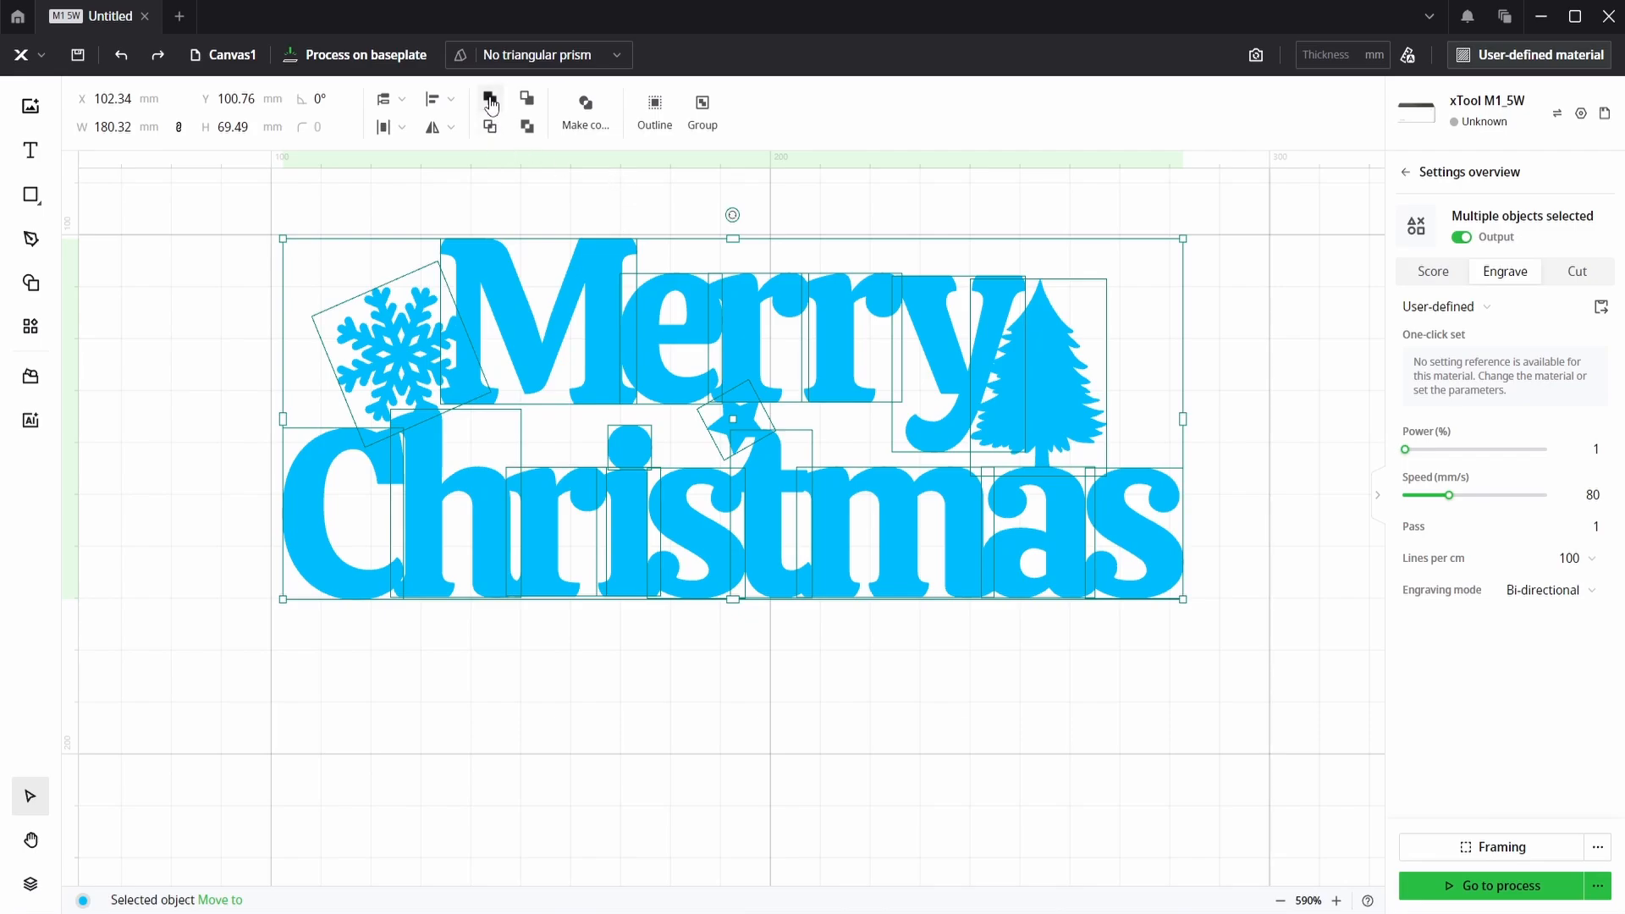
Union the lettering, snowflake, star and tree into one continuous outline
click(584, 111)
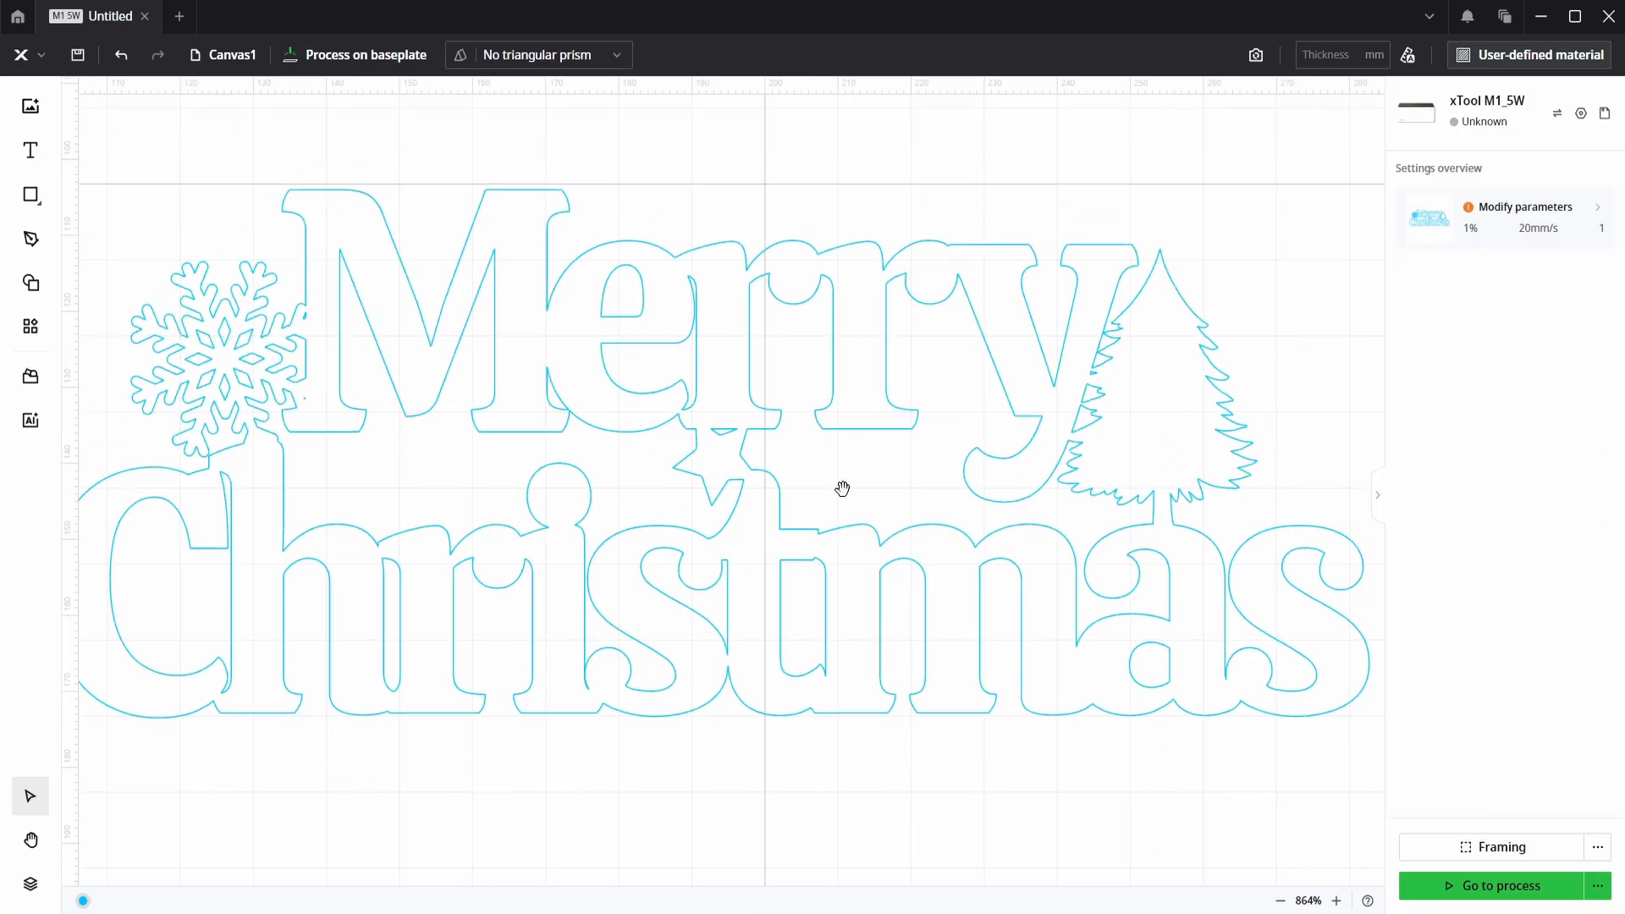
Draw a 4 mm circle, outline it at 2 mm, and compound both into one 8 mm ring
click(31, 197)
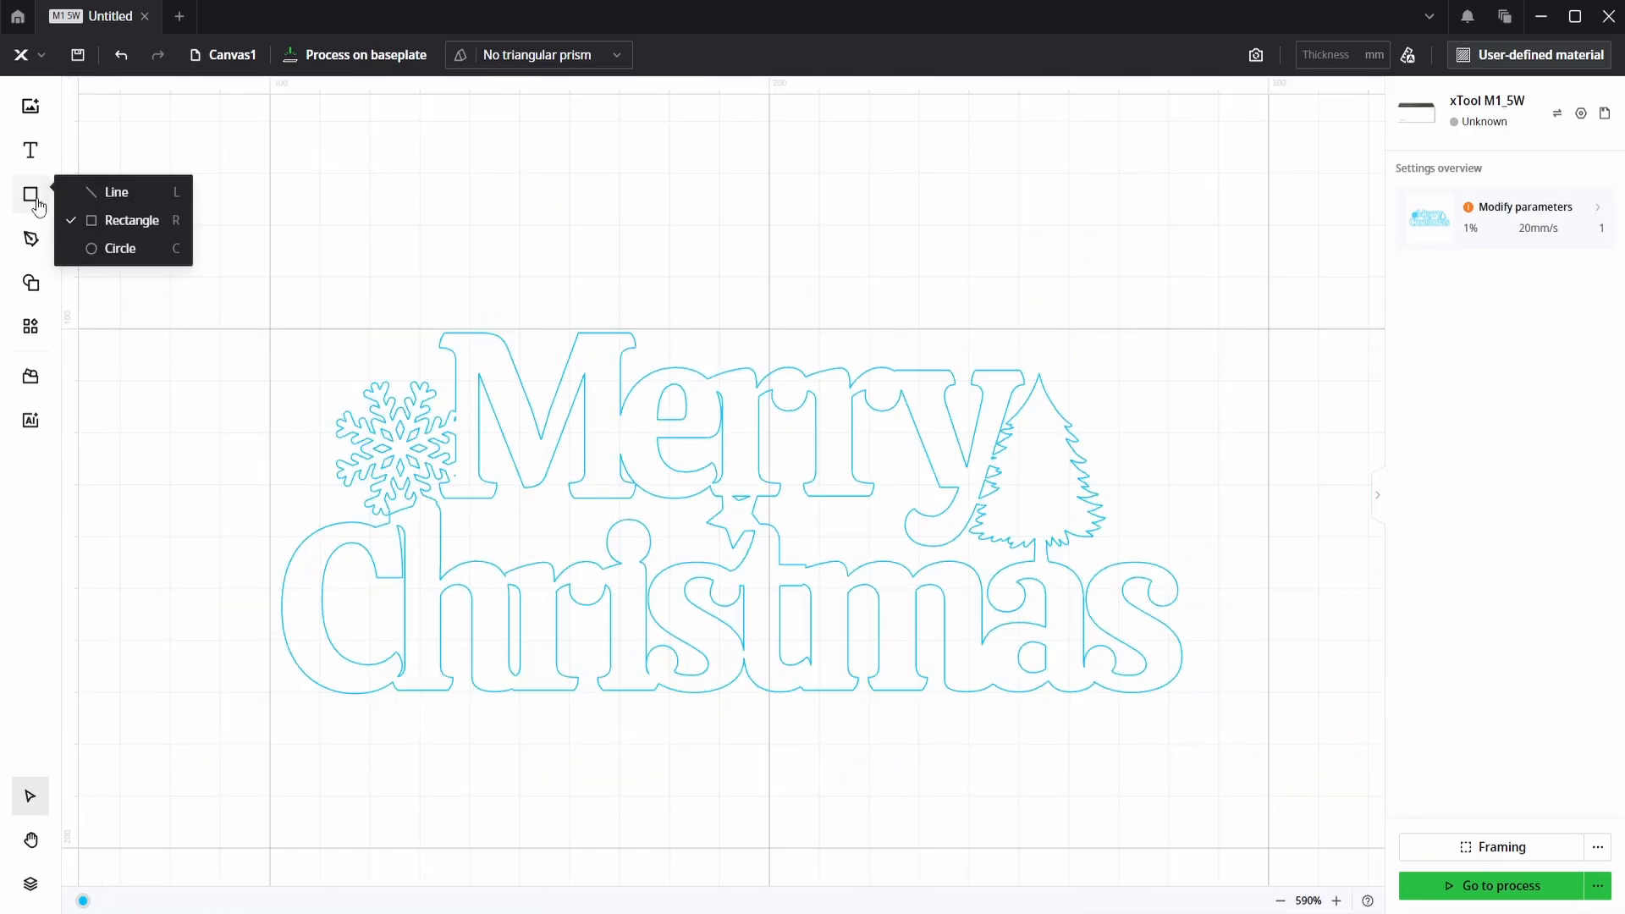
click(119, 248)
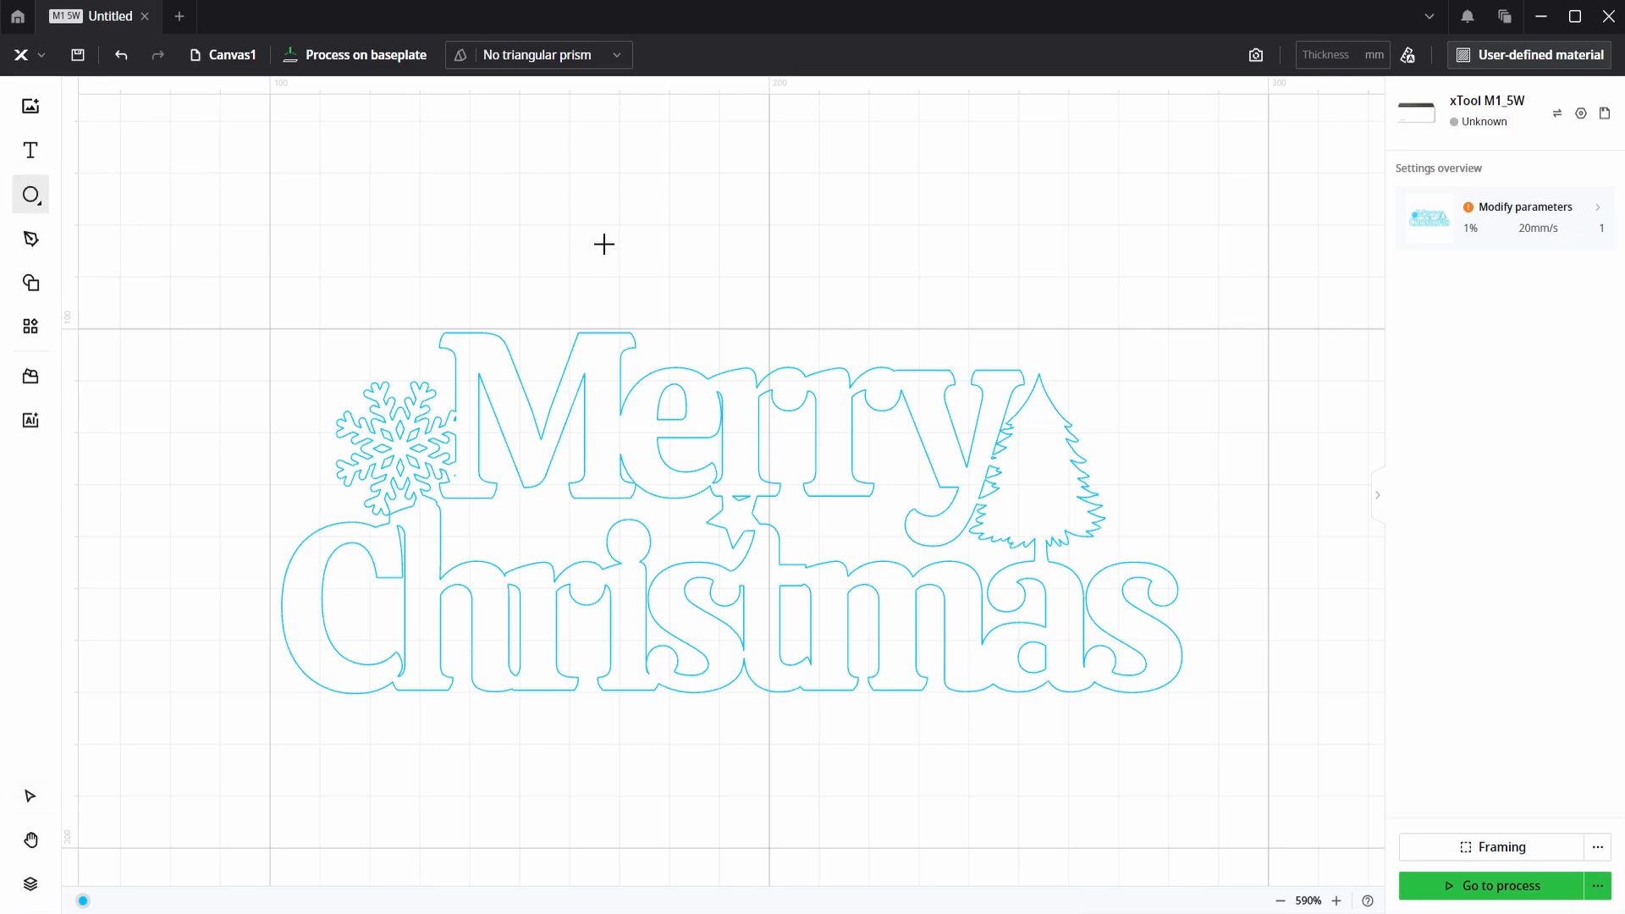
mouse_move(620, 258)
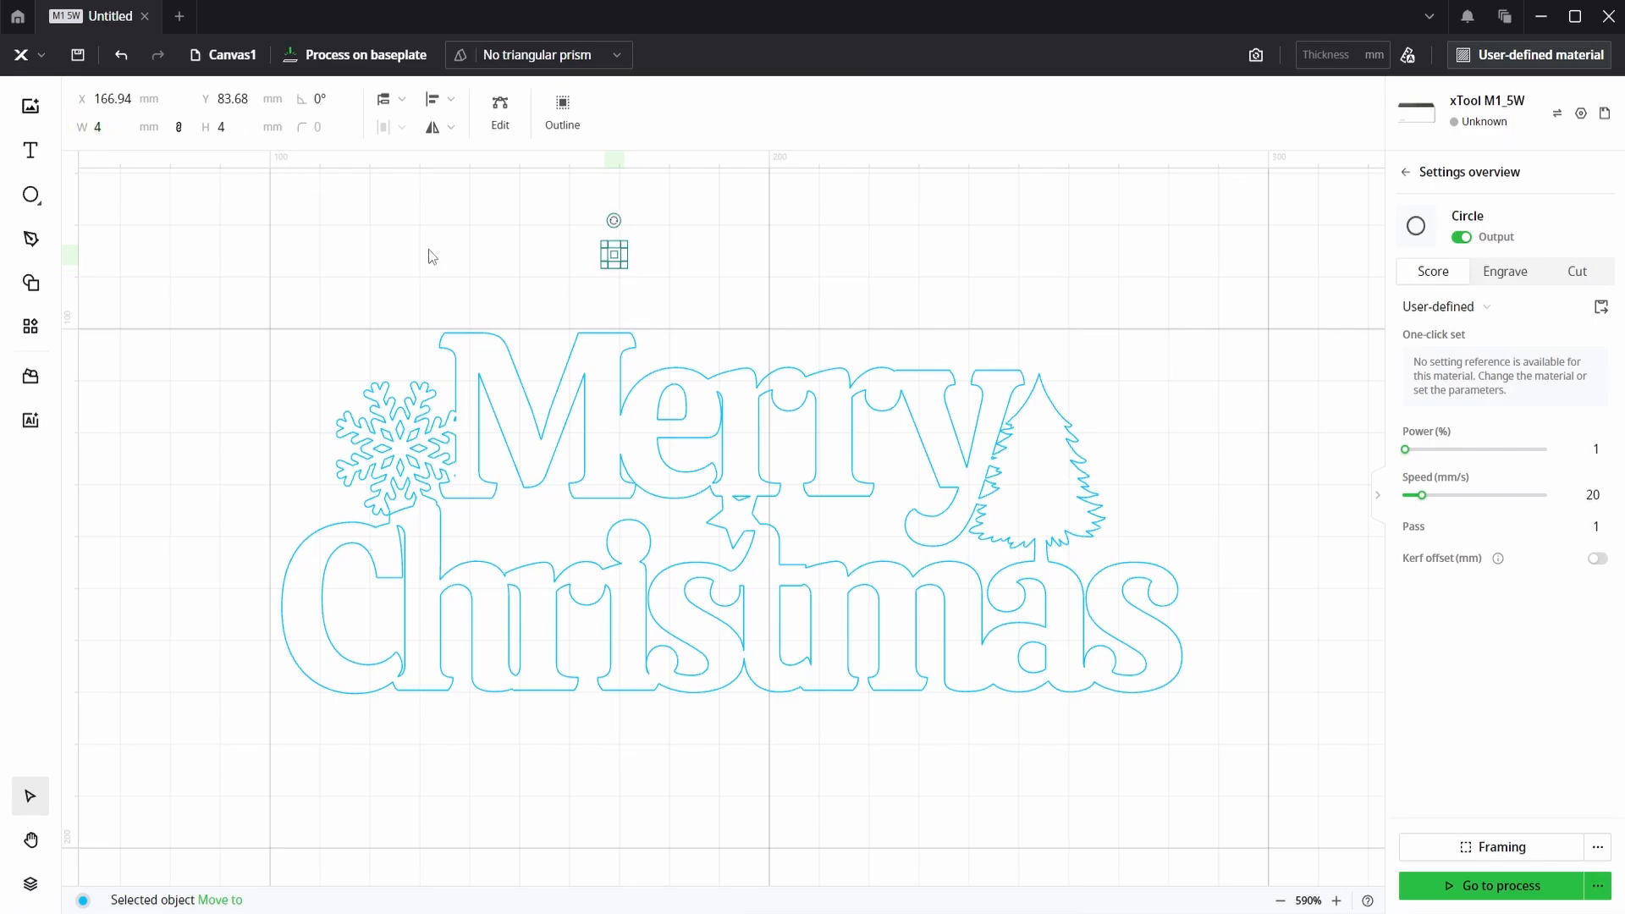
scroll(up, 3)
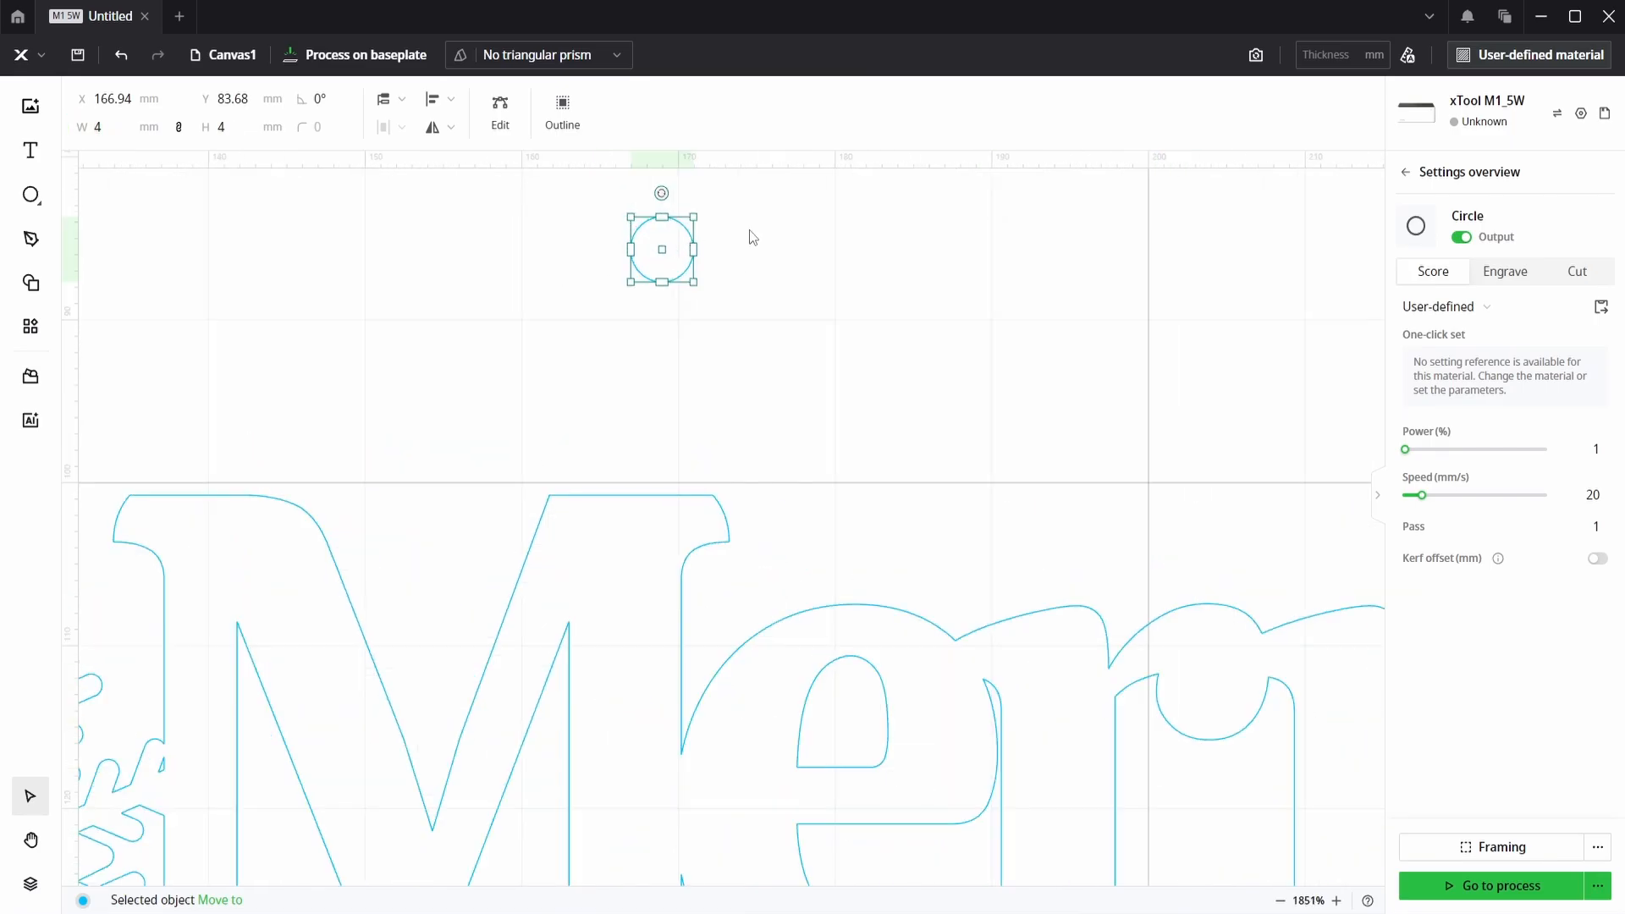
click(562, 112)
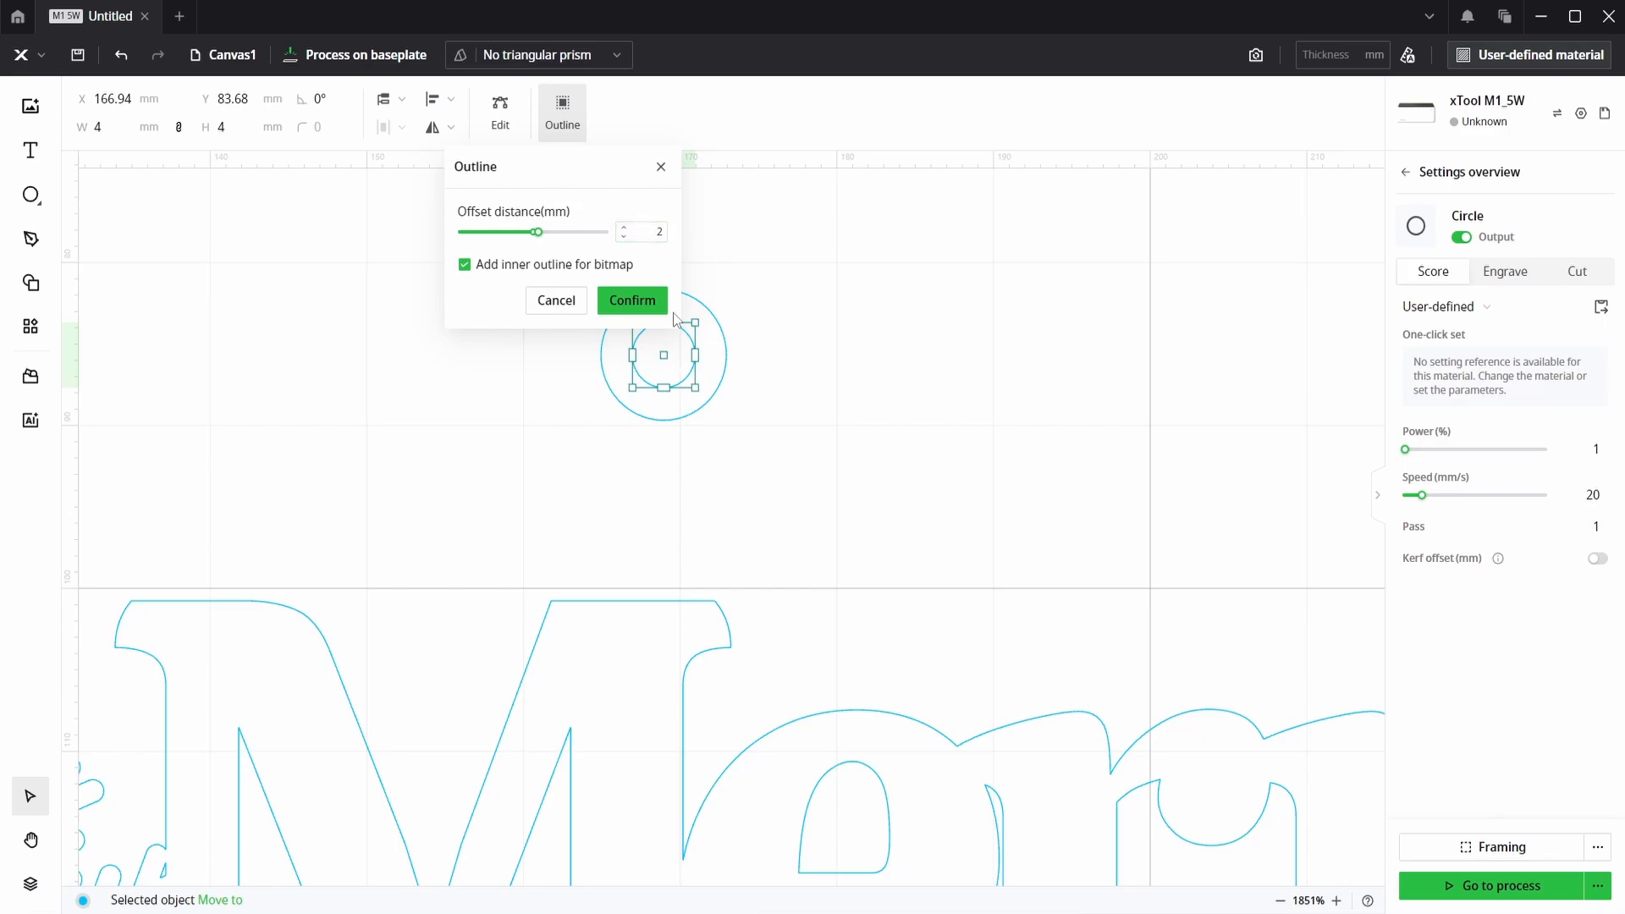
click(632, 301)
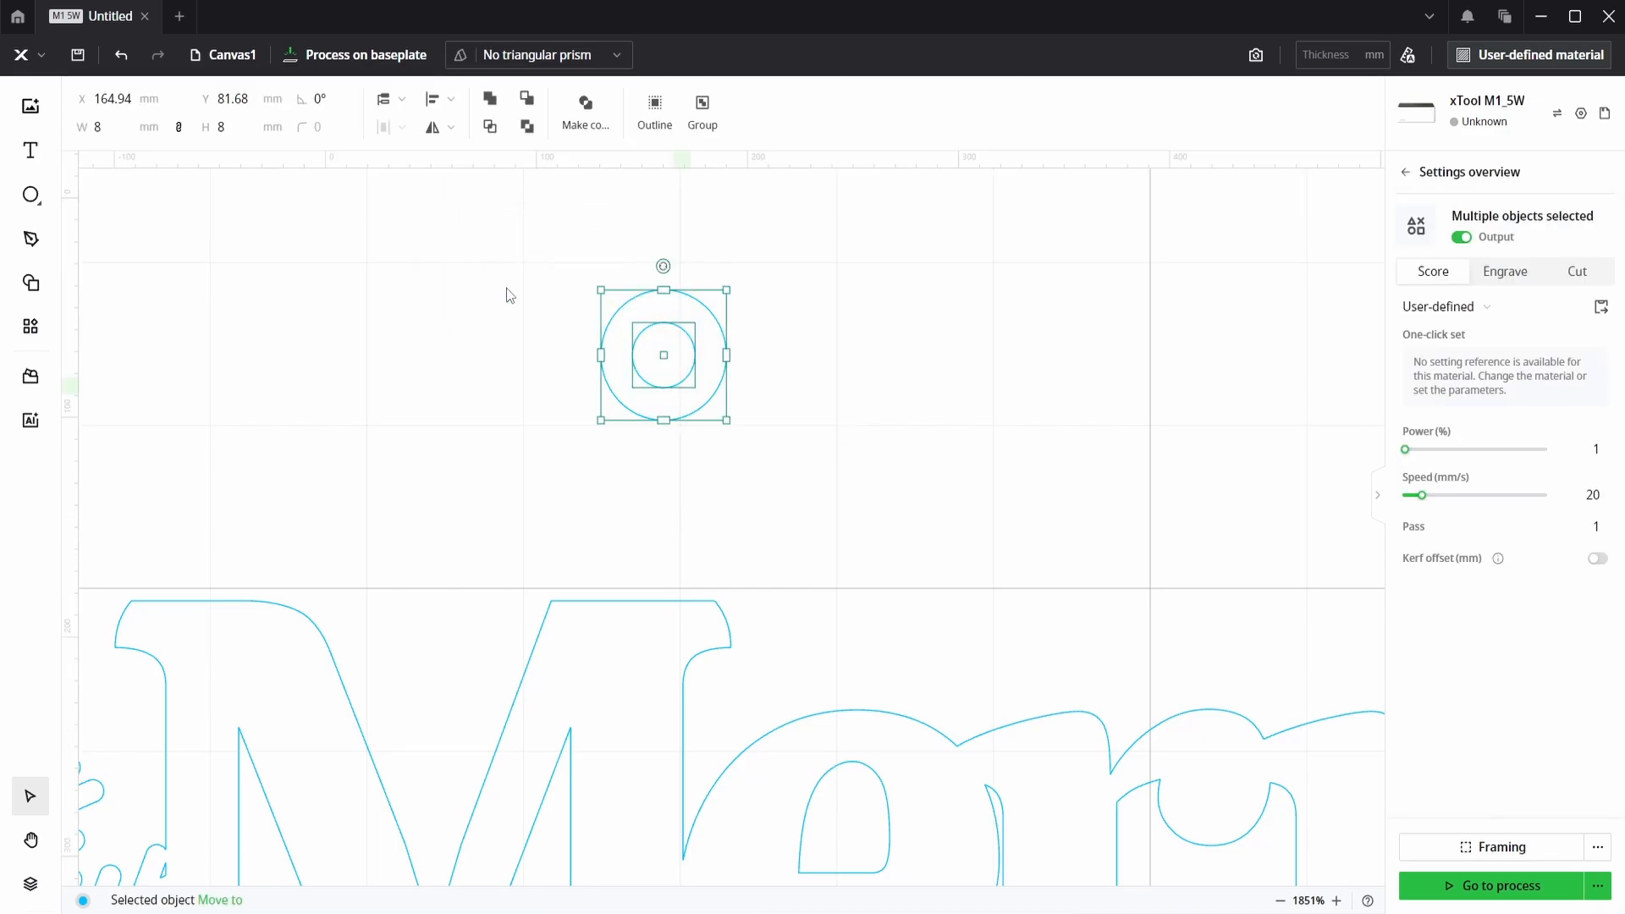
click(584, 112)
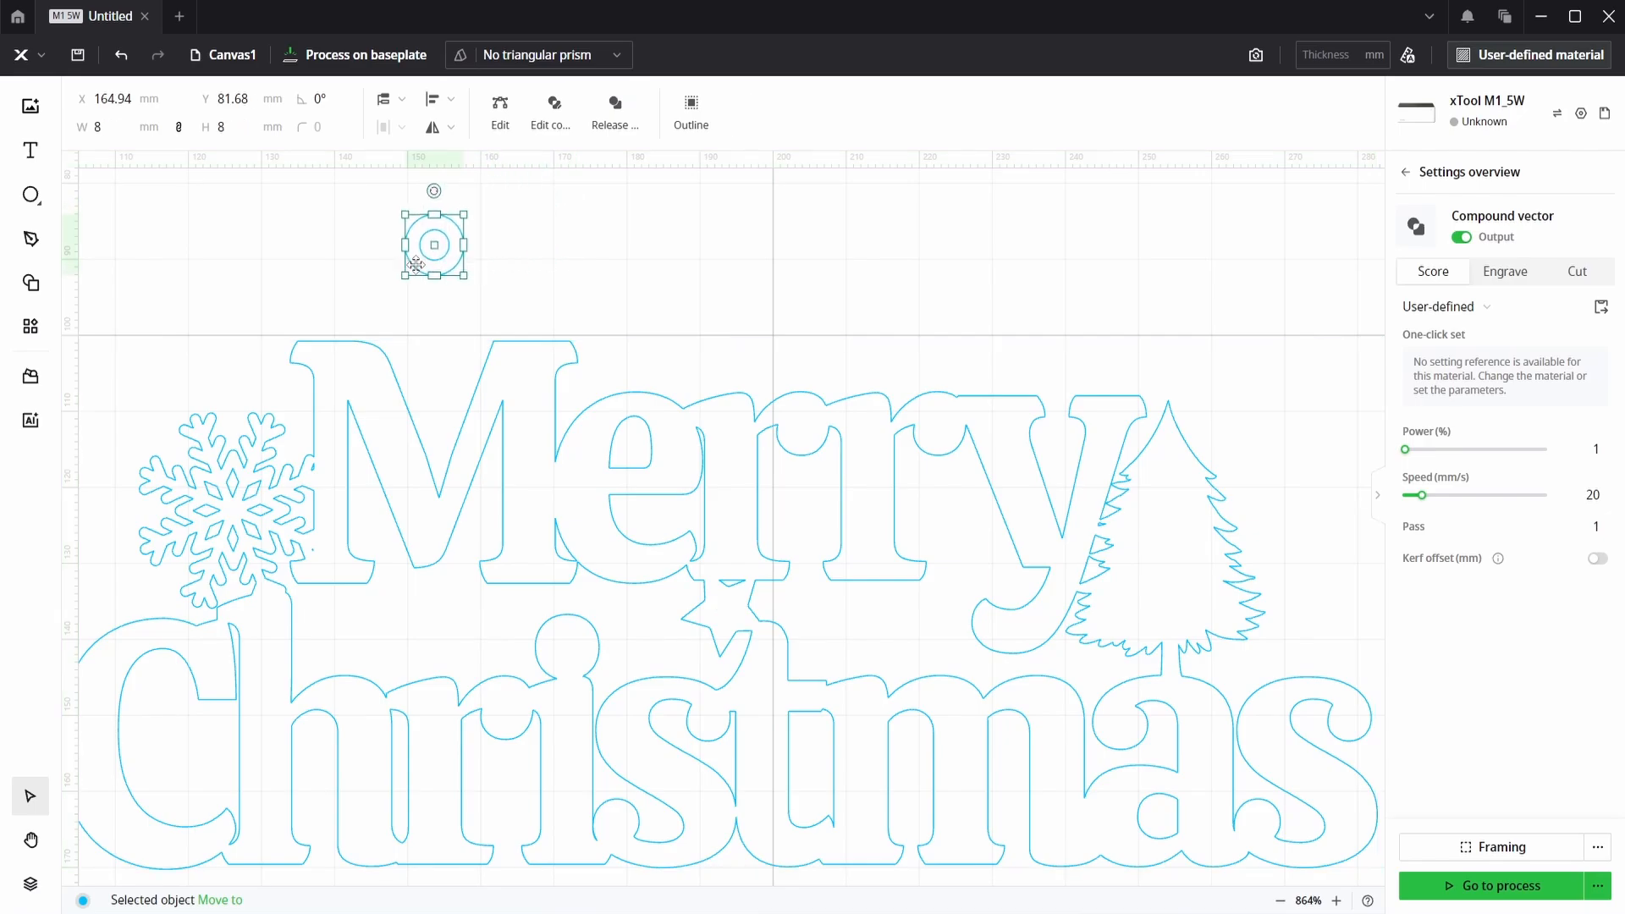
Drag the ring onto the top of the M and select it for a second loop over the y
drag(433, 245, 338, 320)
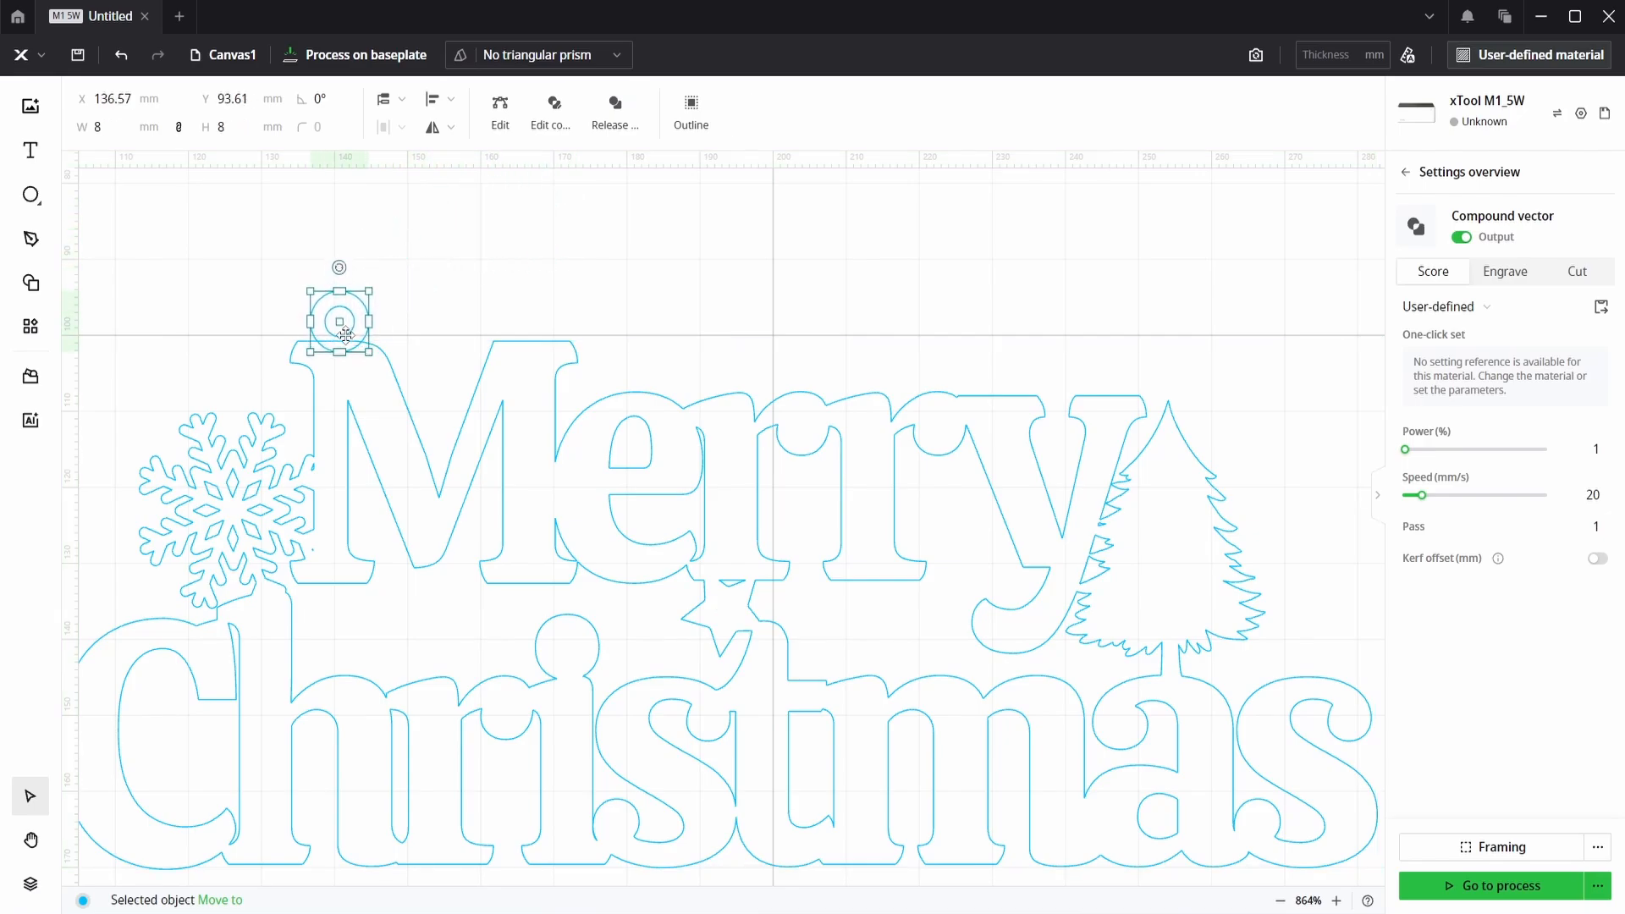
scroll(up, 3)
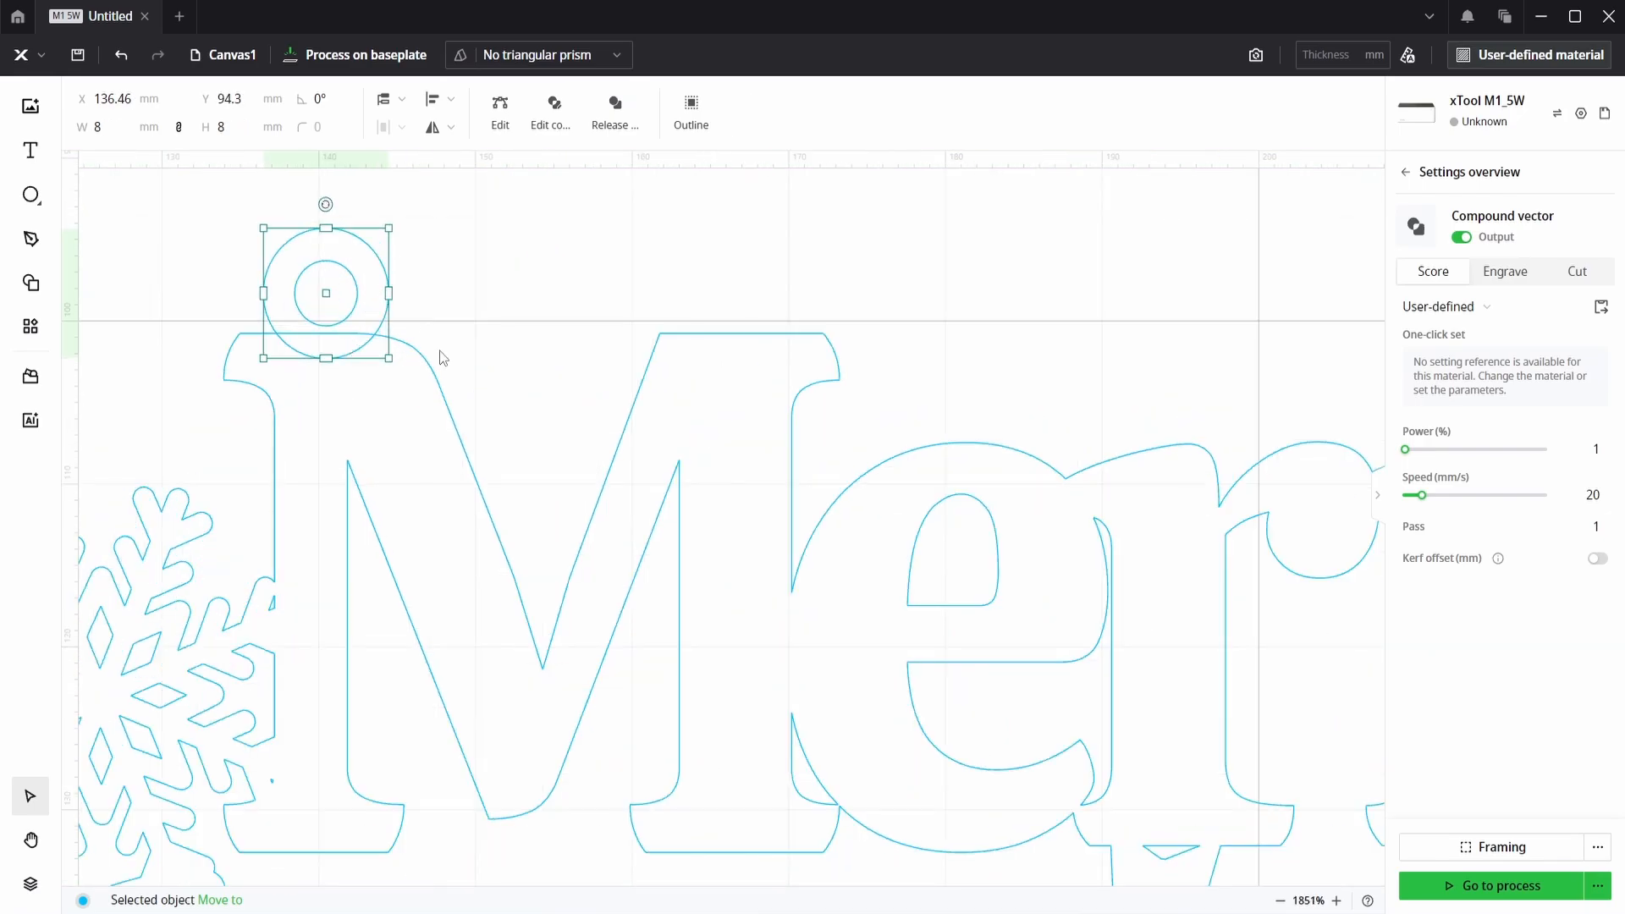
click(556, 284)
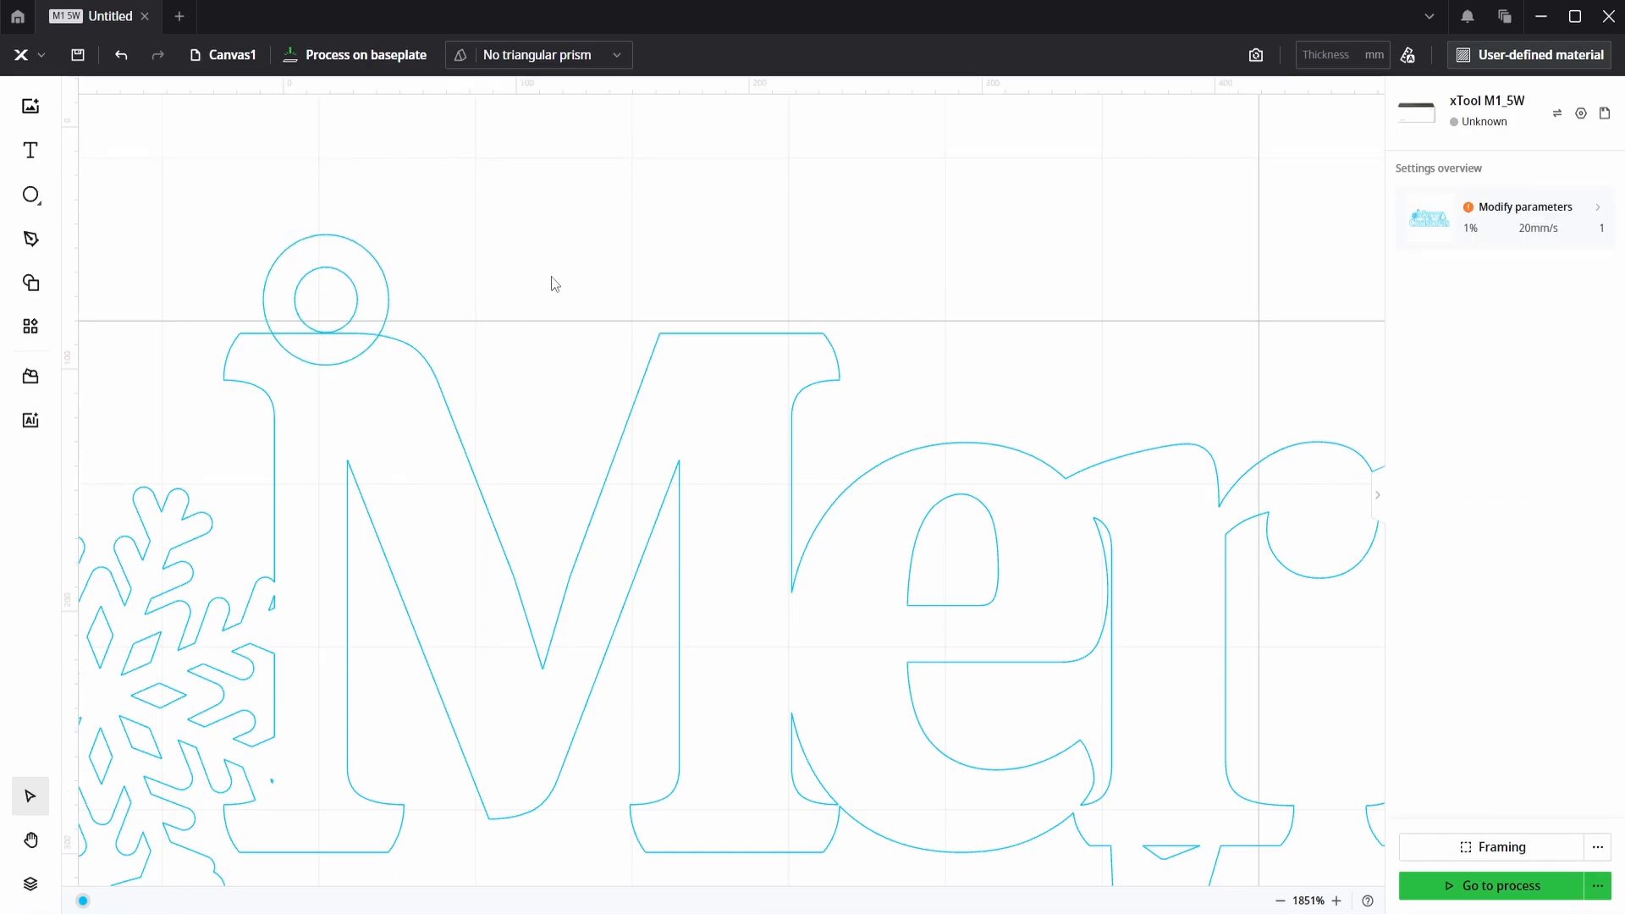
scroll(down, 3)
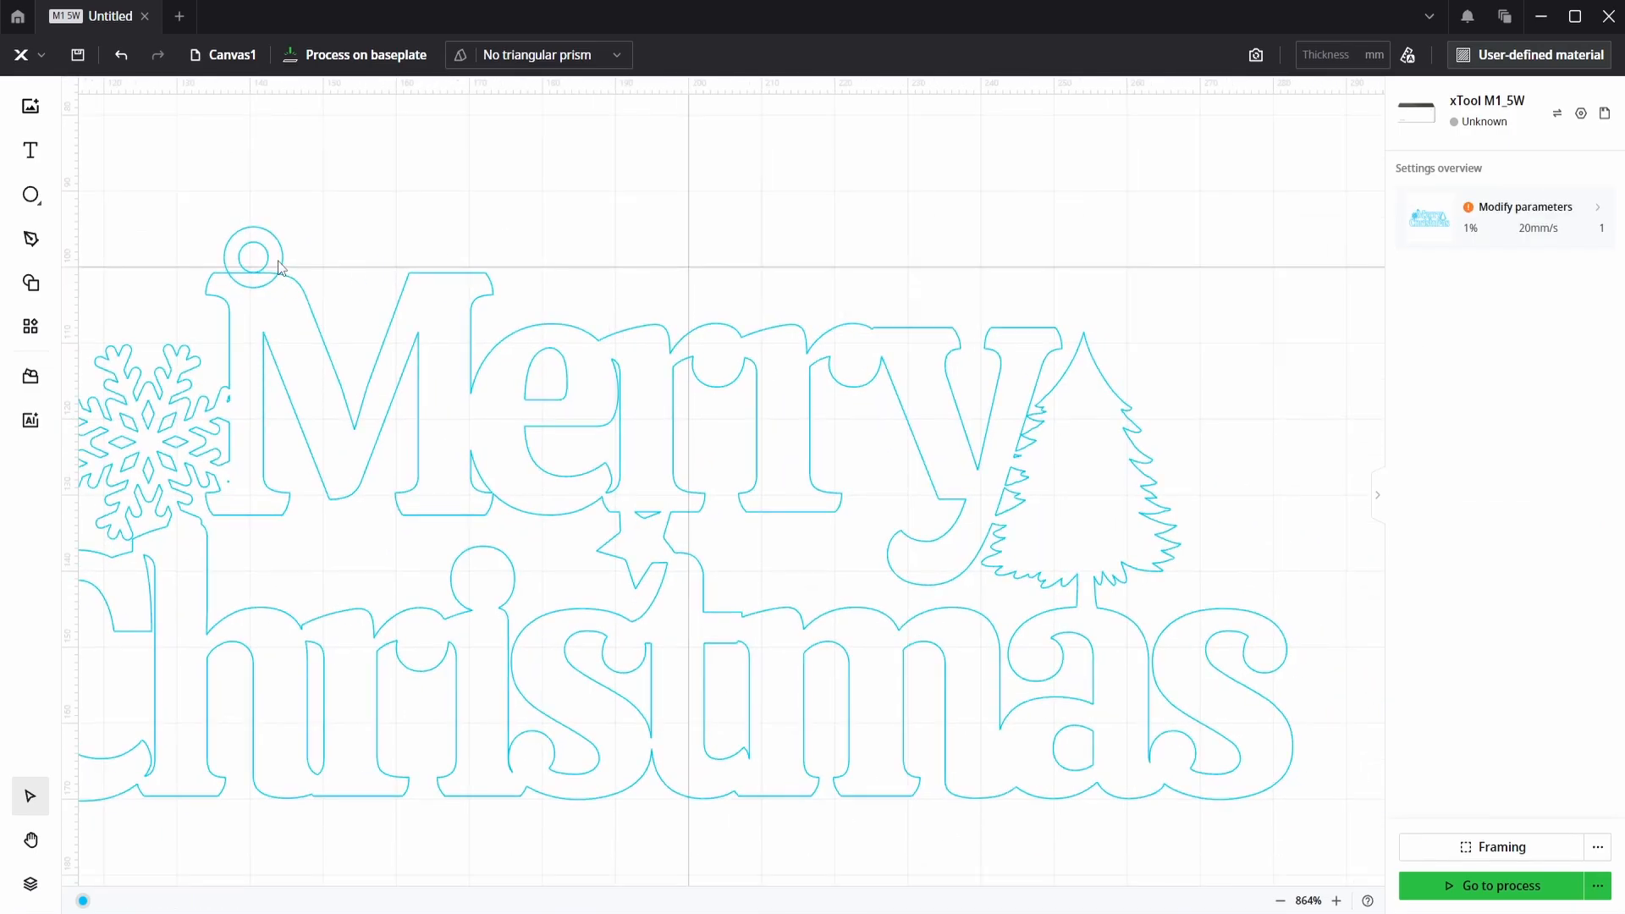
click(252, 256)
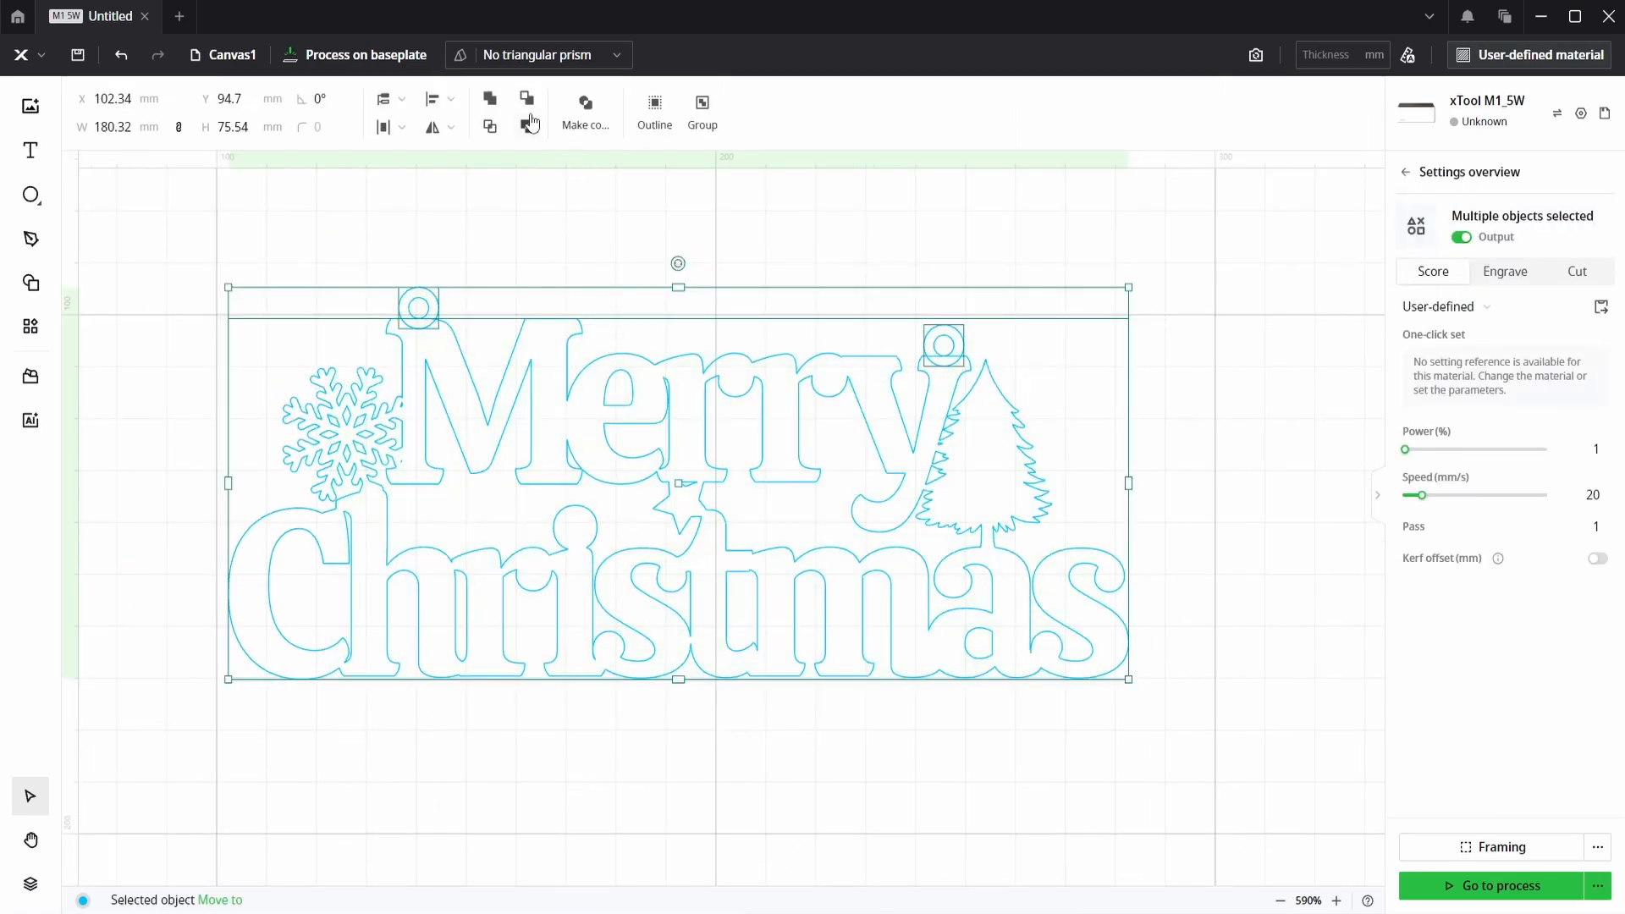
Unite the two hanging rings and the Merry Christmas sign into one solid shape
click(584, 112)
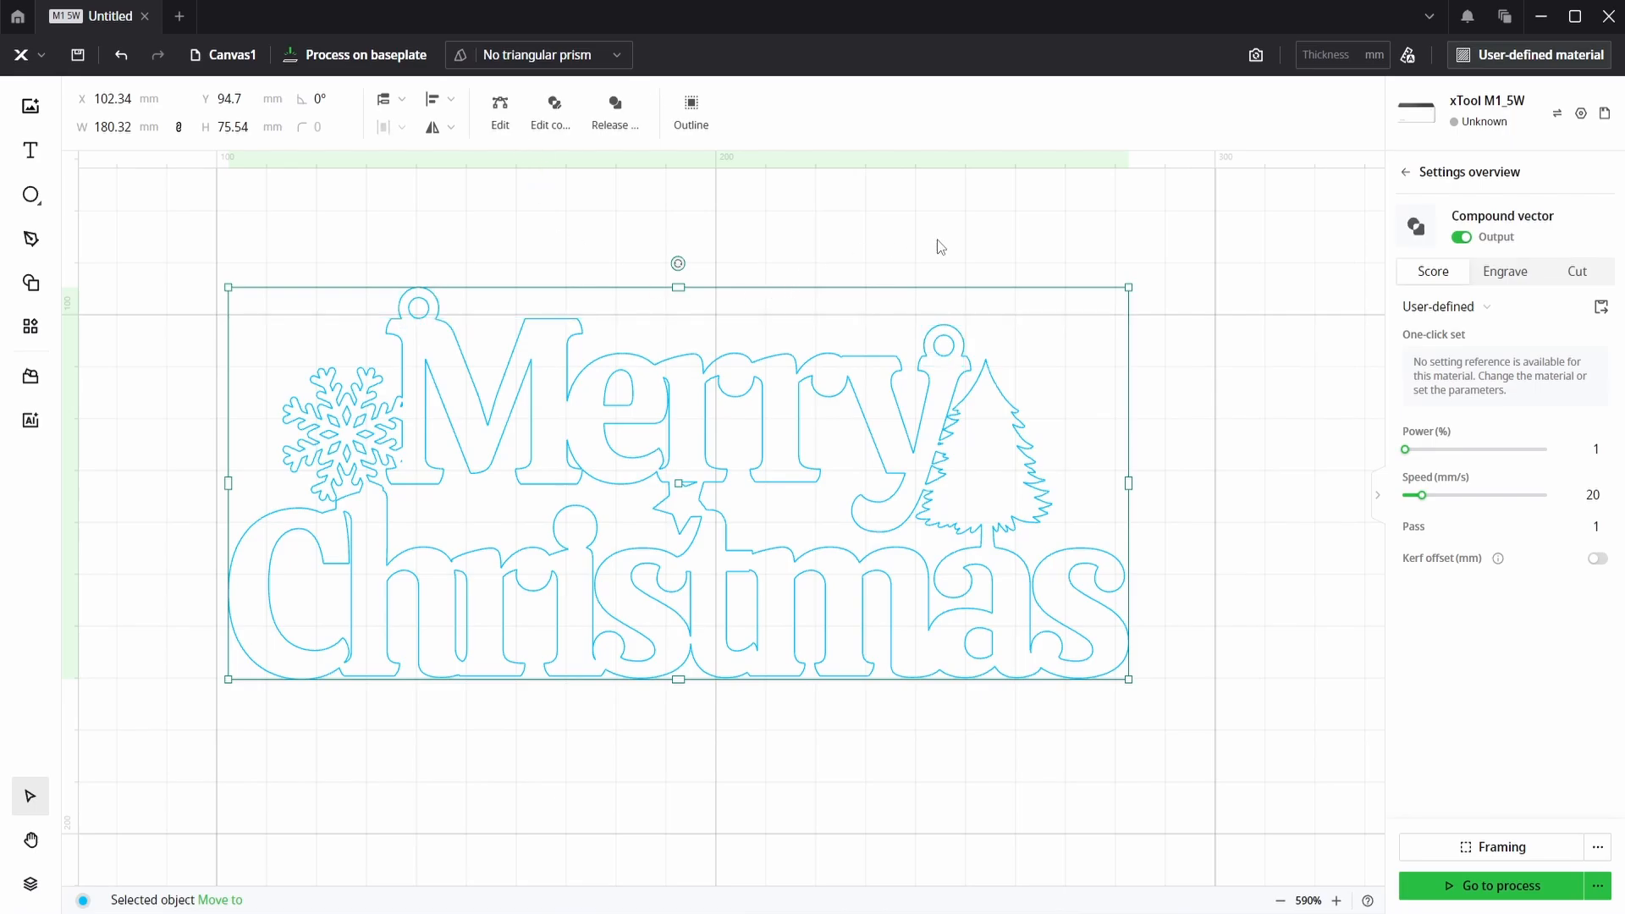
click(1506, 270)
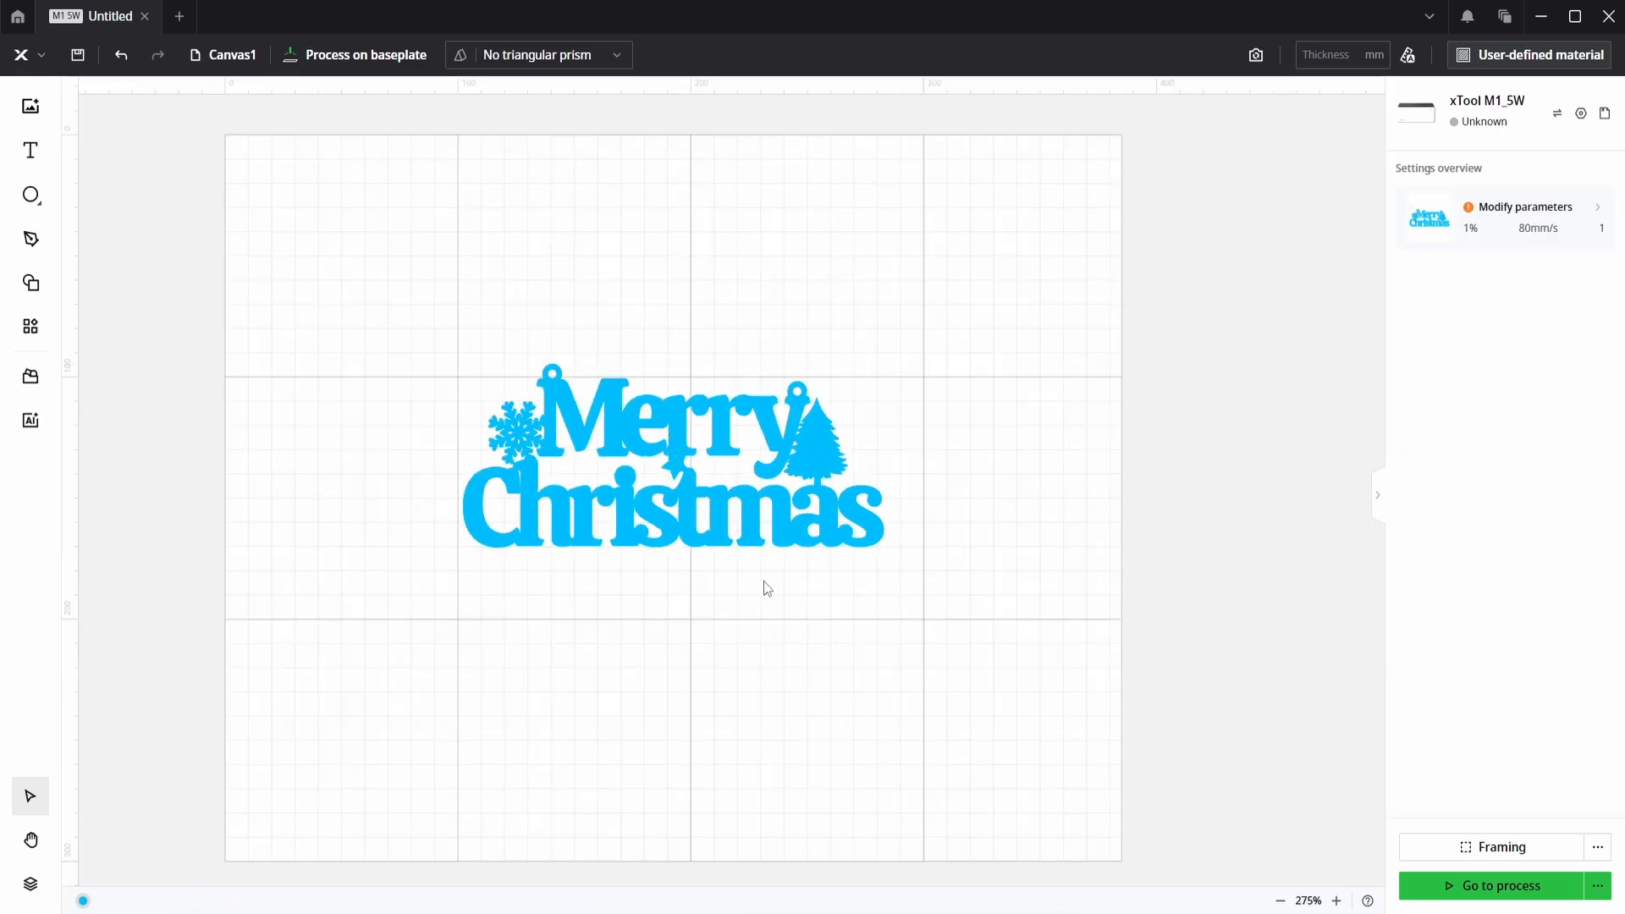
scroll(up, 3)
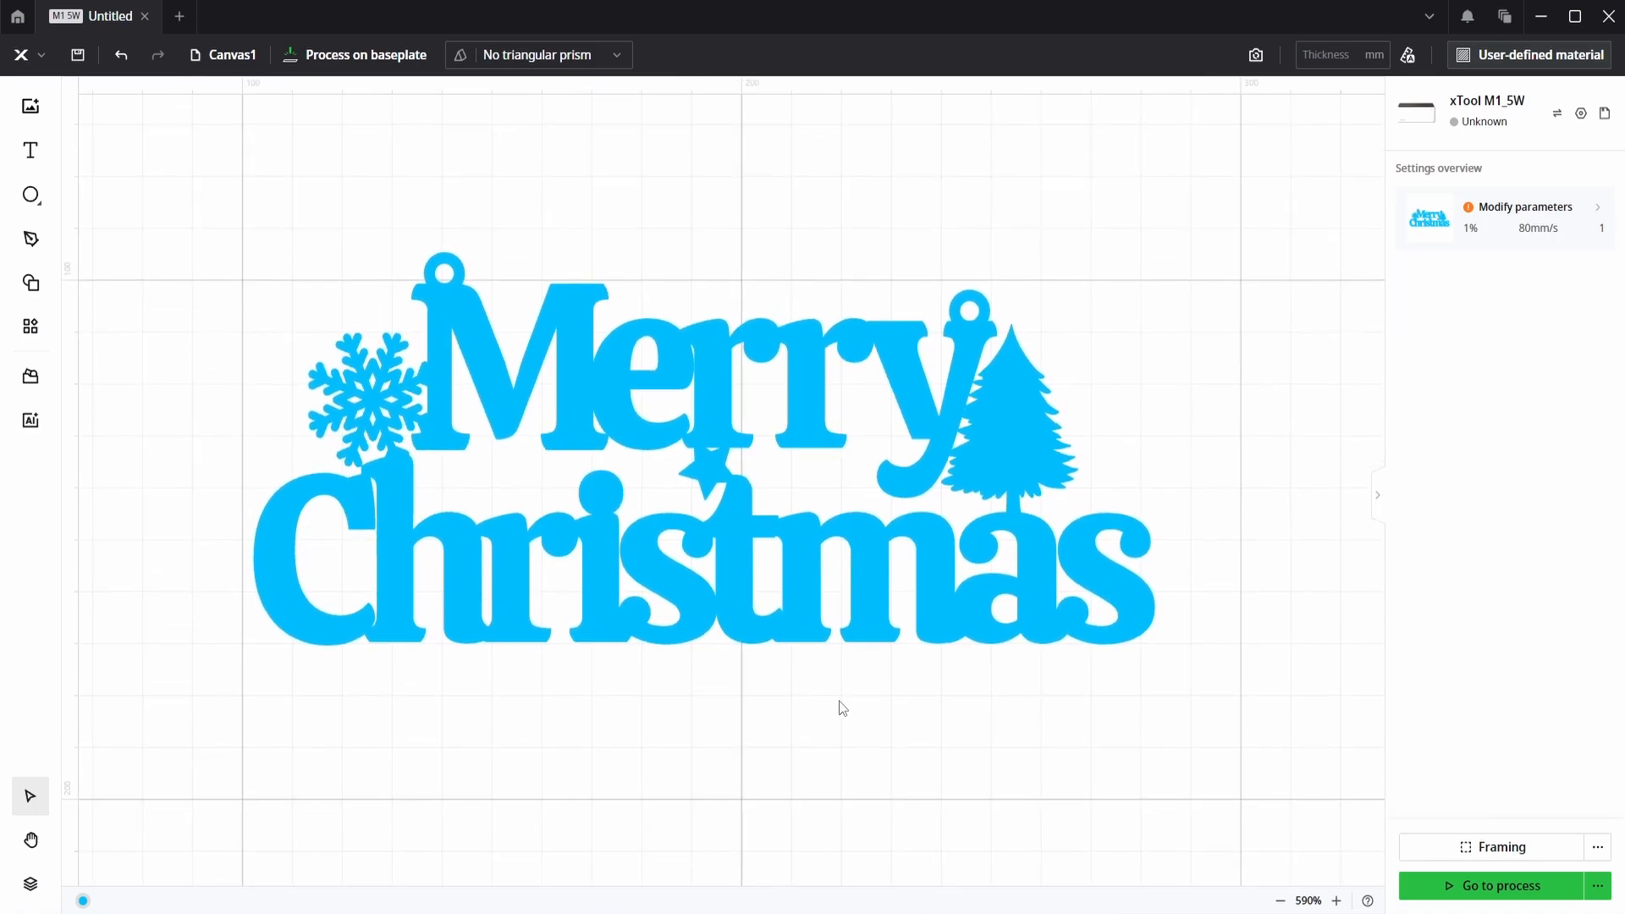
mouse_move(877, 718)
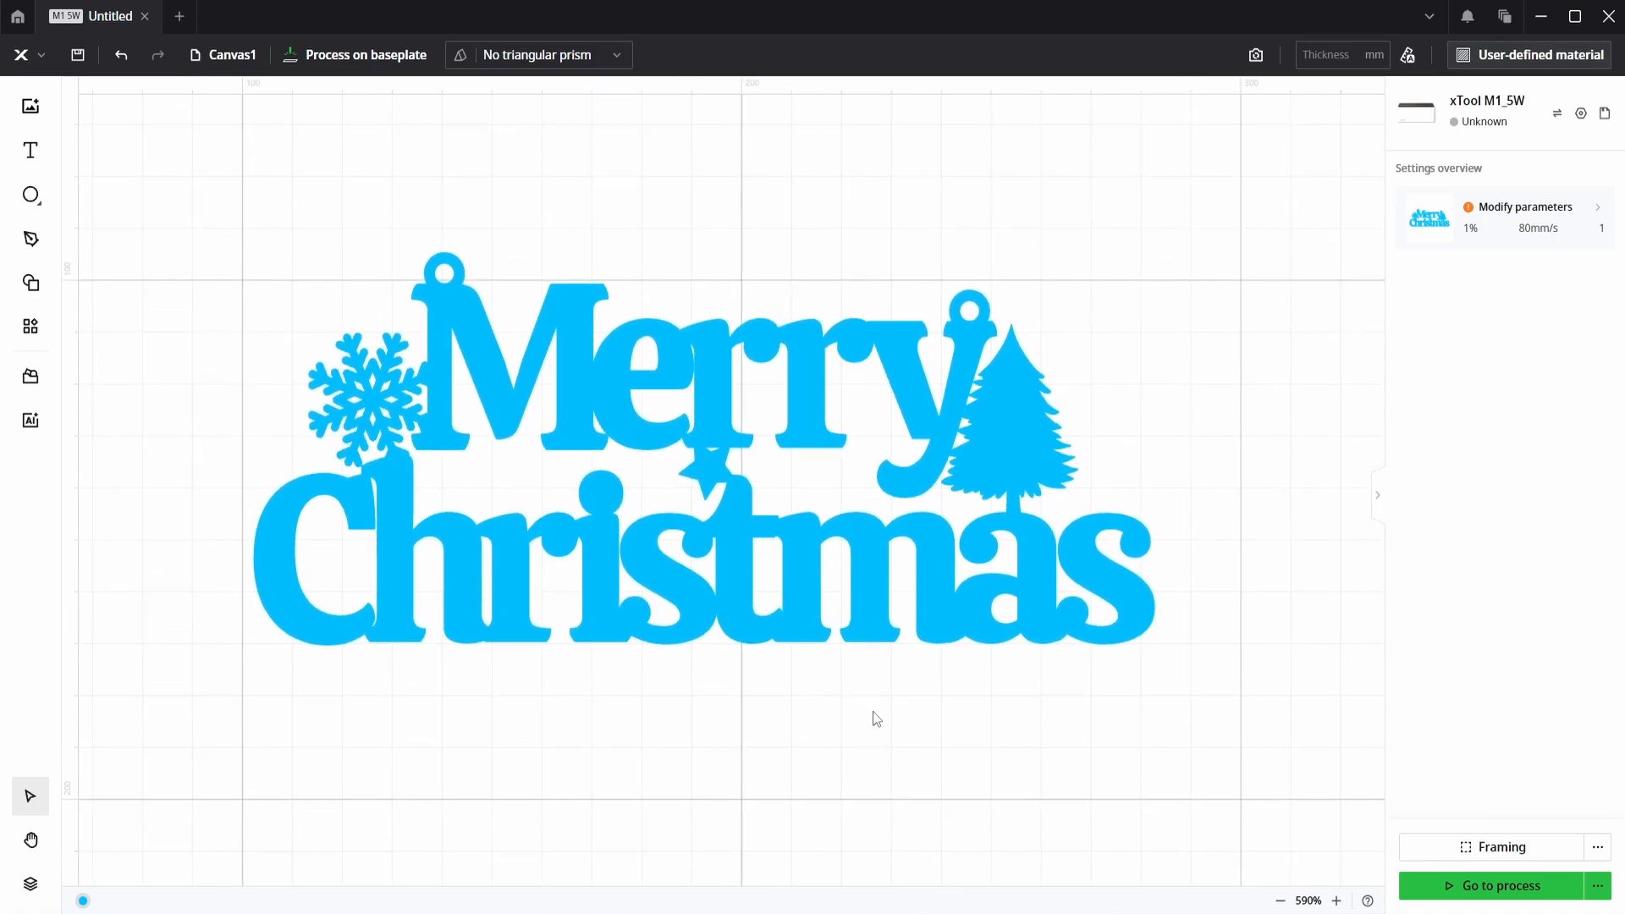
mouse_move(894, 718)
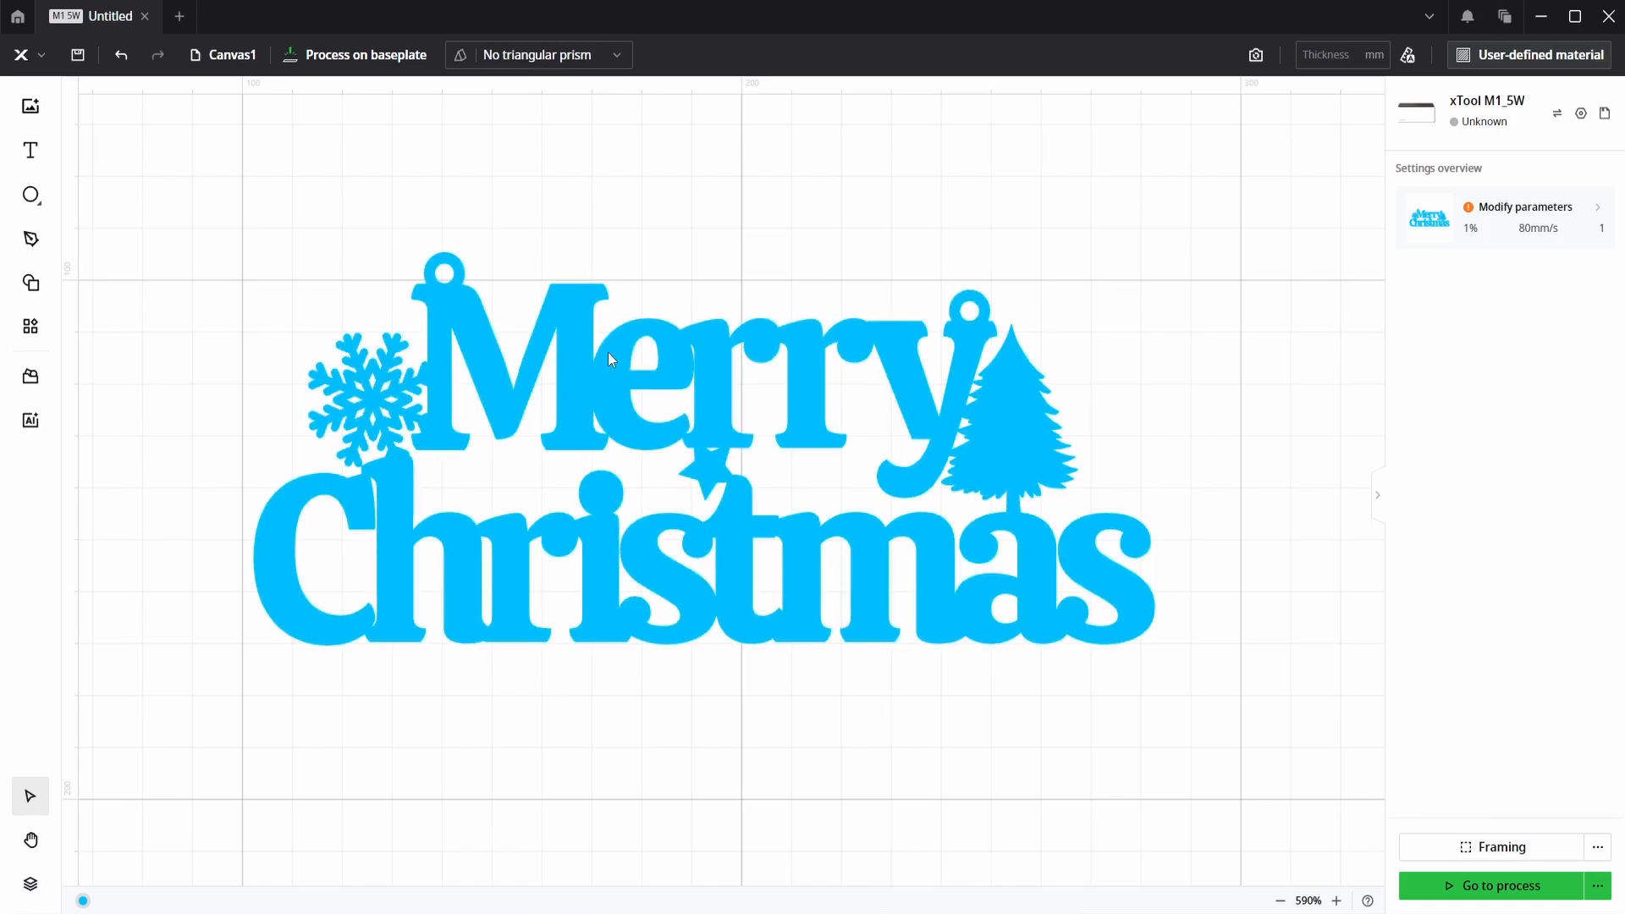
click(30, 283)
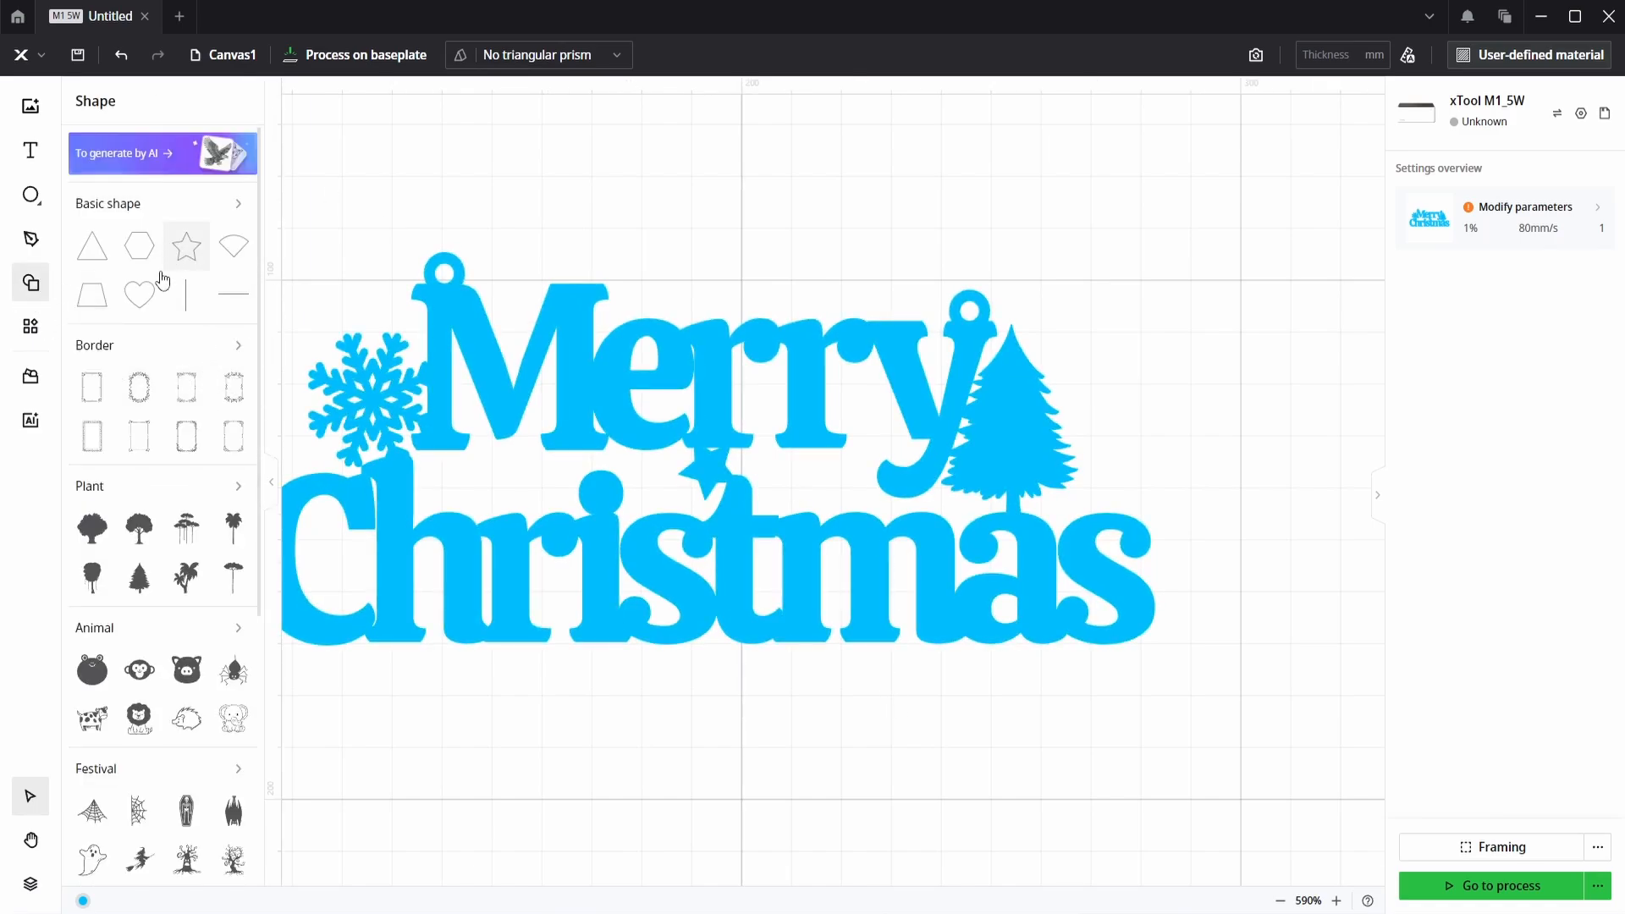
scroll(down, 3)
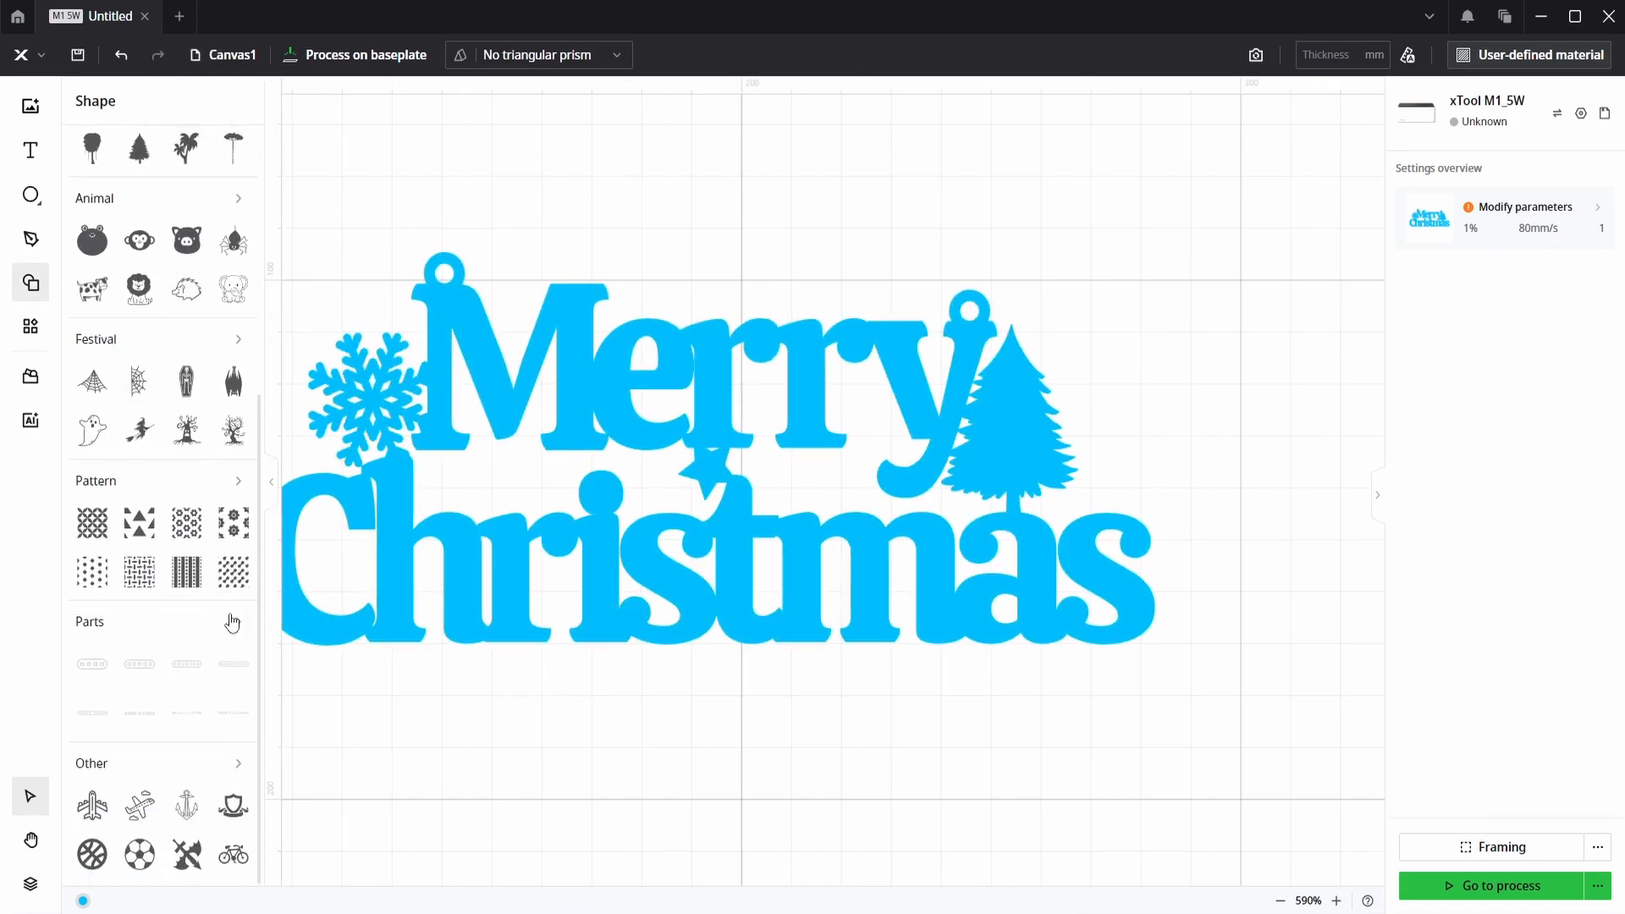
mouse_move(237, 345)
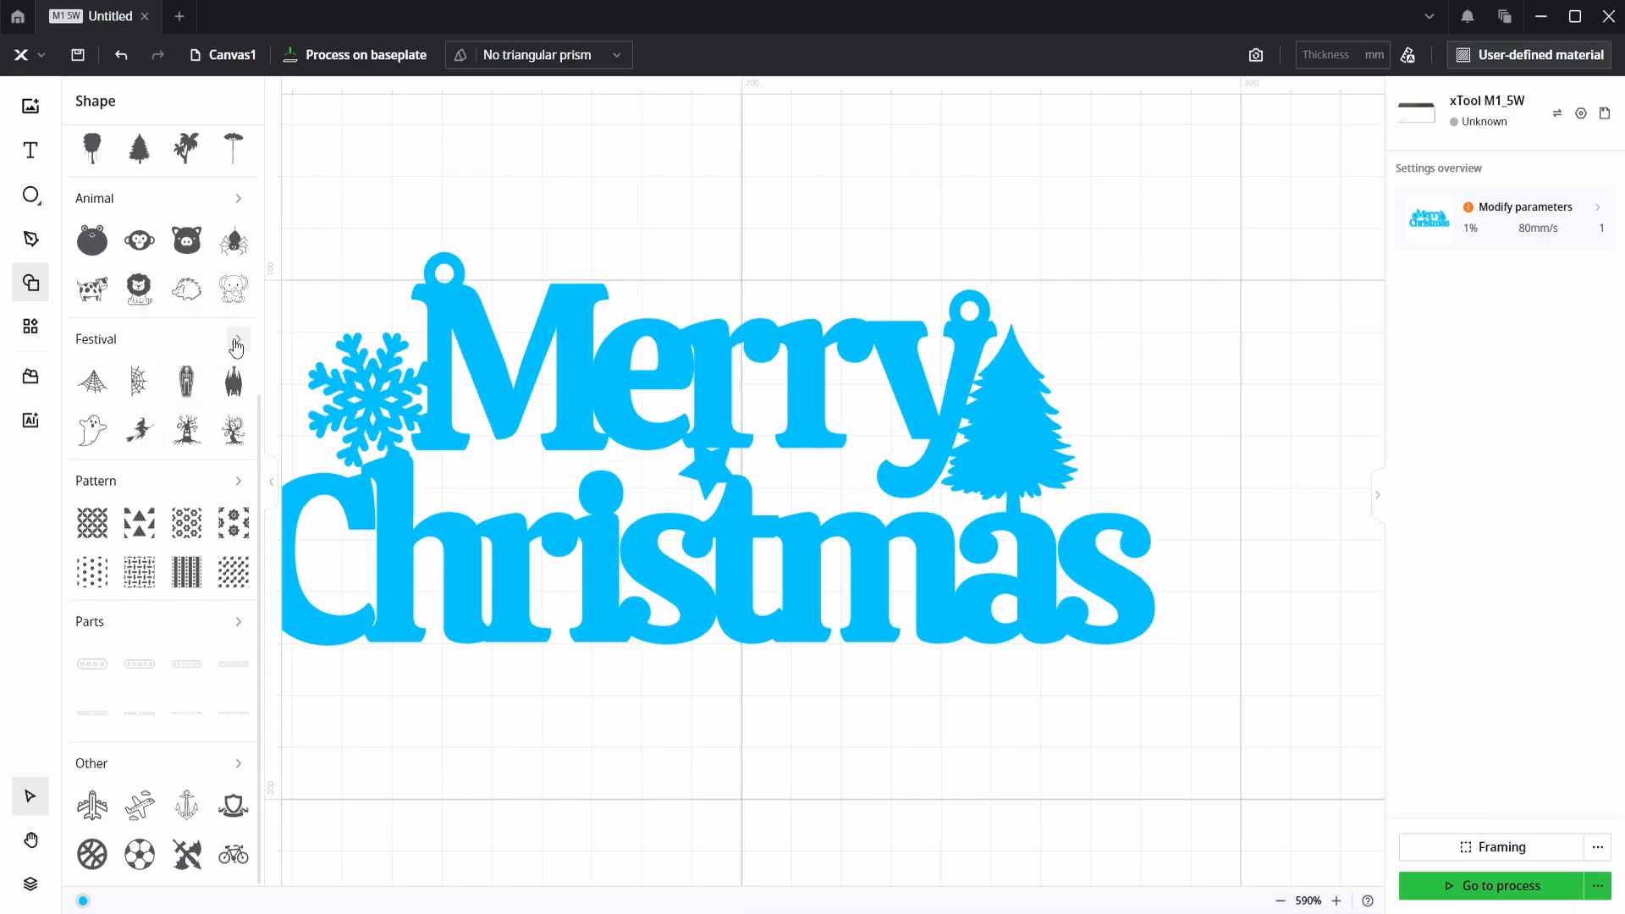
click(237, 344)
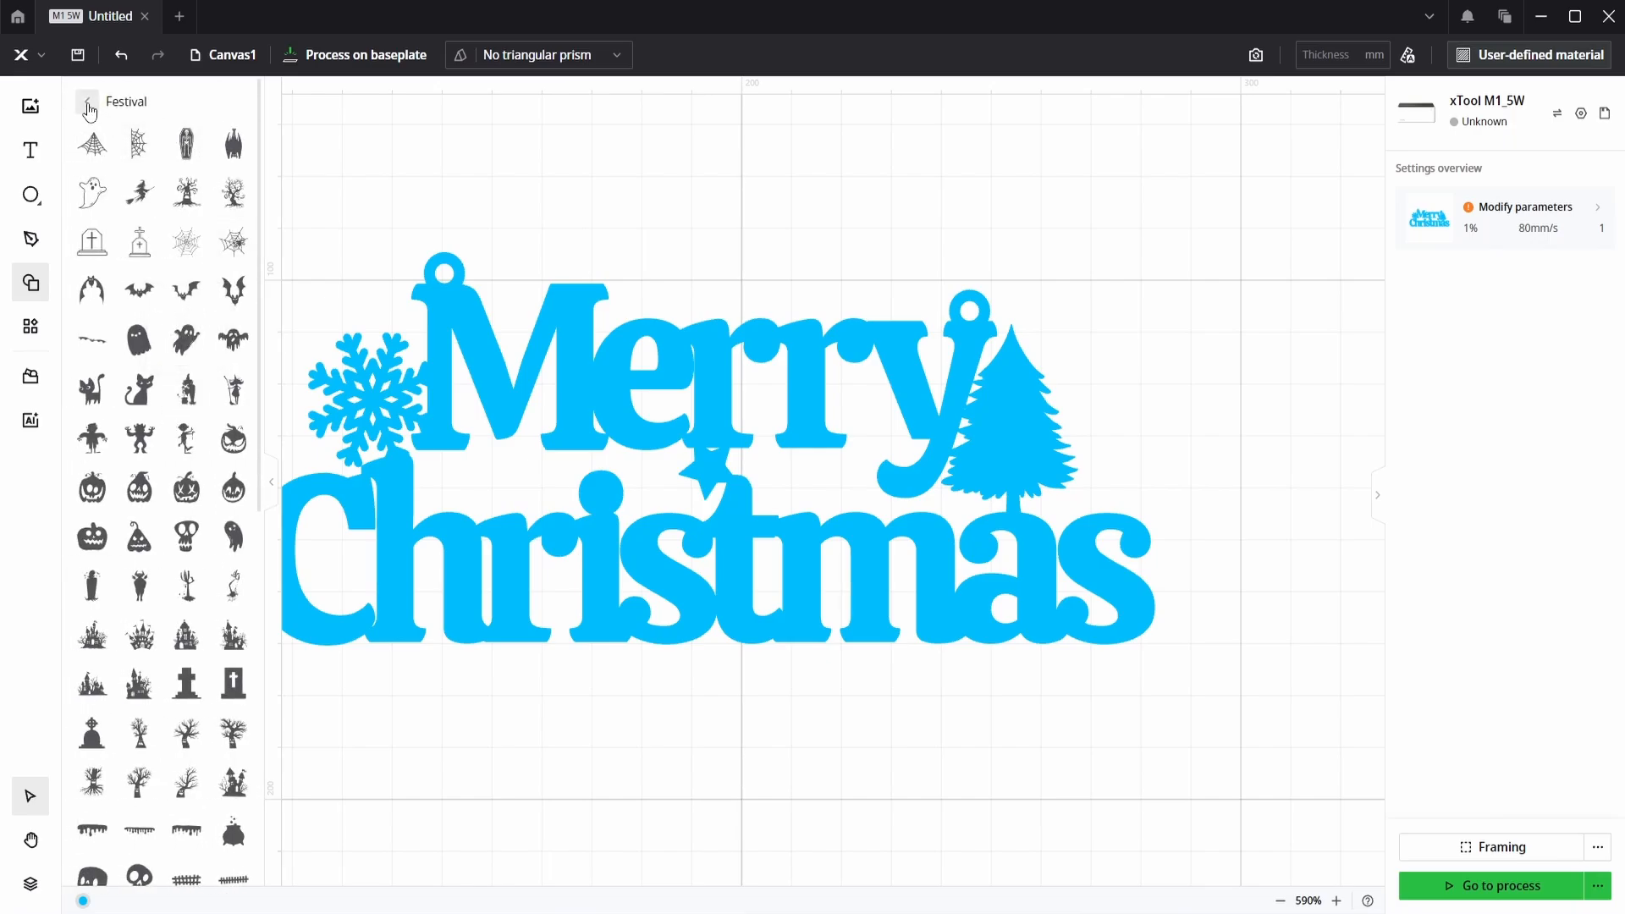
click(30, 282)
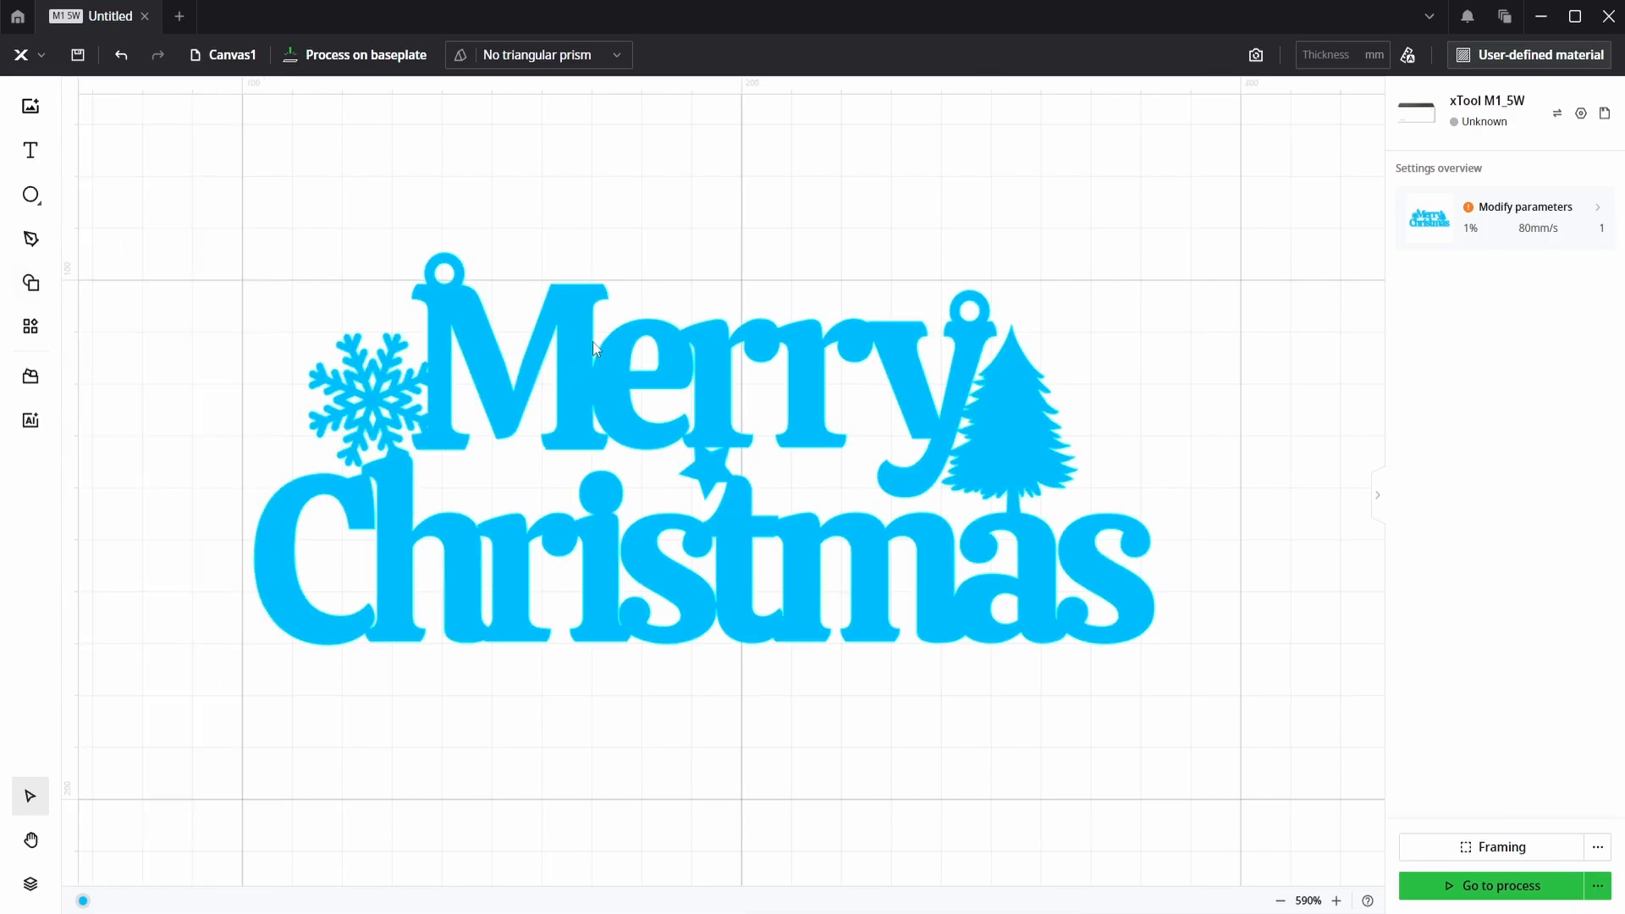
mouse_move(928, 525)
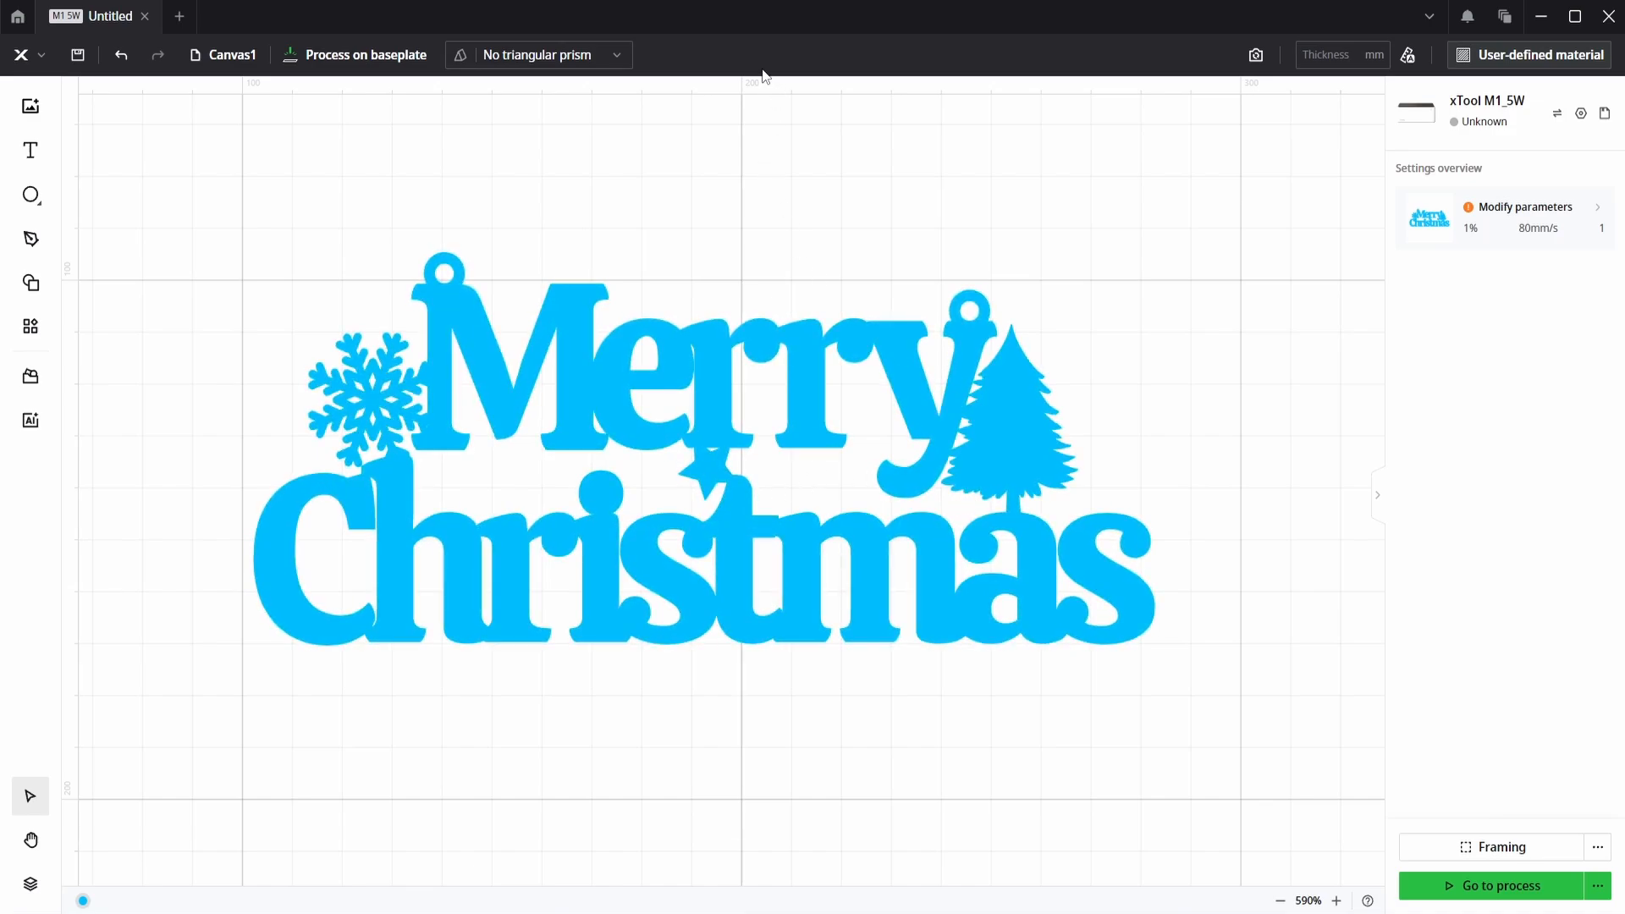
mouse_move(828, 234)
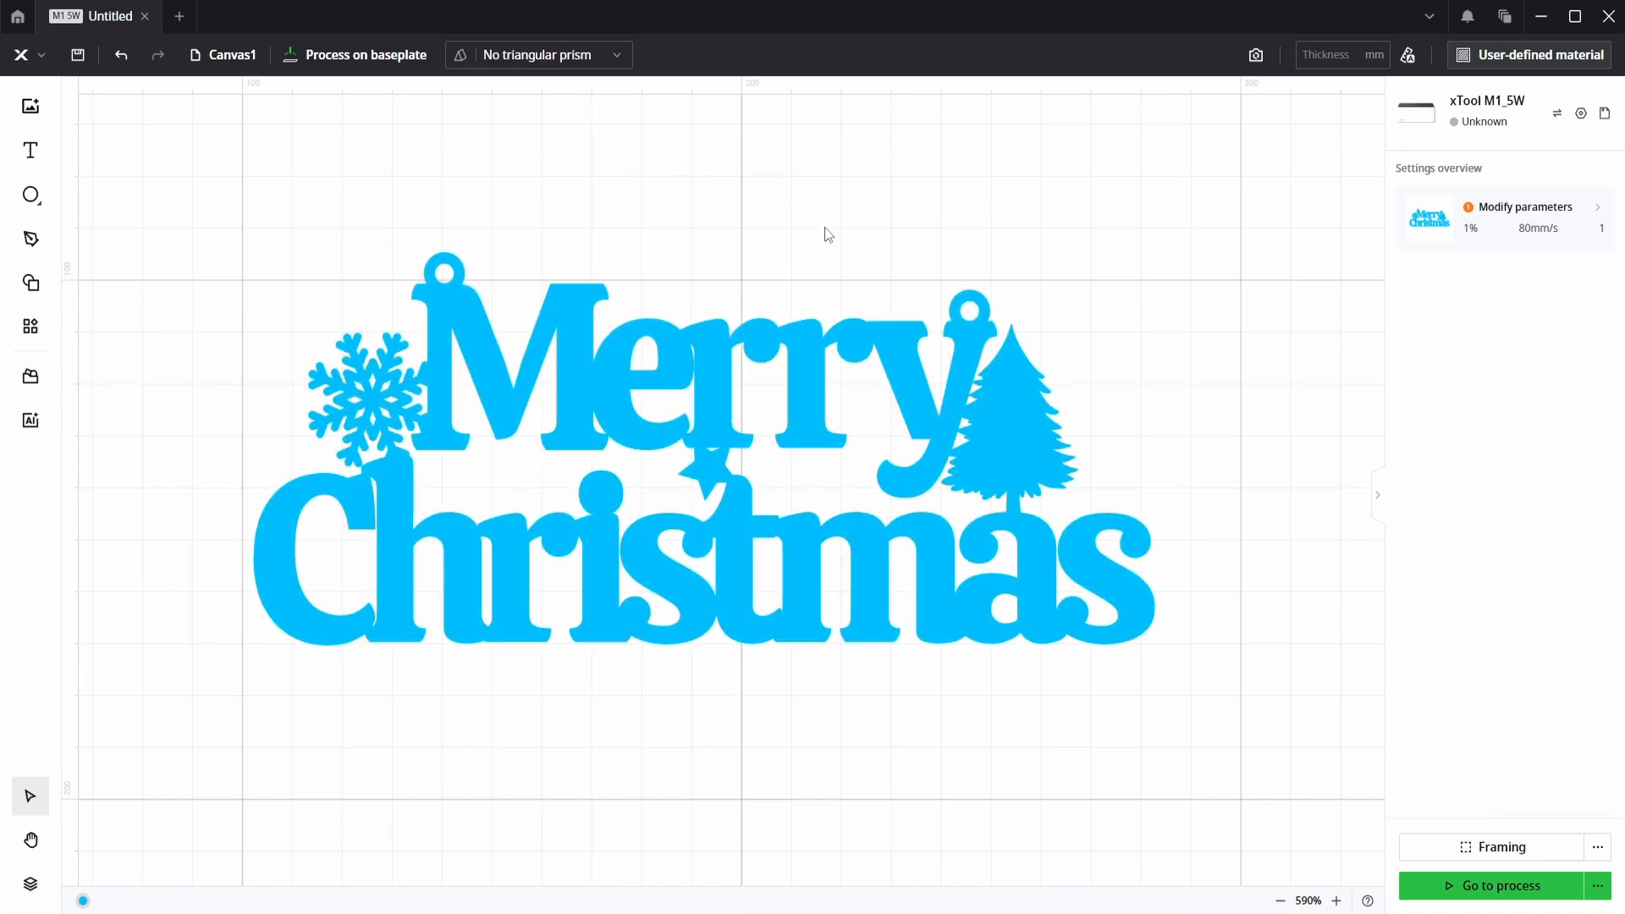
mouse_move(947, 247)
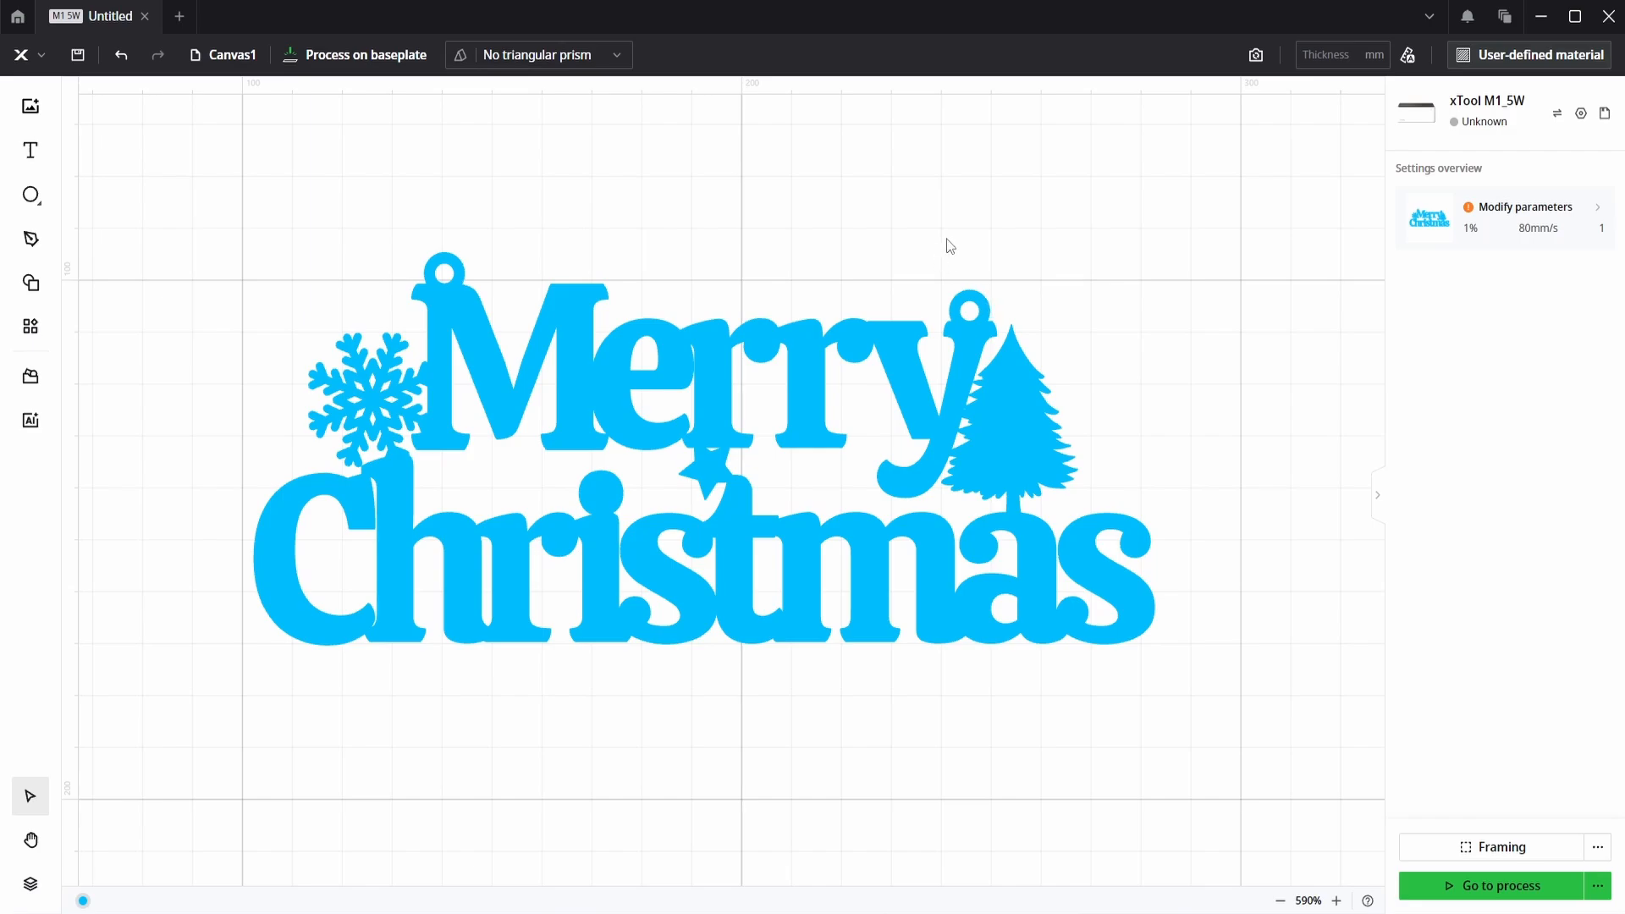
mouse_move(953, 251)
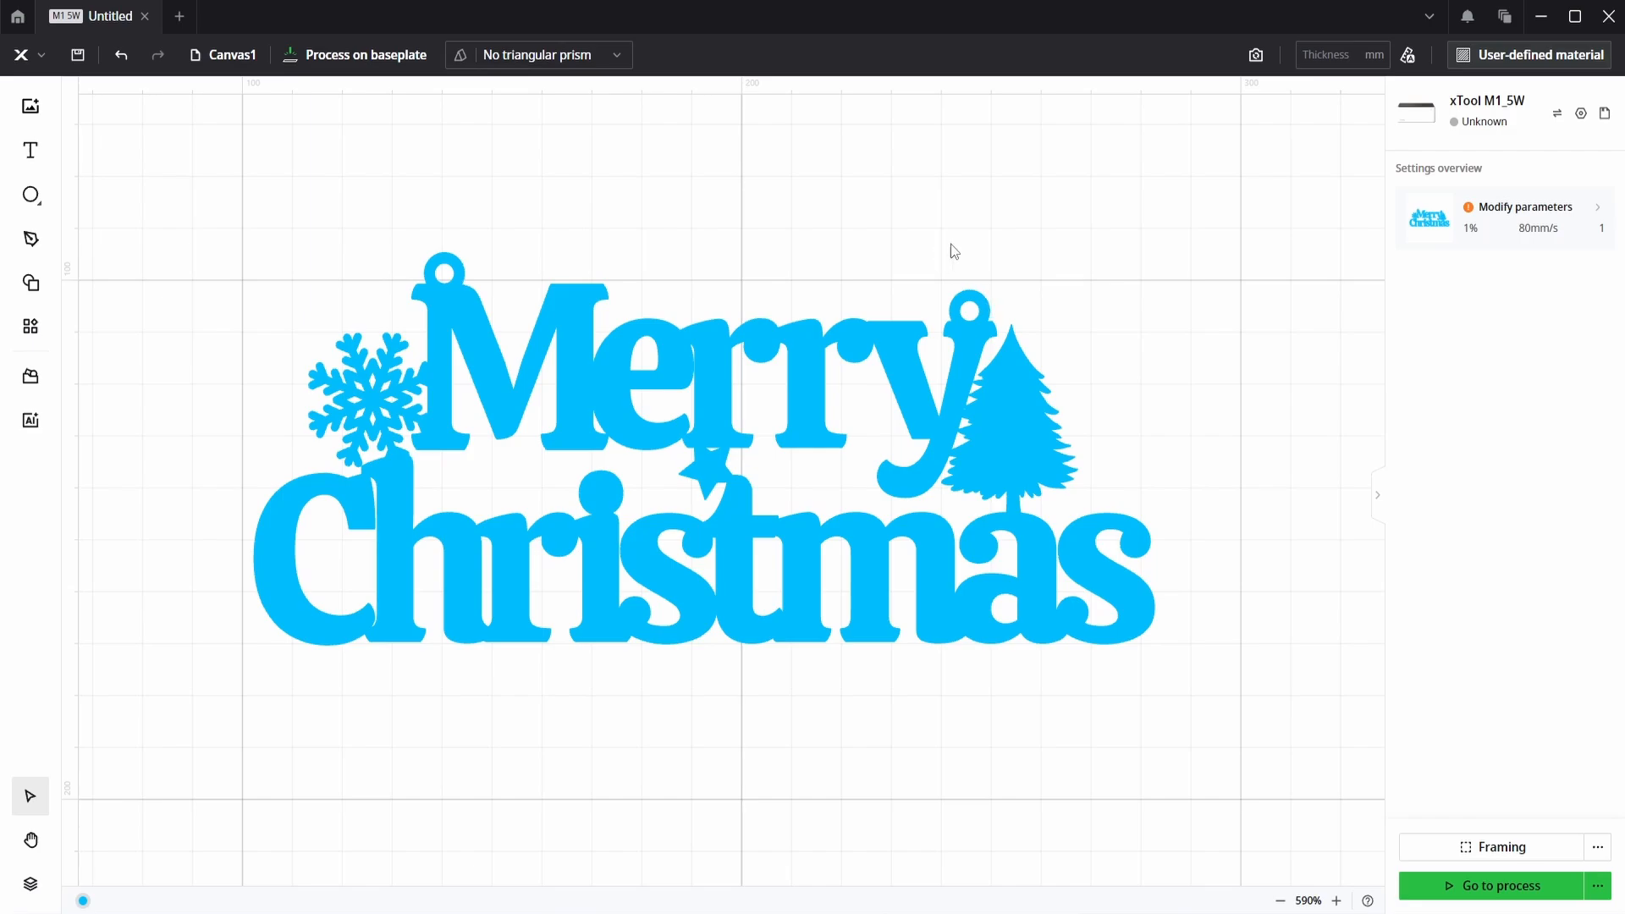
mouse_move(996, 207)
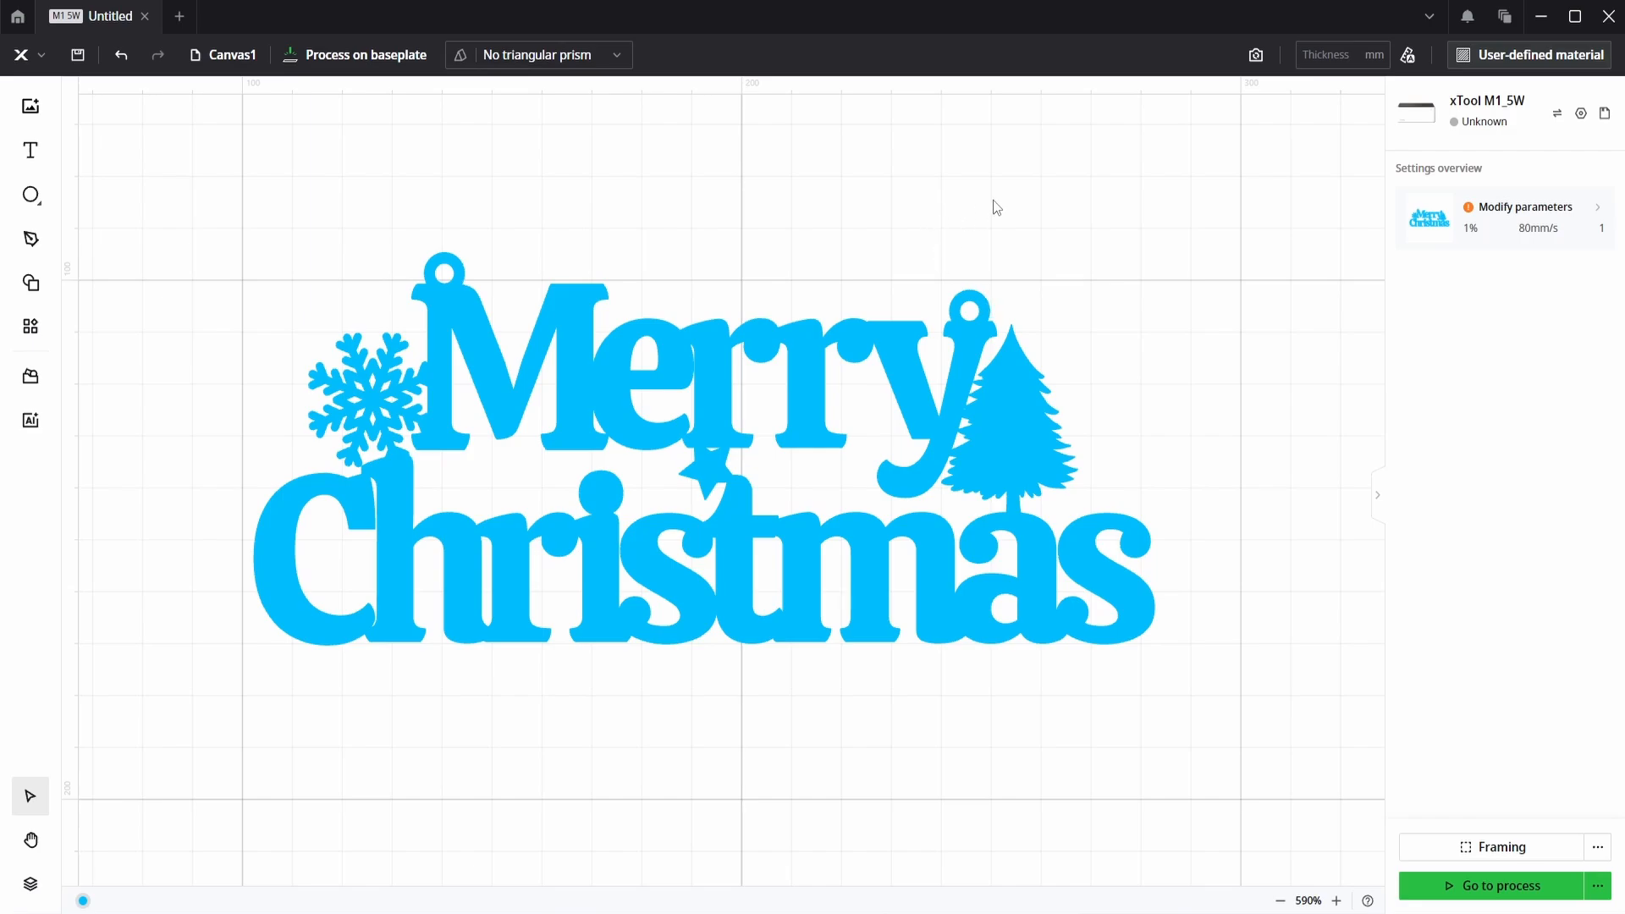
mouse_move(994, 181)
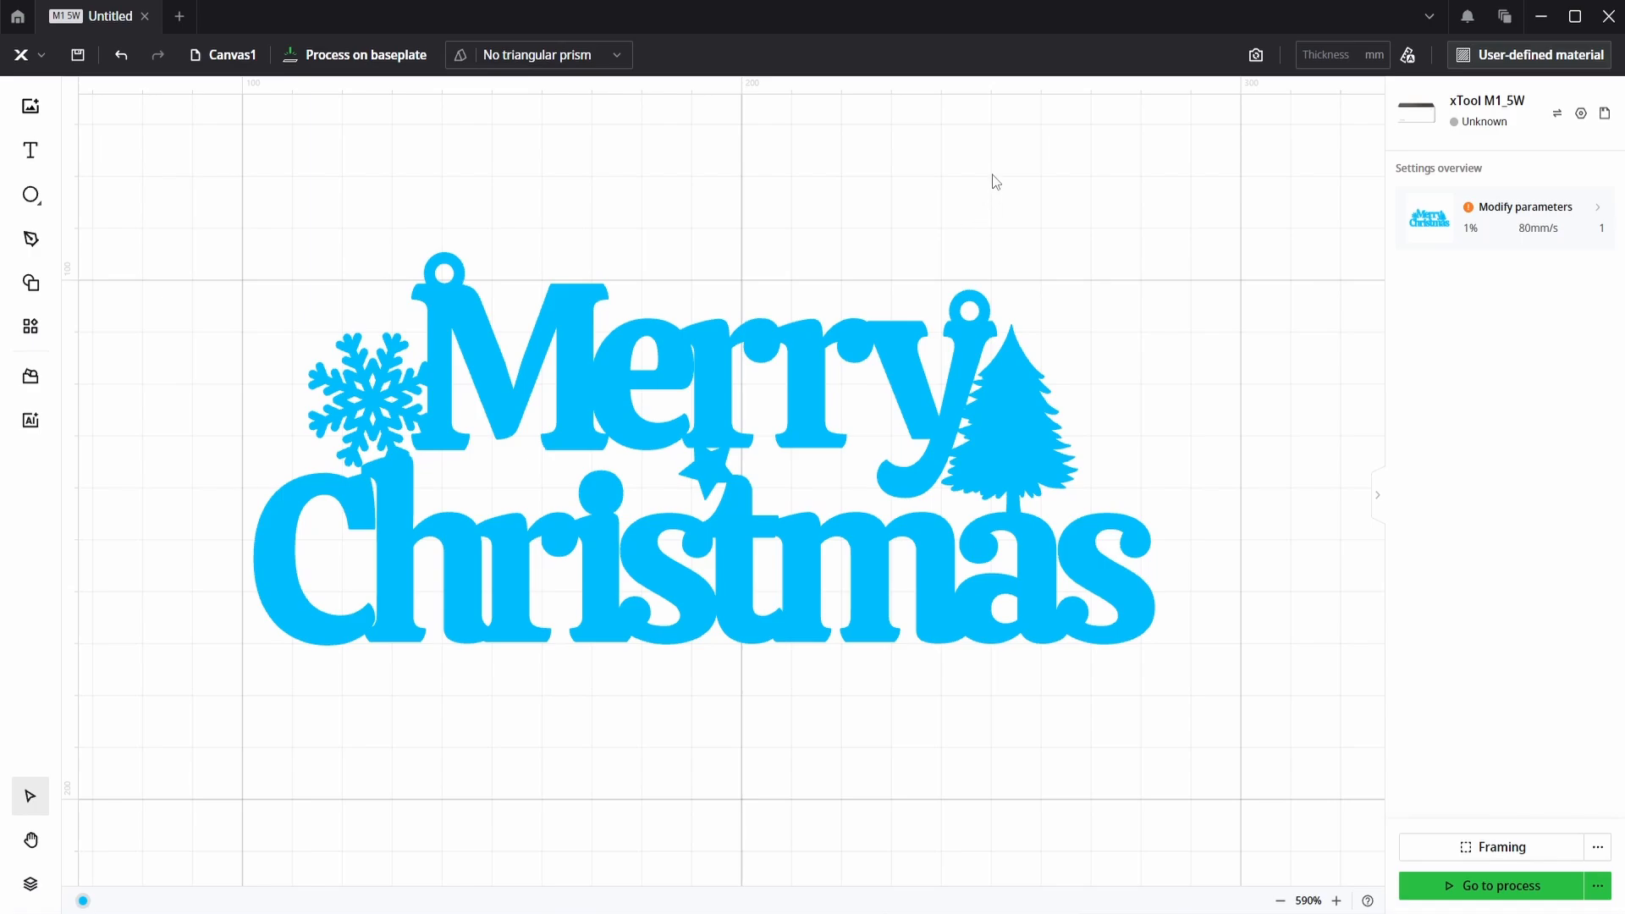
mouse_move(966, 163)
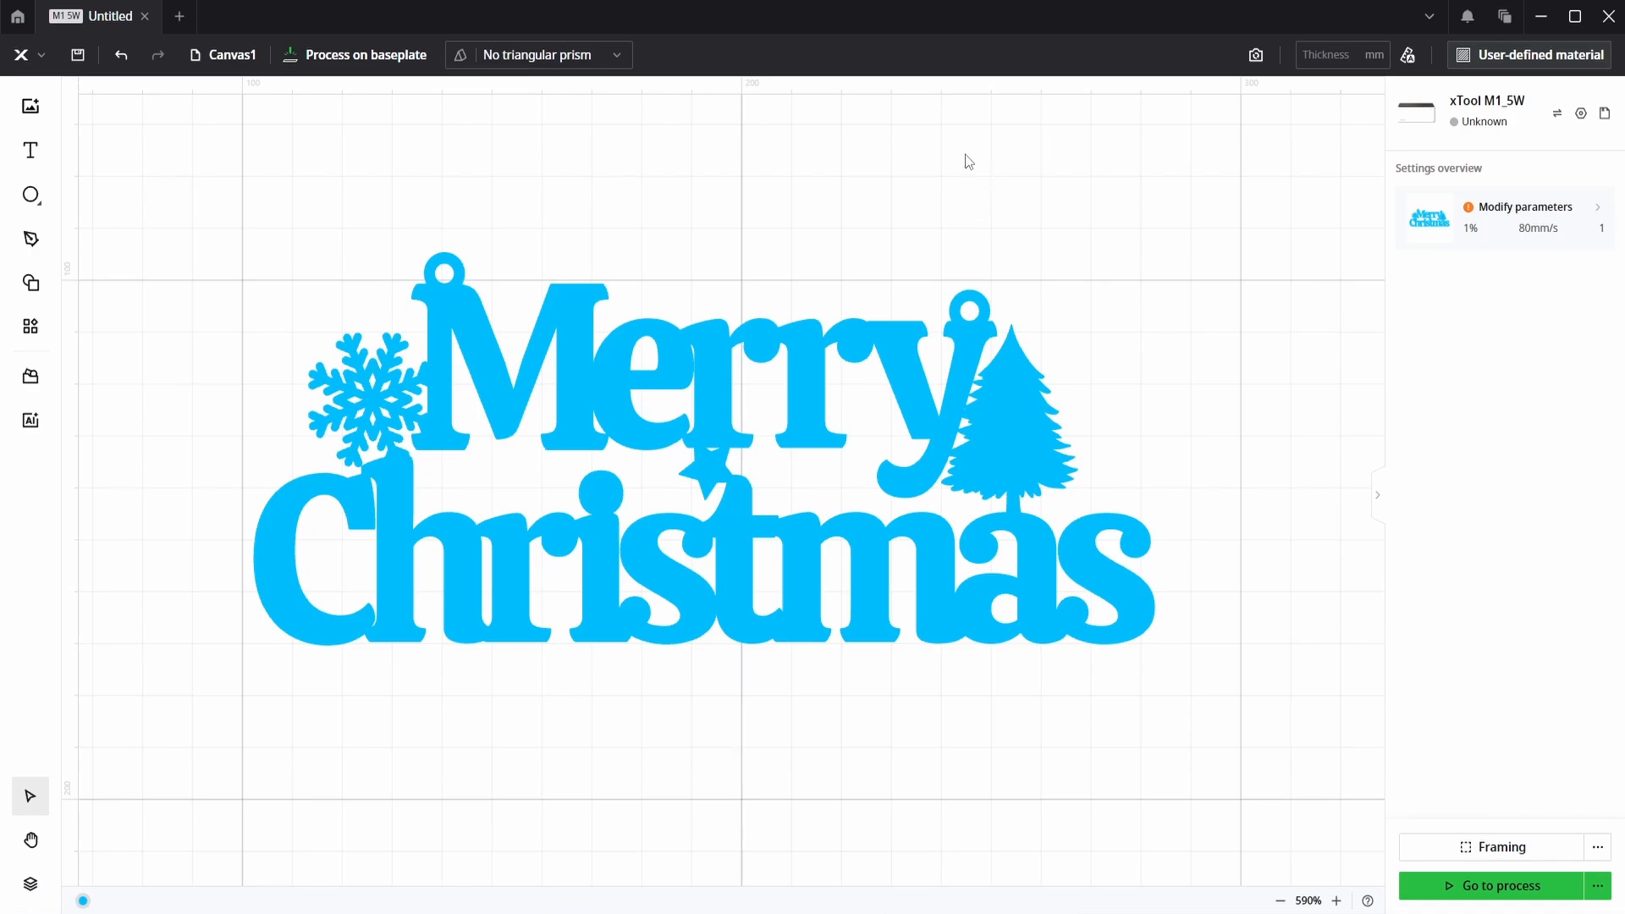
mouse_move(1028, 220)
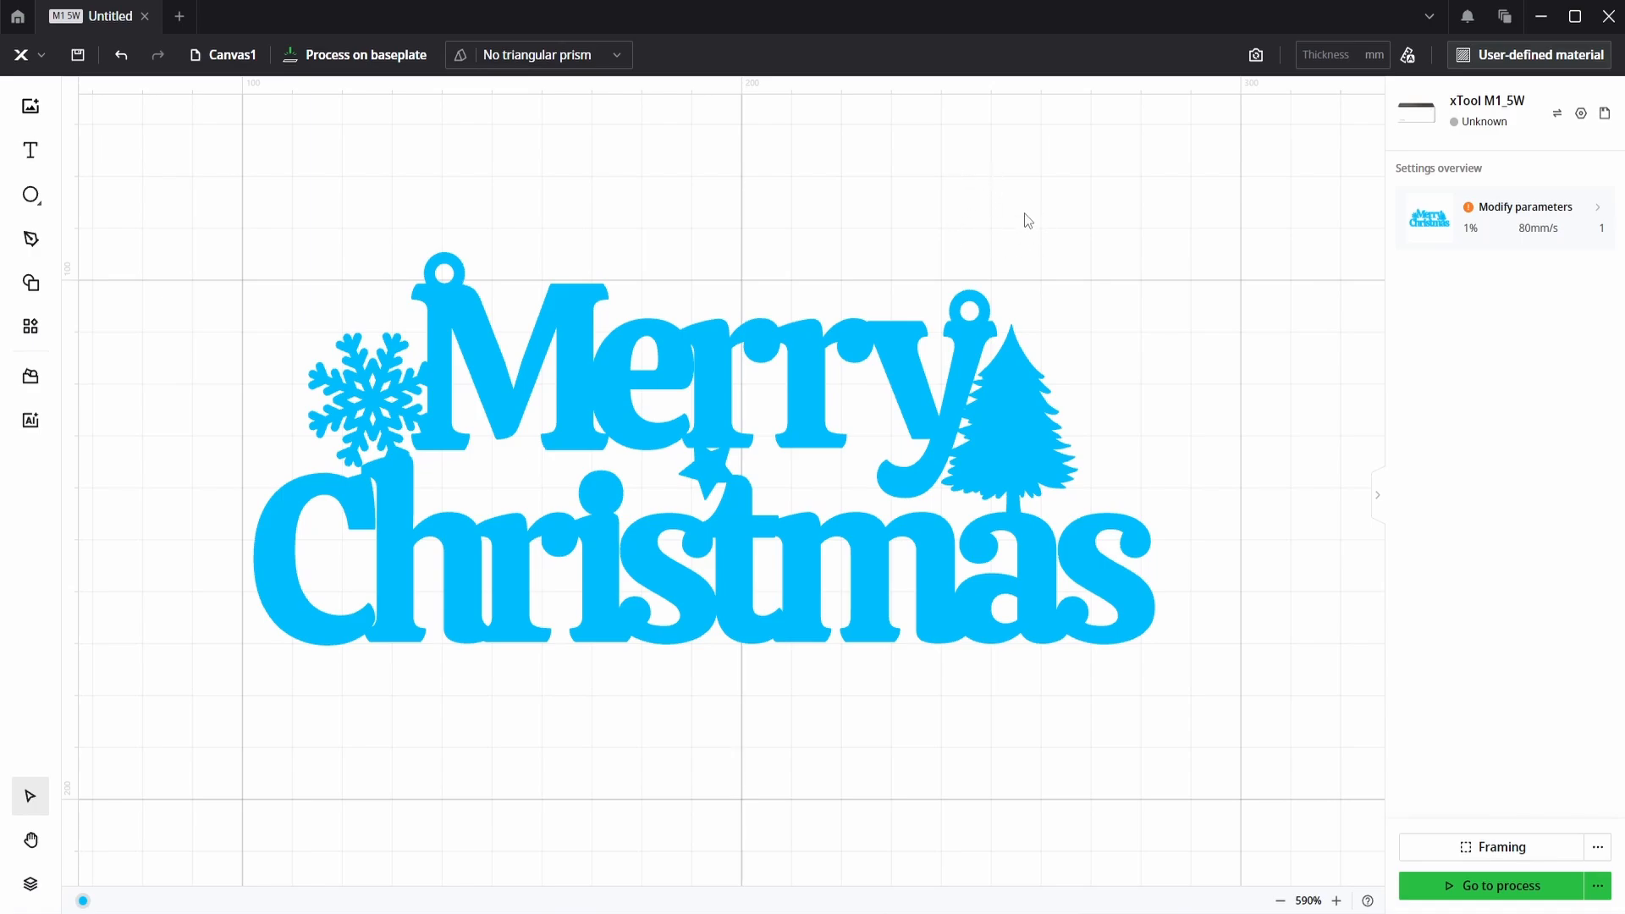